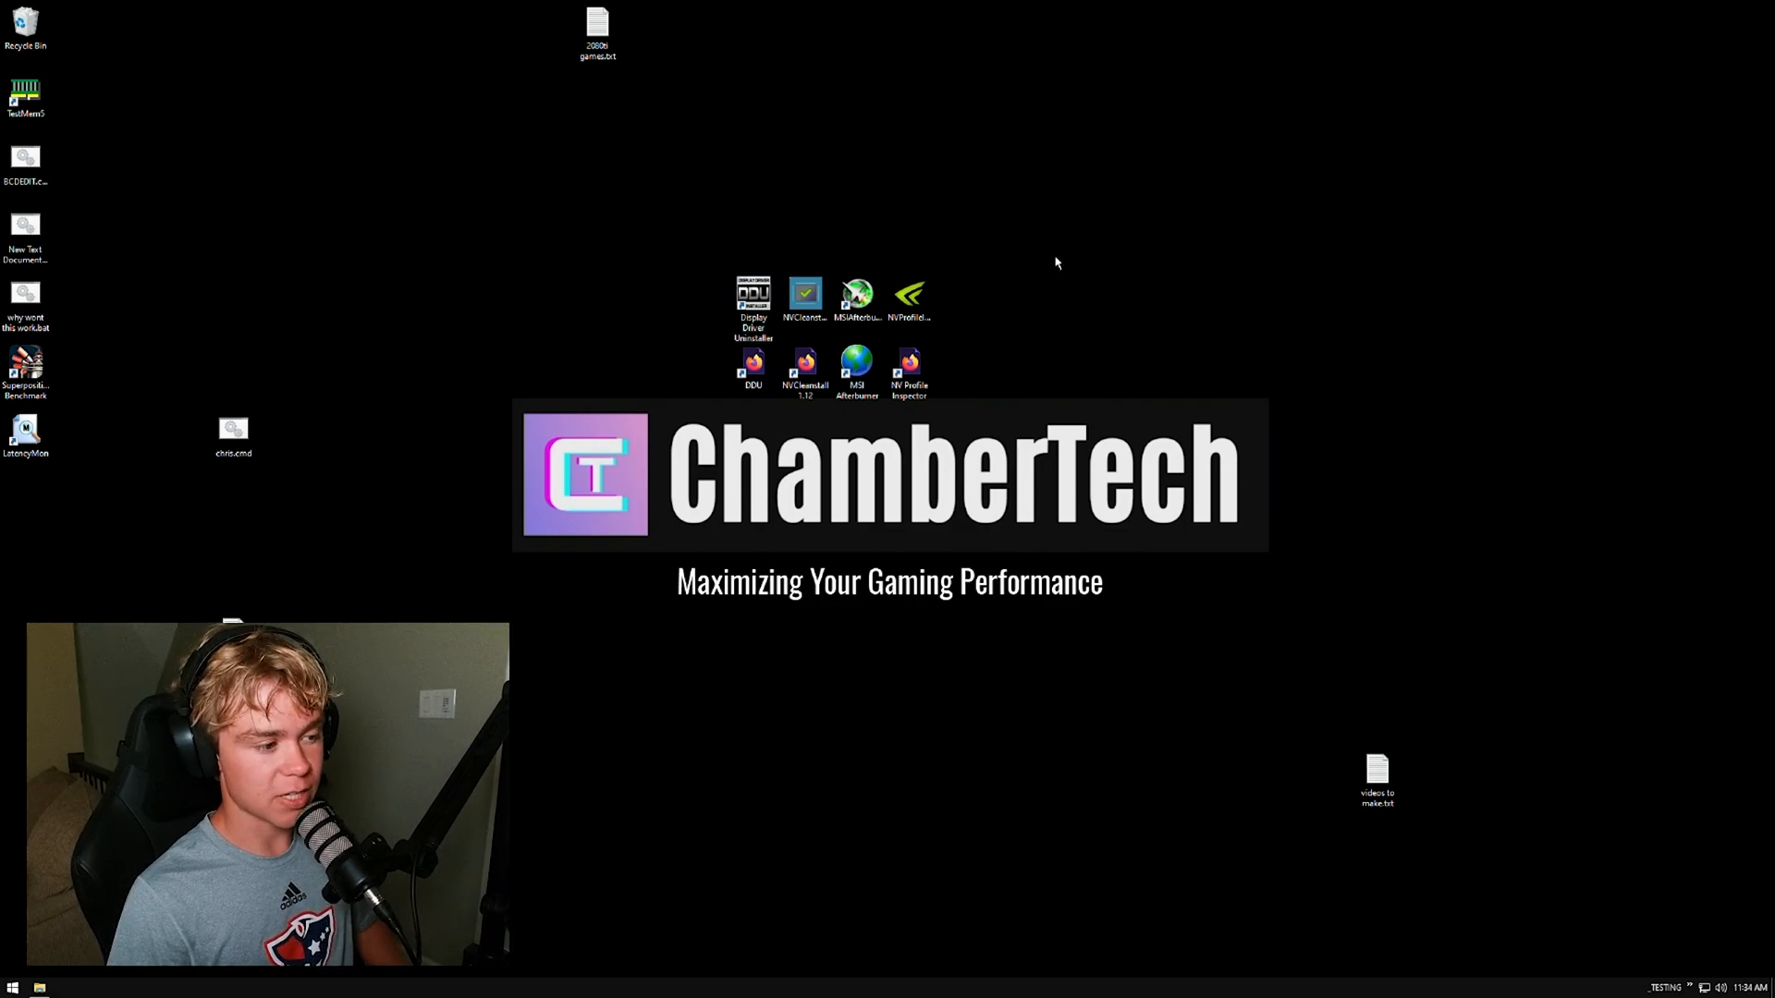
Review the NVCleanstall download page in the browser and put it away.
left_click(753, 366)
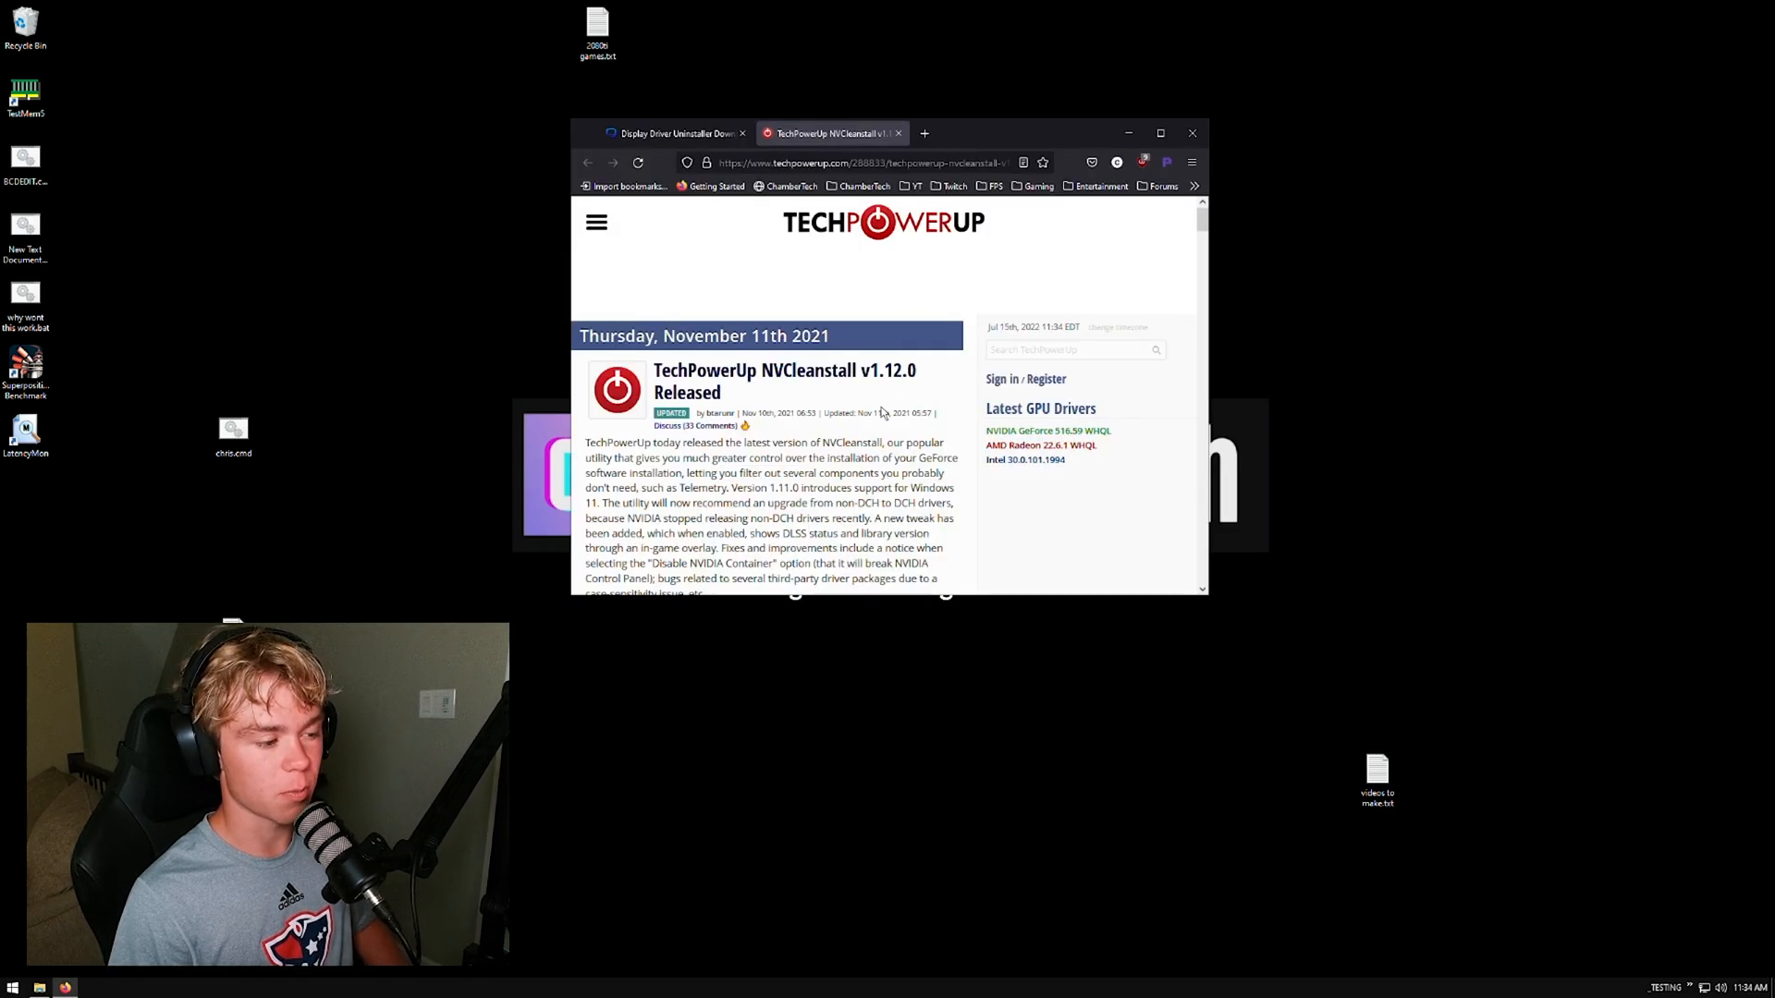
scroll("down", 3)
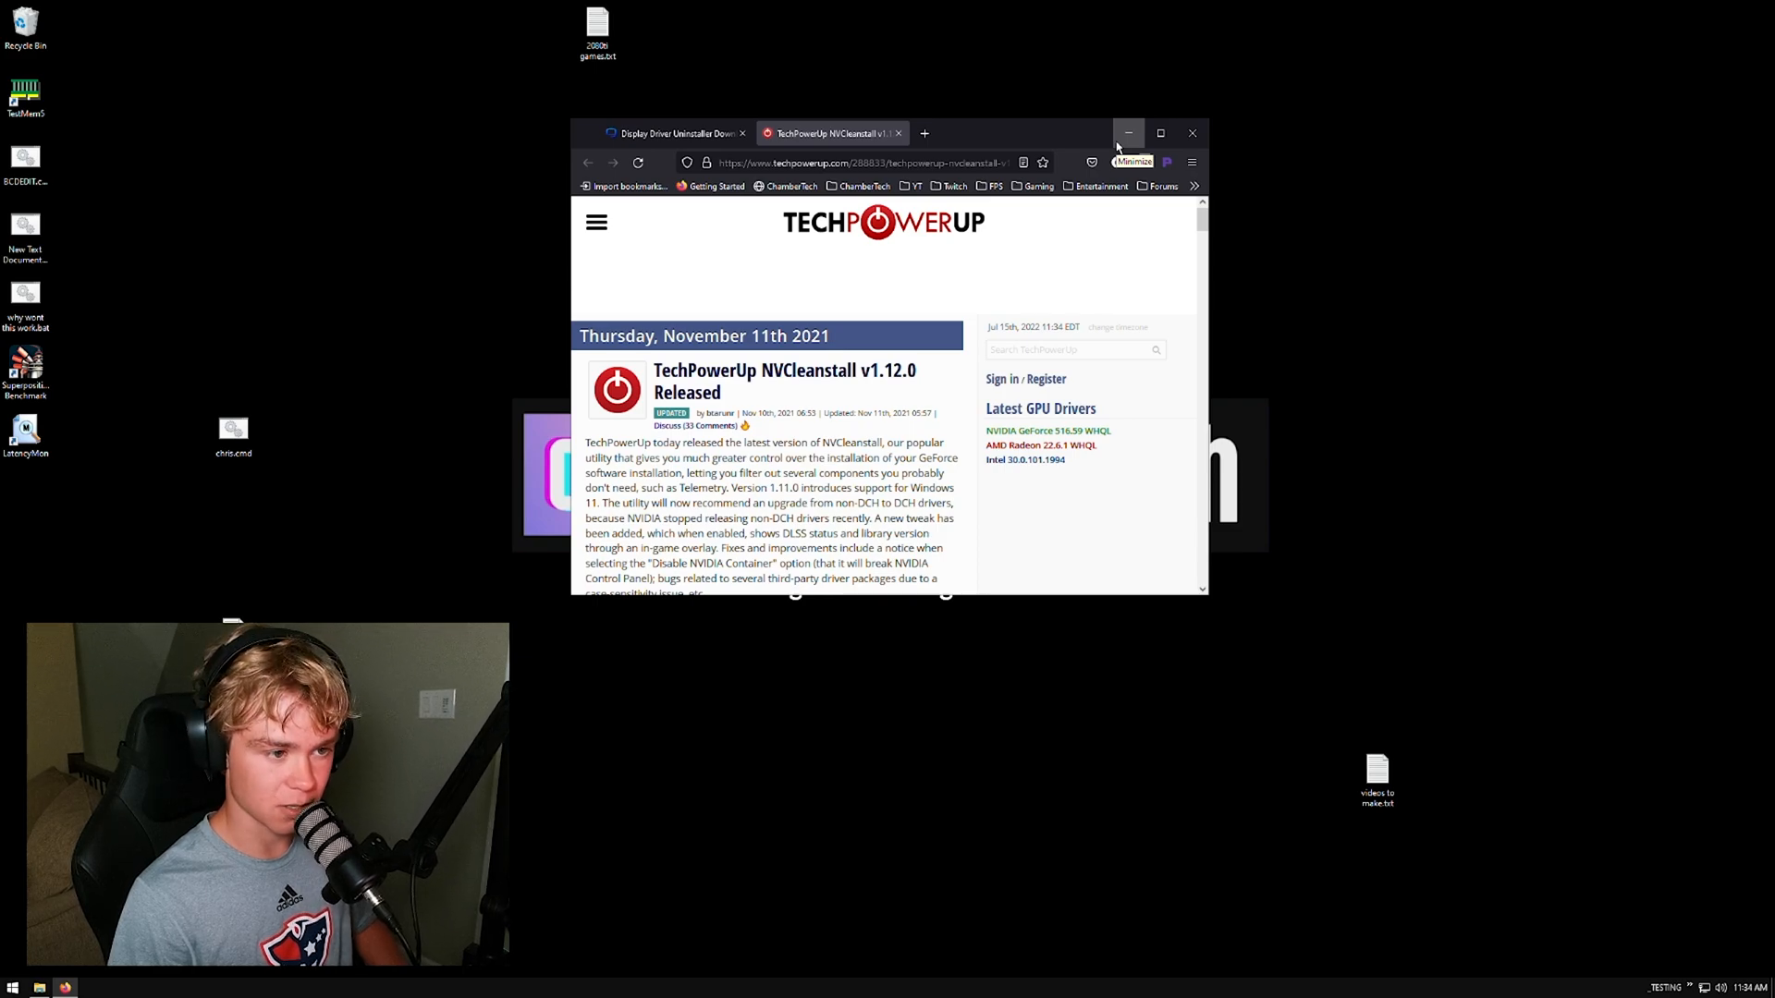
left_click(1128, 133)
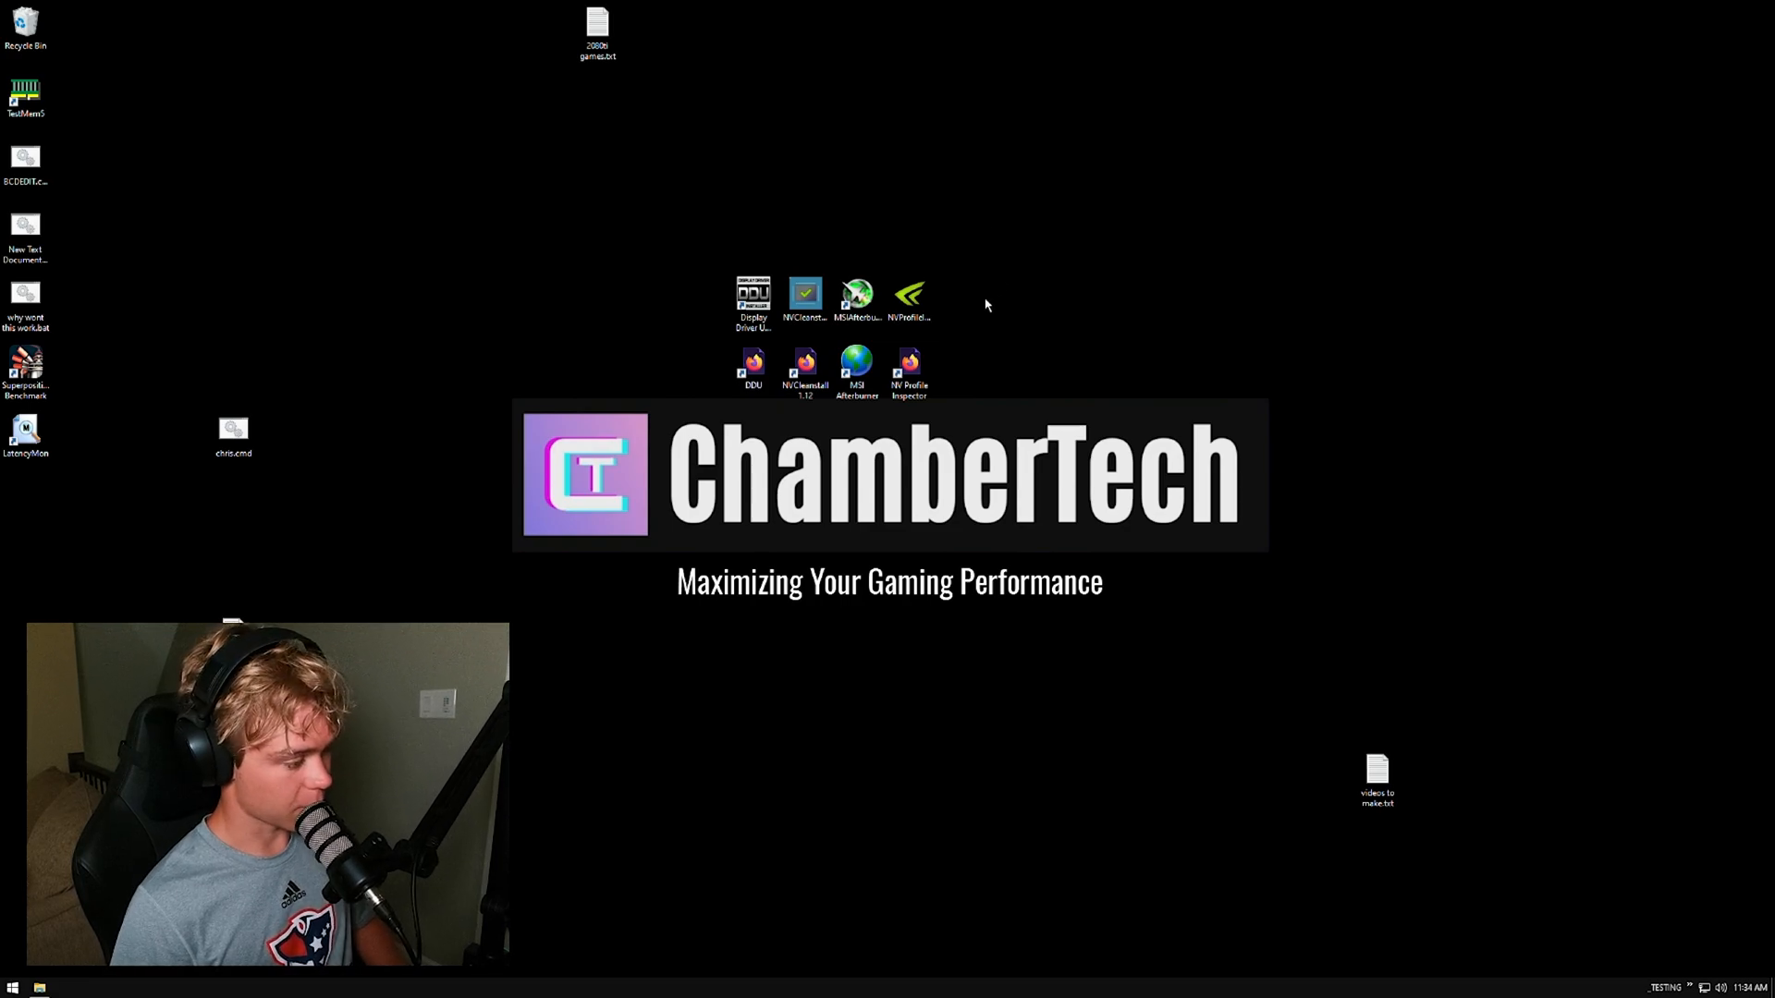
mouse_move(1236, 754)
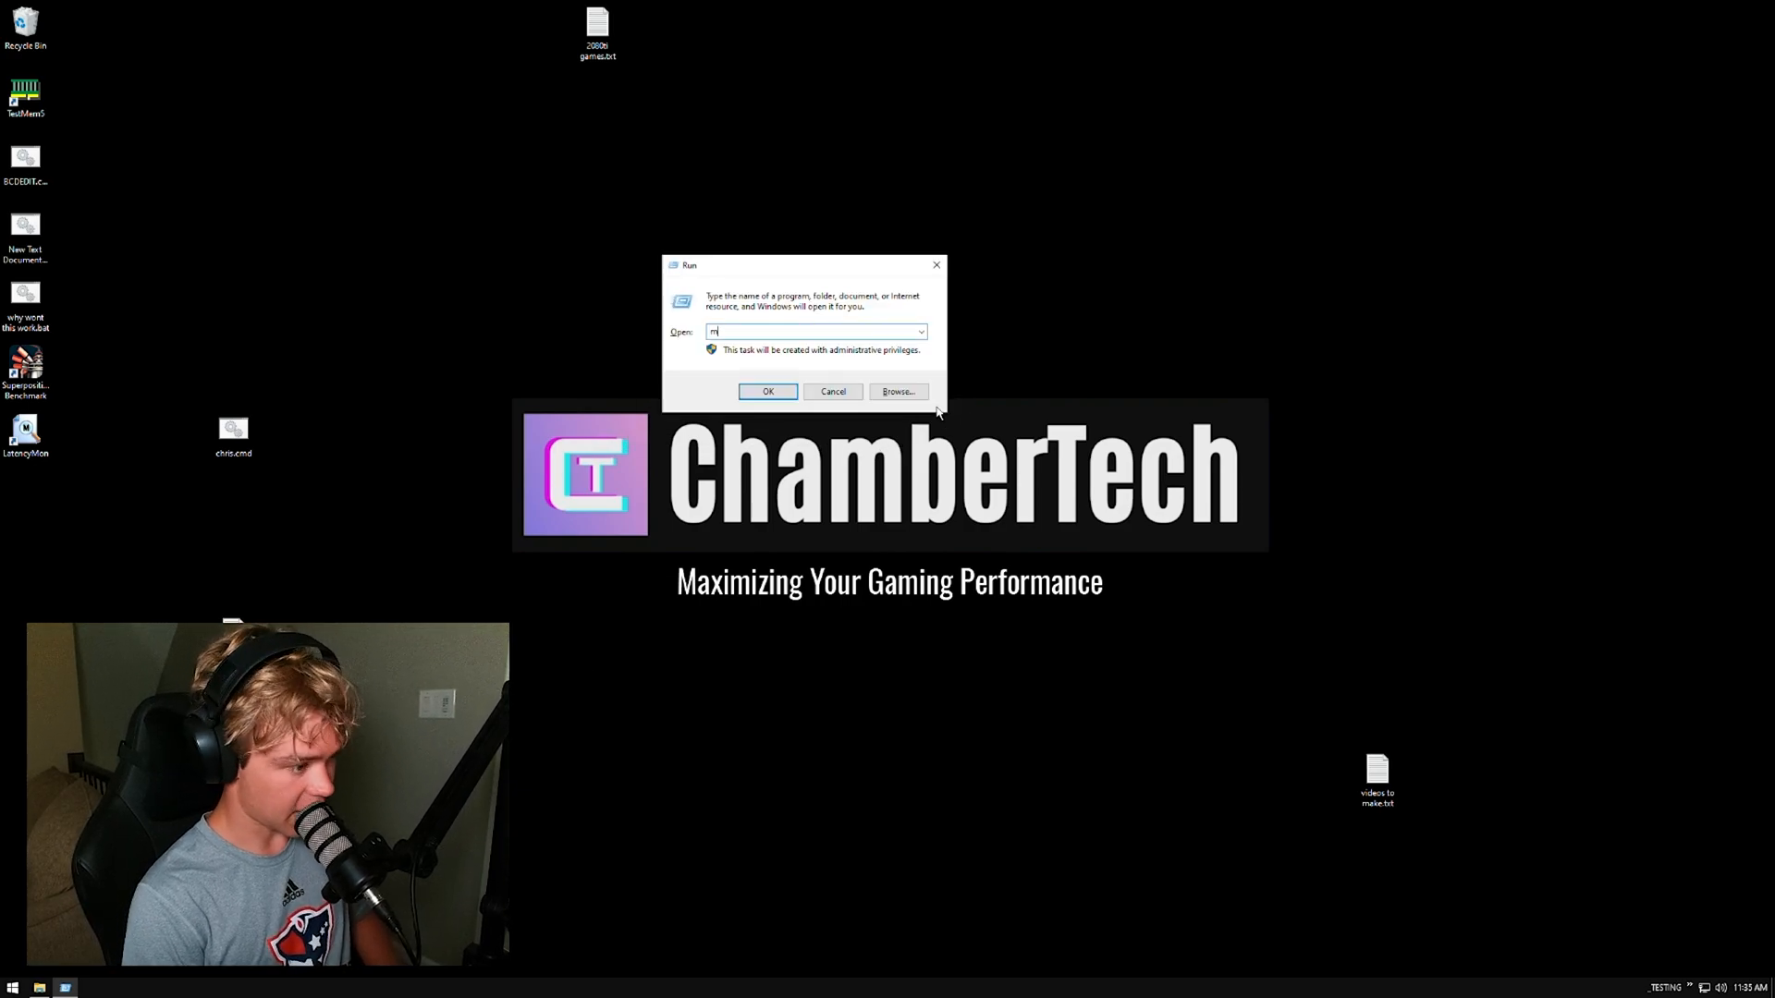
In msconfig's Boot settings, enable Minimal Safe boot and confirm with OK.
left_click(767, 390)
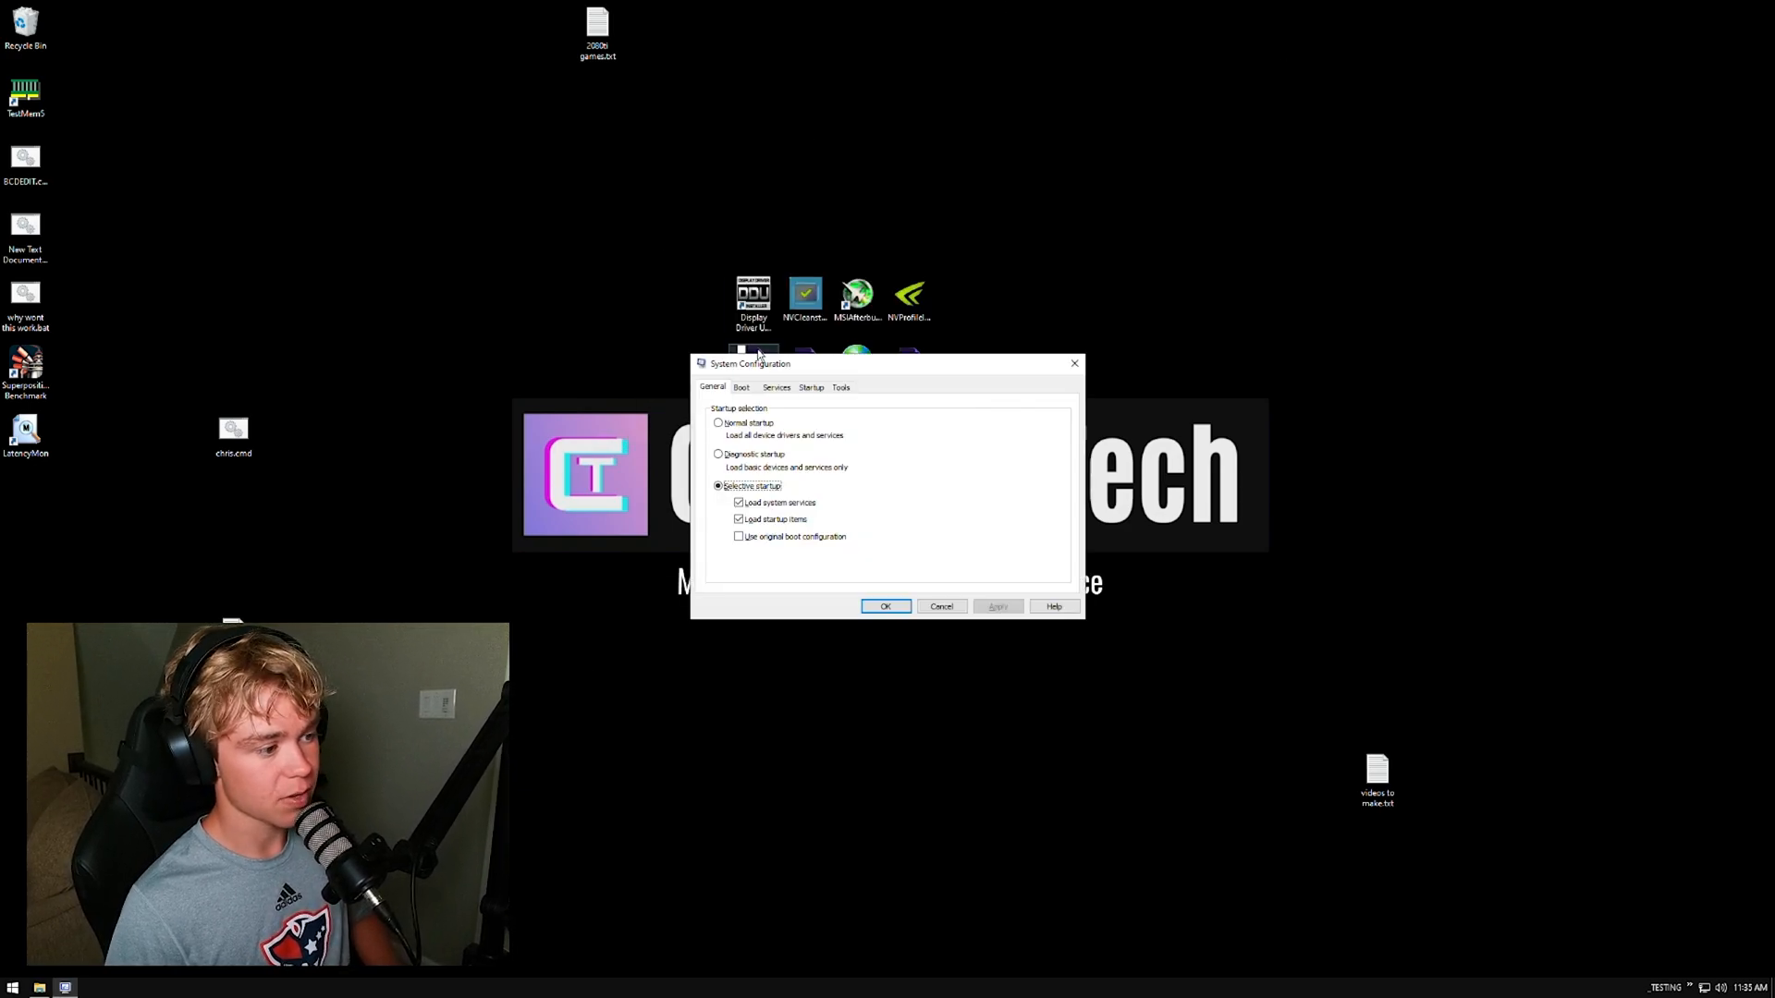
left_click(741, 386)
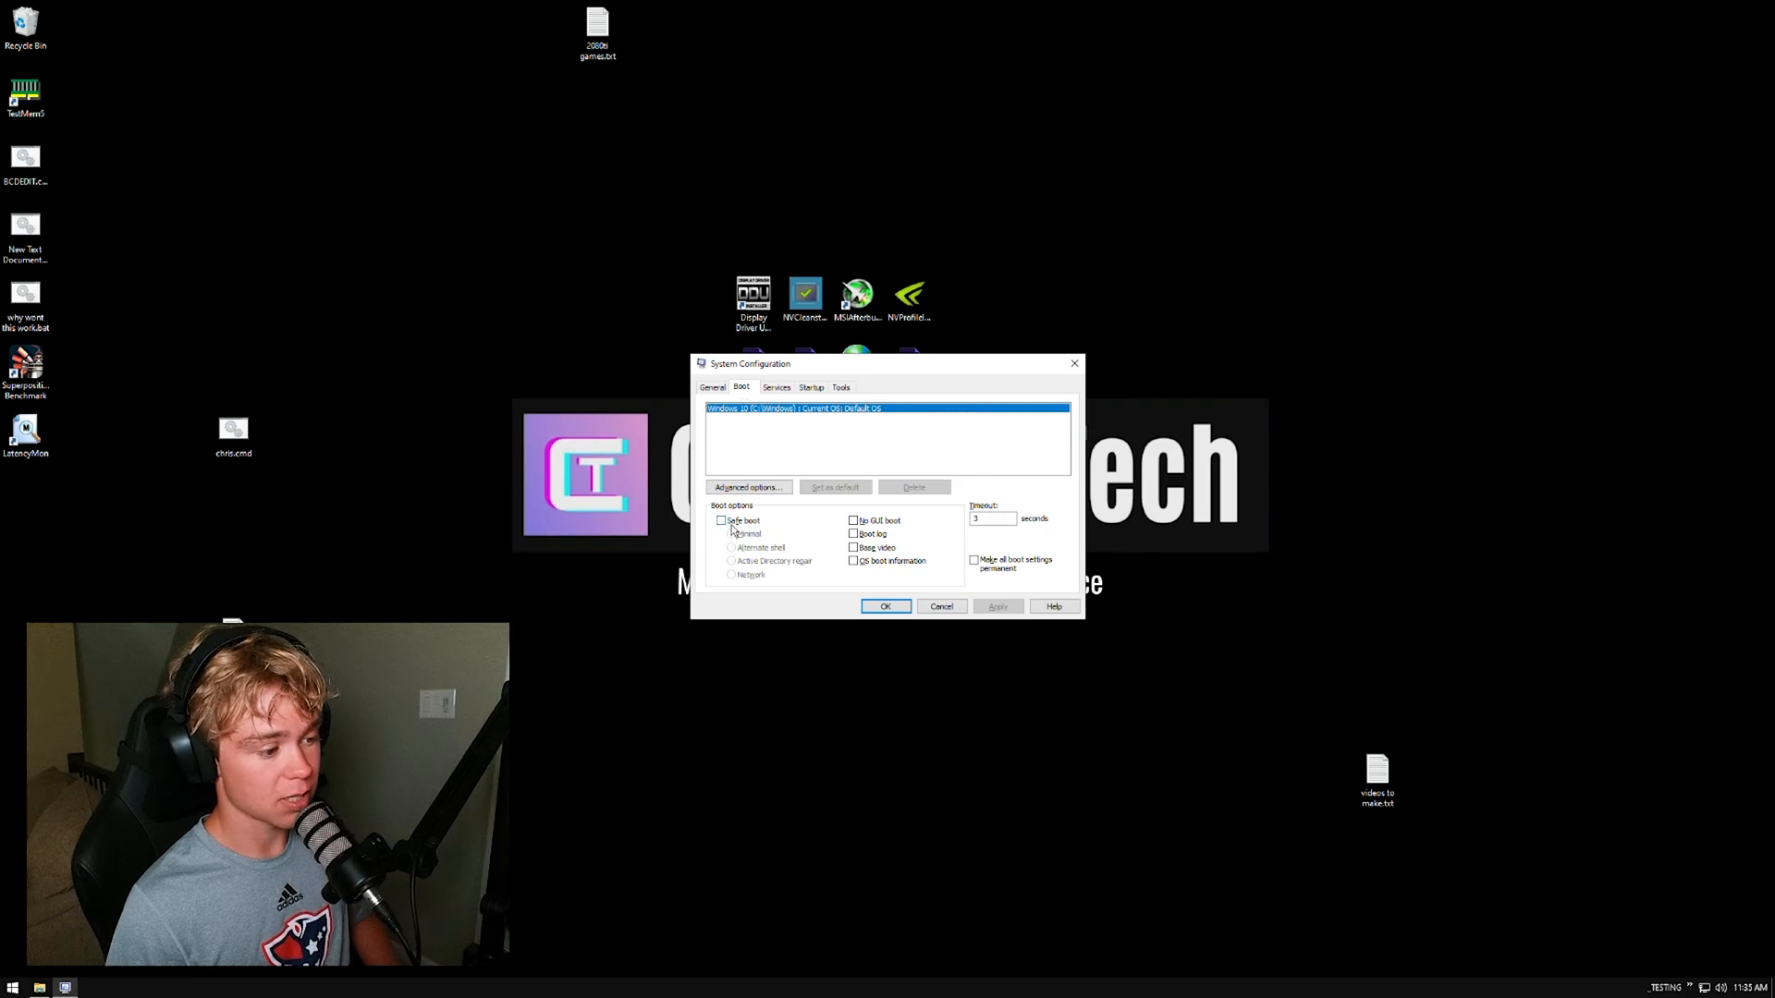
left_click(721, 520)
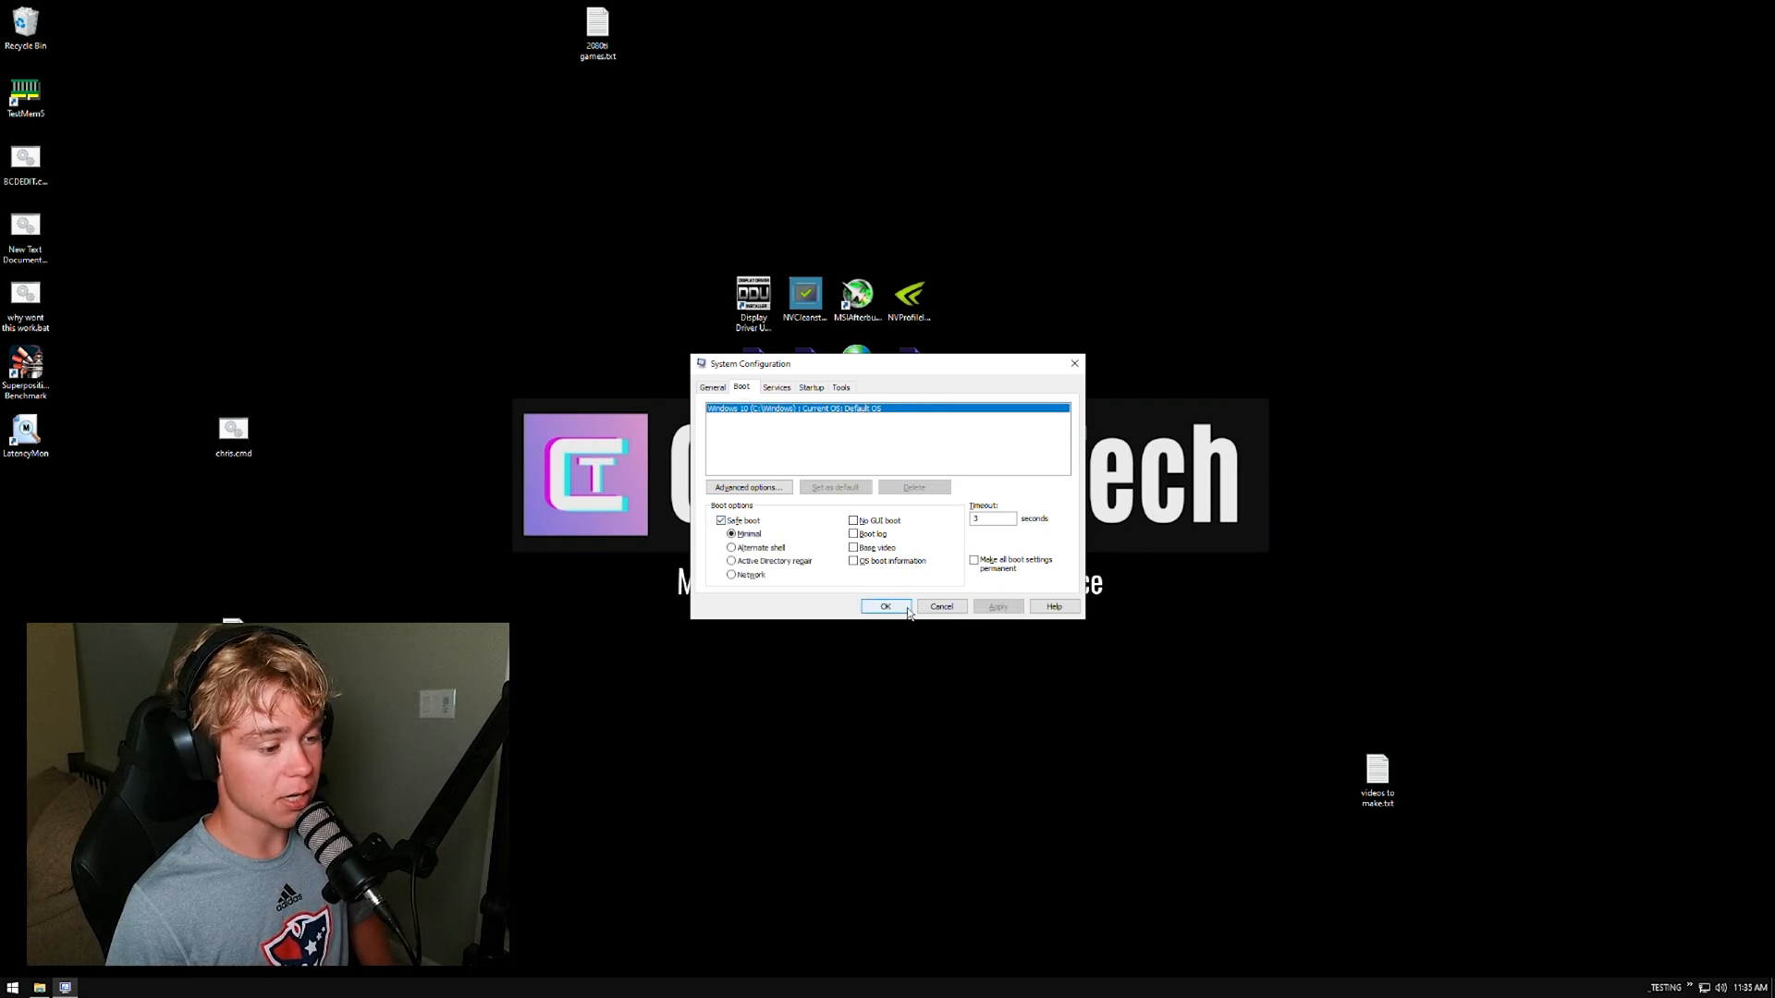
left_click(886, 606)
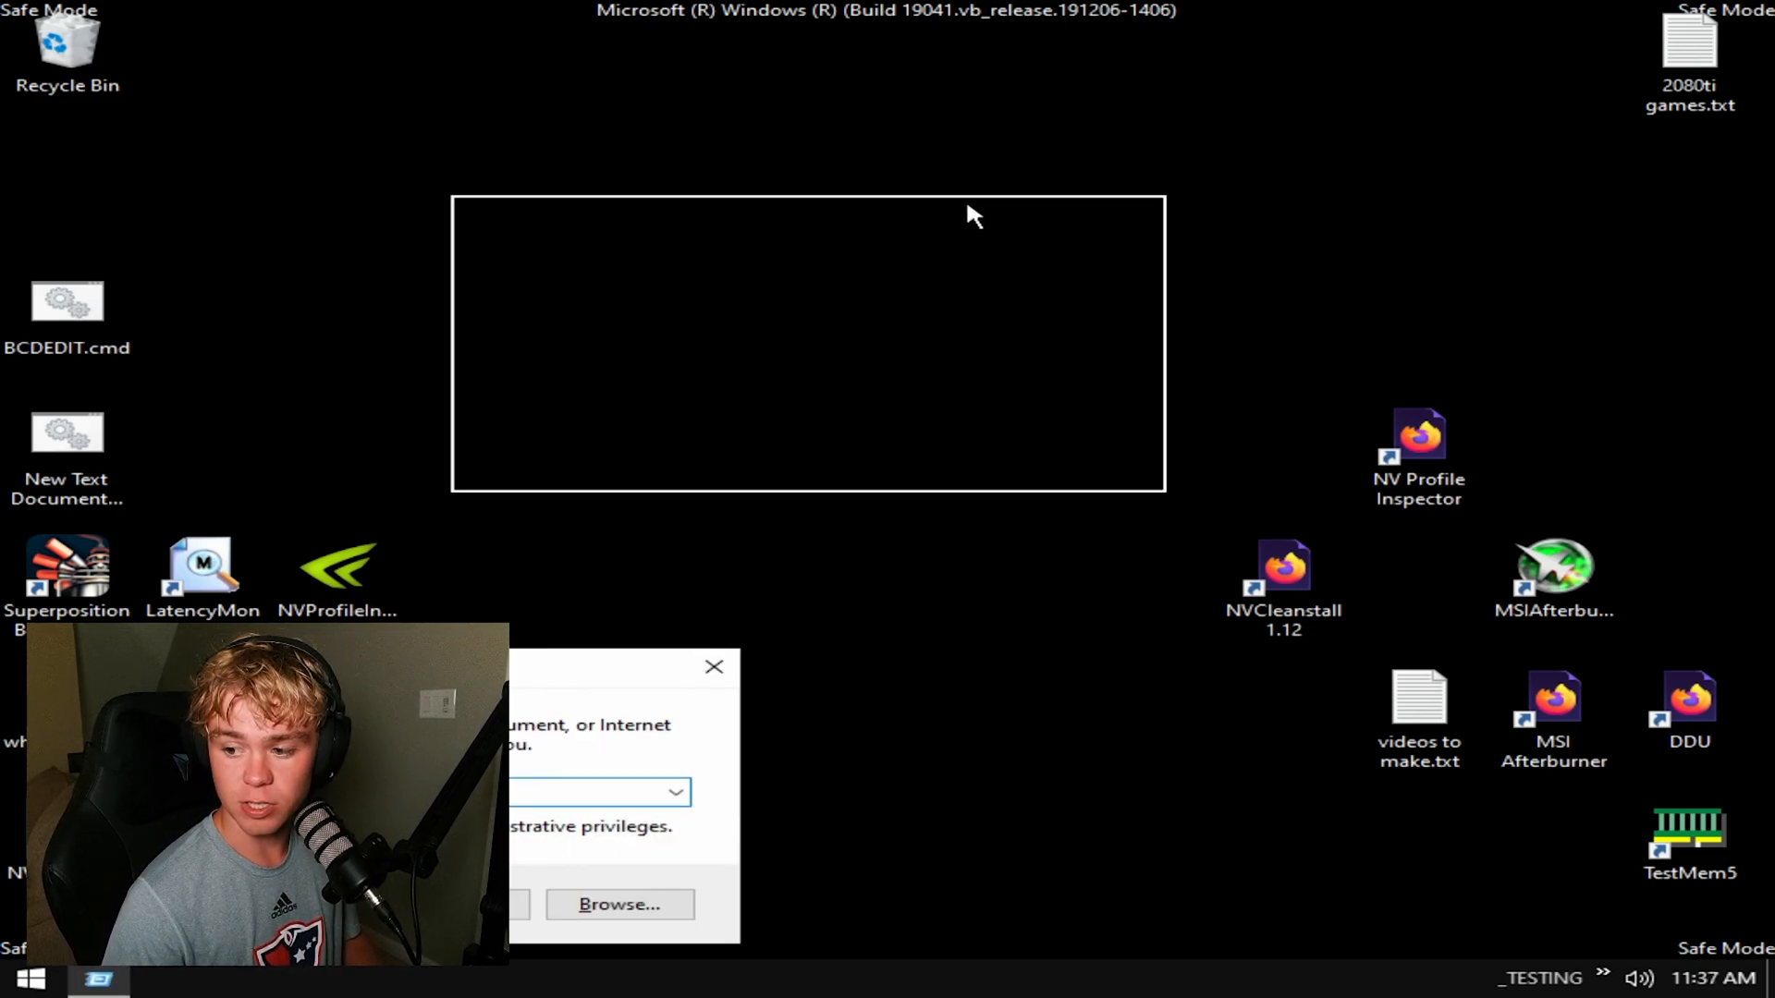
In msconfig under Safe Mode, untick Safe boot, confirm, and exit without restarting.
type("msconf")
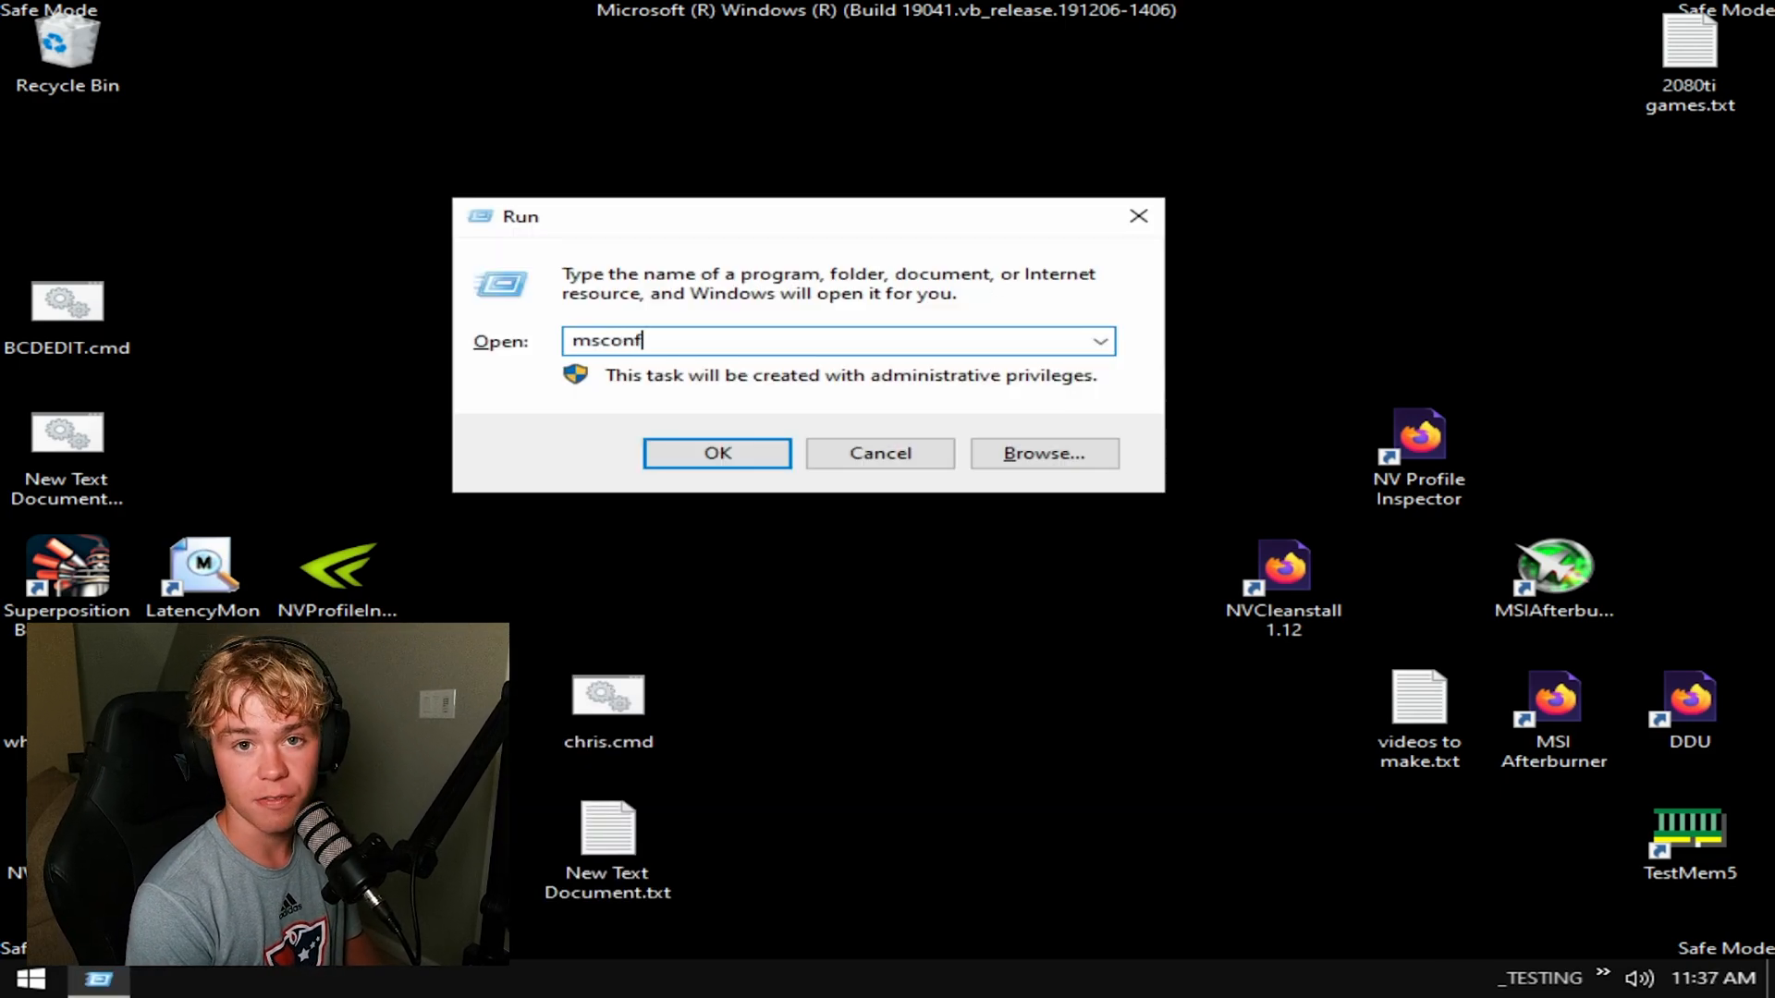
left_click(716, 453)
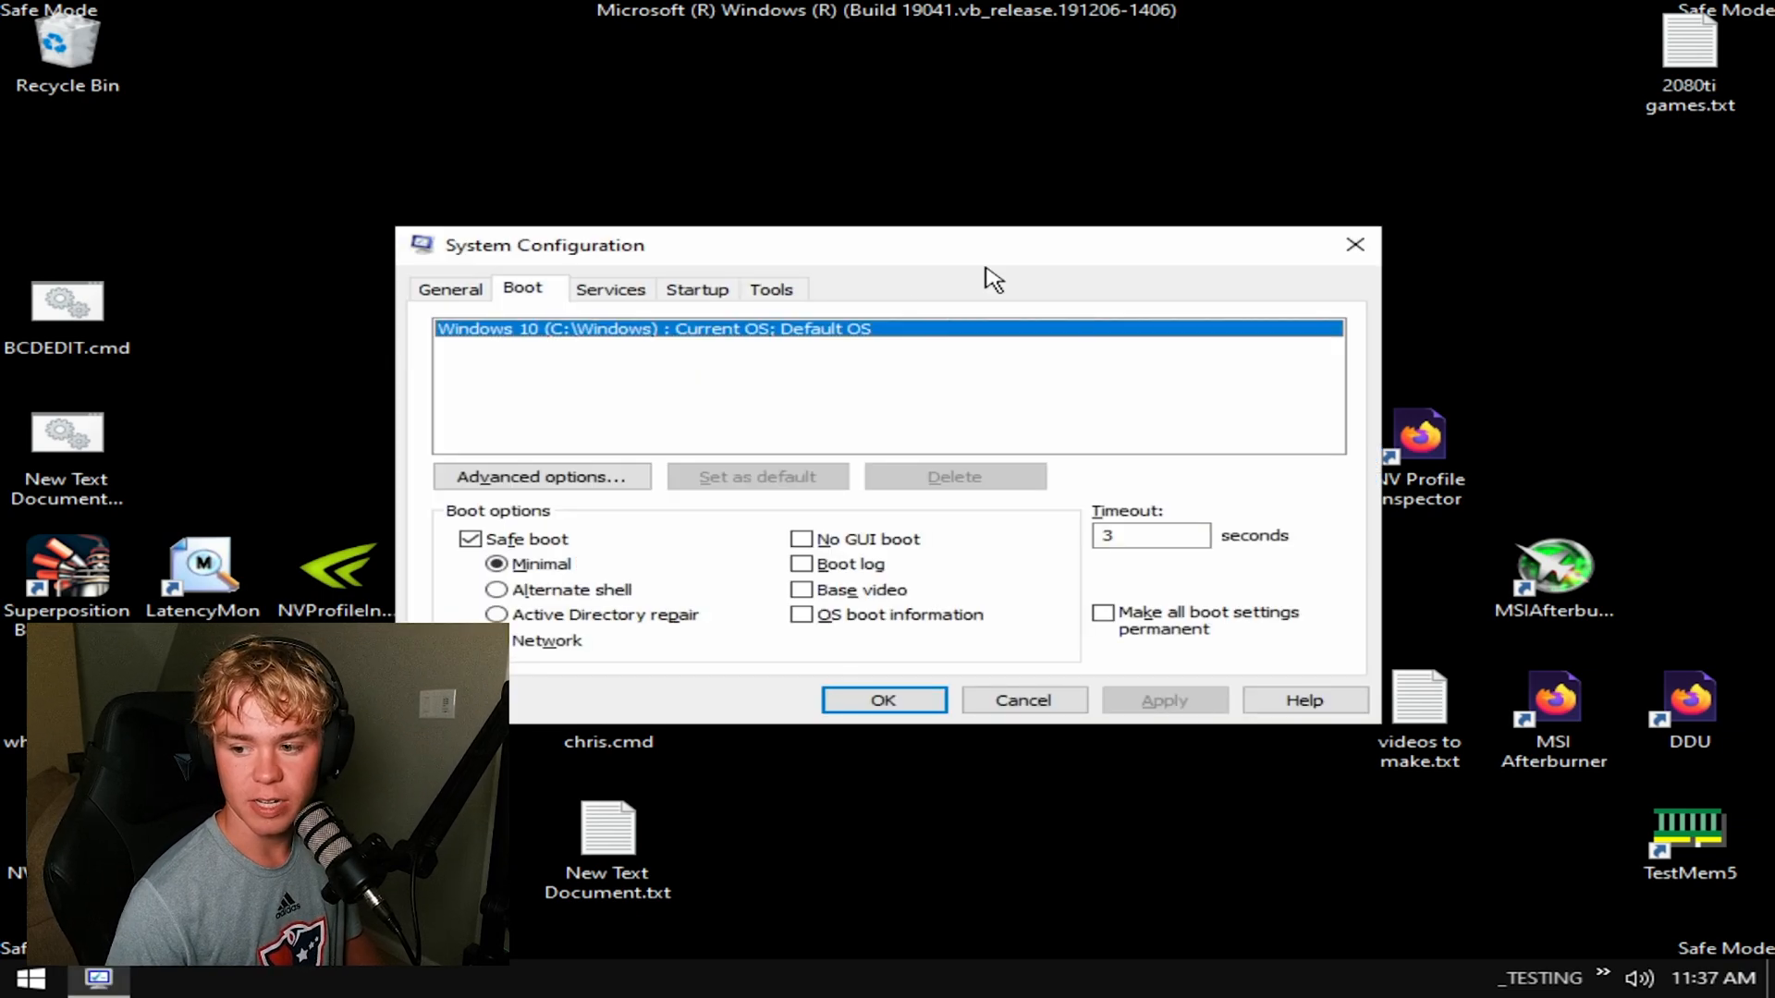
left_click(469, 538)
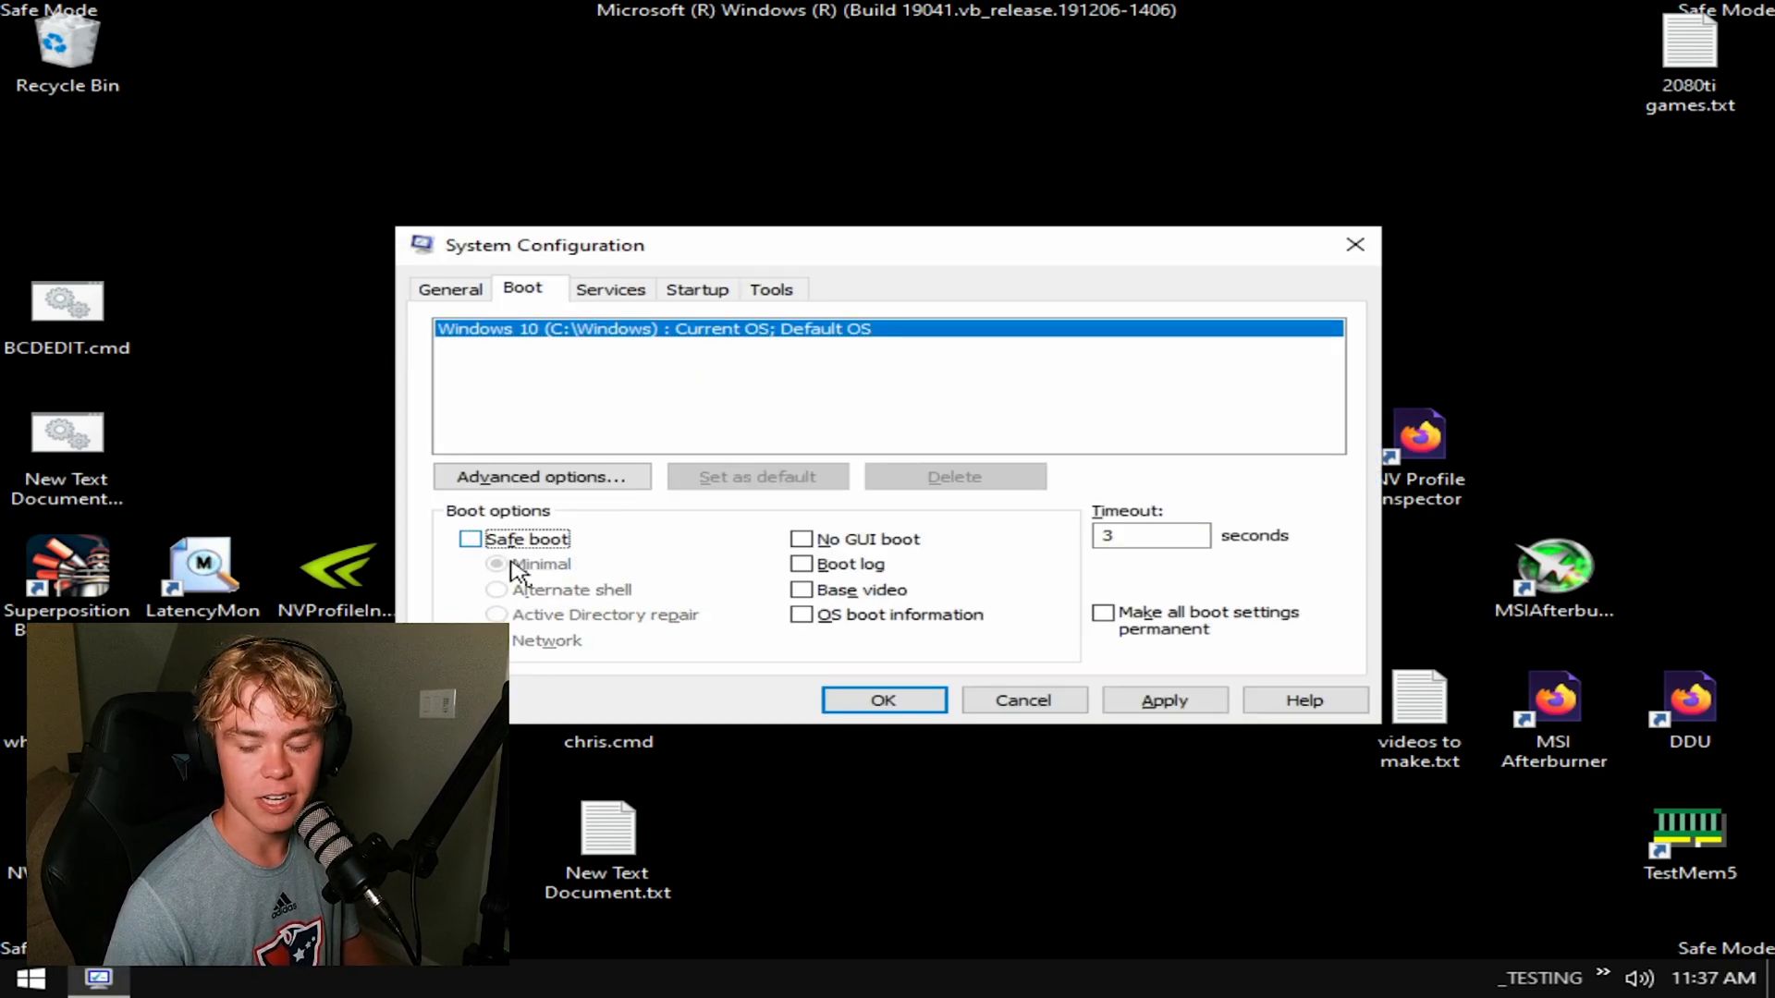
left_click(884, 699)
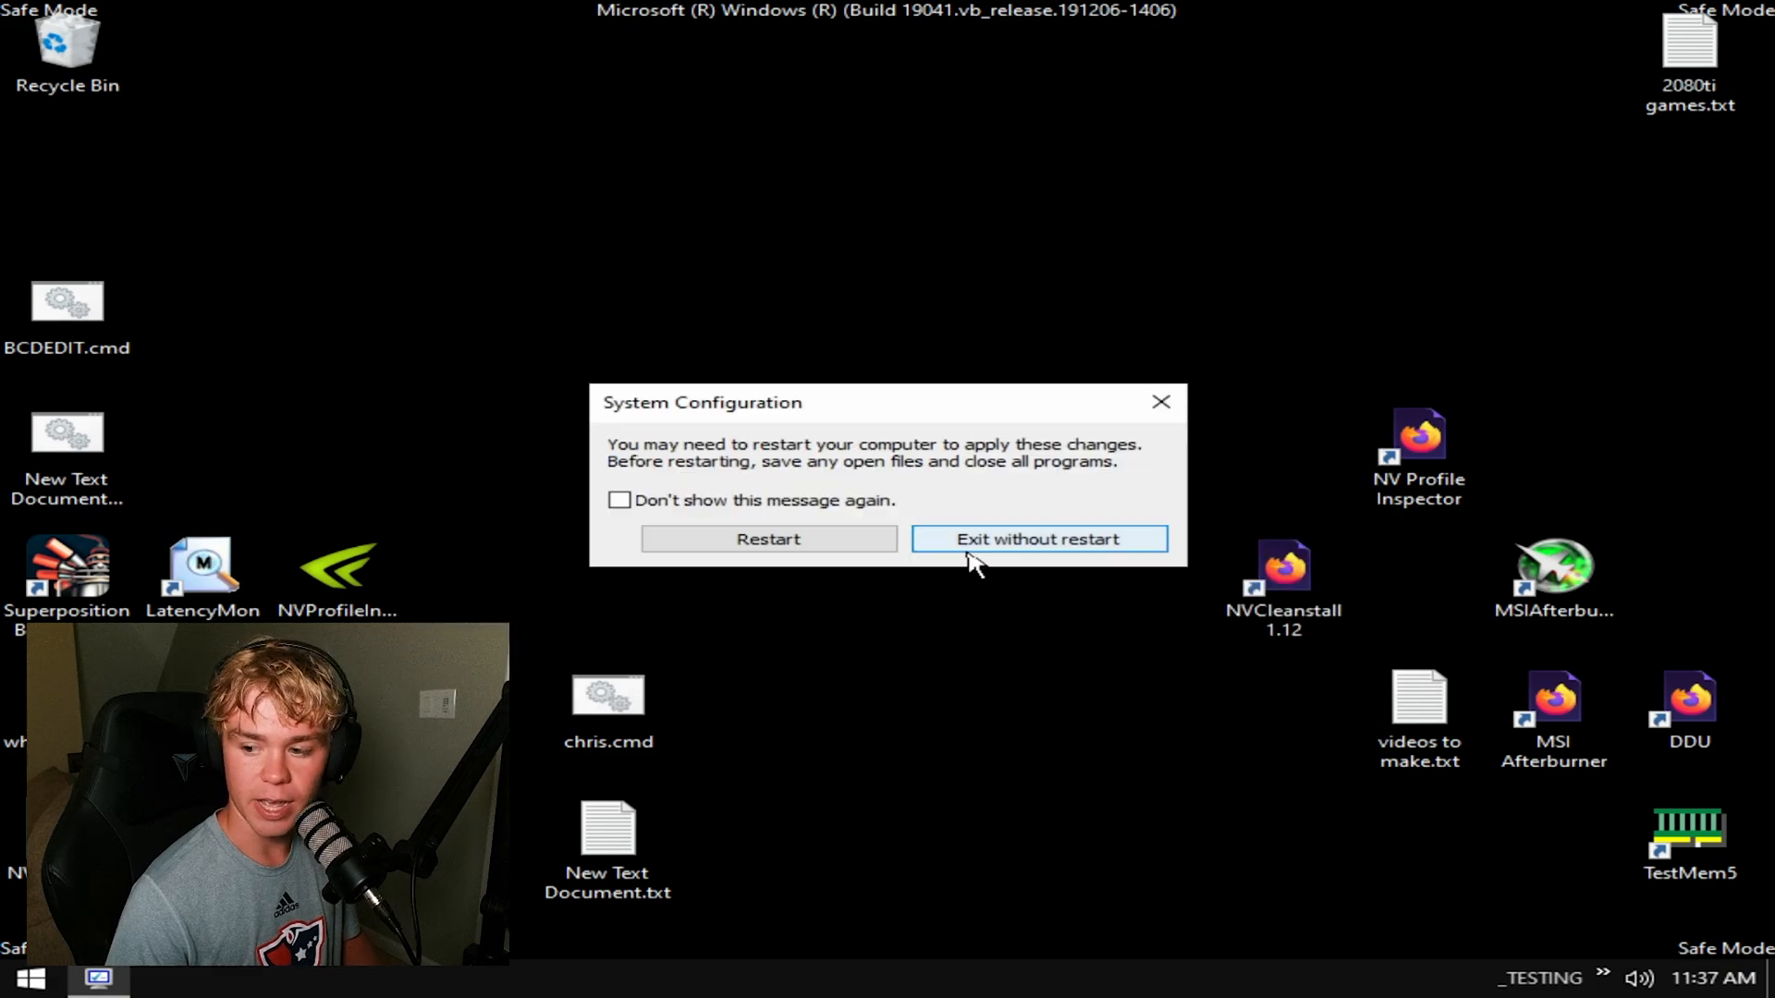
left_click(1037, 538)
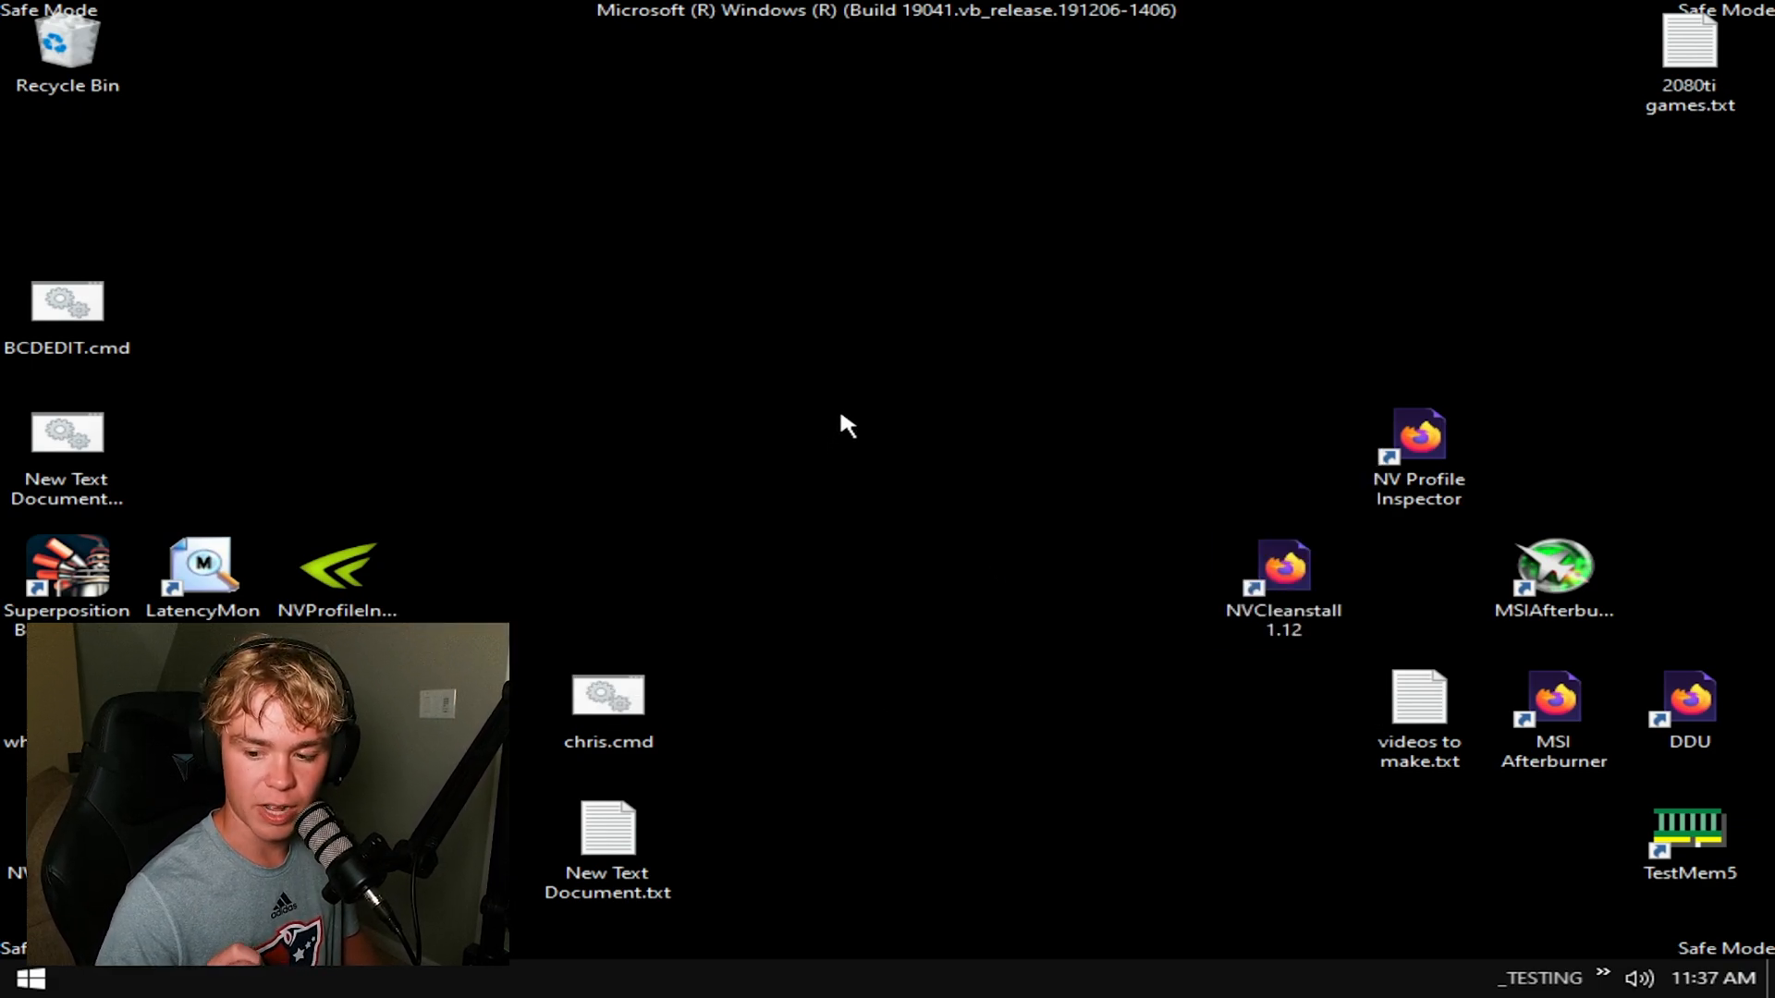
left_click(20, 977)
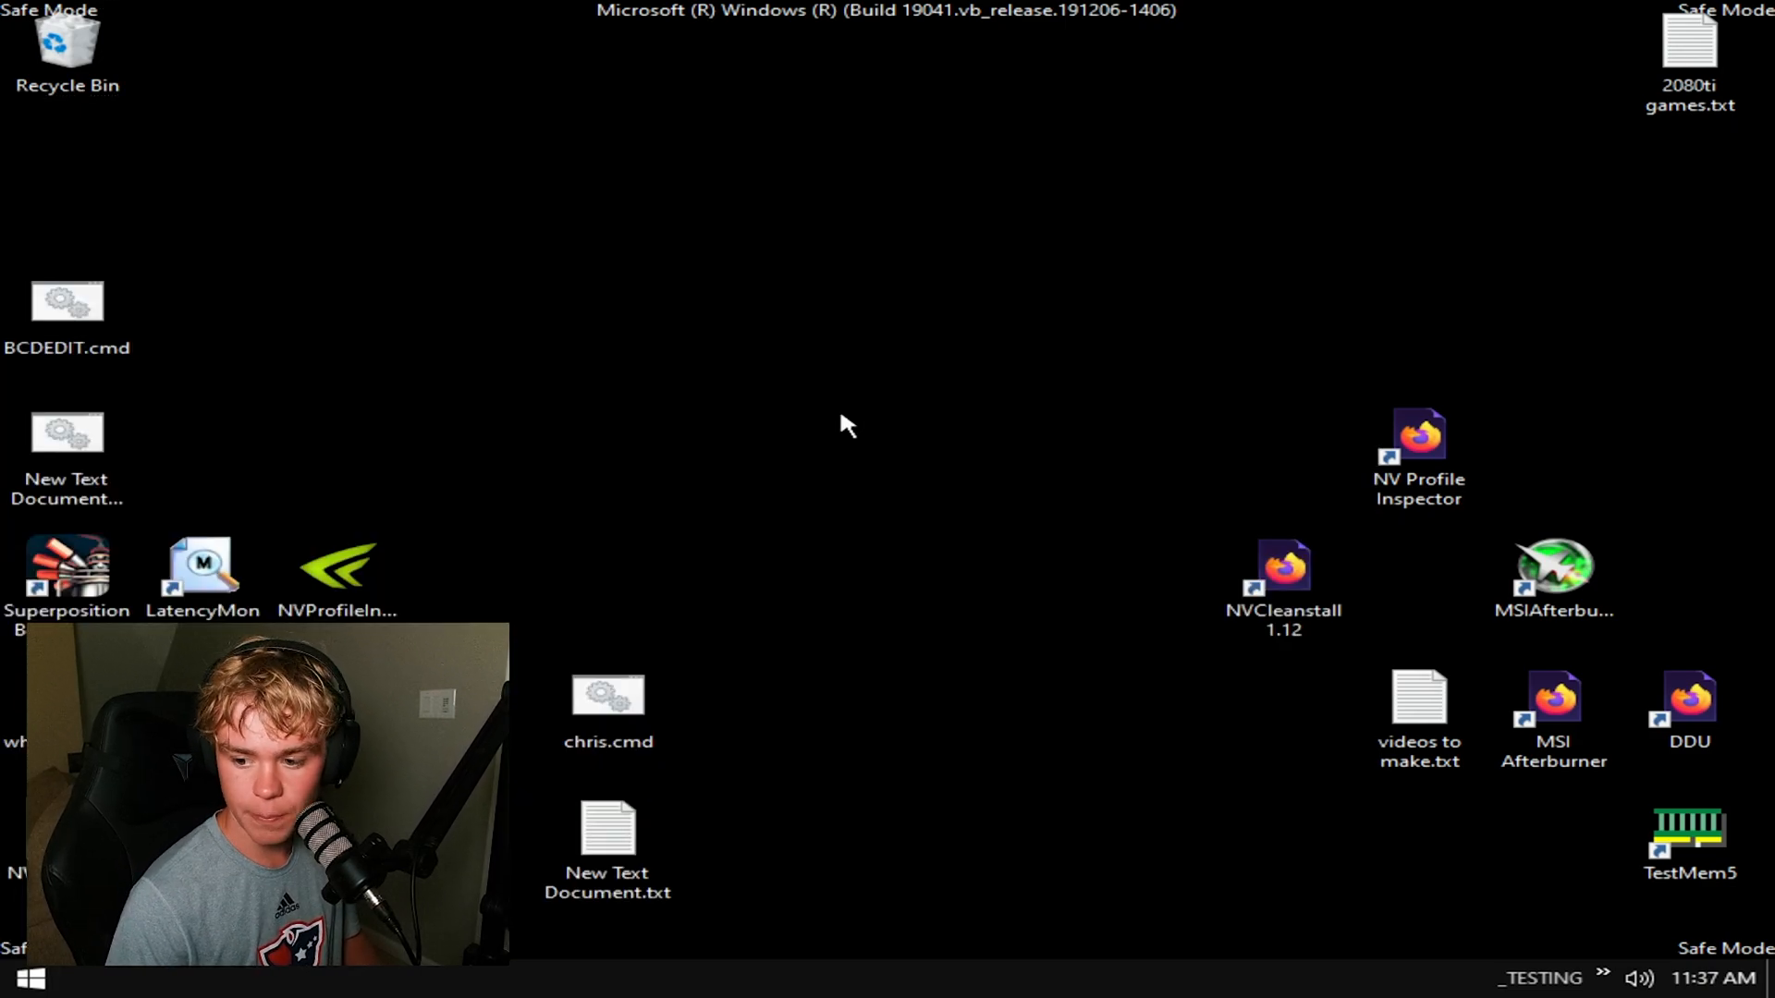
Launch Display Driver Uninstaller and review its Options, keeping Windows Update driver downloads blocked.
double_click(1688, 697)
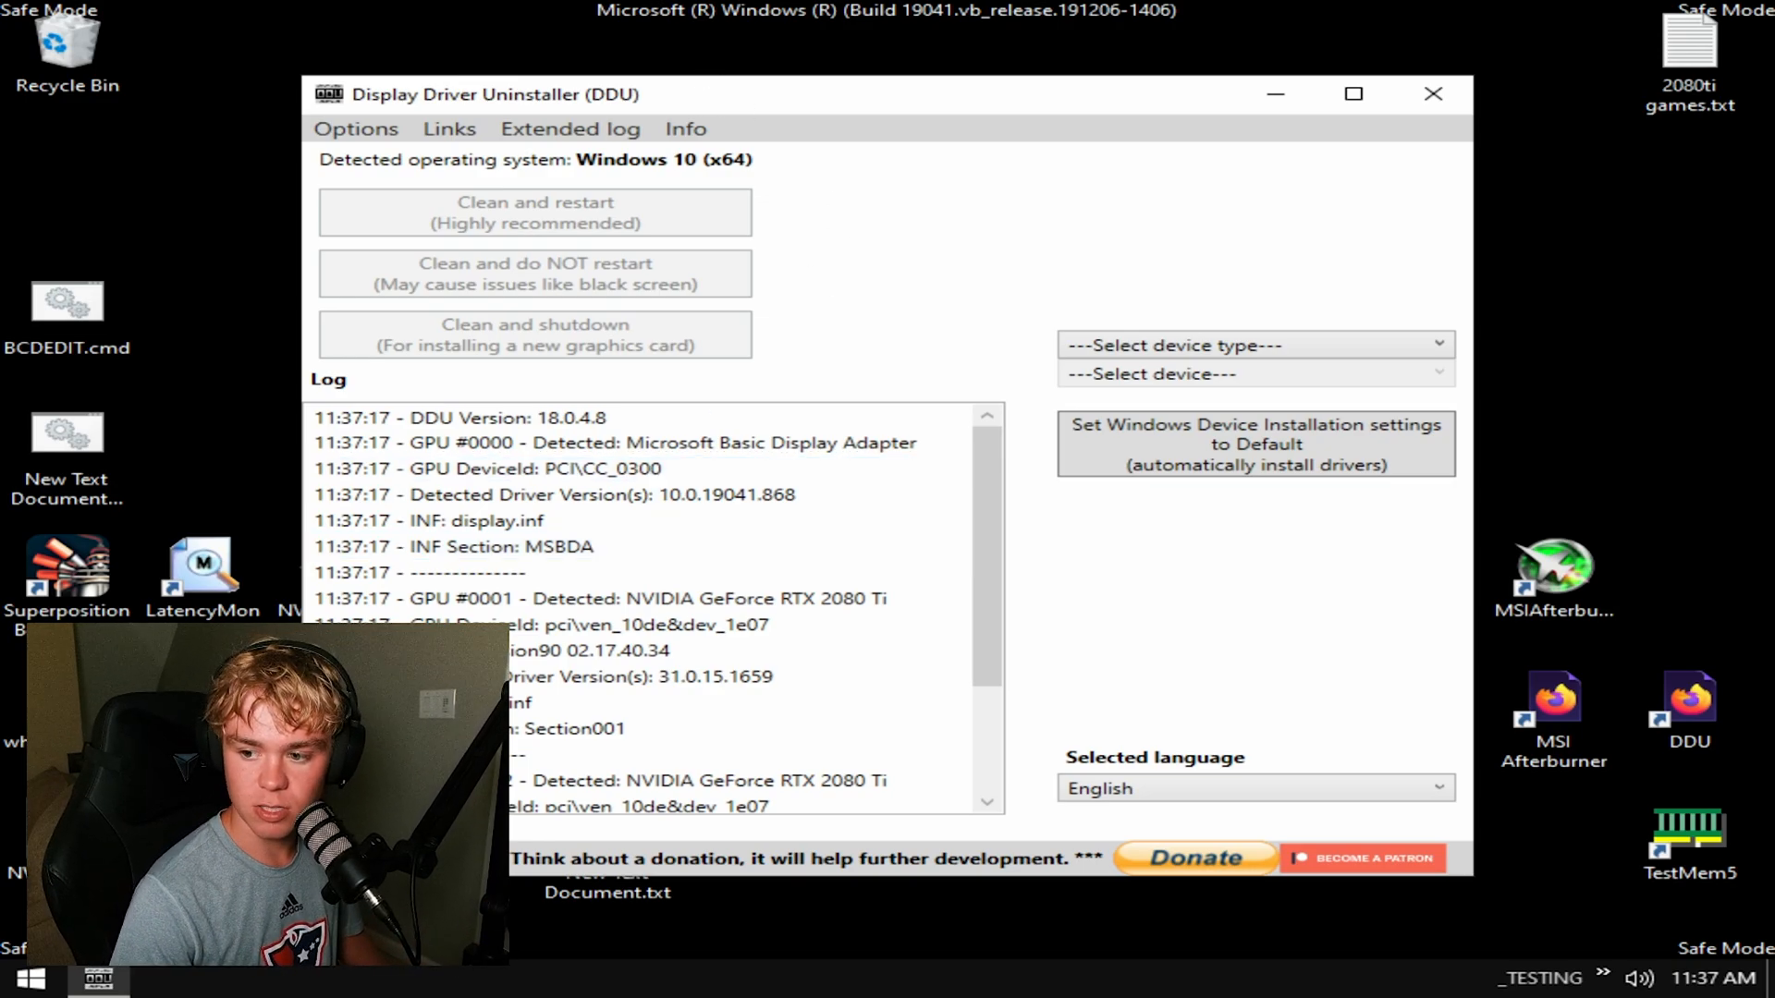
left_click(355, 127)
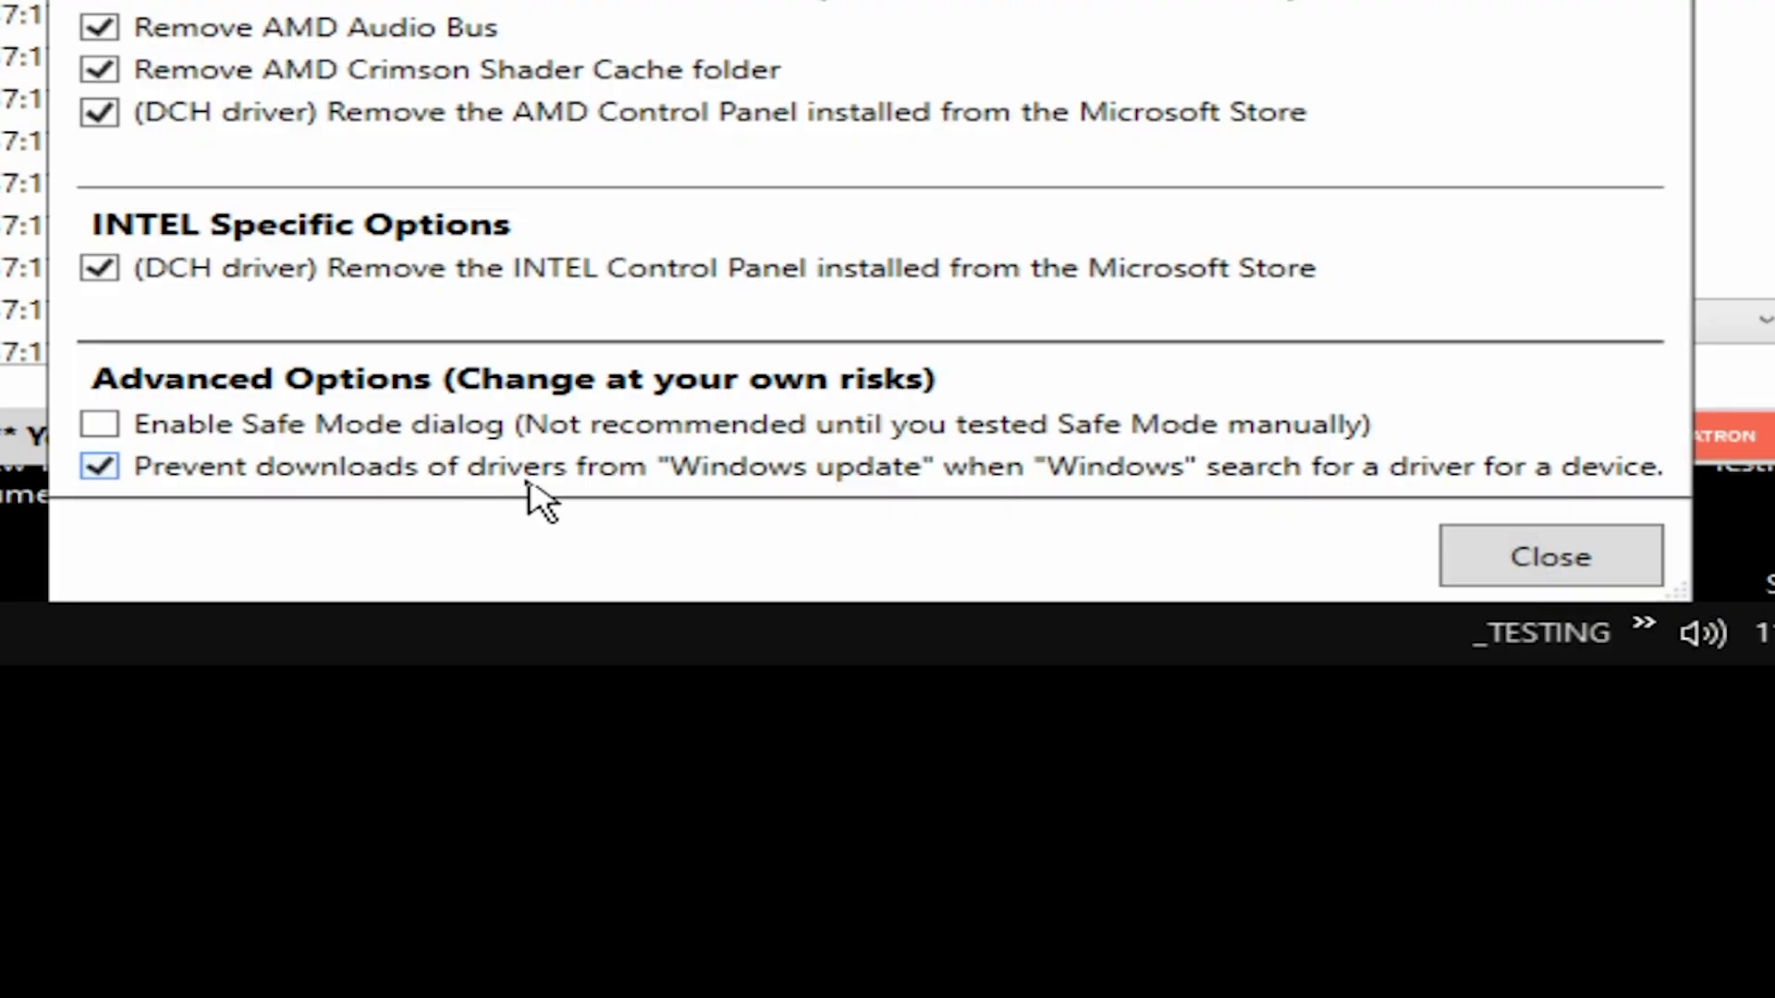
mouse_move(837, 495)
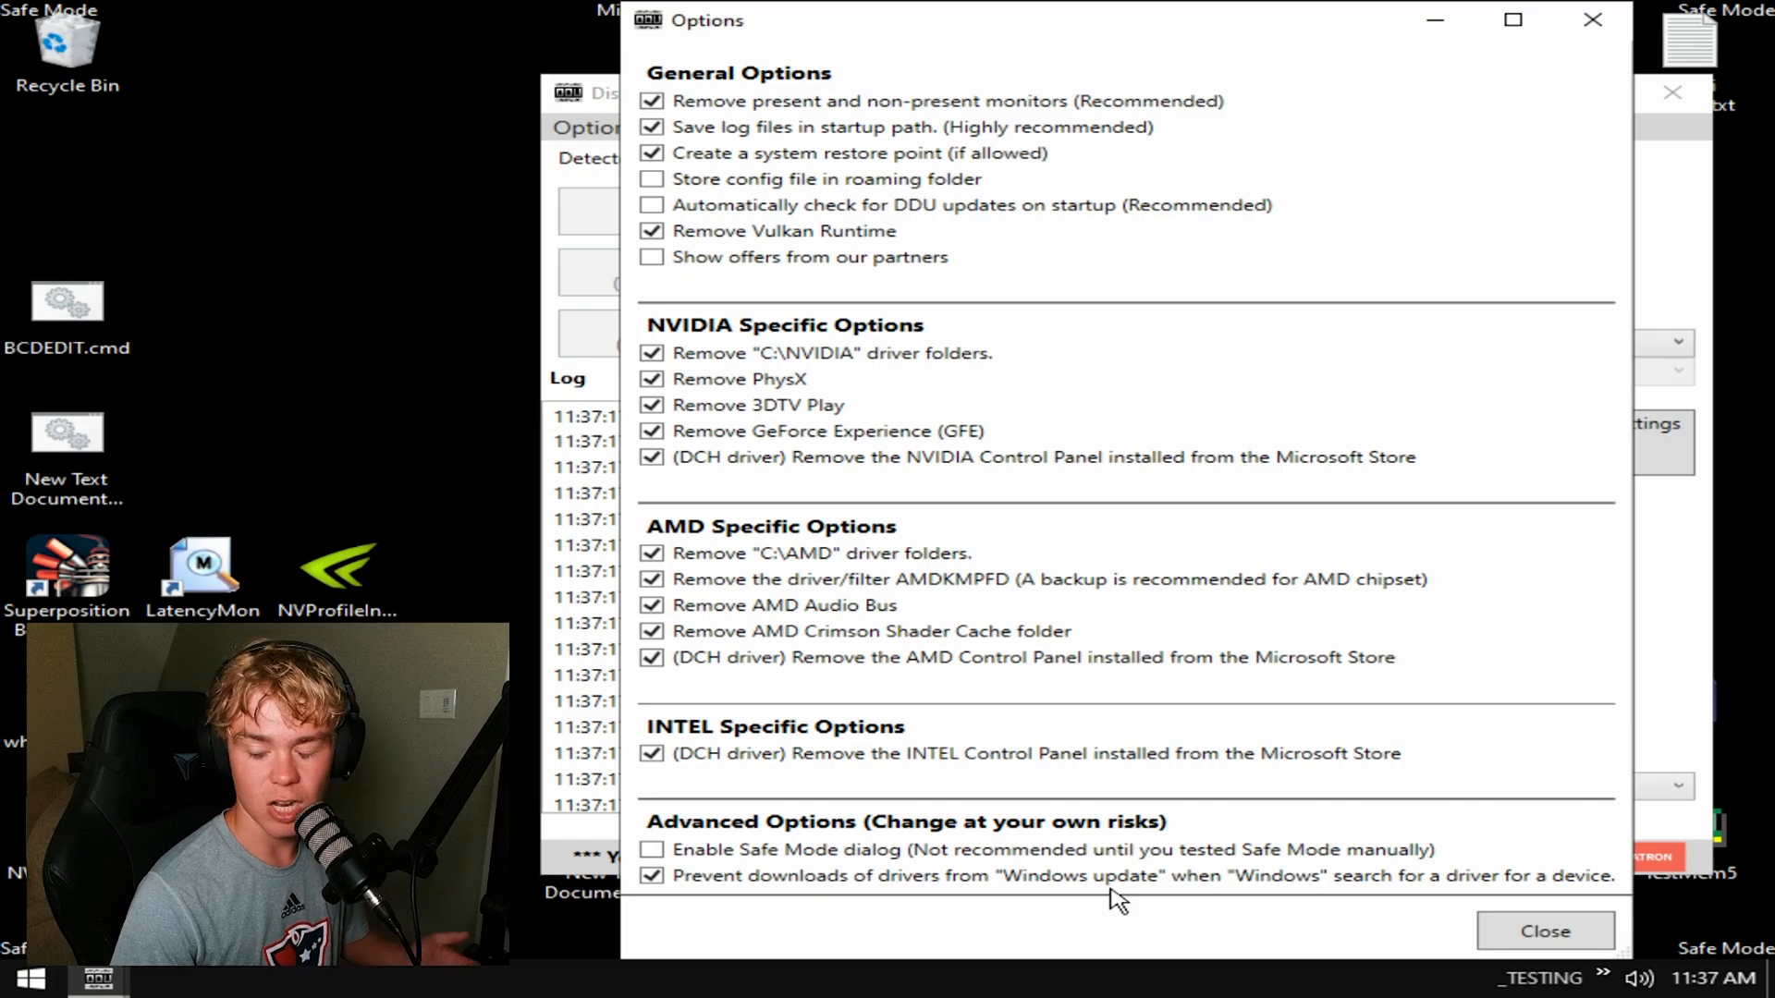
mouse_move(1143, 983)
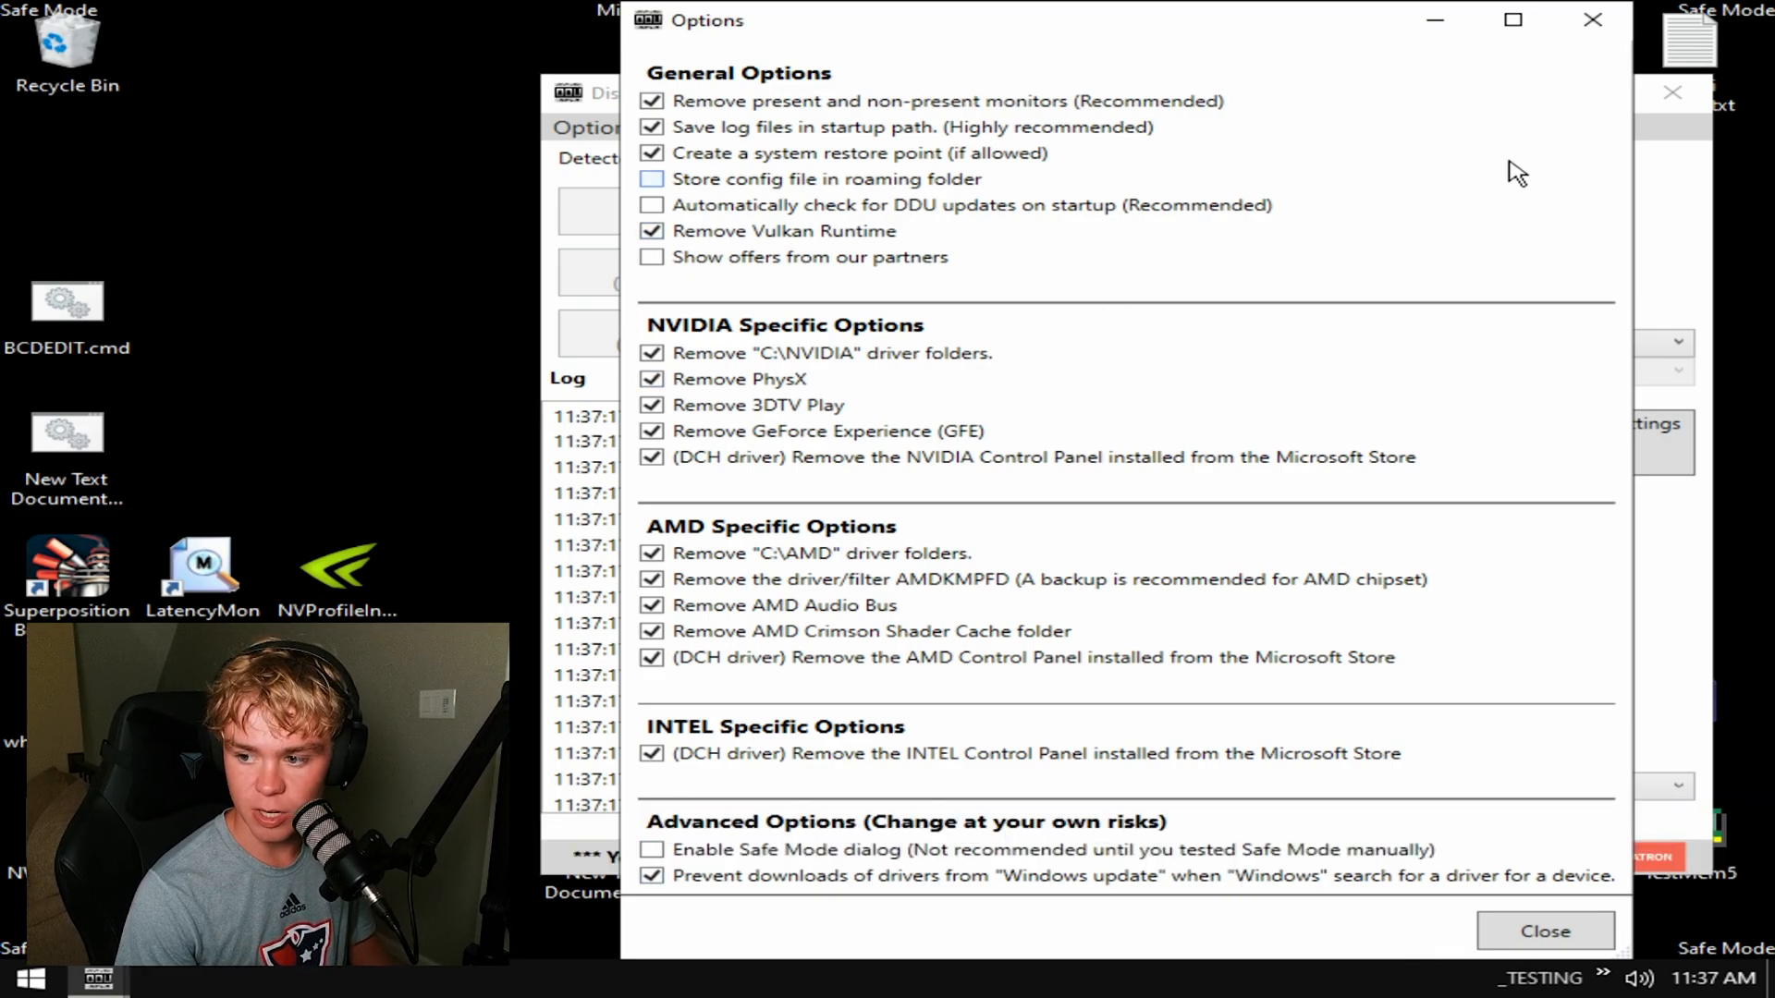
left_click(1542, 929)
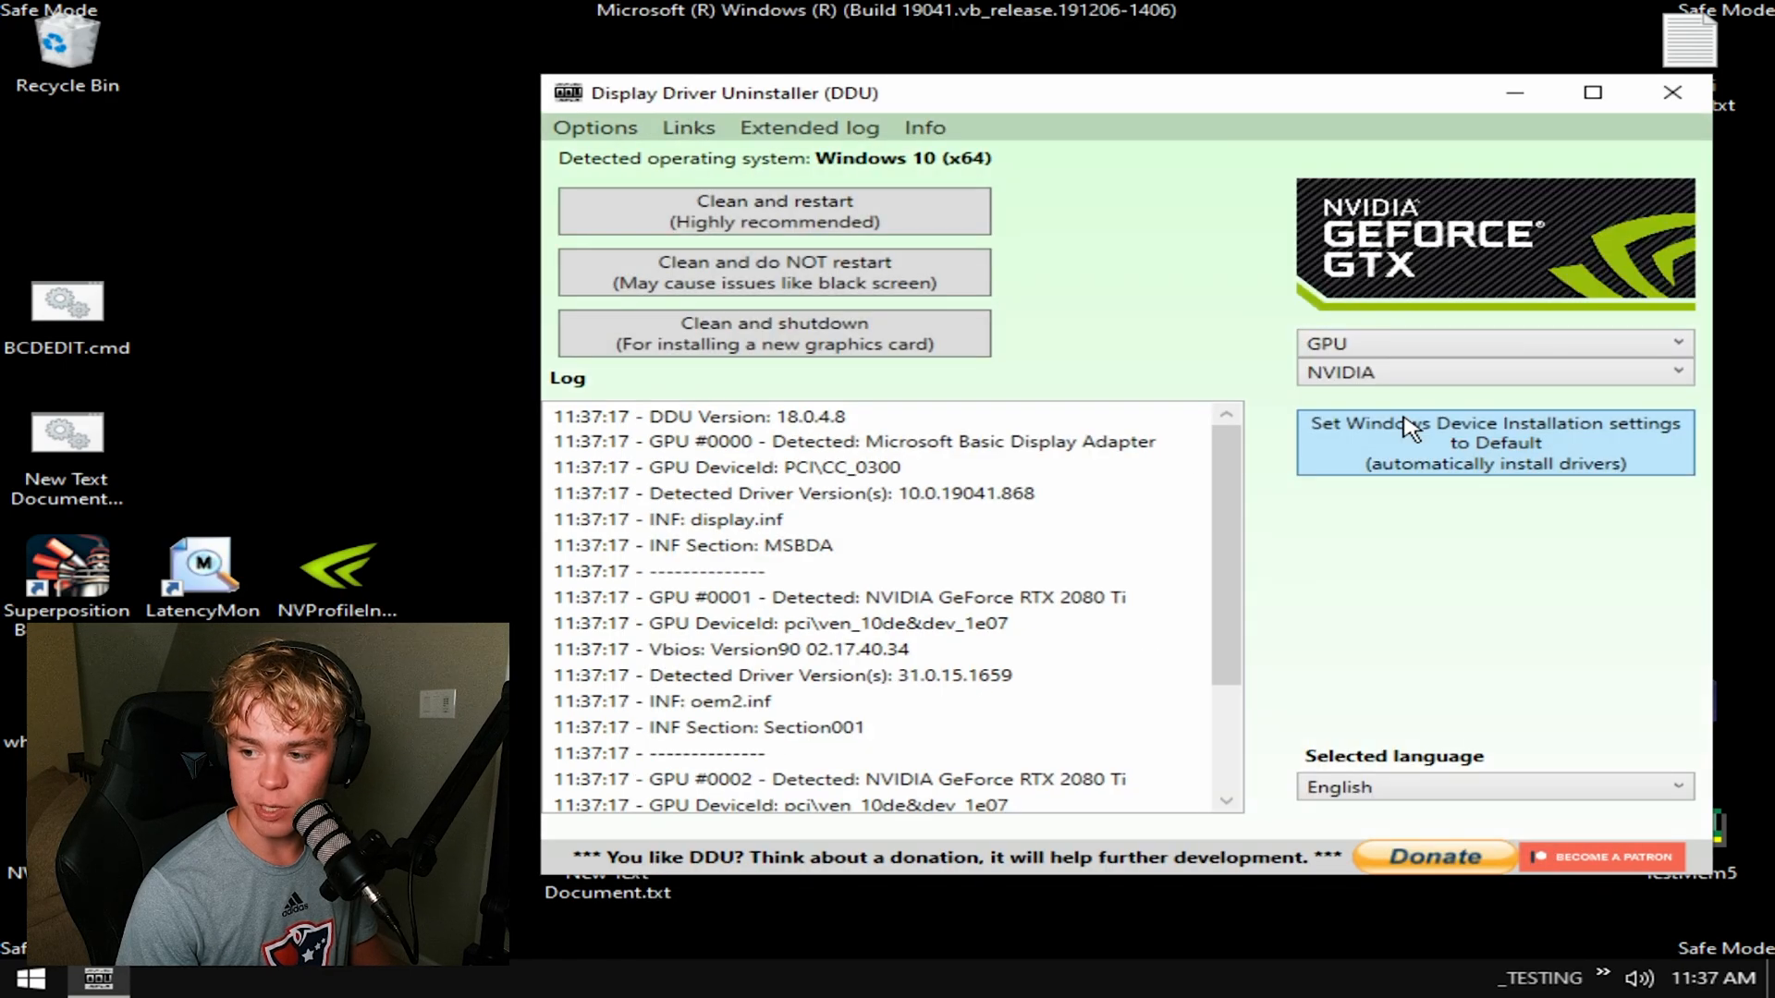
Preview AMD and INTEL vendors, set the device back to NVIDIA, and run Clean and restart.
left_click(1488, 371)
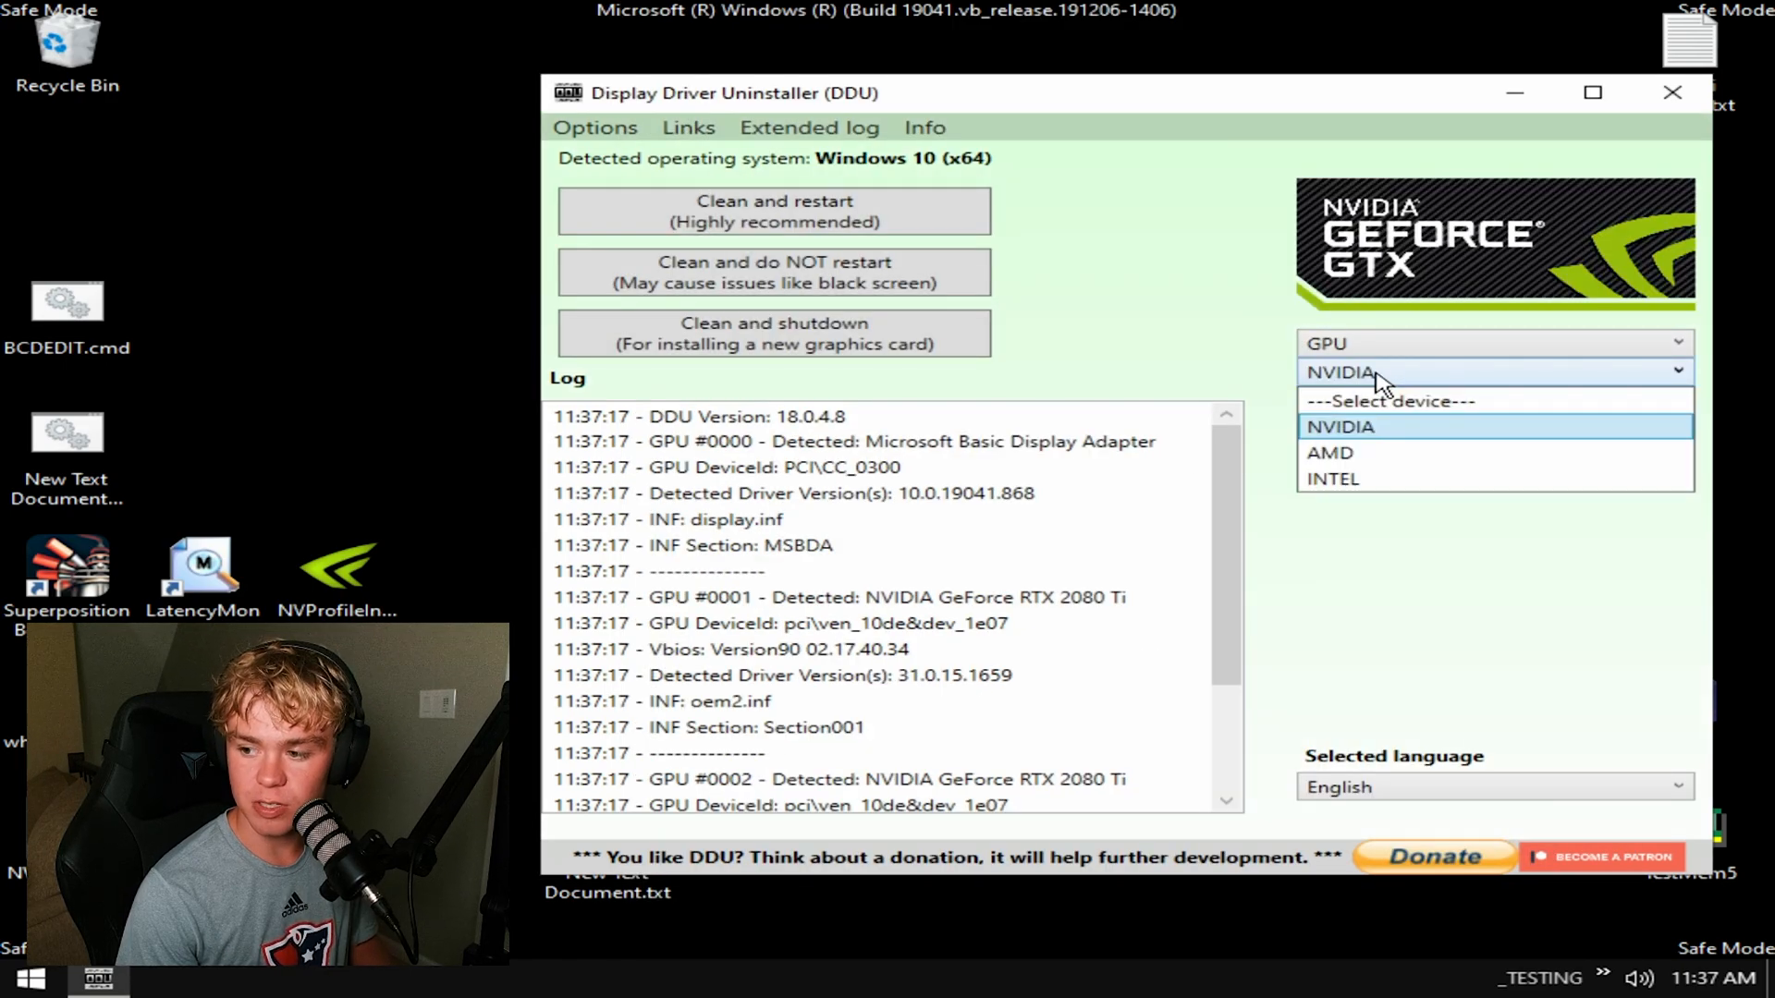
left_click(1329, 451)
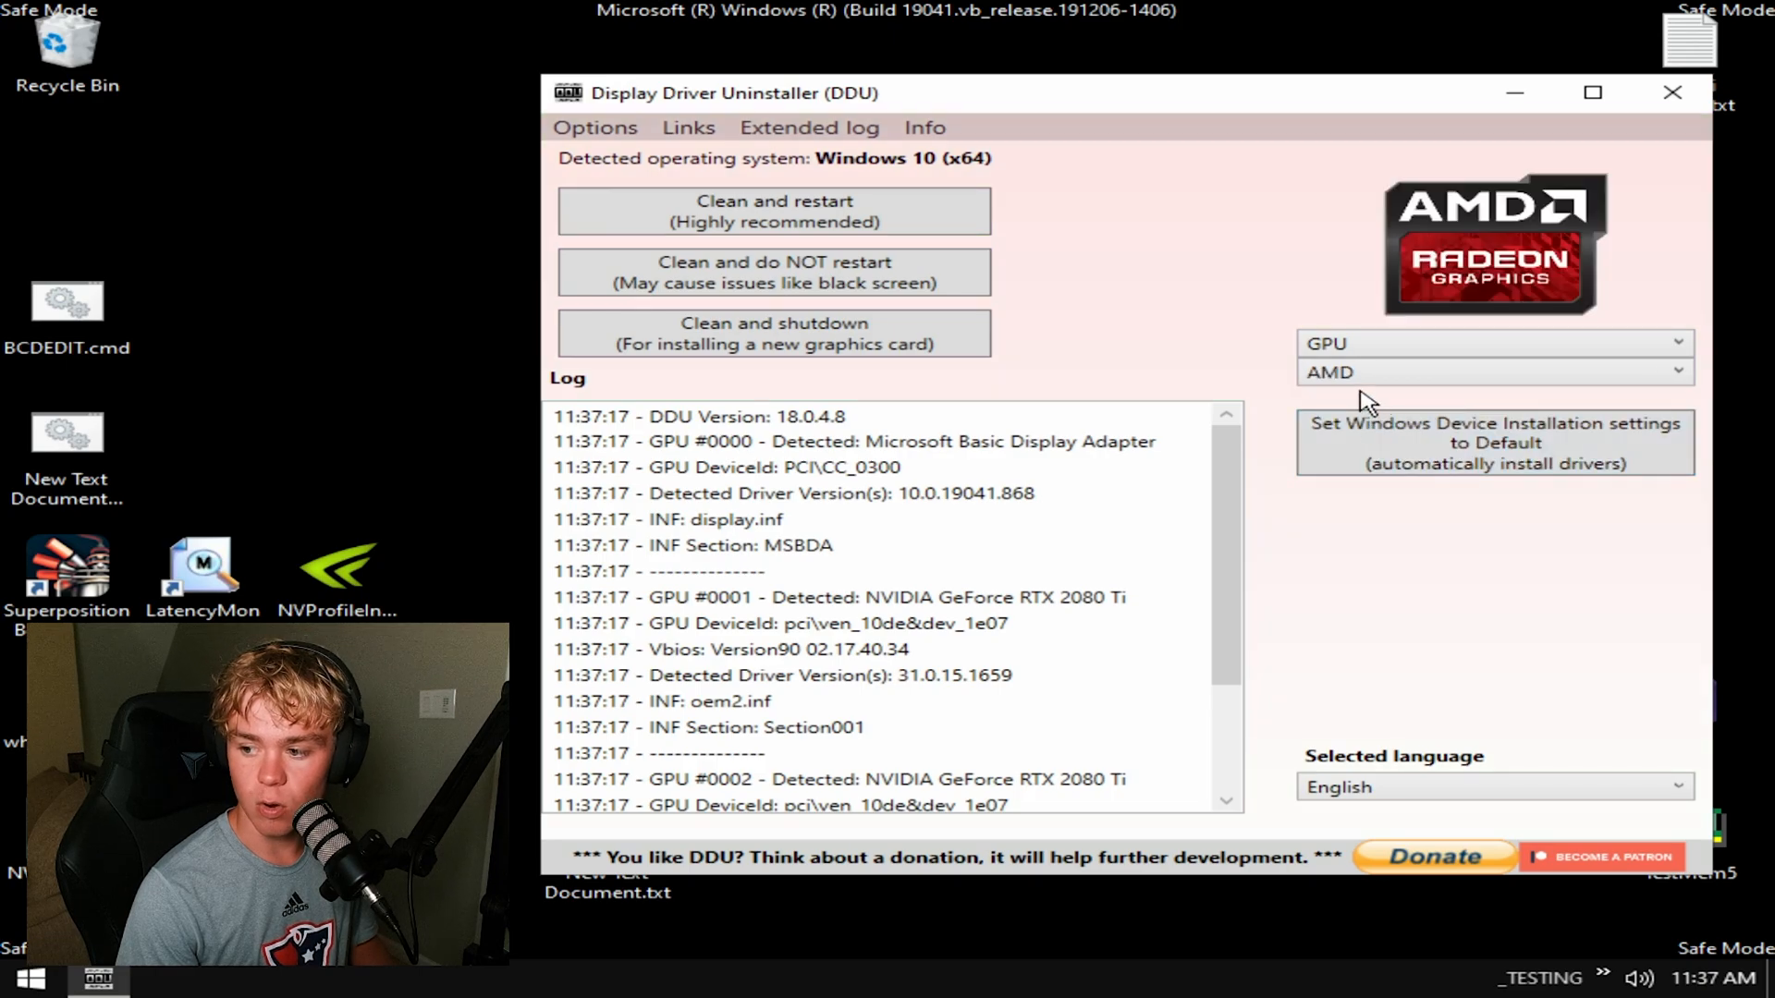
left_click(1492, 372)
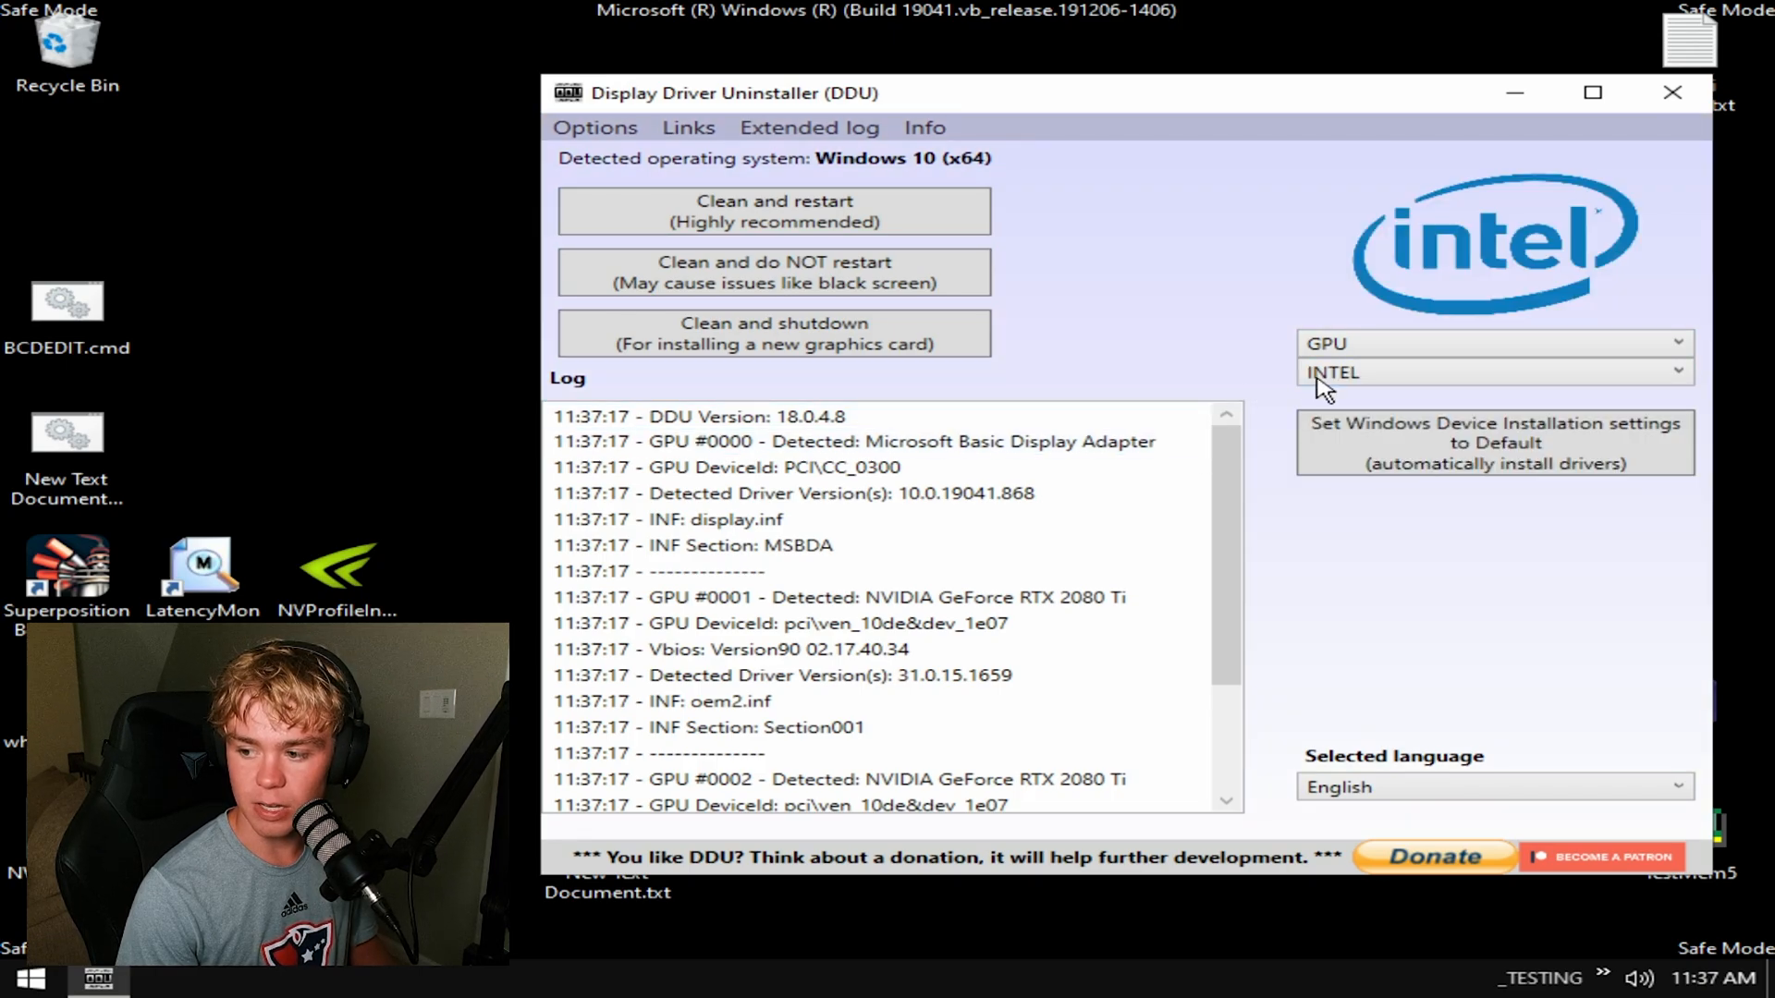
left_click(1494, 371)
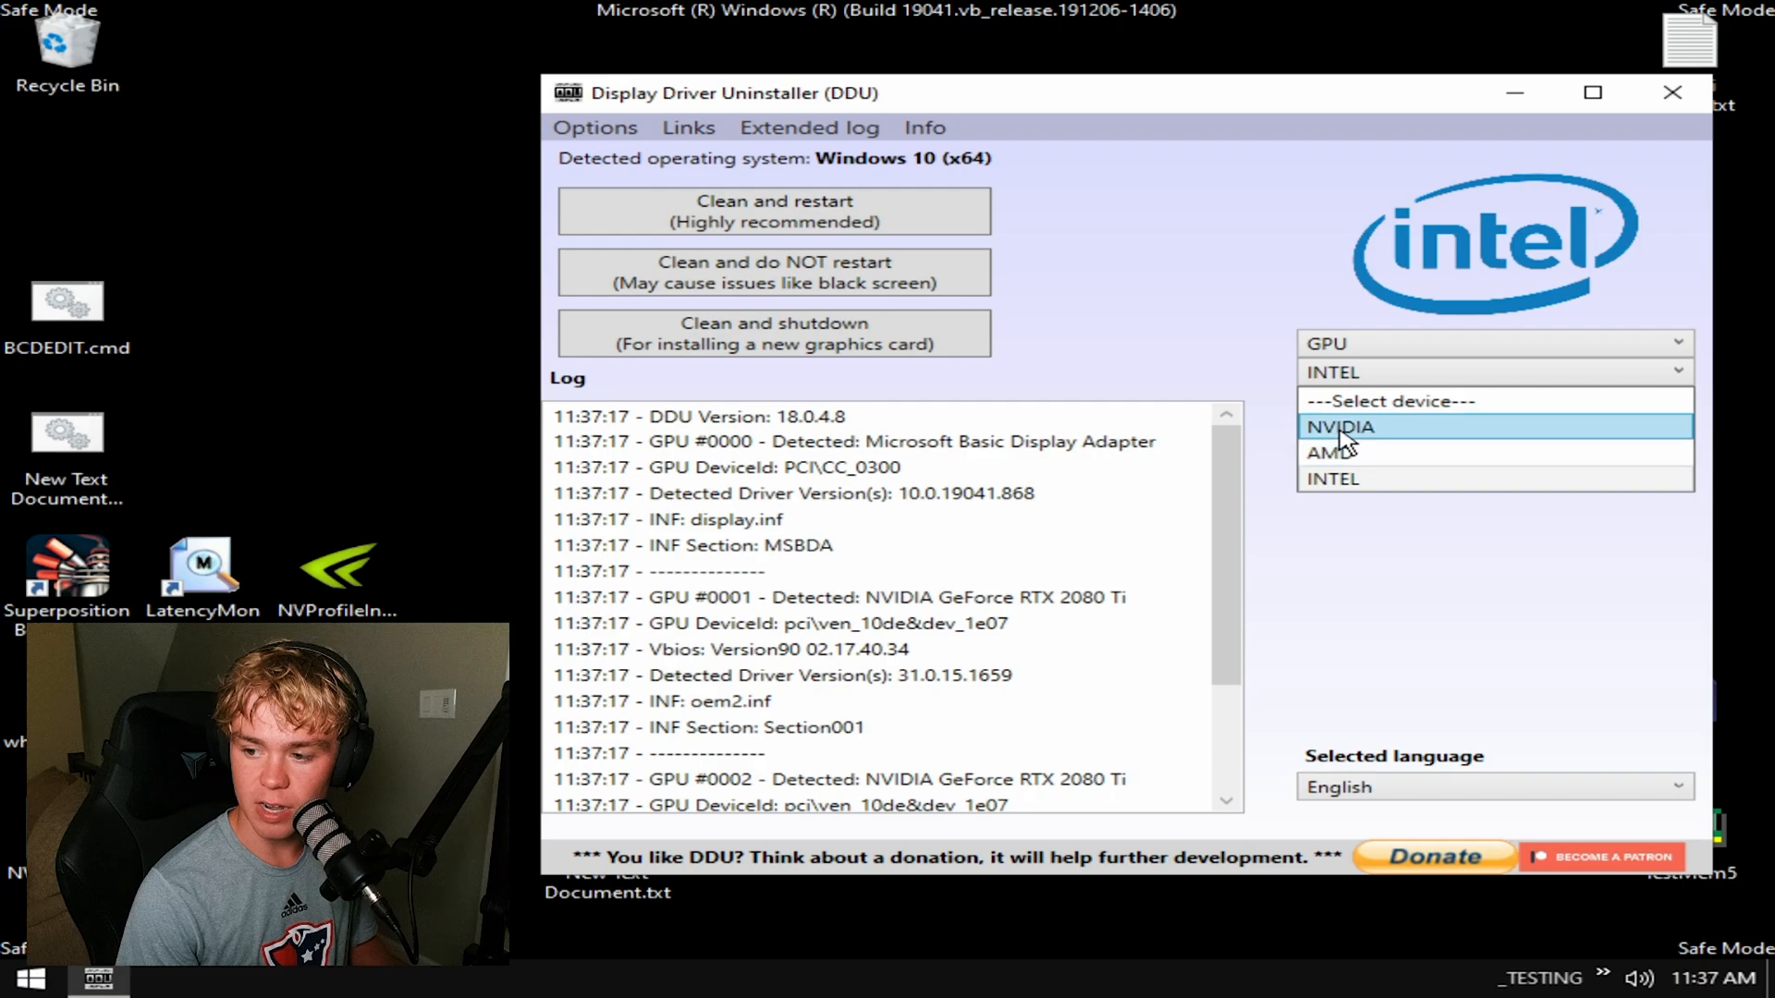
left_click(1340, 427)
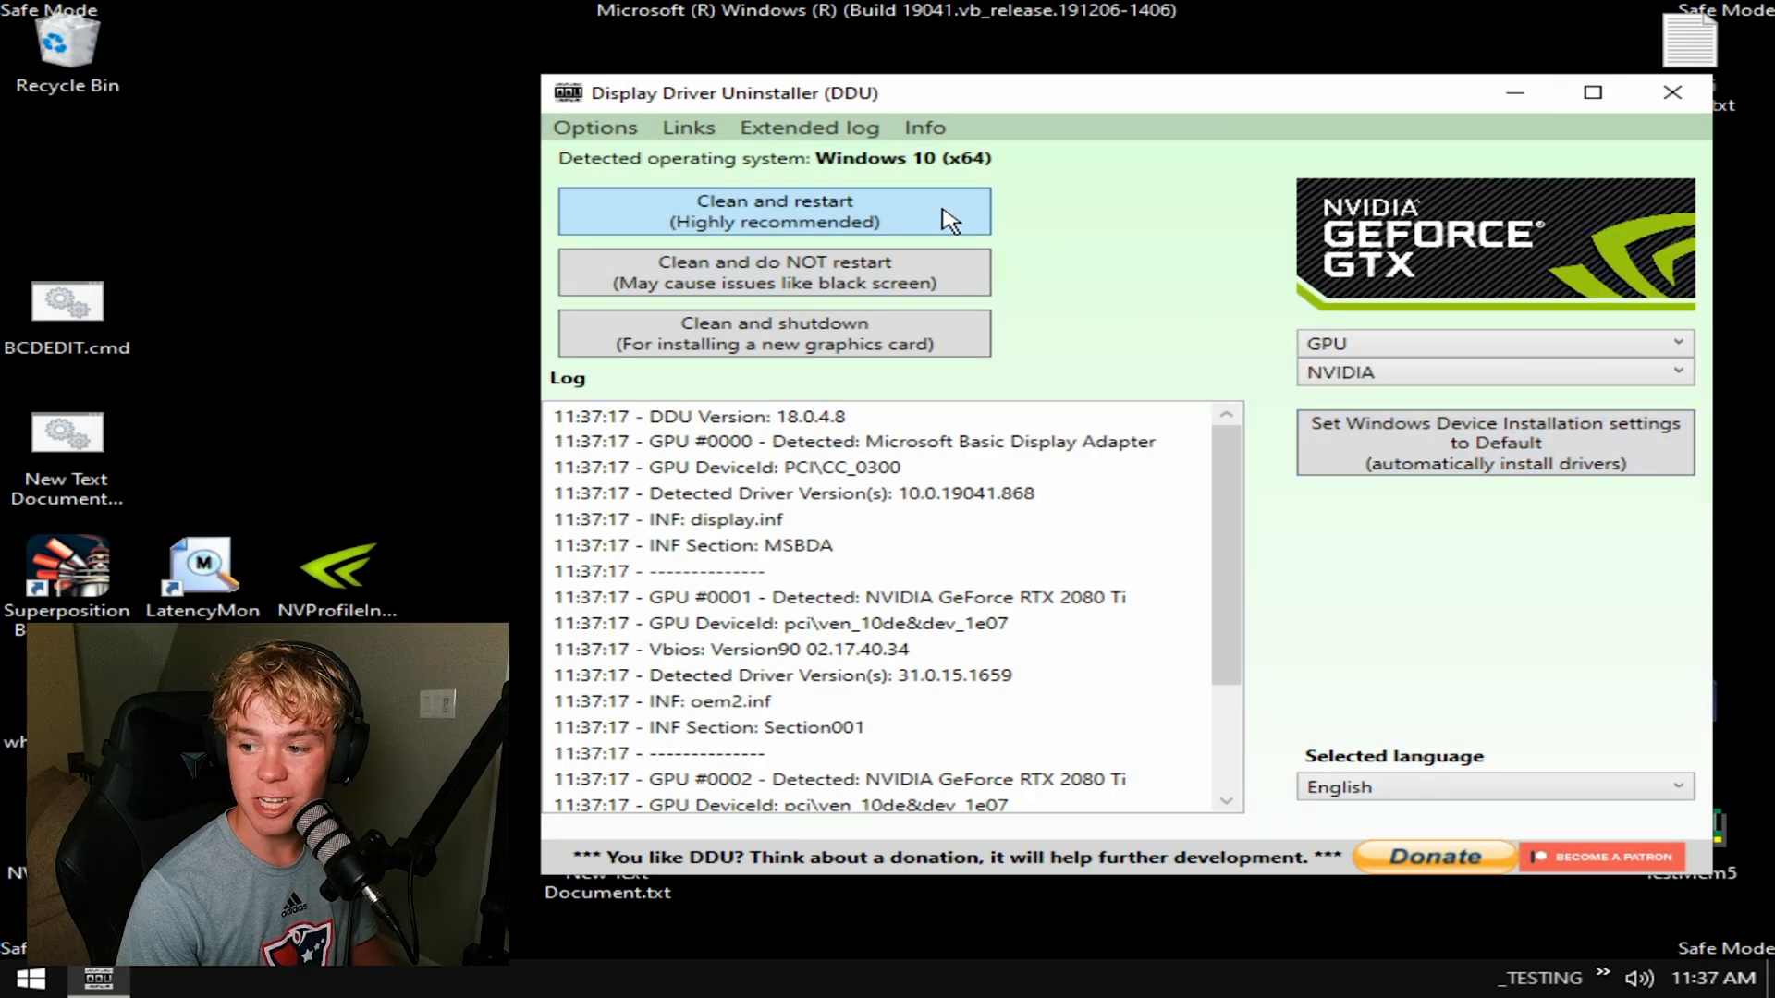
left_click(775, 210)
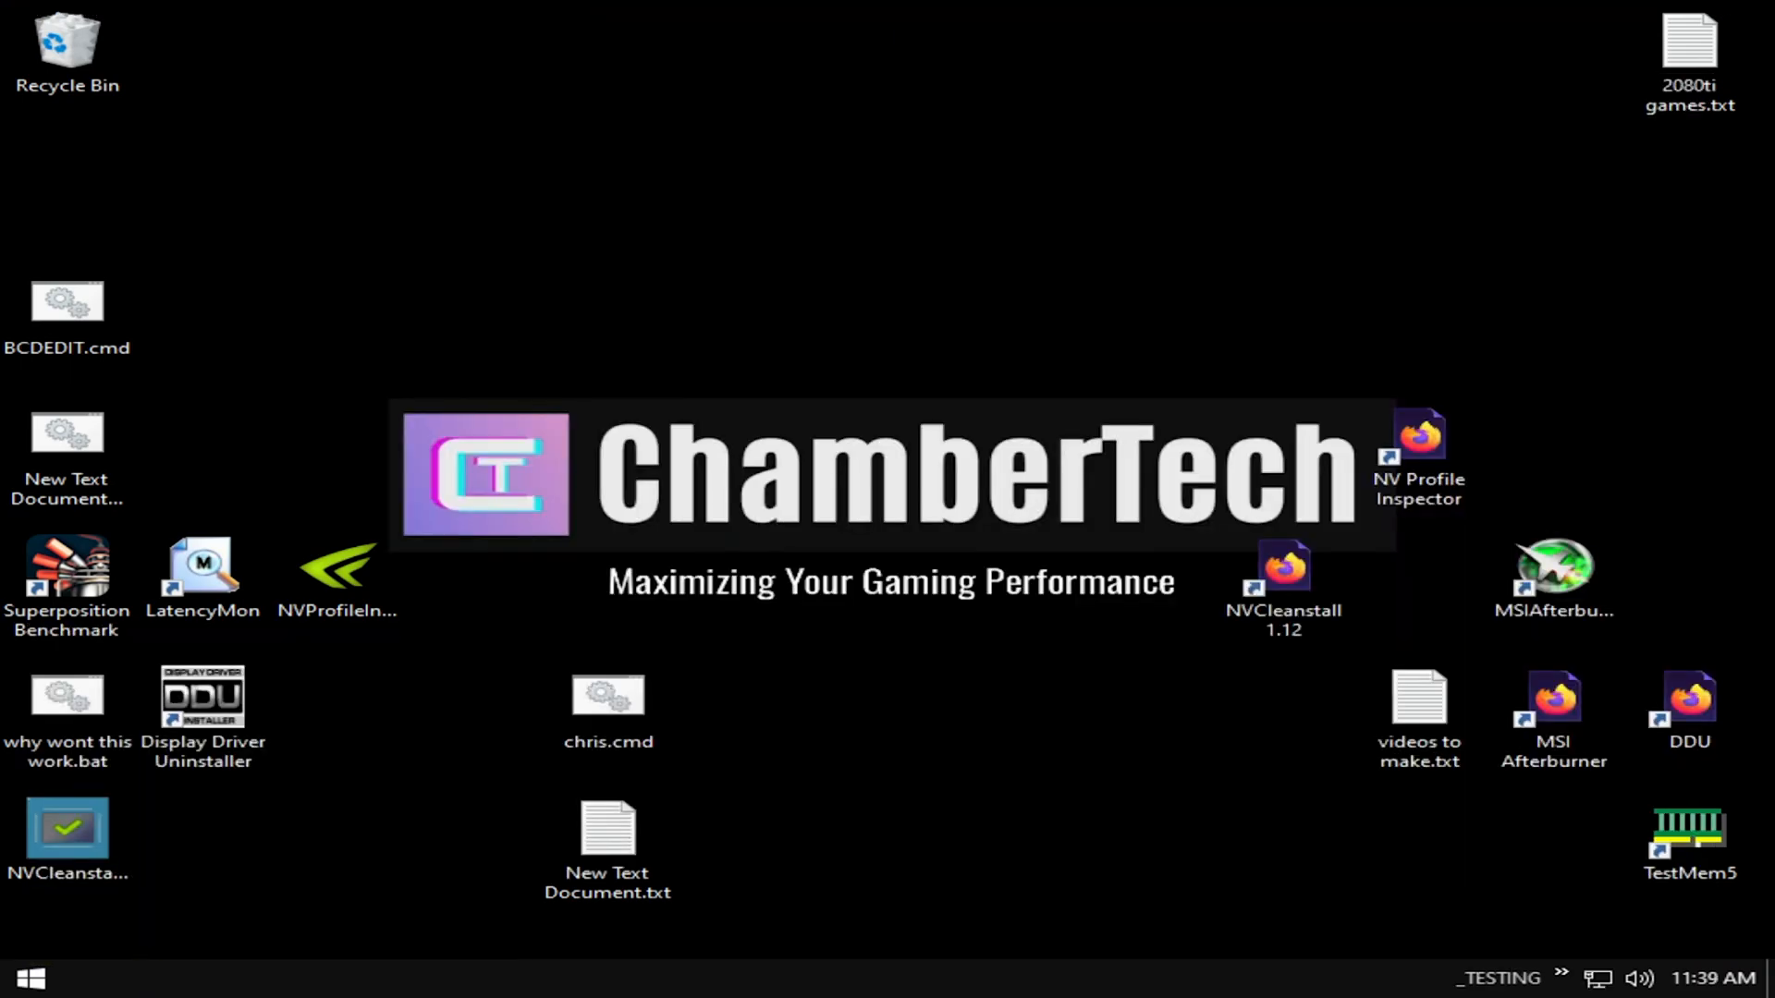
Launch NVCleanstall_1.12.0.exe from the desktop.
left_click(67, 827)
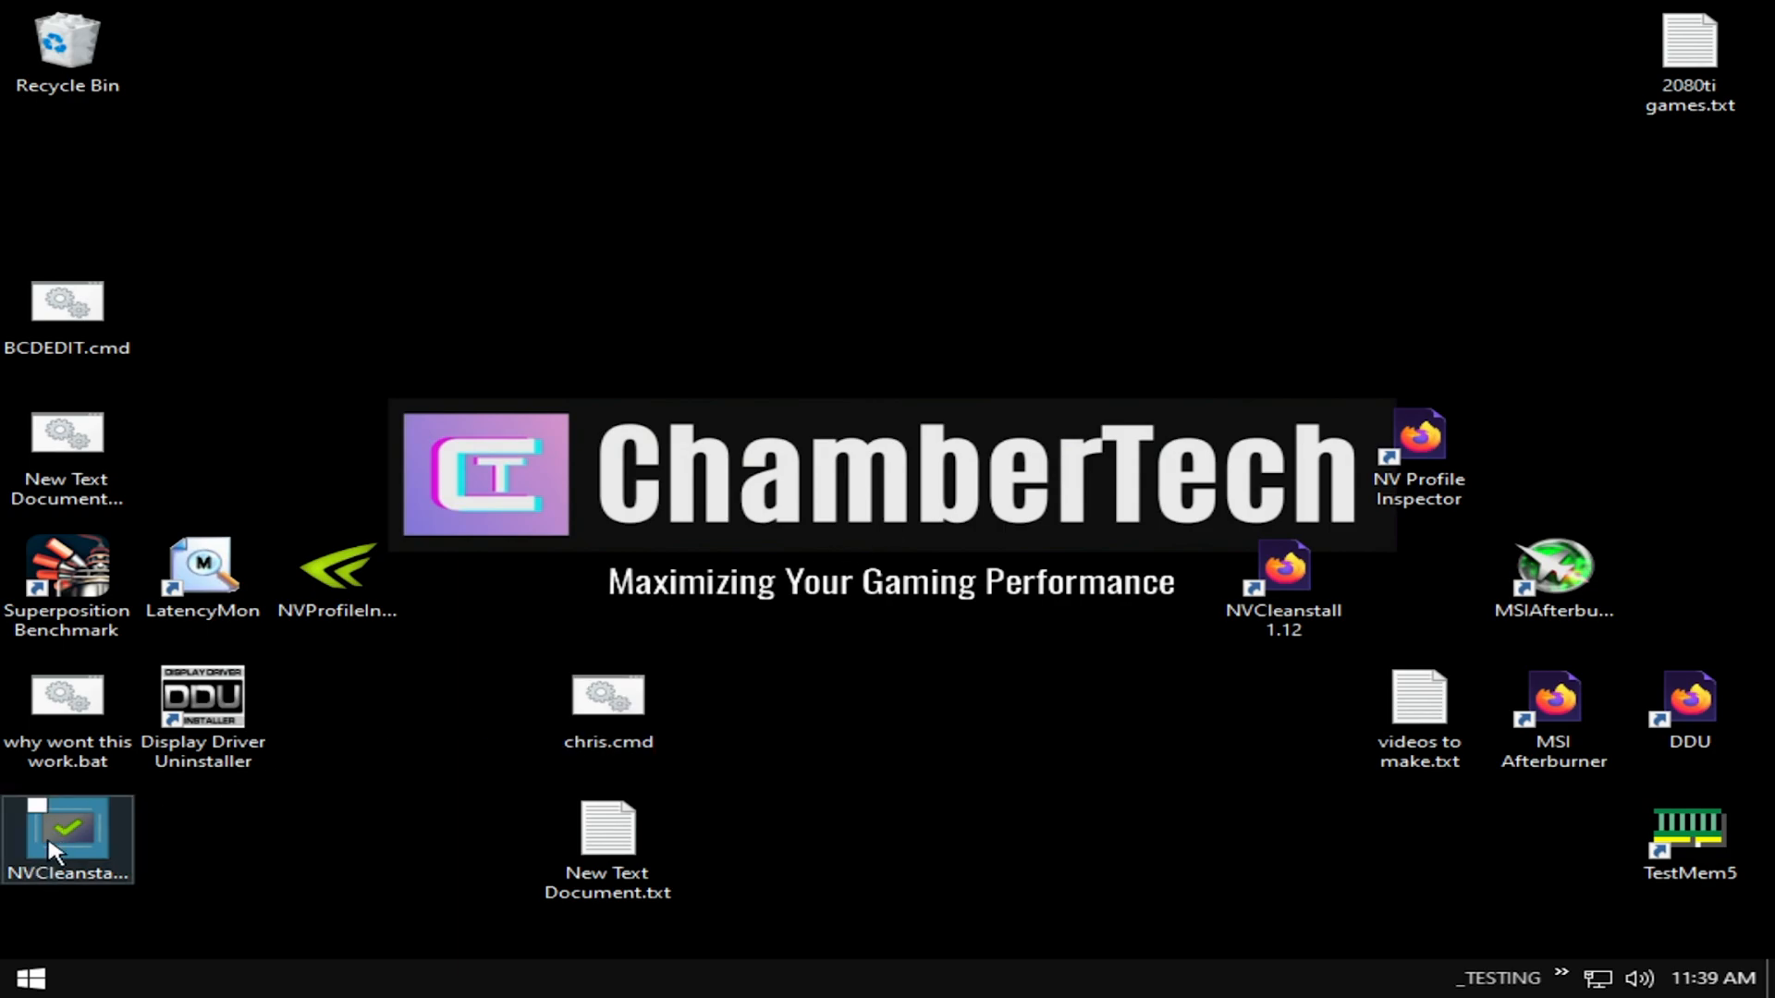
mouse_move(67, 838)
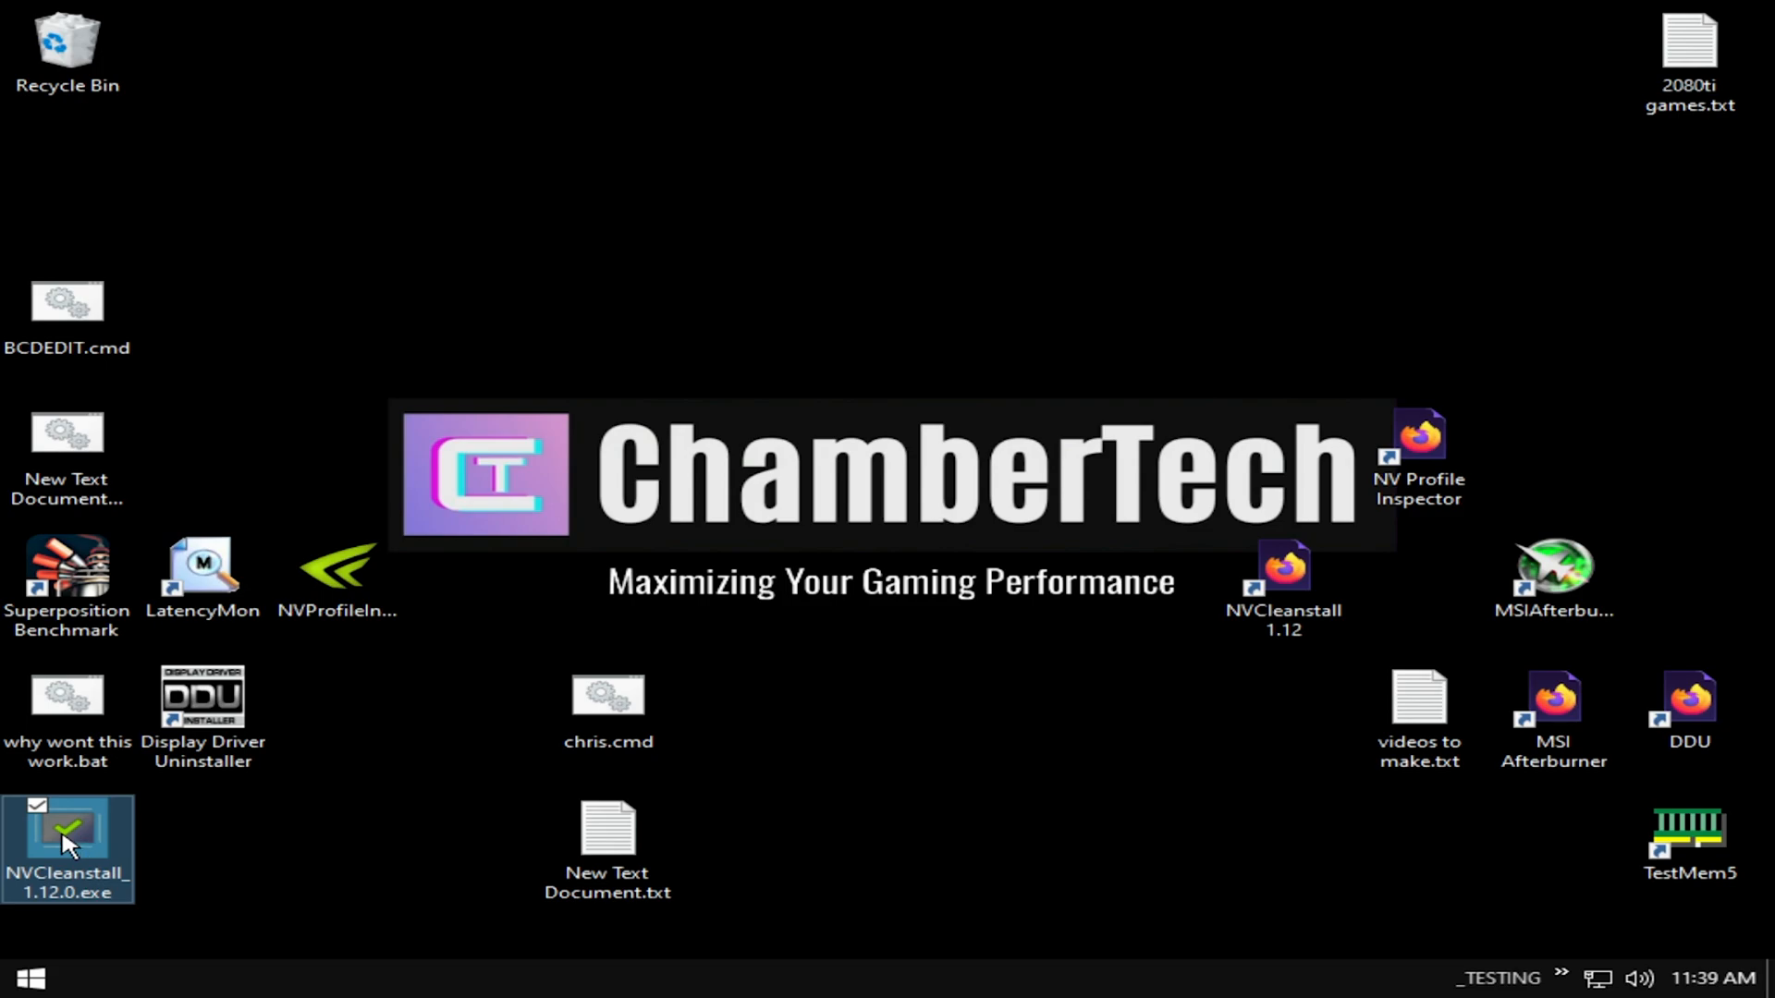
double_click(66, 837)
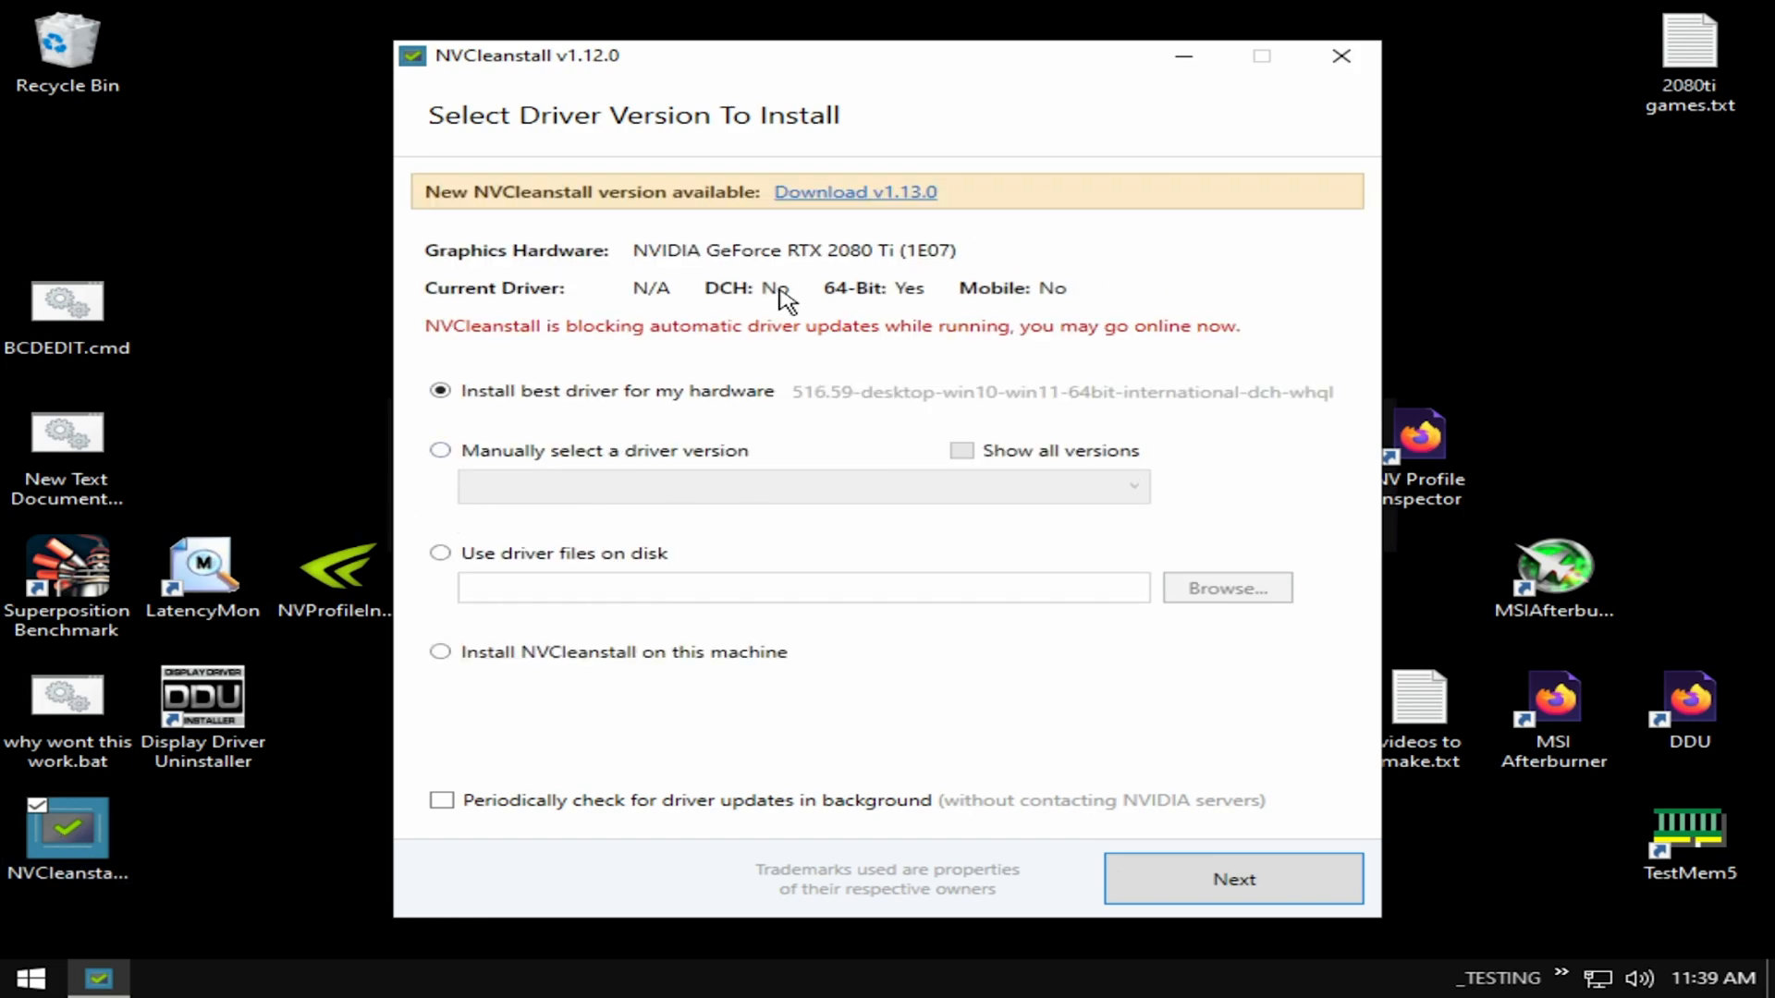
mouse_move(660, 404)
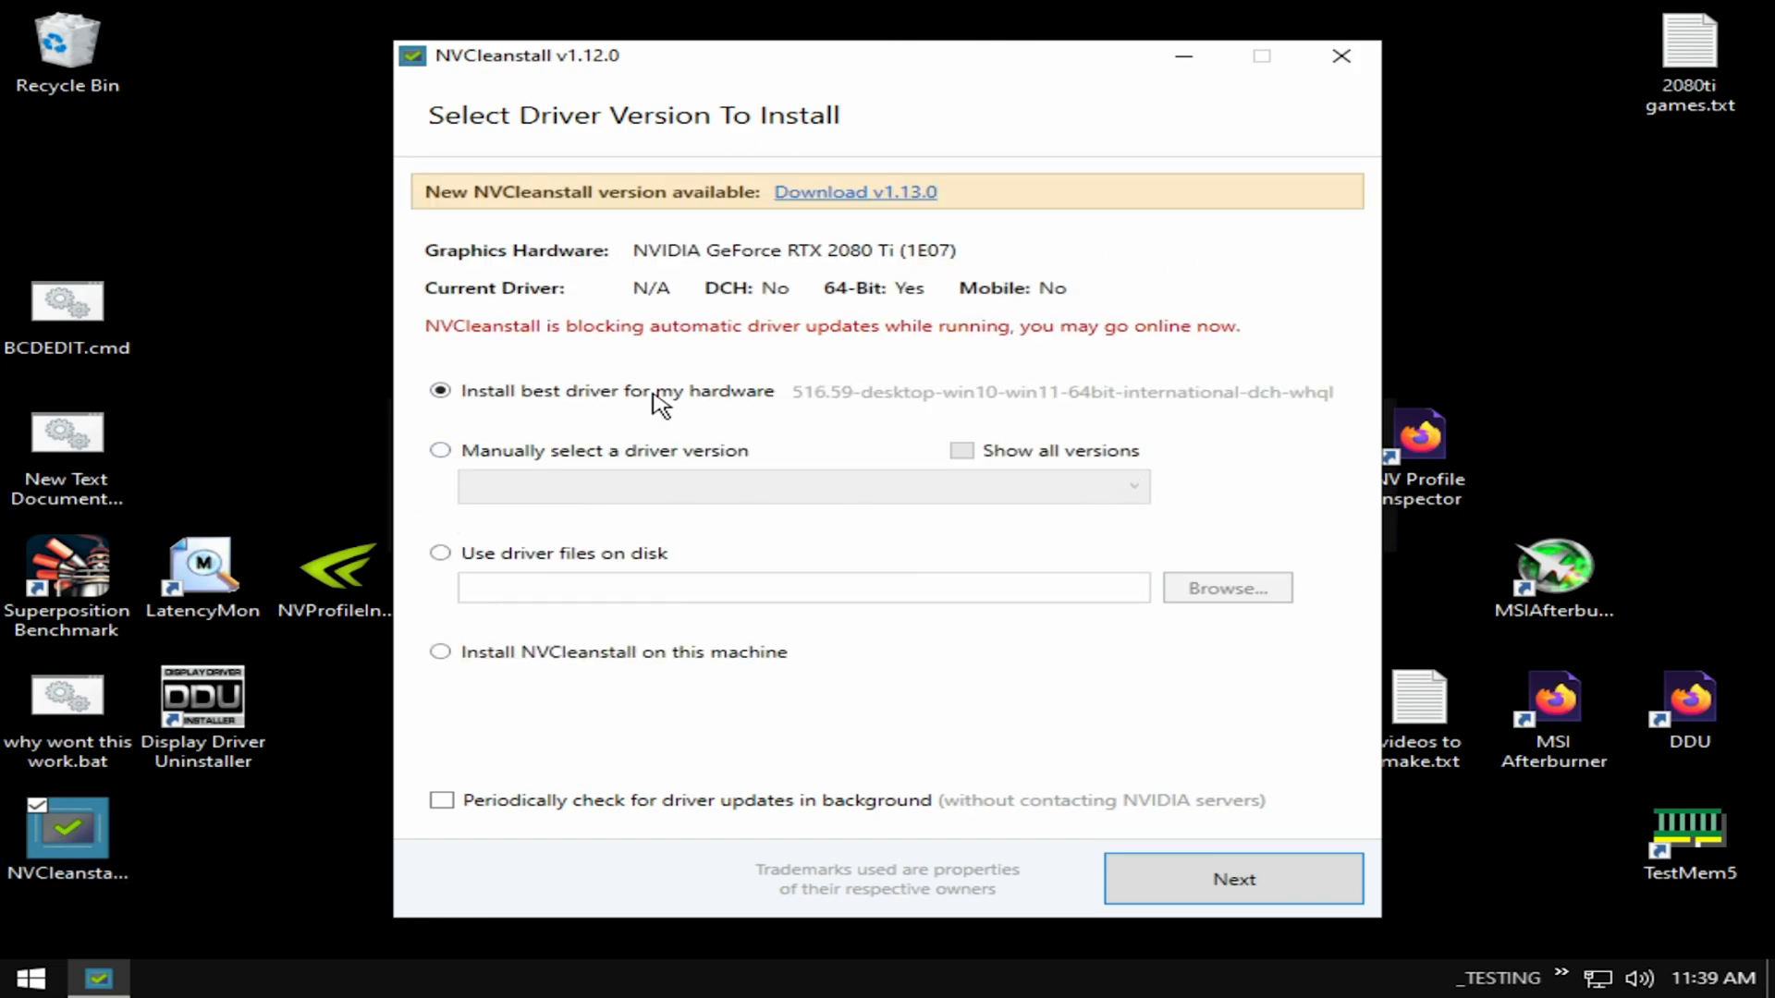
Choose manual driver selection and pick version 516.59 for Windows 10 64-bit Desktop DCH.
left_click(440, 450)
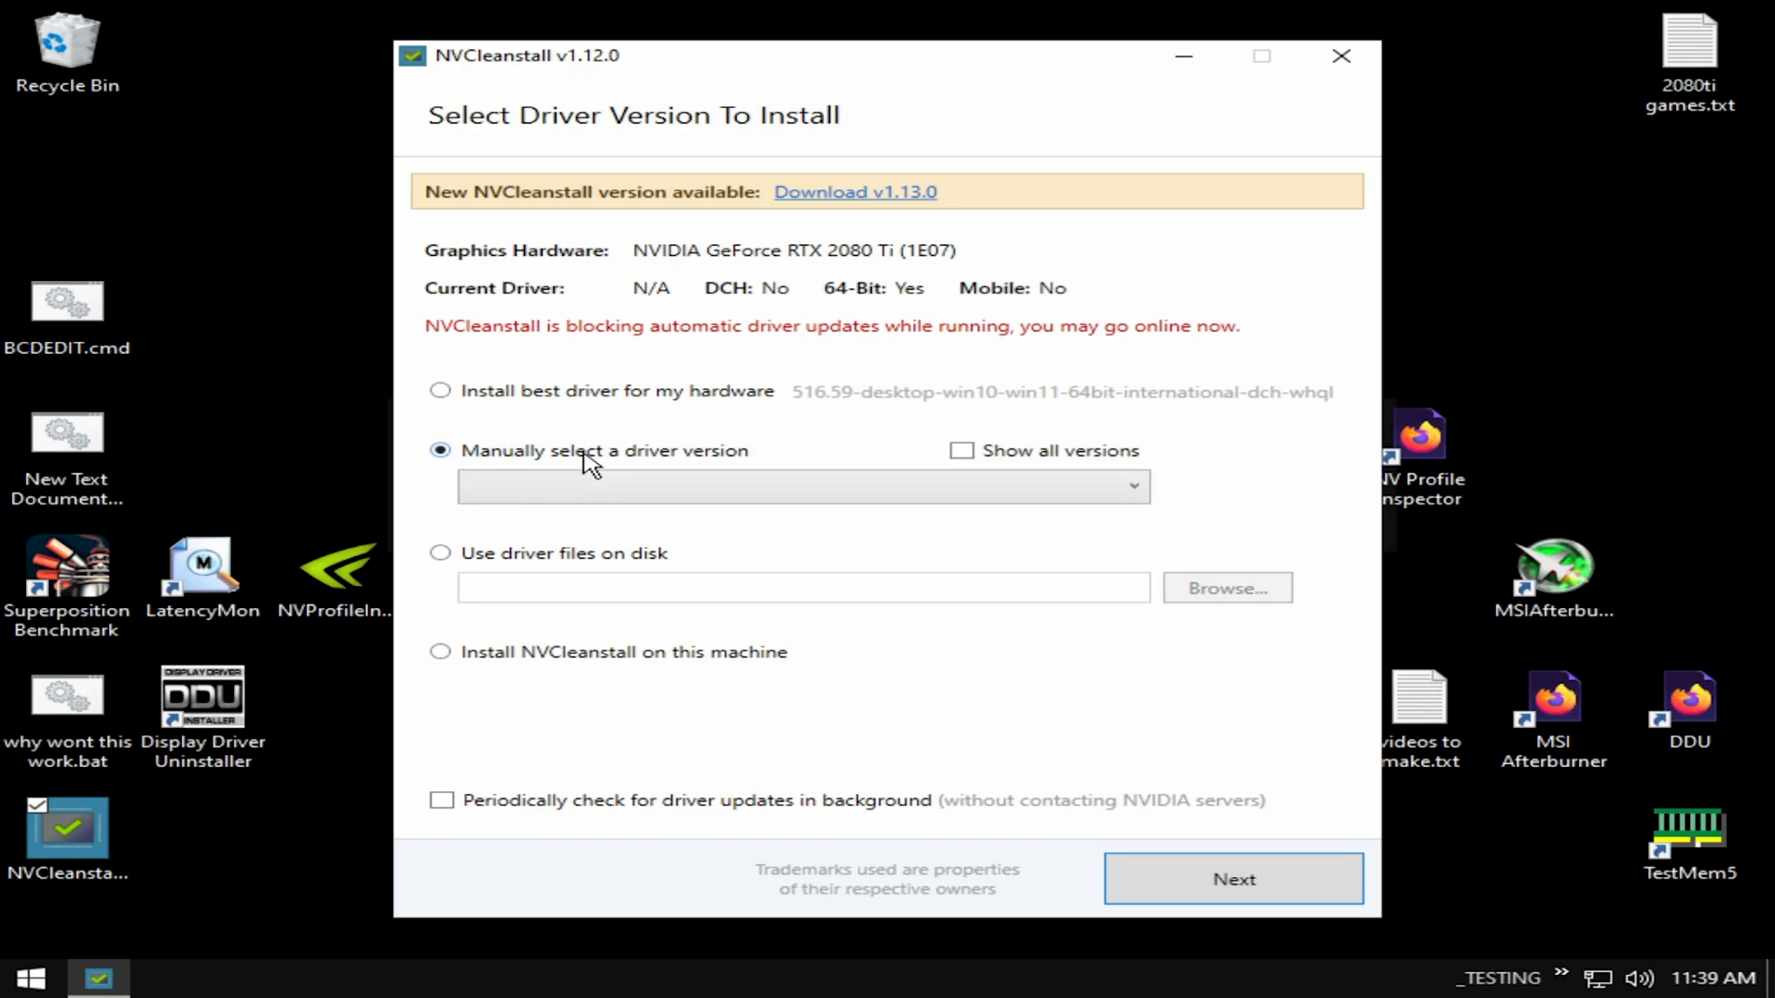
left_click(804, 486)
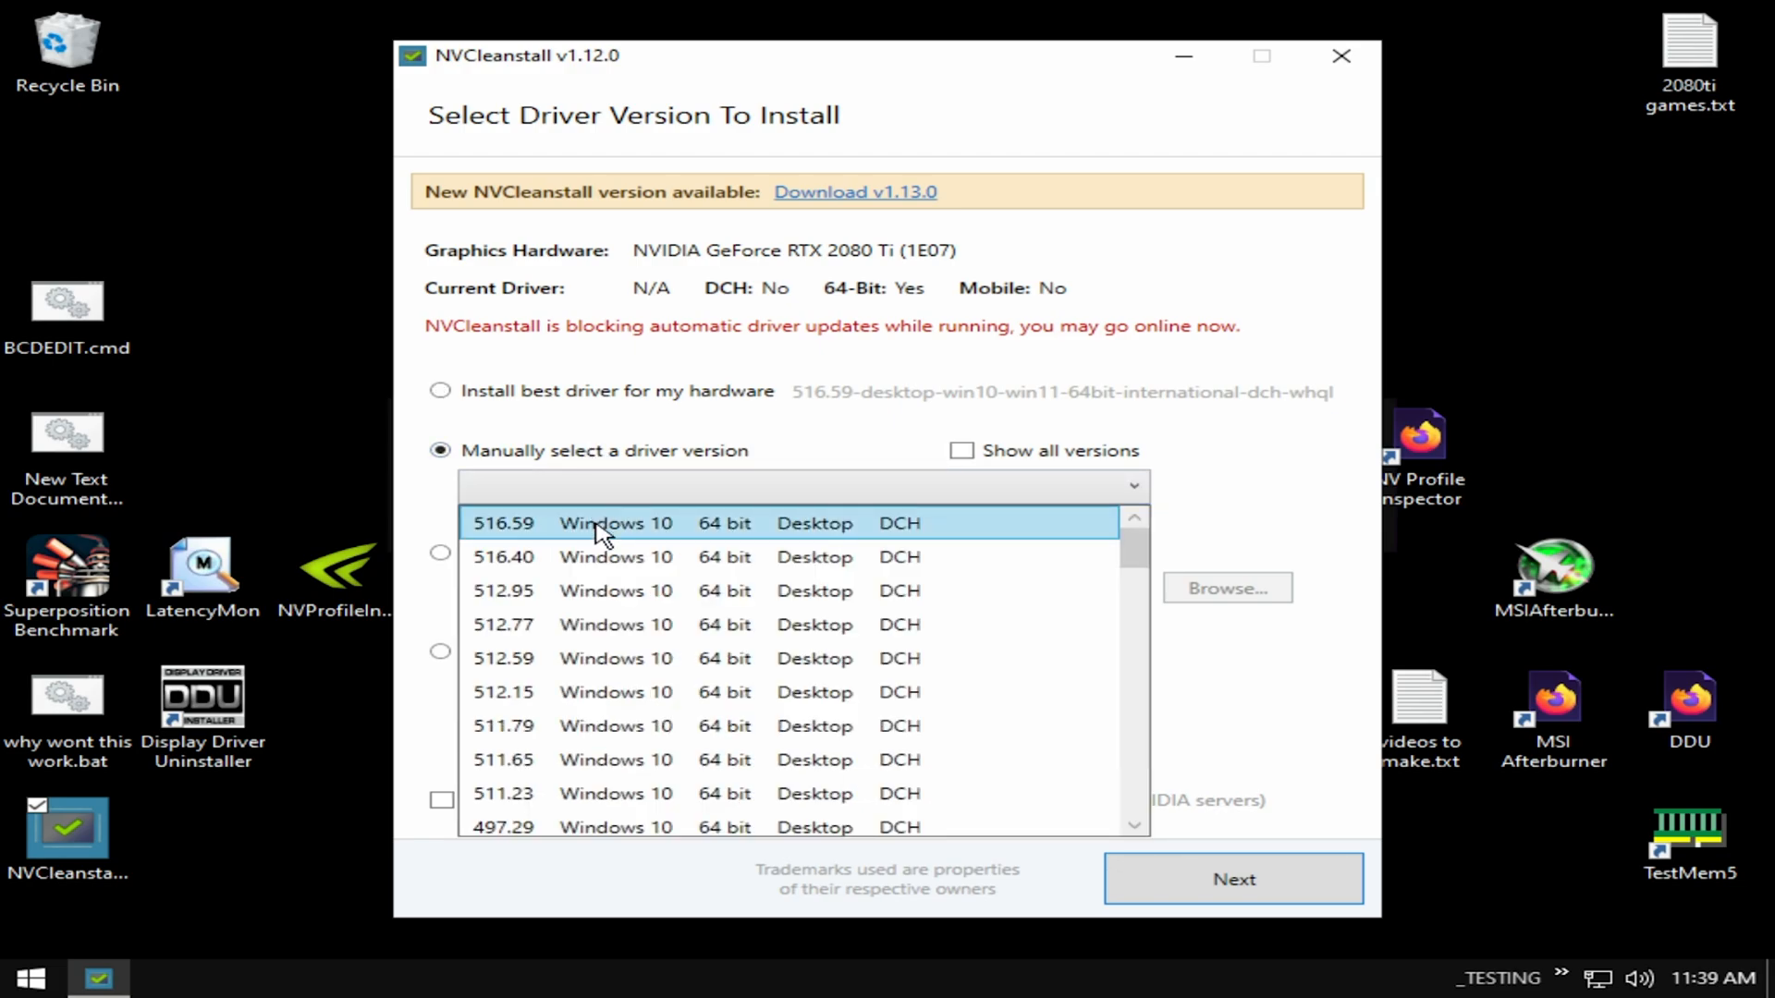
left_click(612, 521)
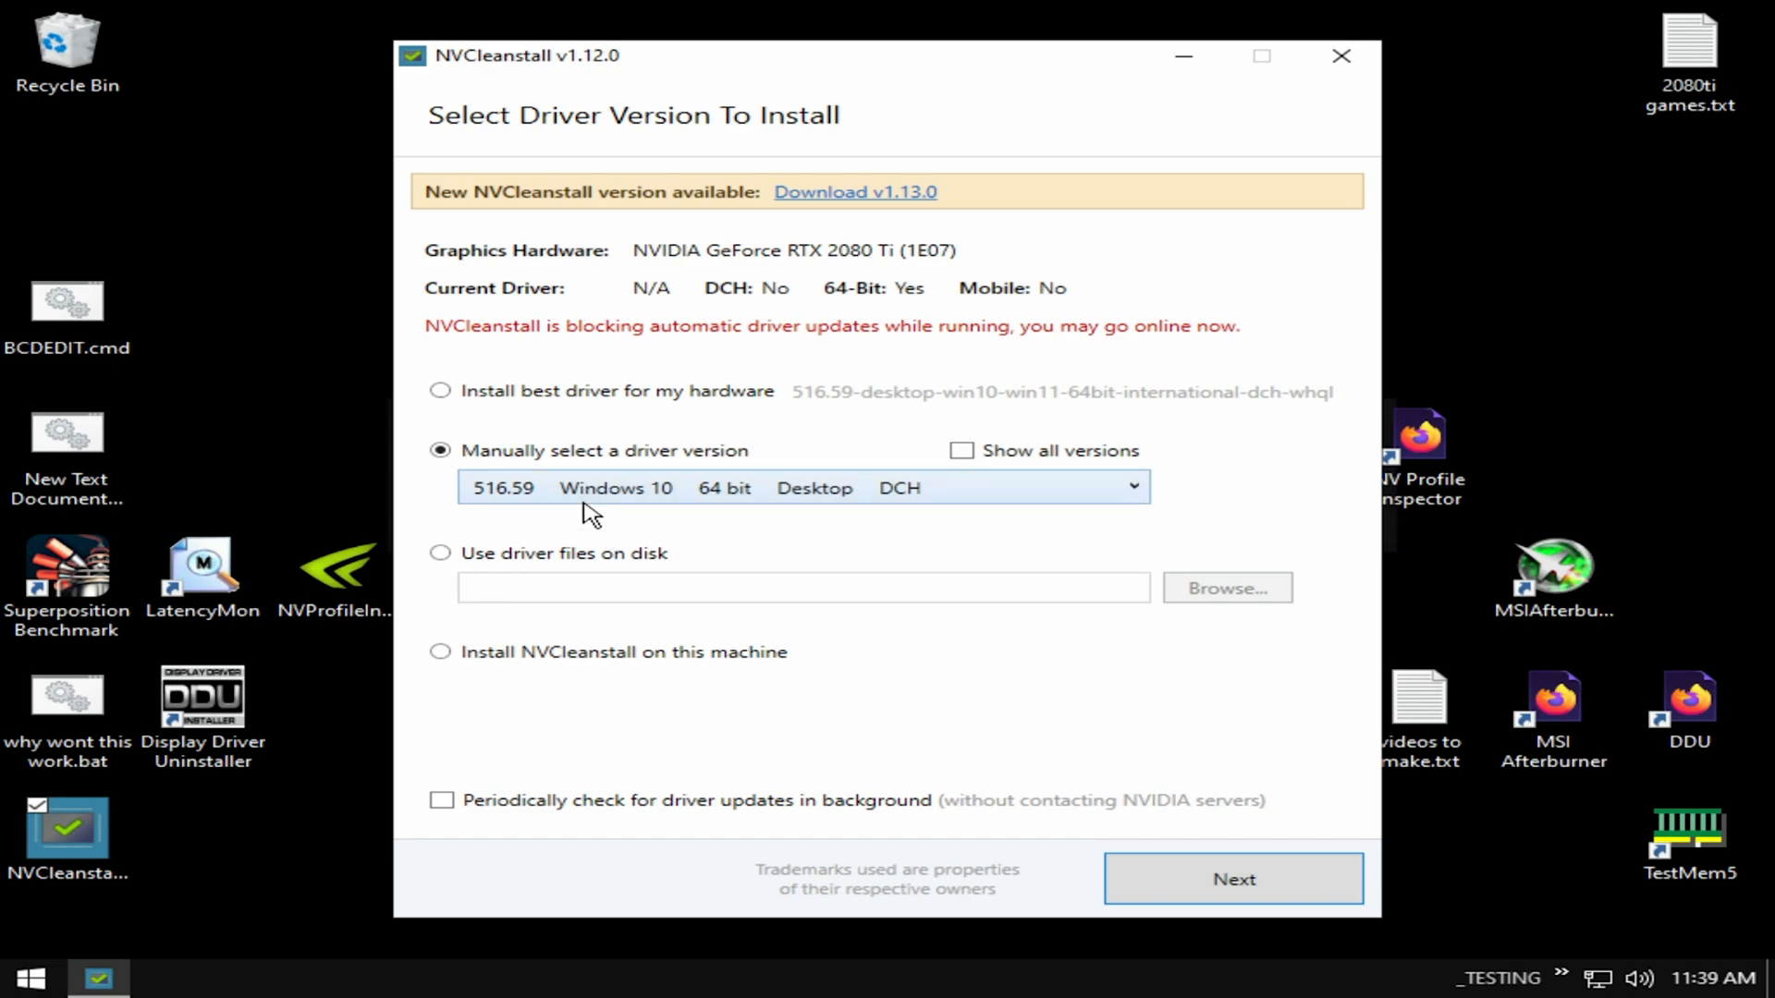
left_click(1135, 486)
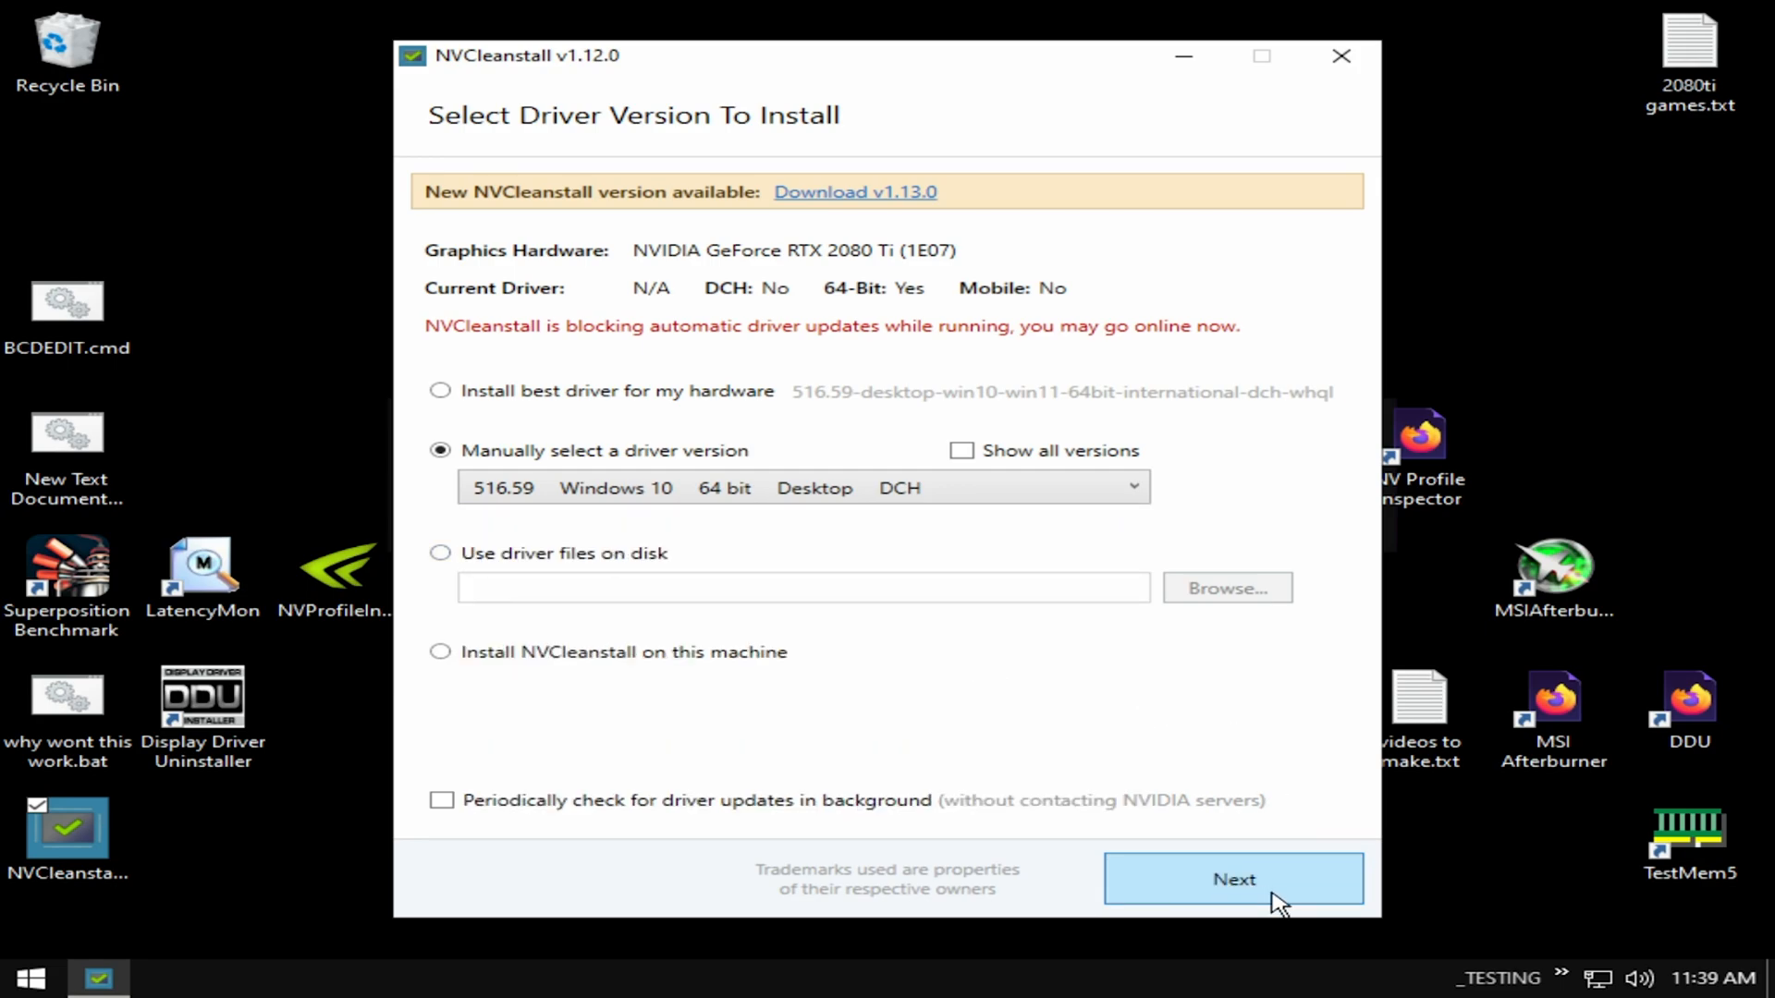
On the components page, try PhysX and All, then reduce to Minimum with only Display Driver checked.
left_click(1233, 880)
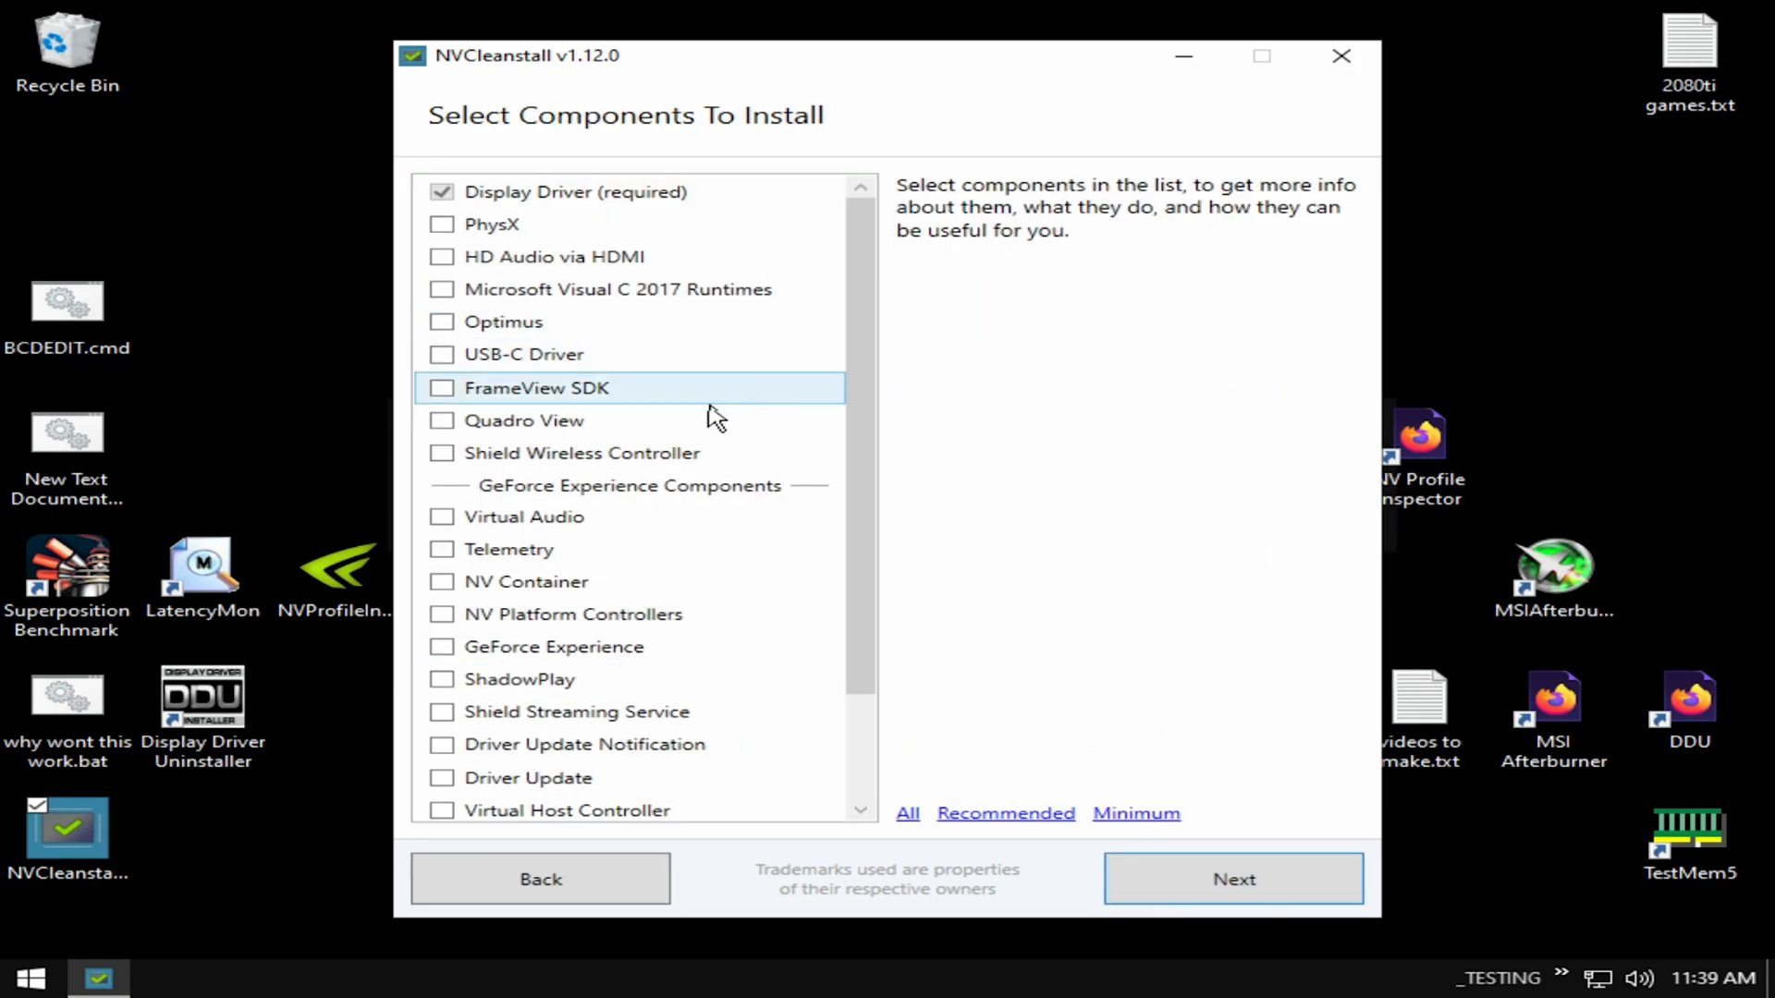
left_click(1002, 813)
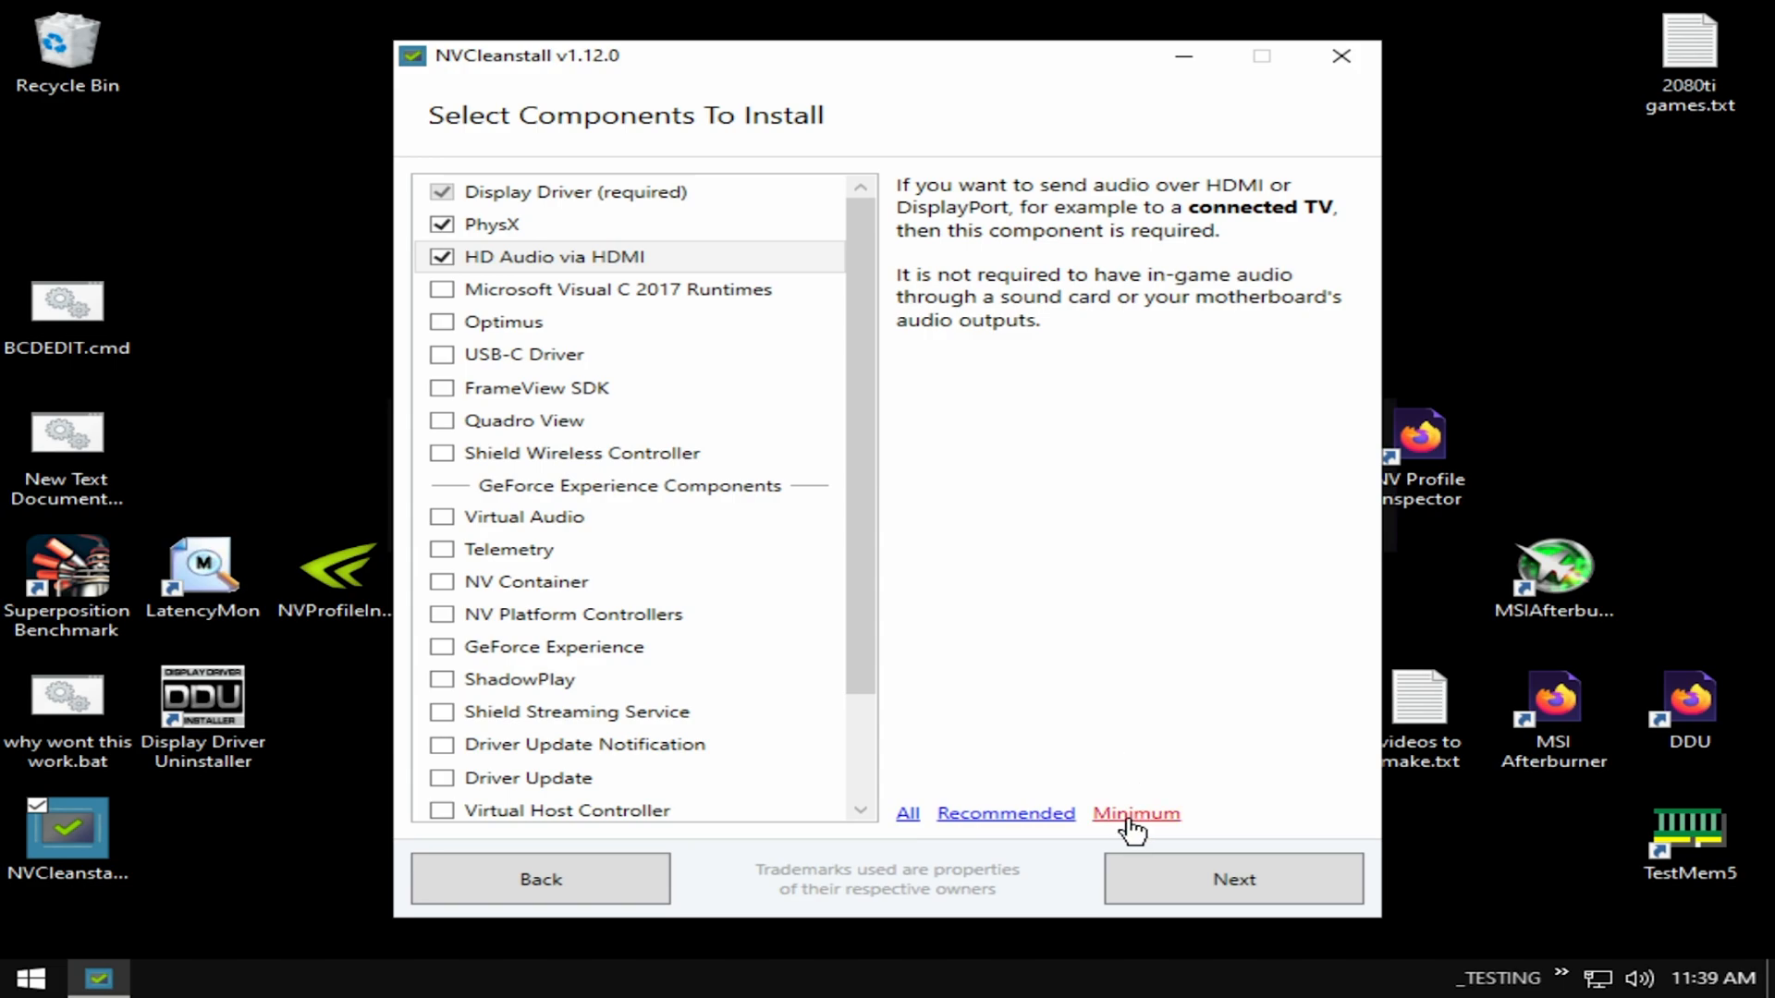
left_click(906, 814)
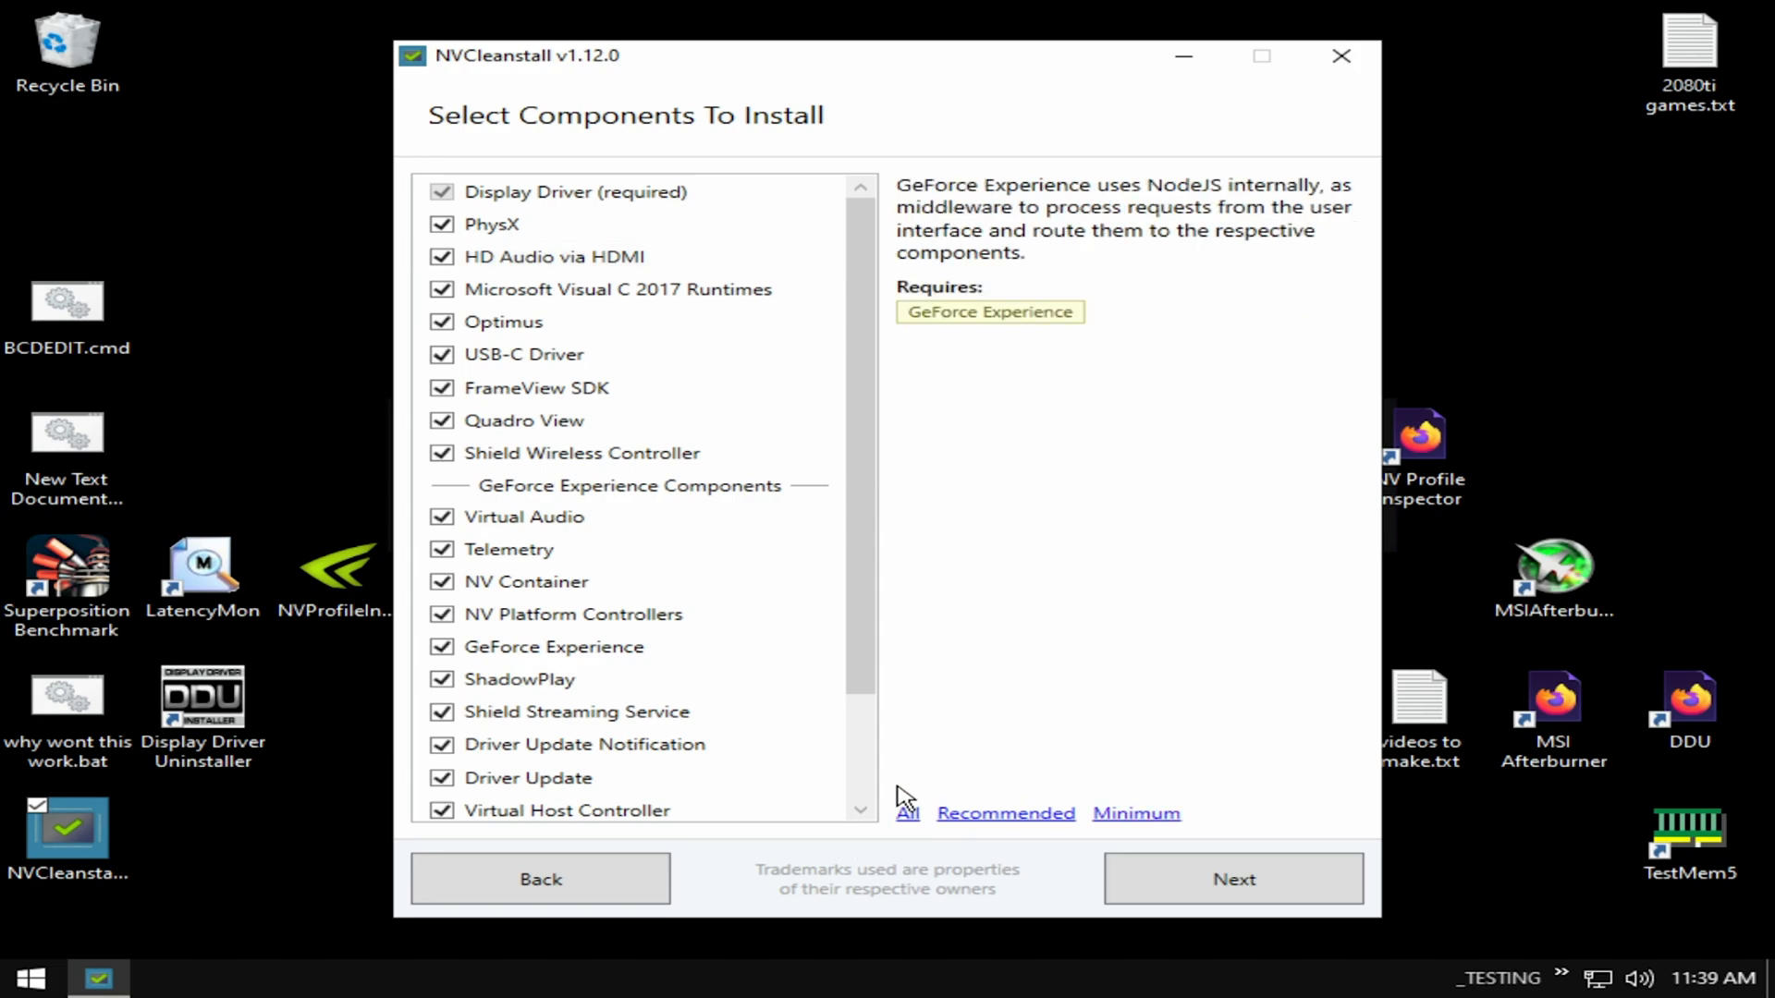
left_click(554, 778)
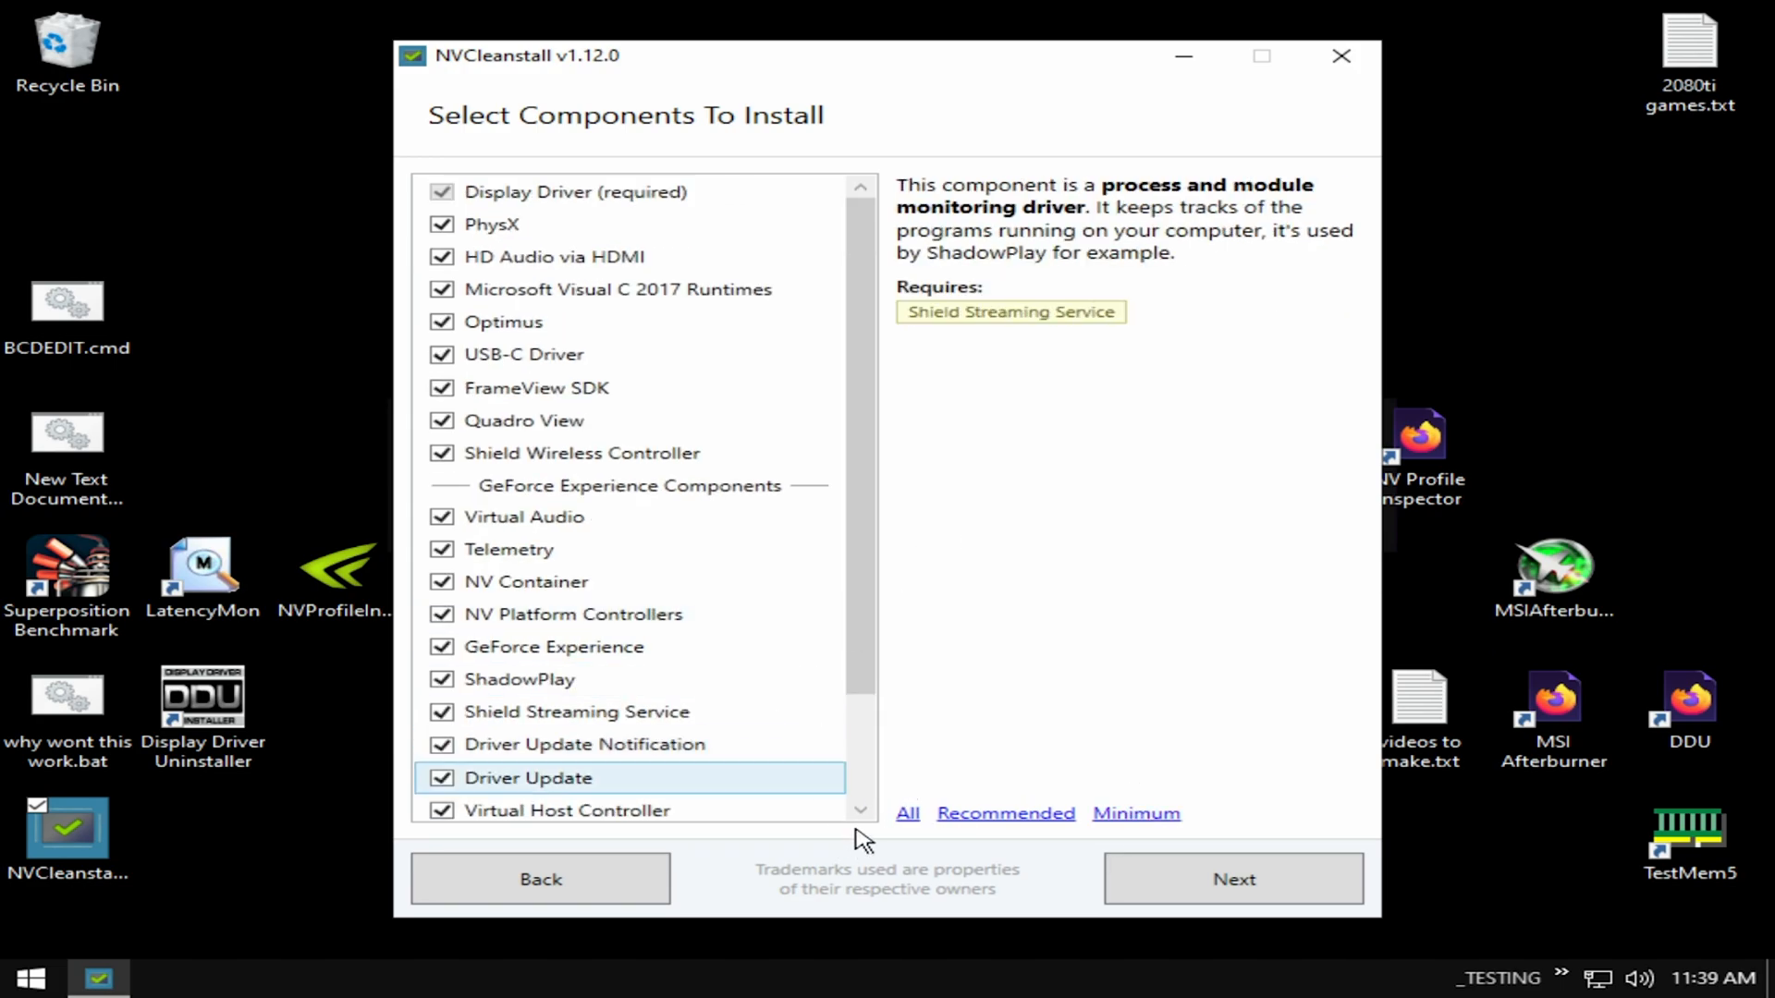
left_click(1133, 813)
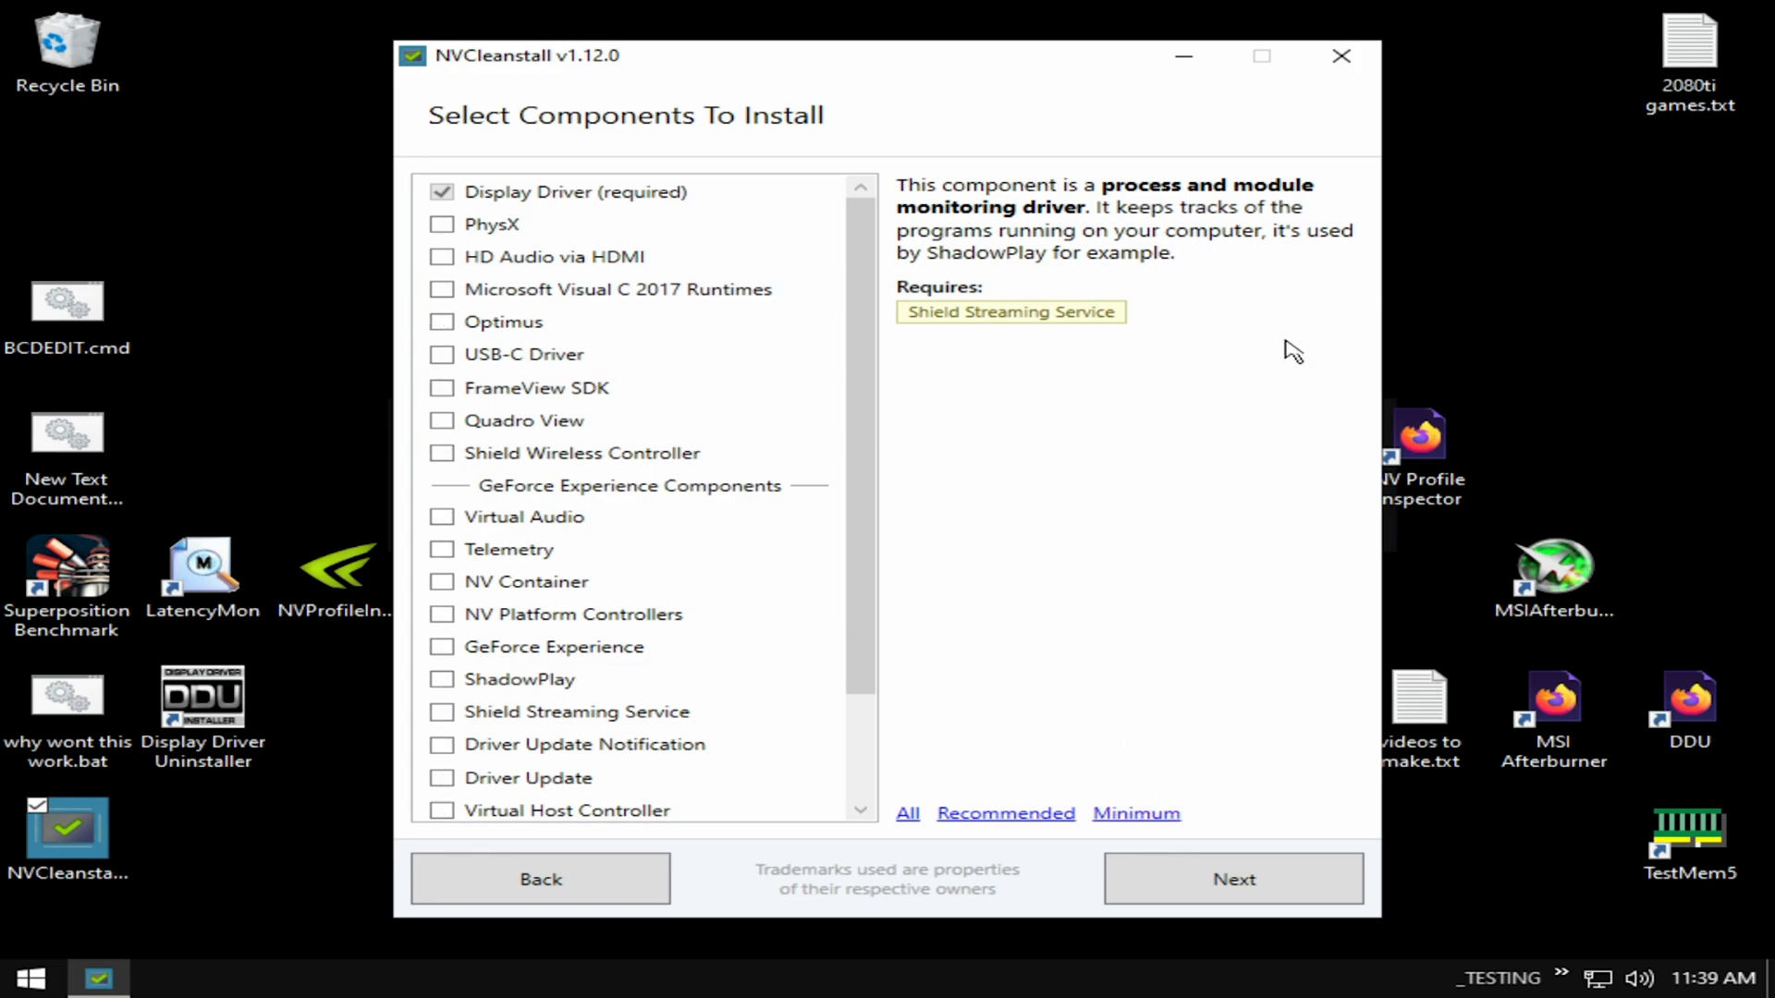
mouse_move(752, 288)
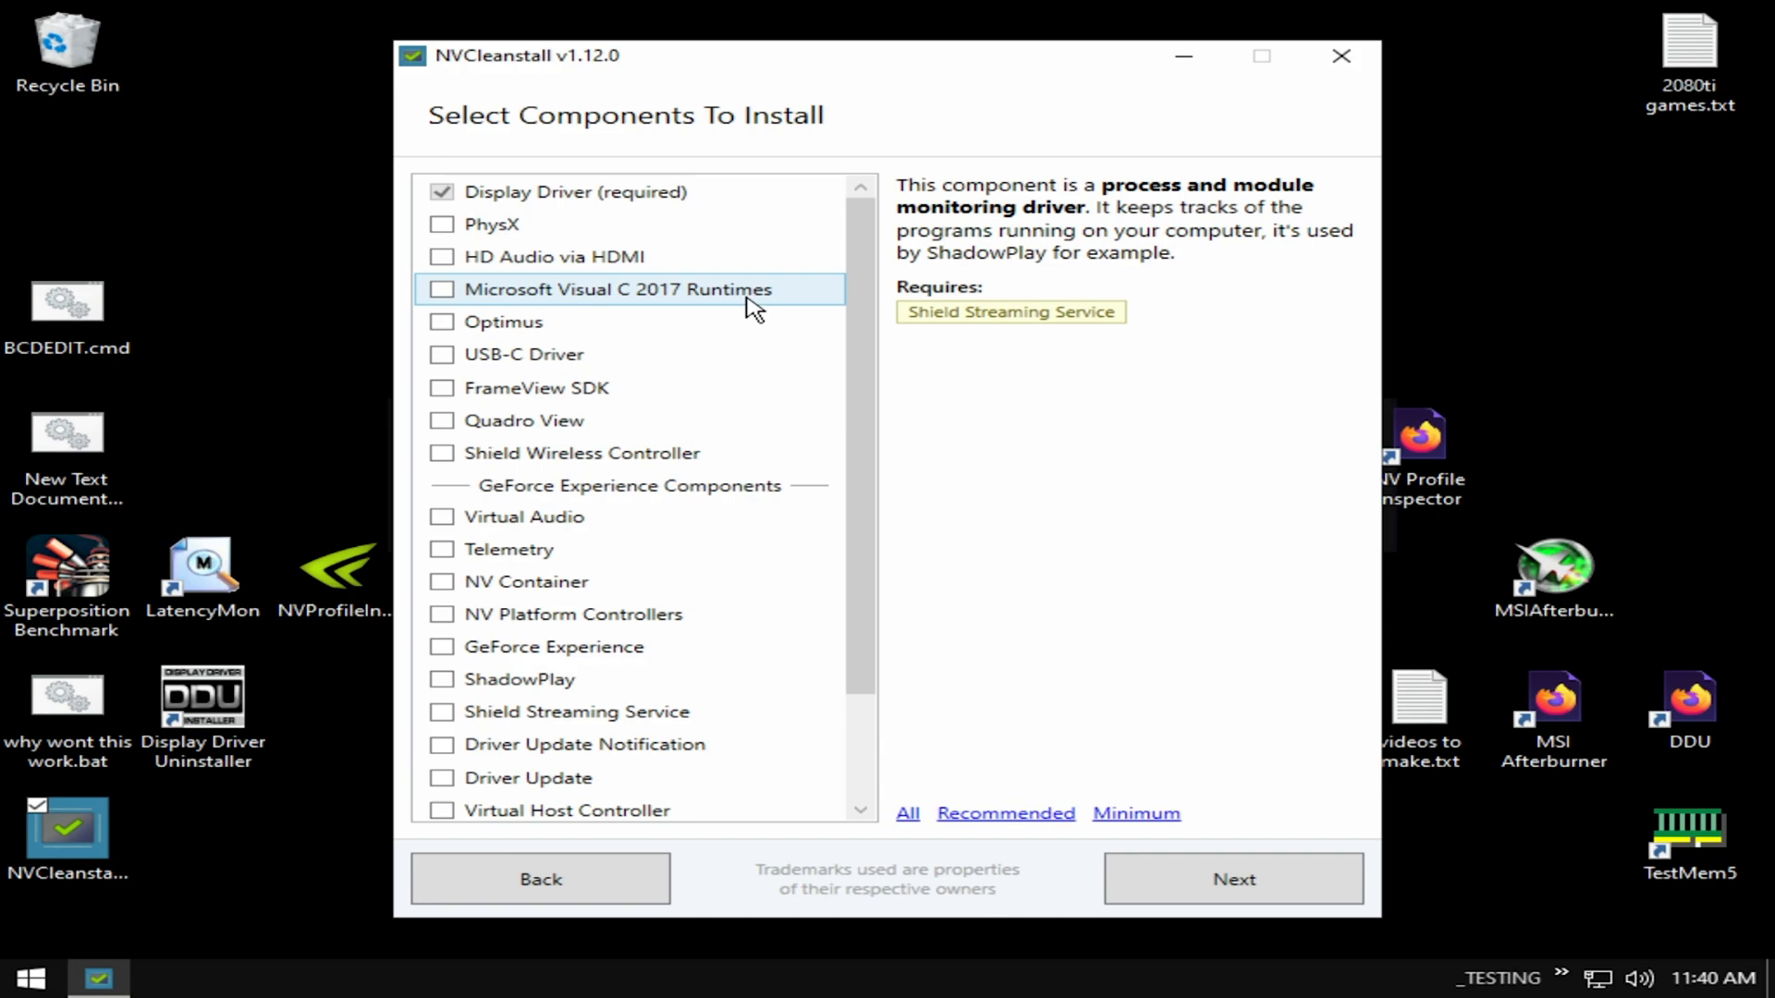
mouse_move(961, 618)
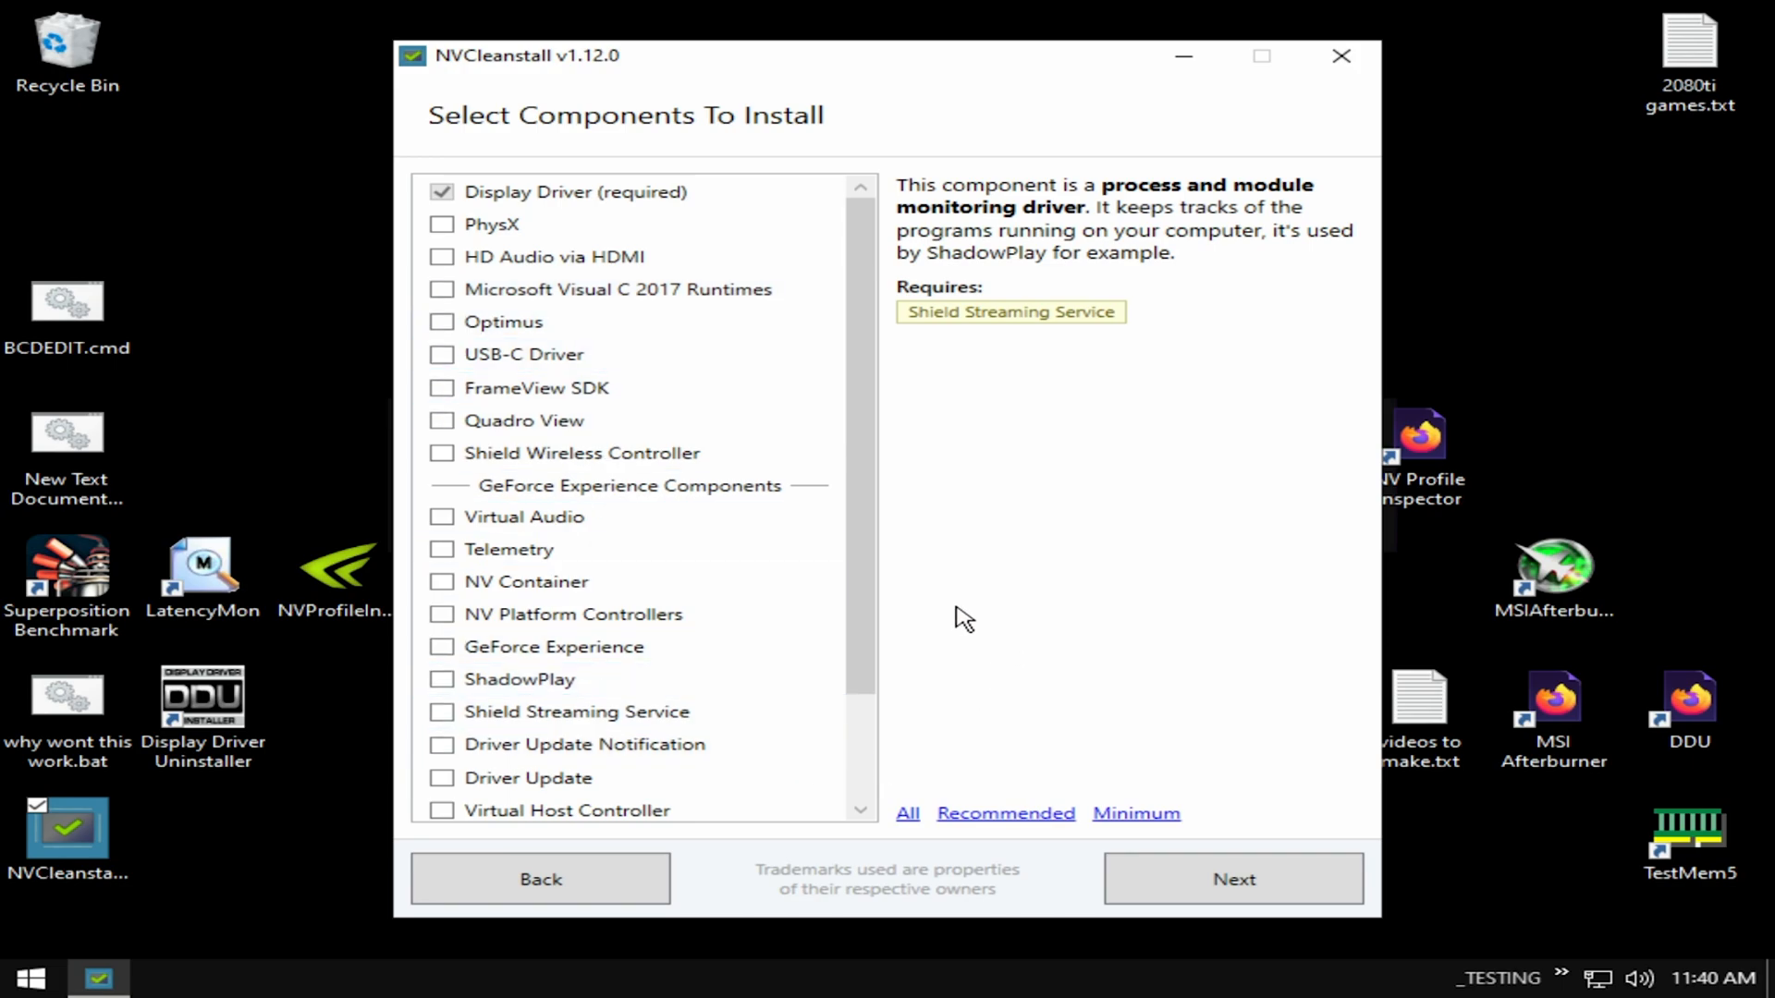
mouse_move(977, 559)
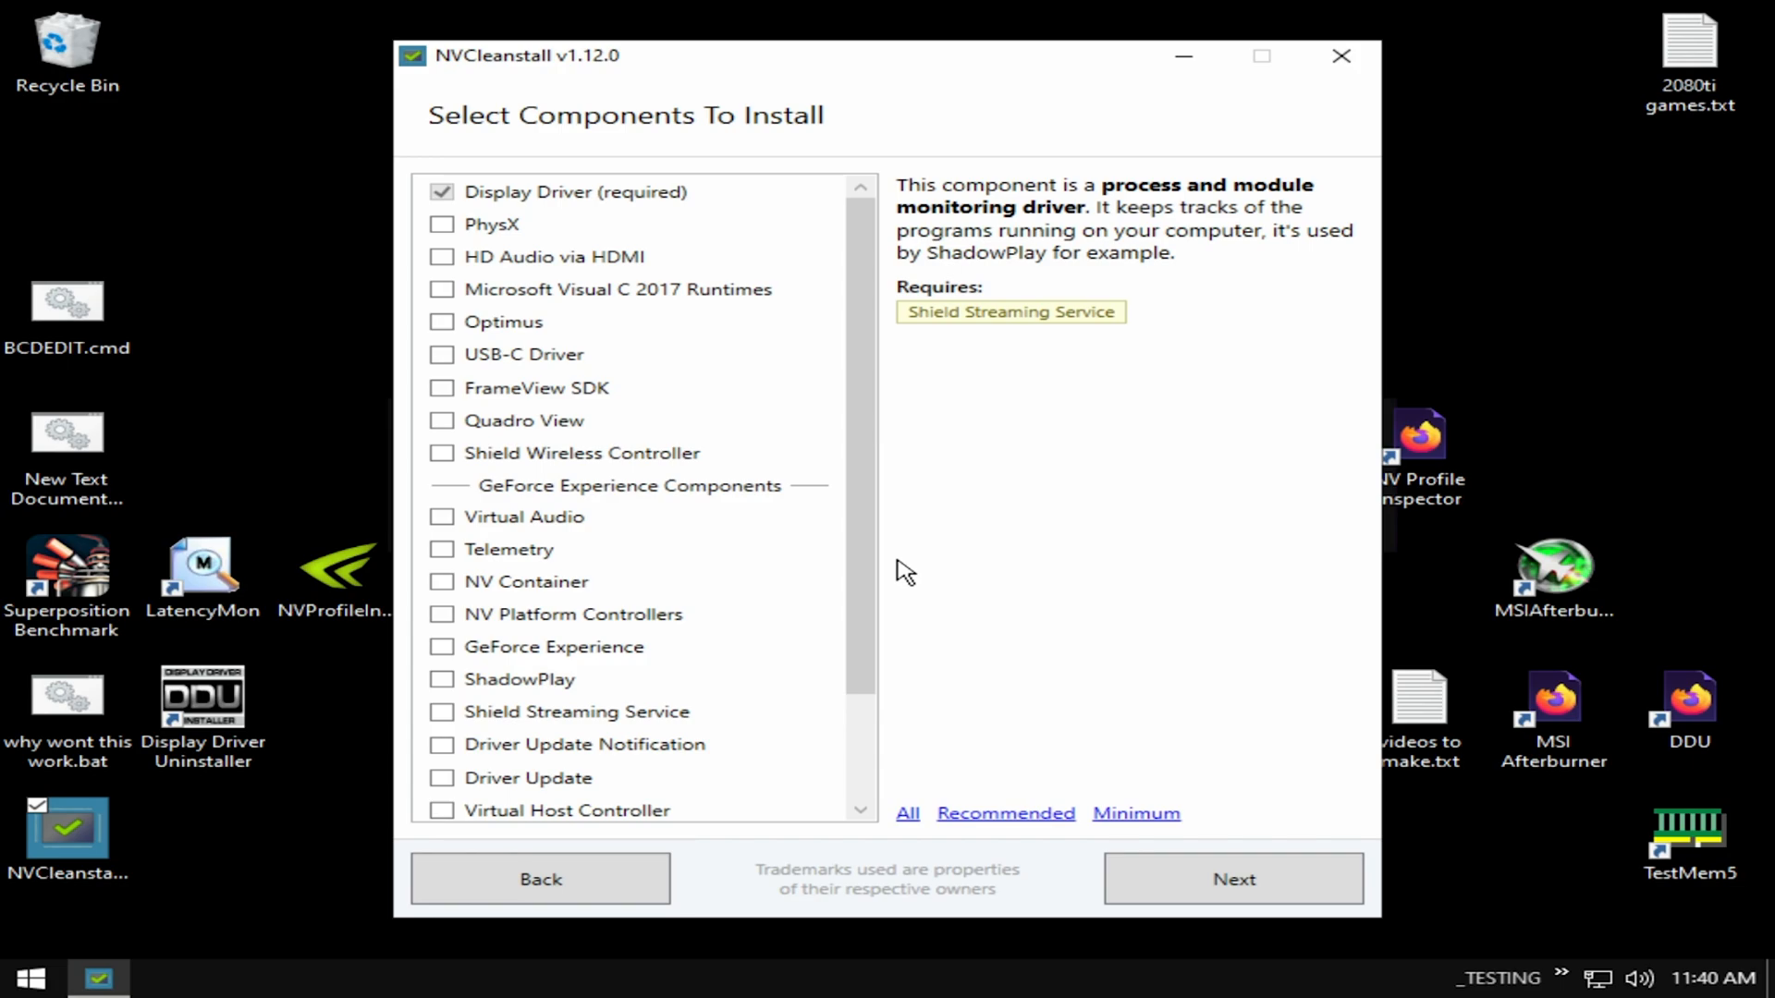
mouse_move(893, 557)
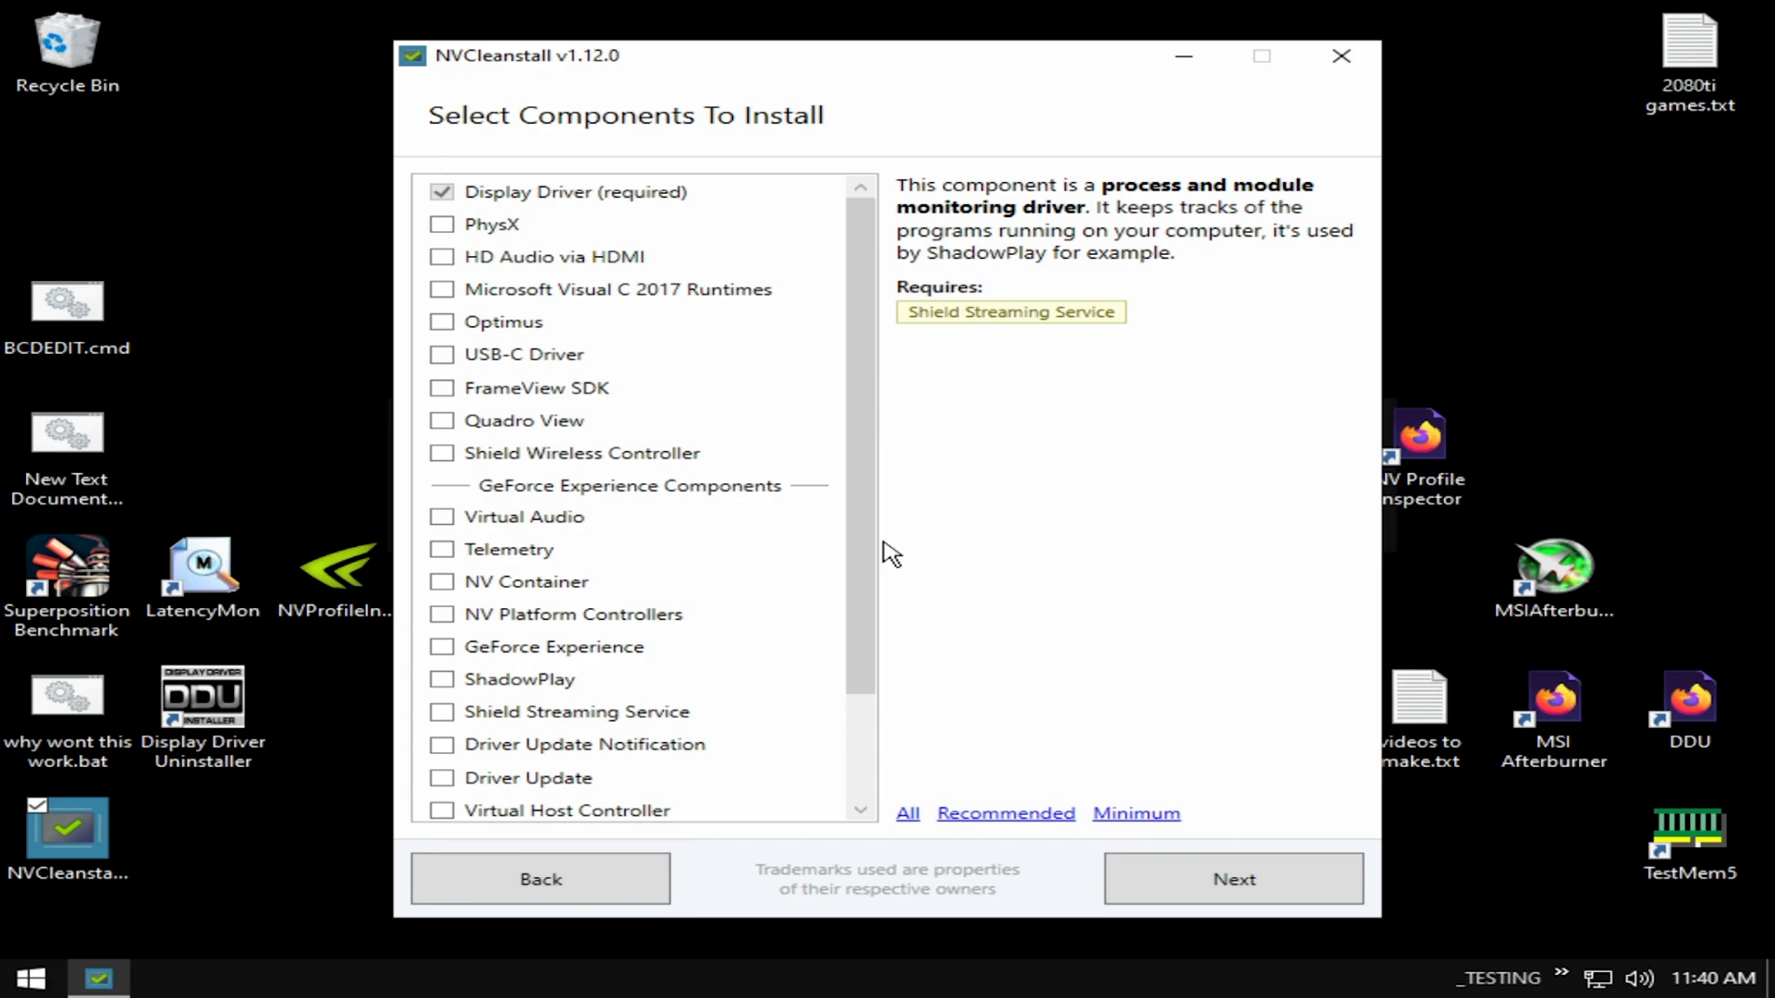
mouse_move(974, 574)
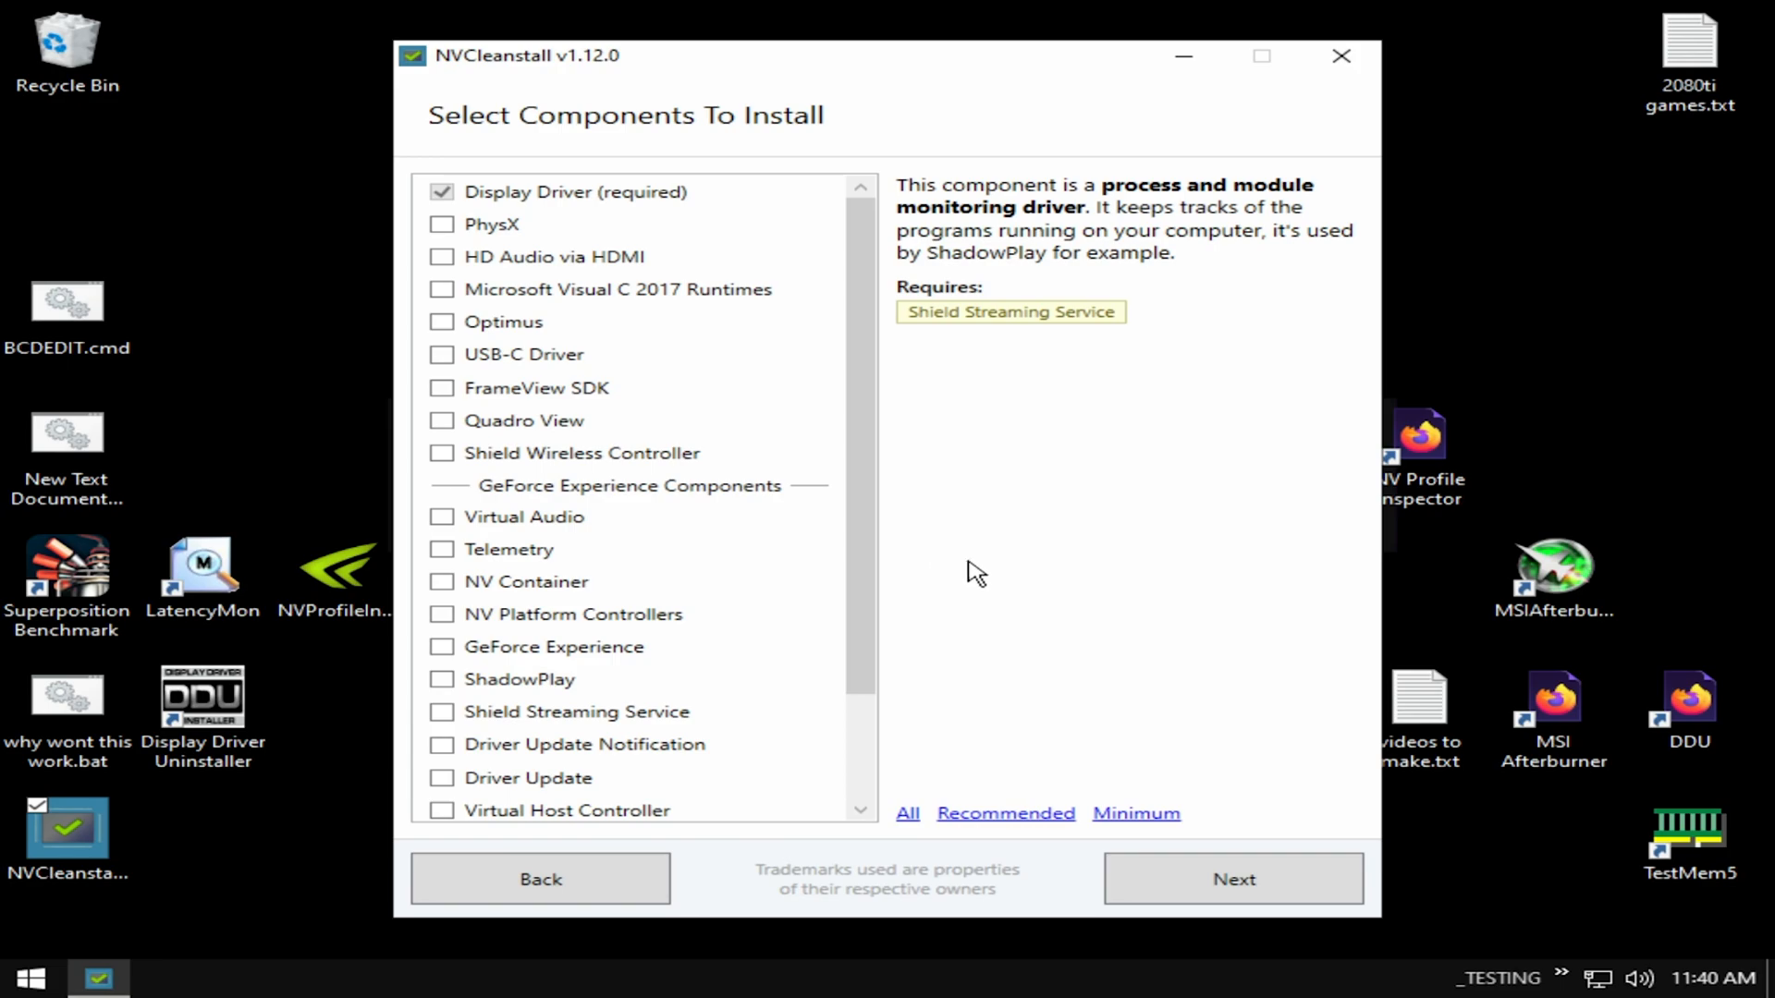
mouse_move(1065, 599)
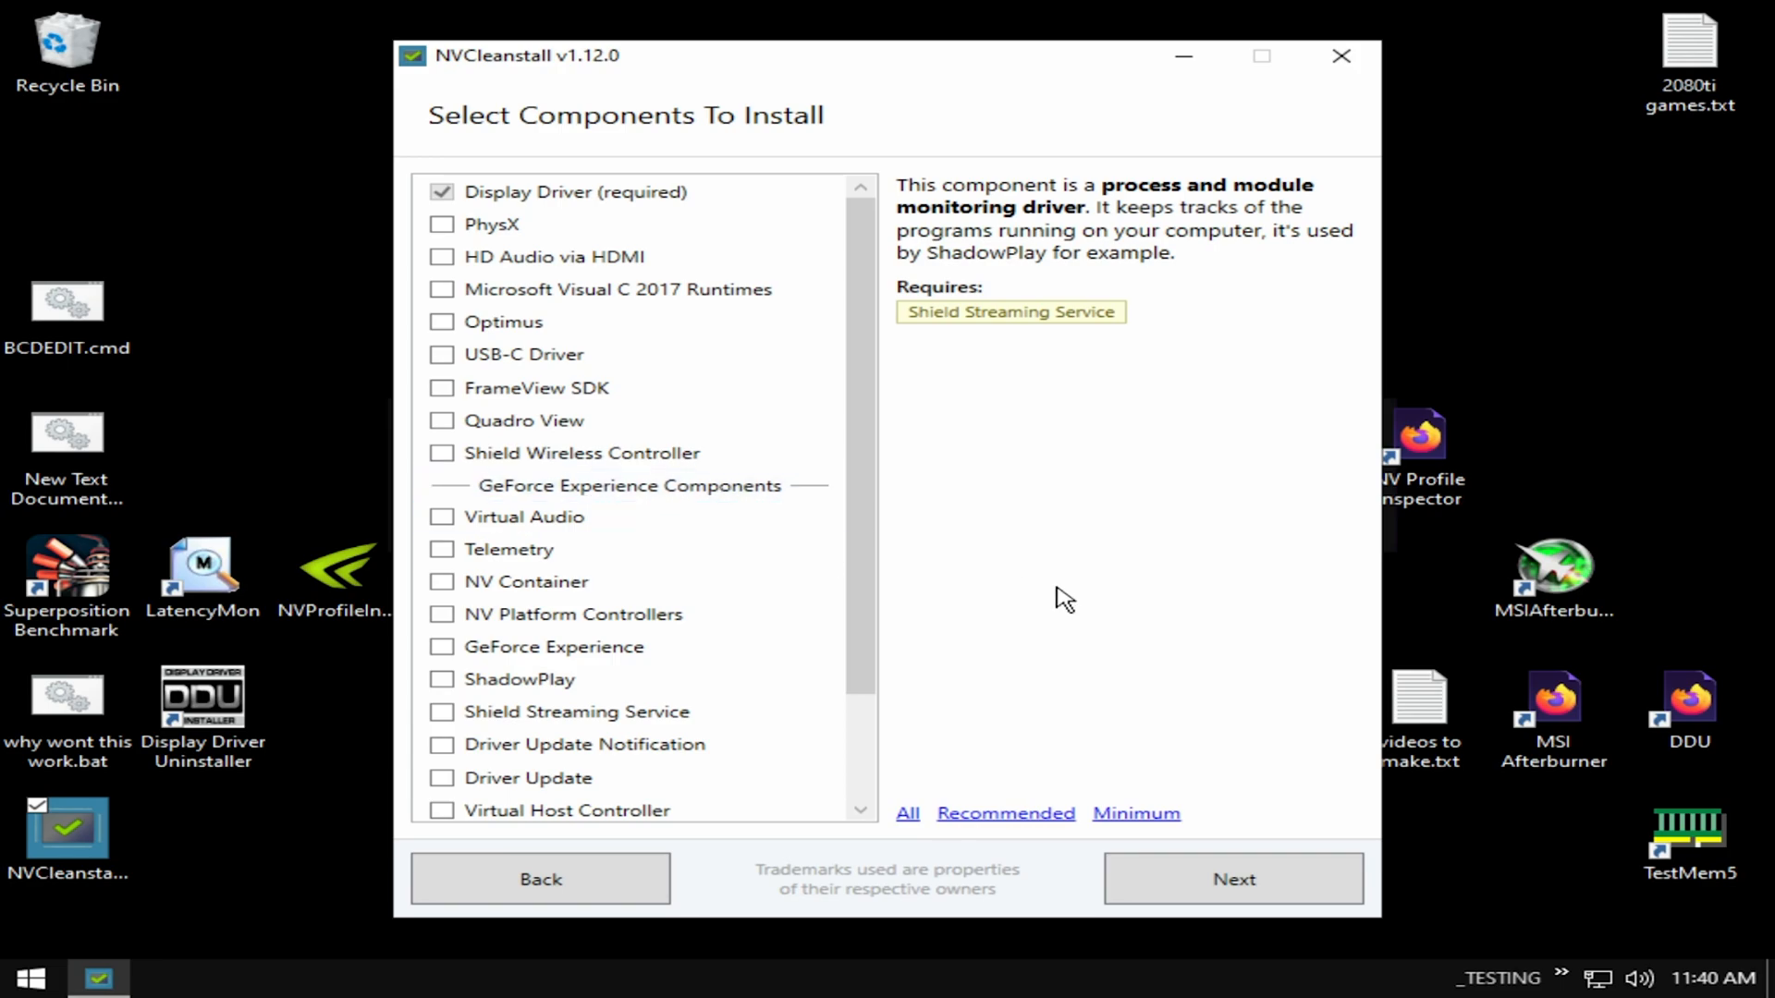
mouse_move(1145, 590)
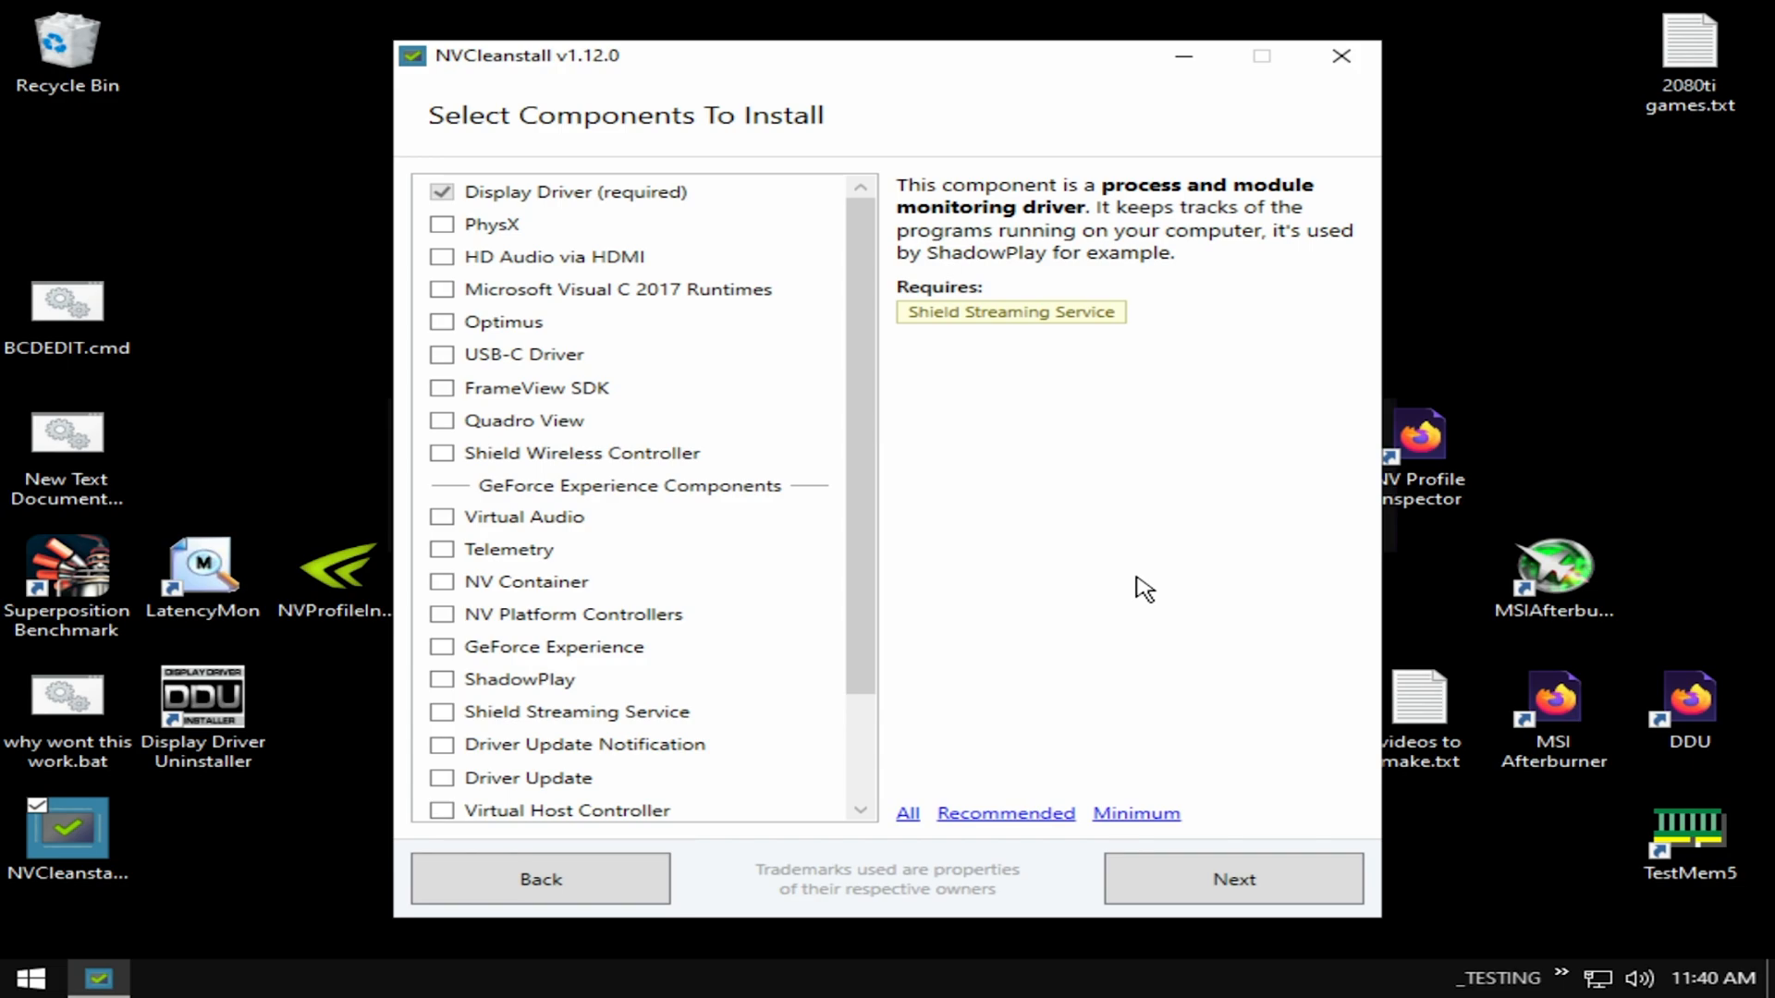
Proceed with Next to begin Preparing Sources for the driver package.
left_click(1231, 878)
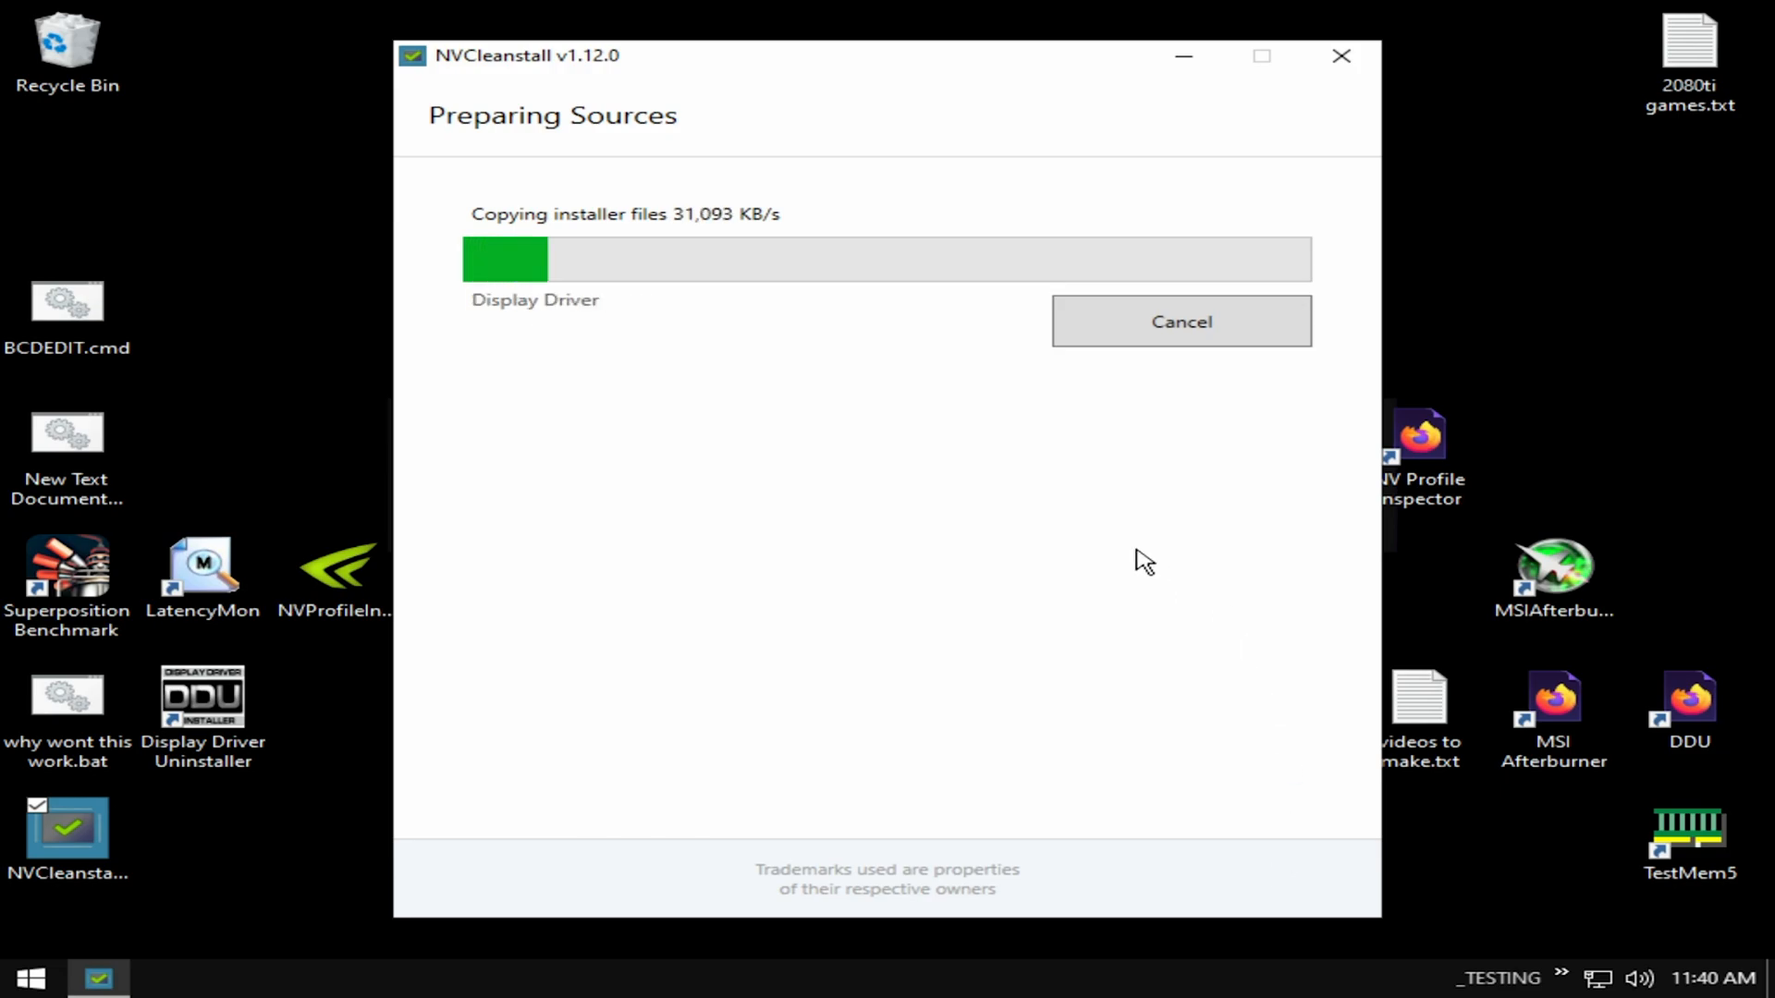
mouse_move(678, 642)
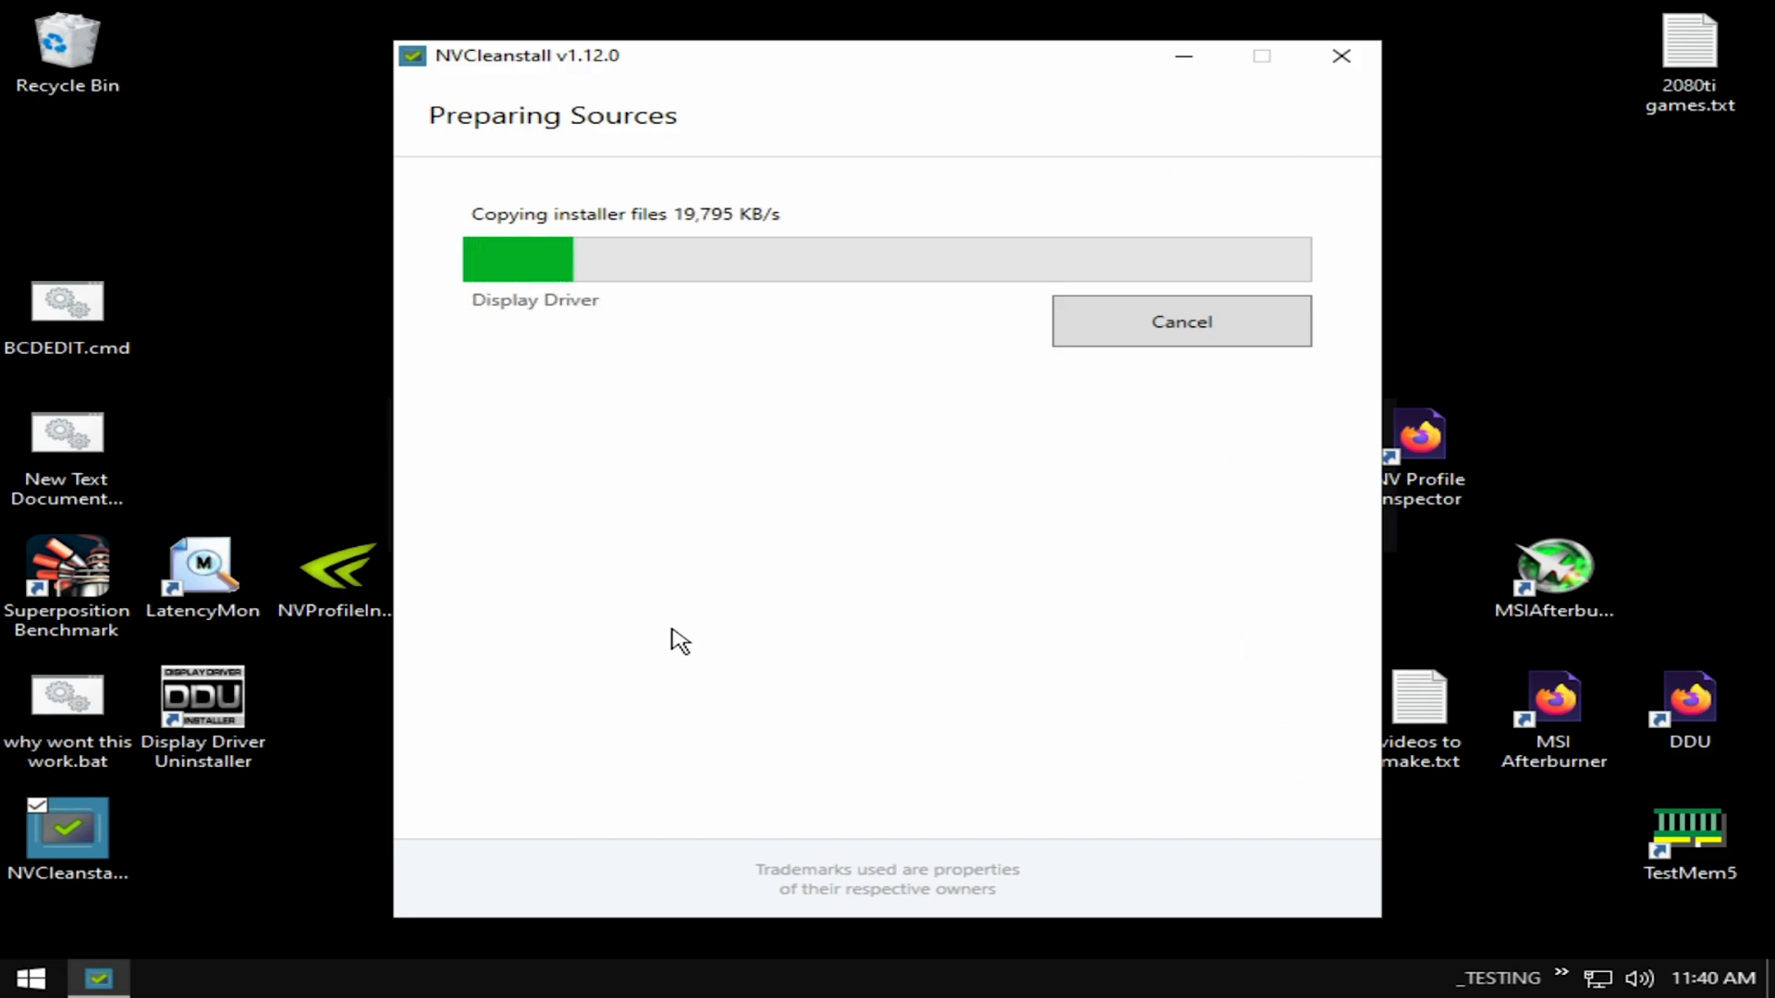
mouse_move(882, 316)
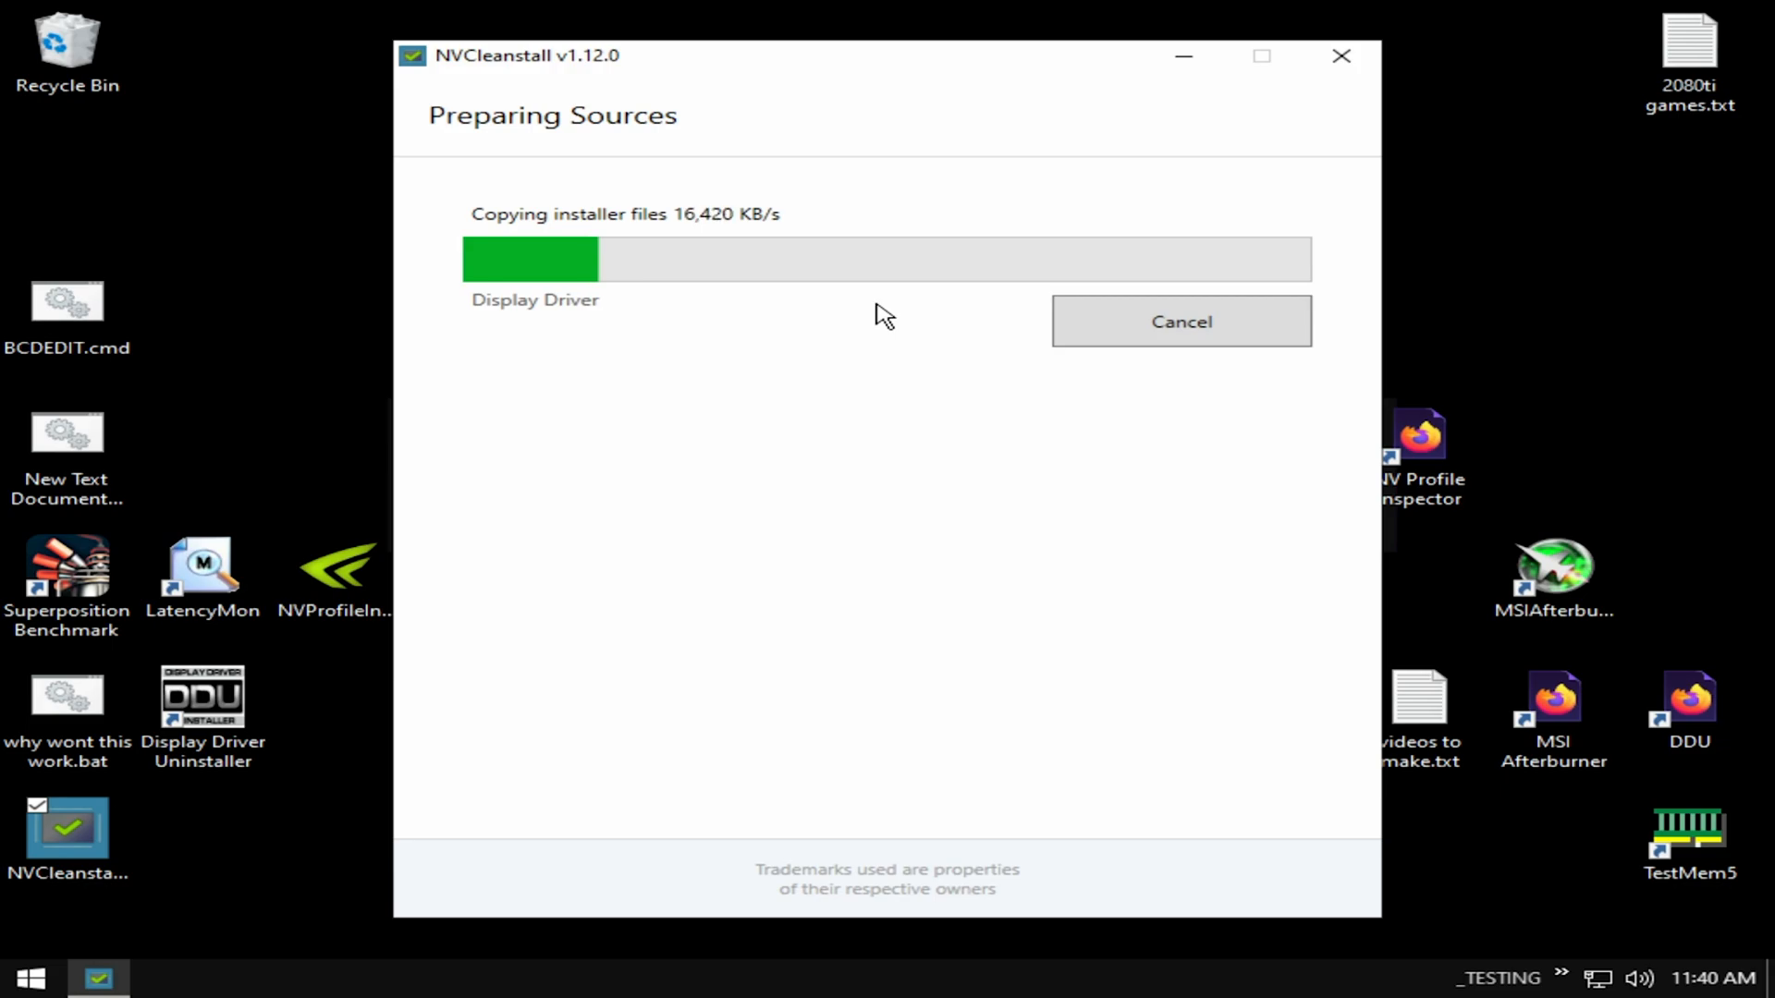
mouse_move(728, 350)
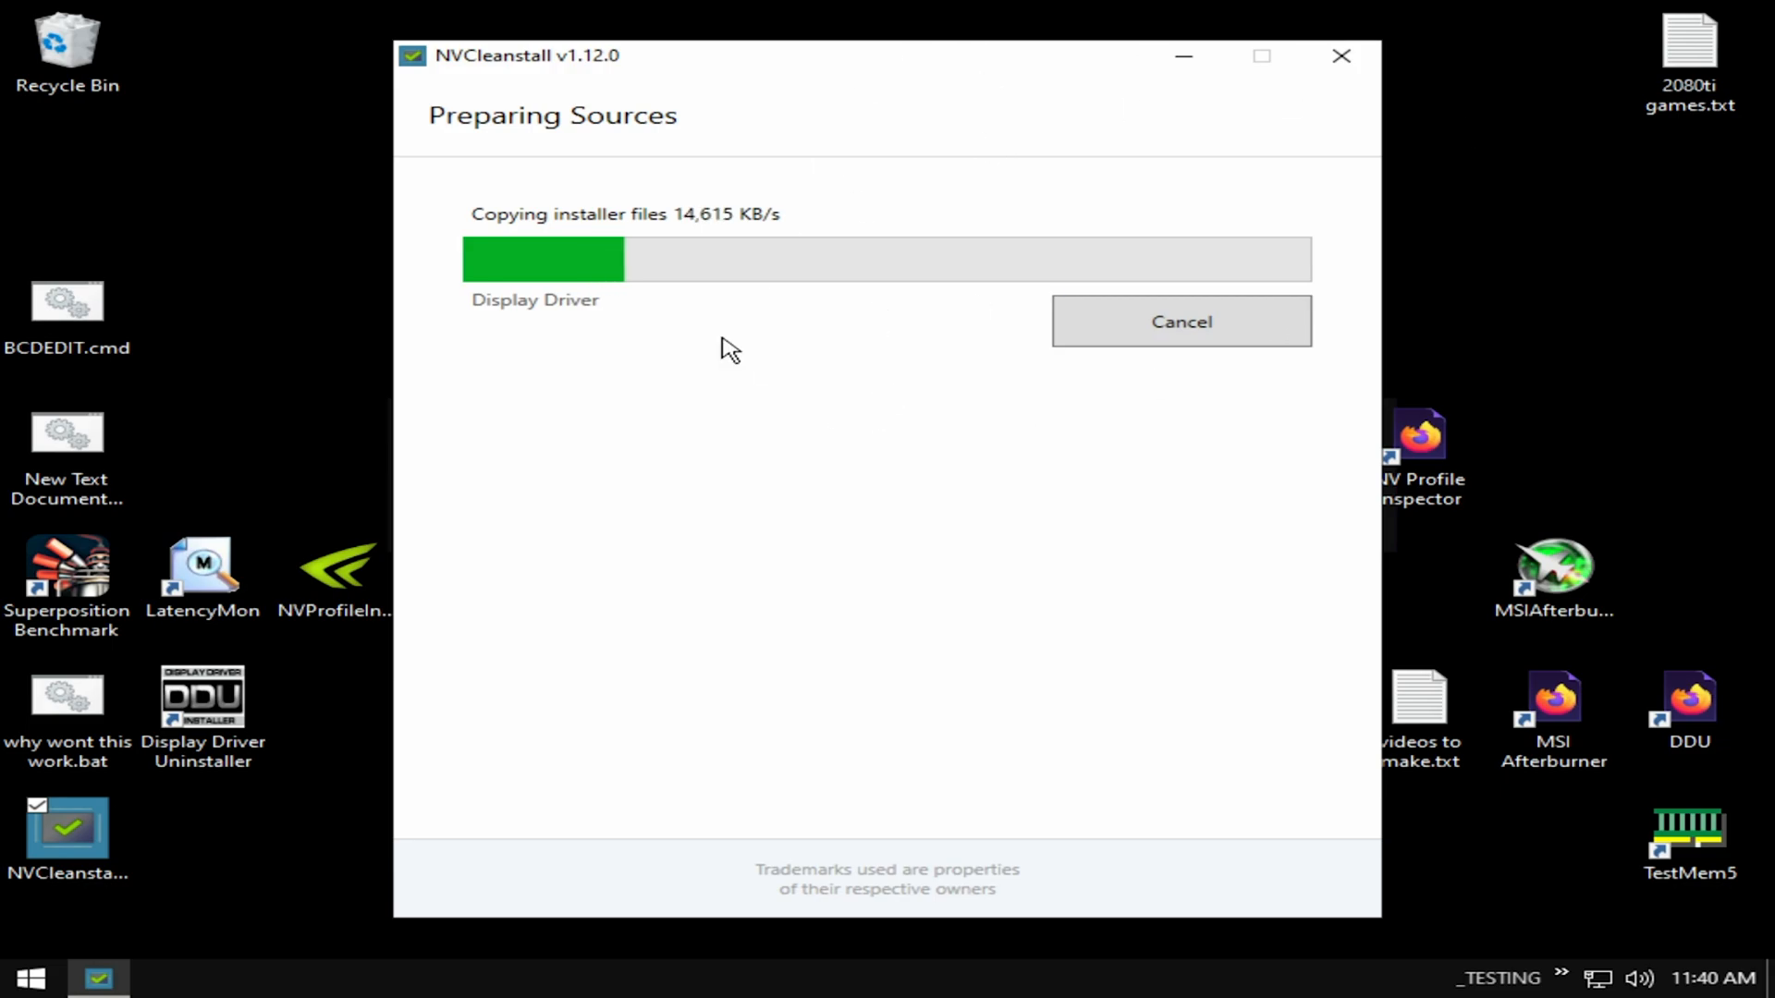
mouse_move(501, 597)
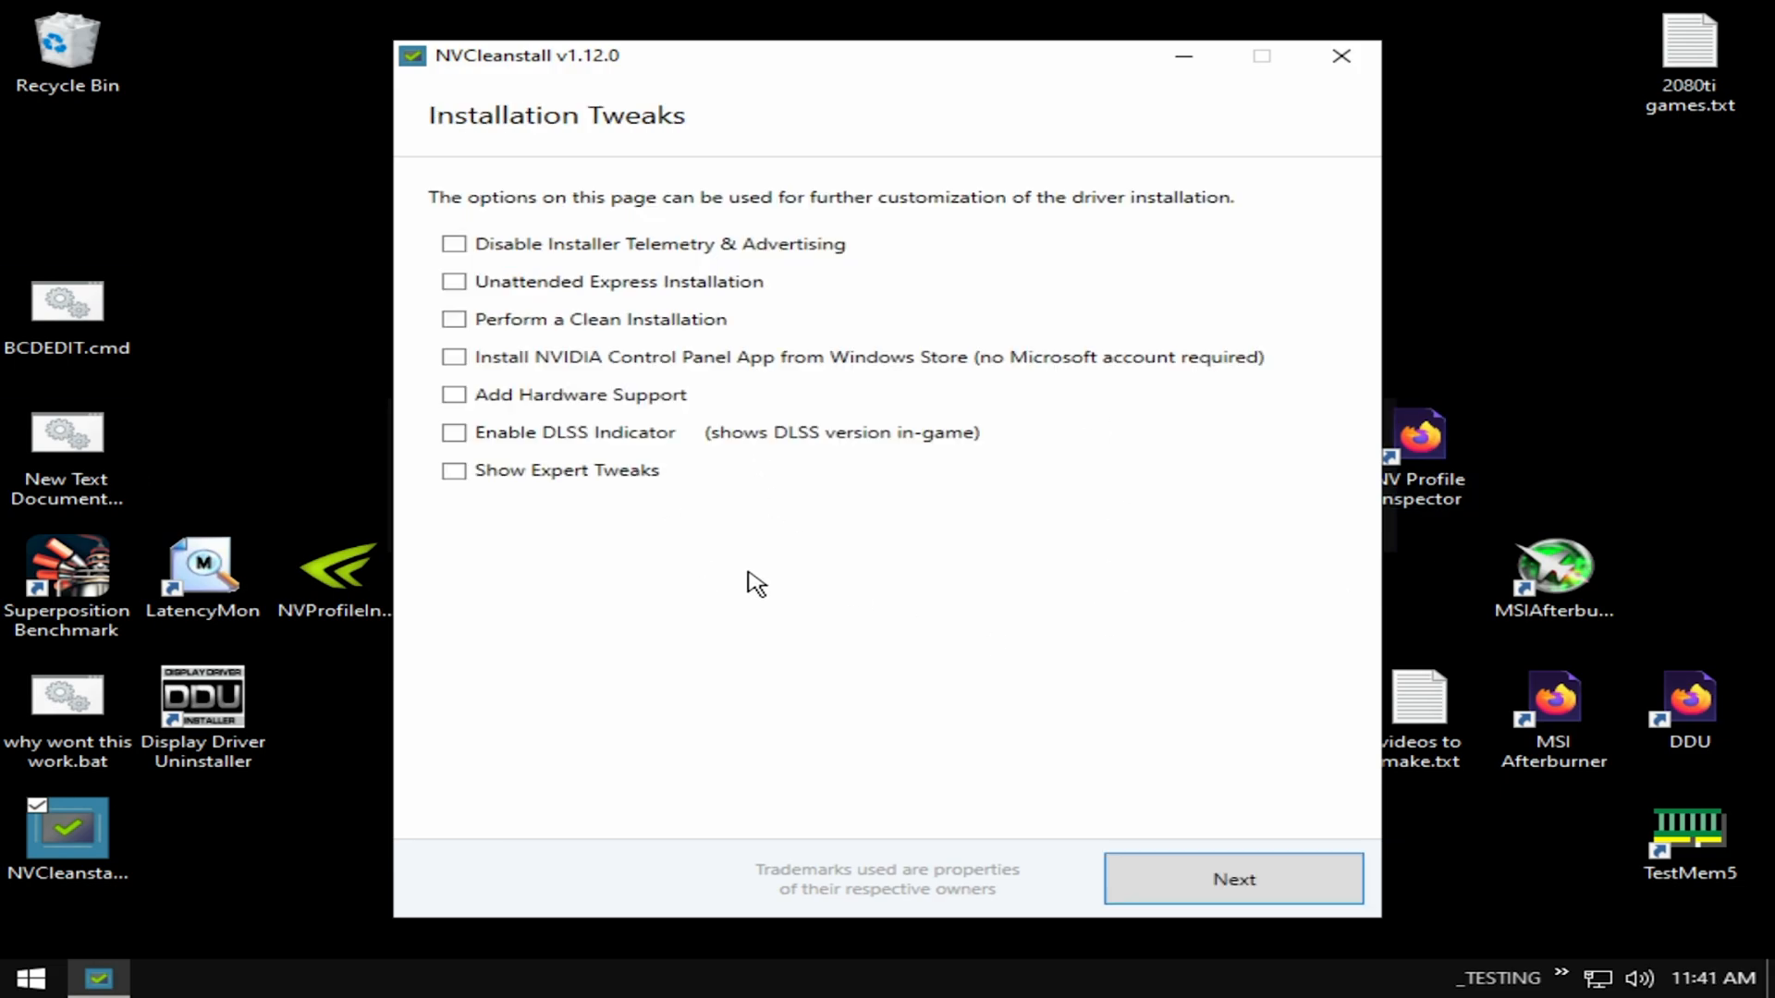
mouse_move(1000, 649)
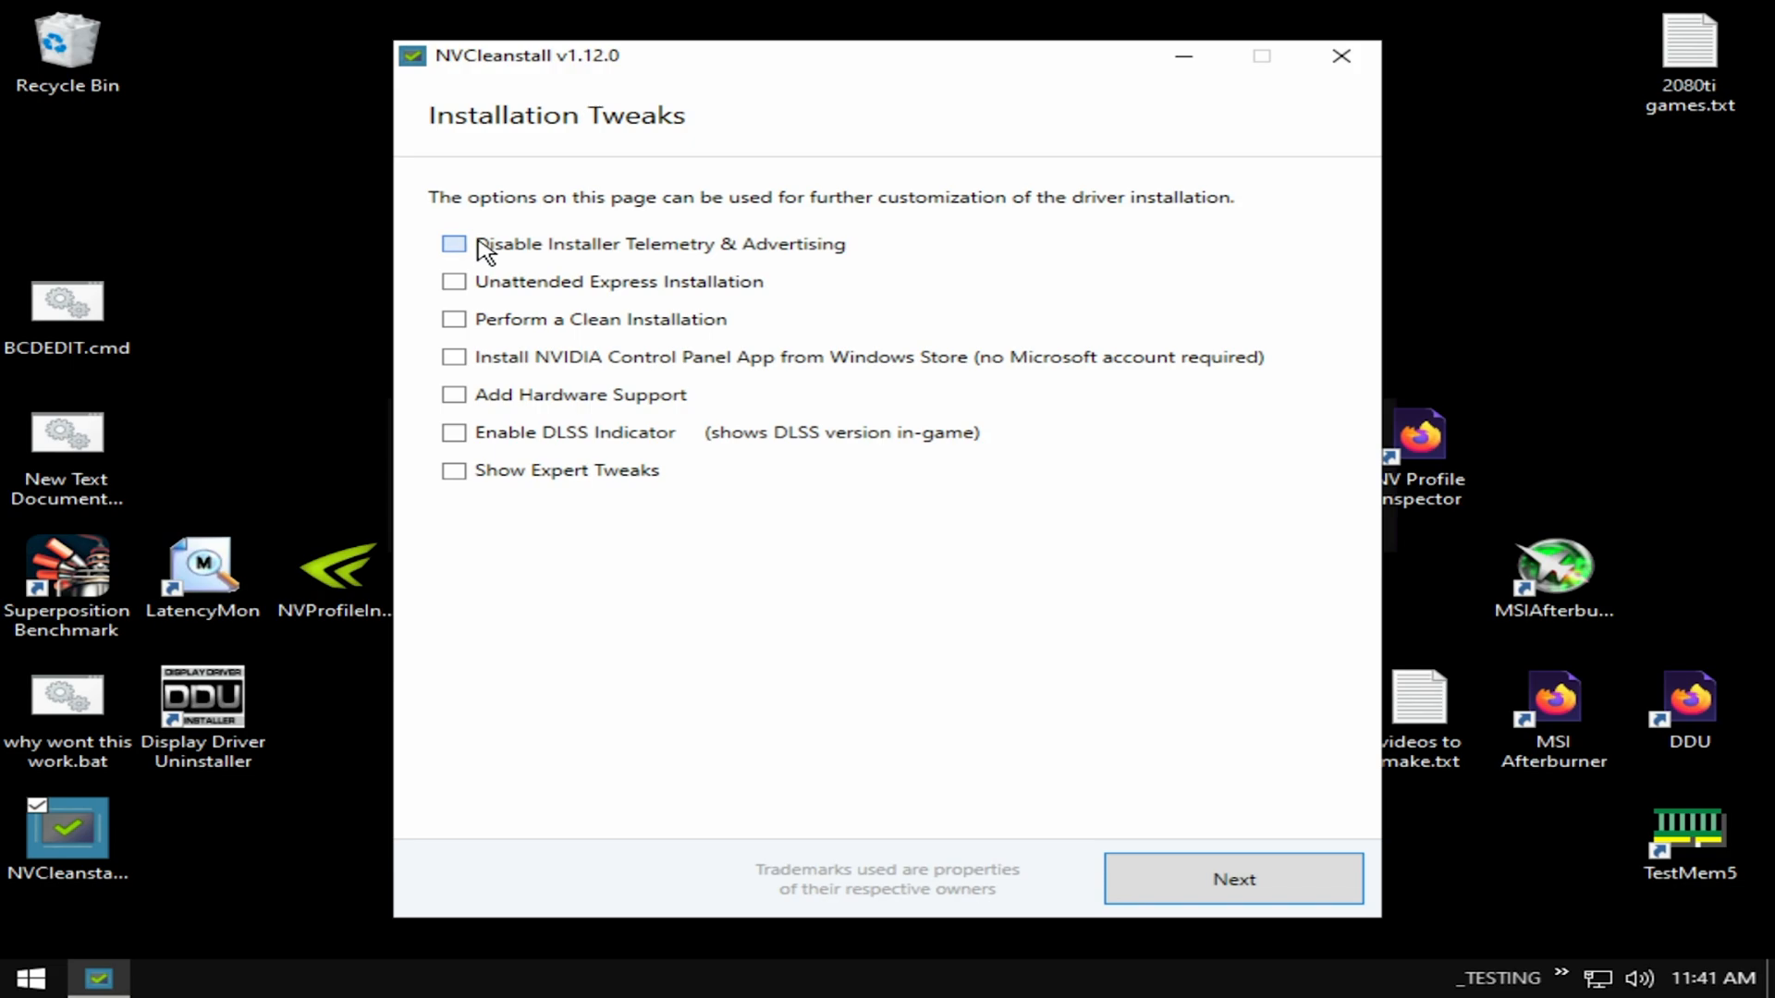
Tick Disable Installer Telemetry & Advertising, Unattended Express Installation, and Install Control Panel App from Windows Store.
left_click(453, 244)
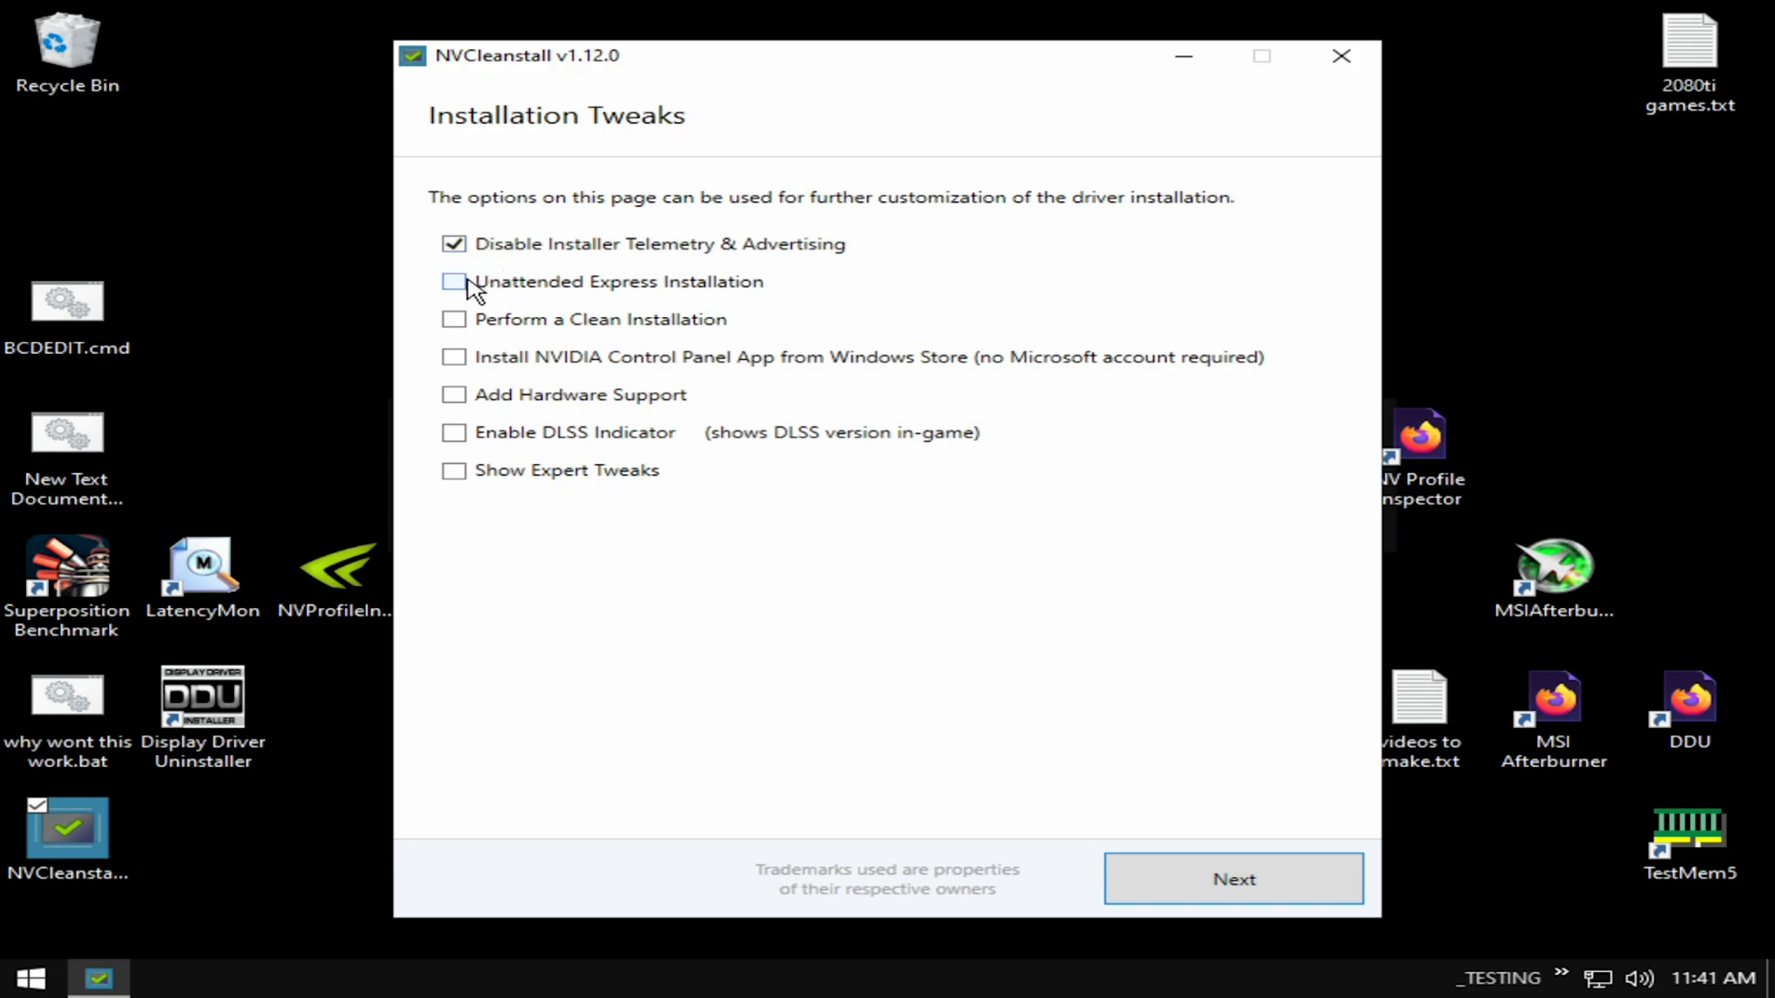
left_click(455, 281)
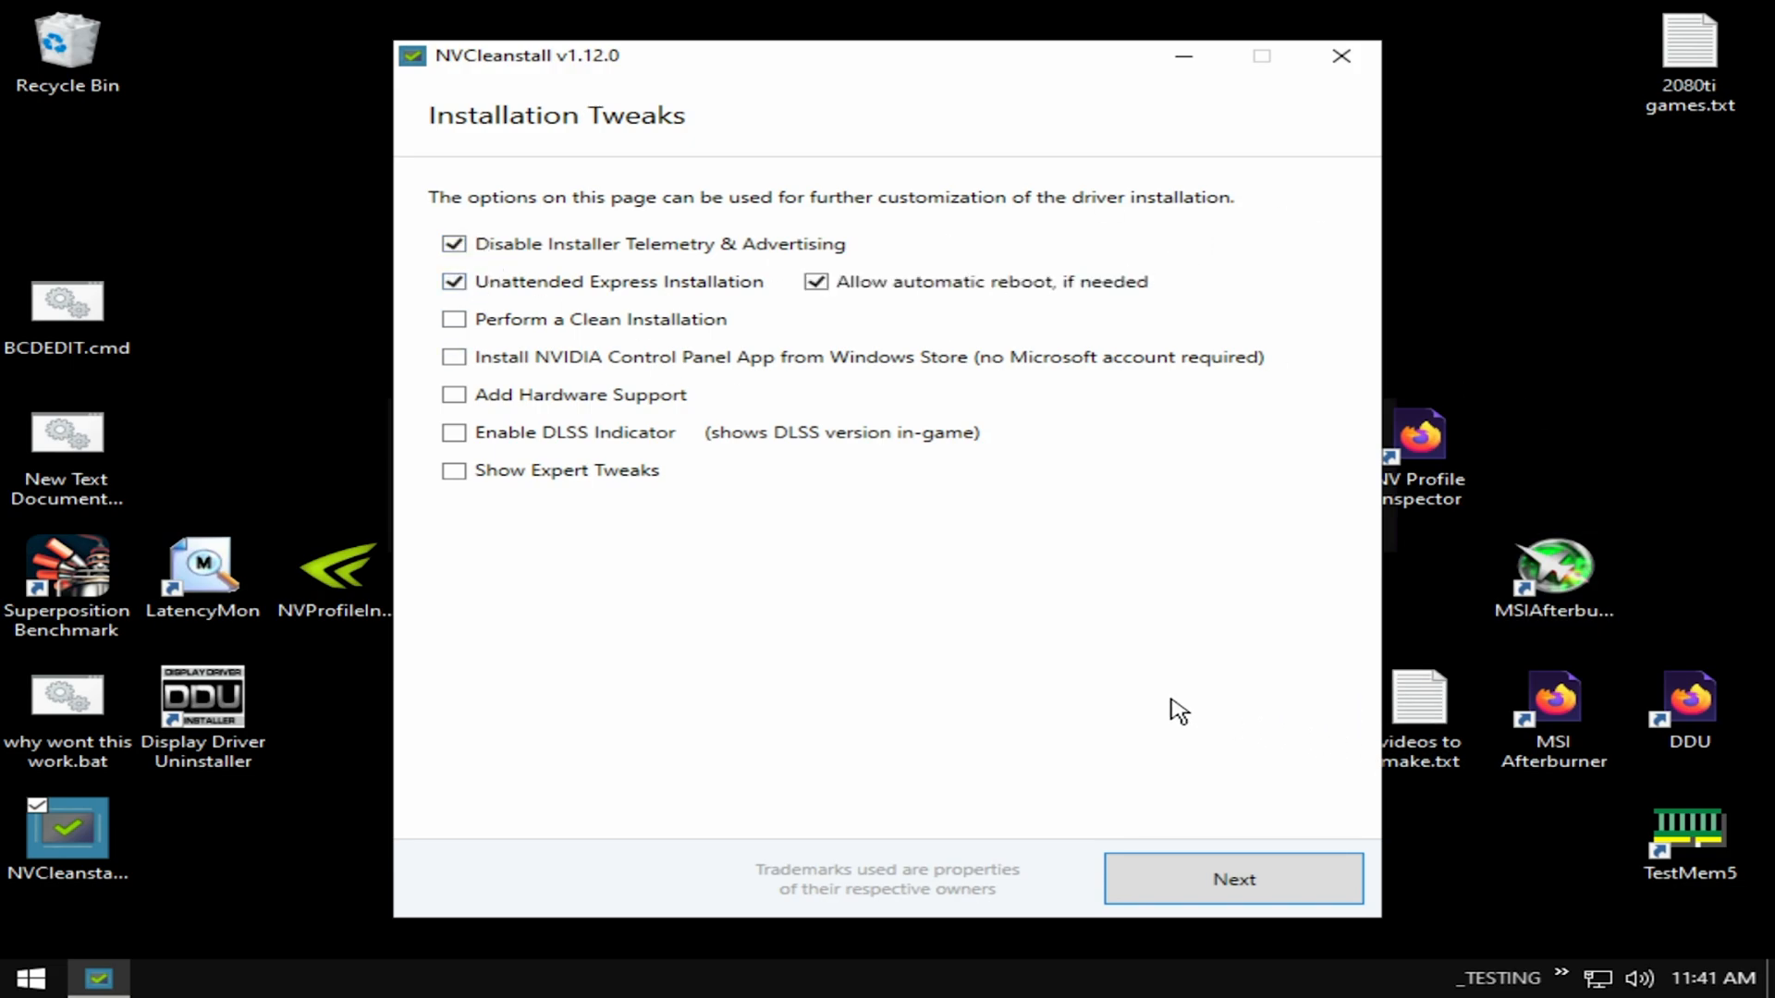
mouse_move(533, 351)
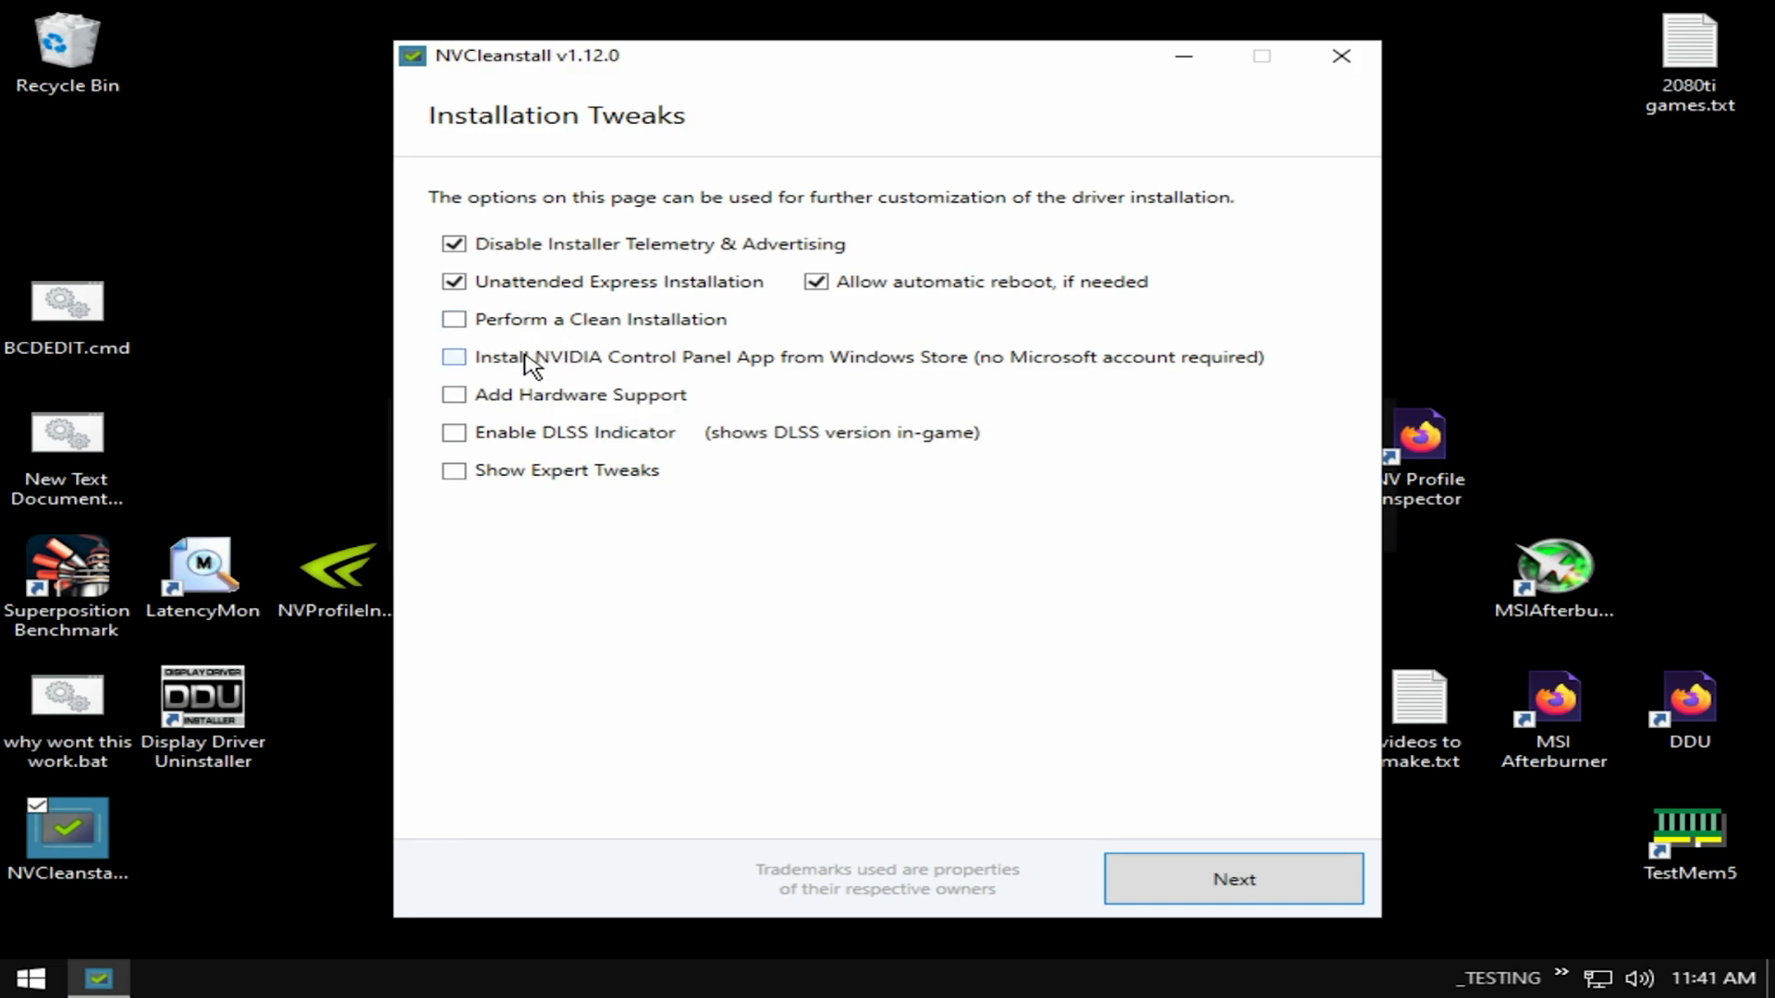
left_click(453, 357)
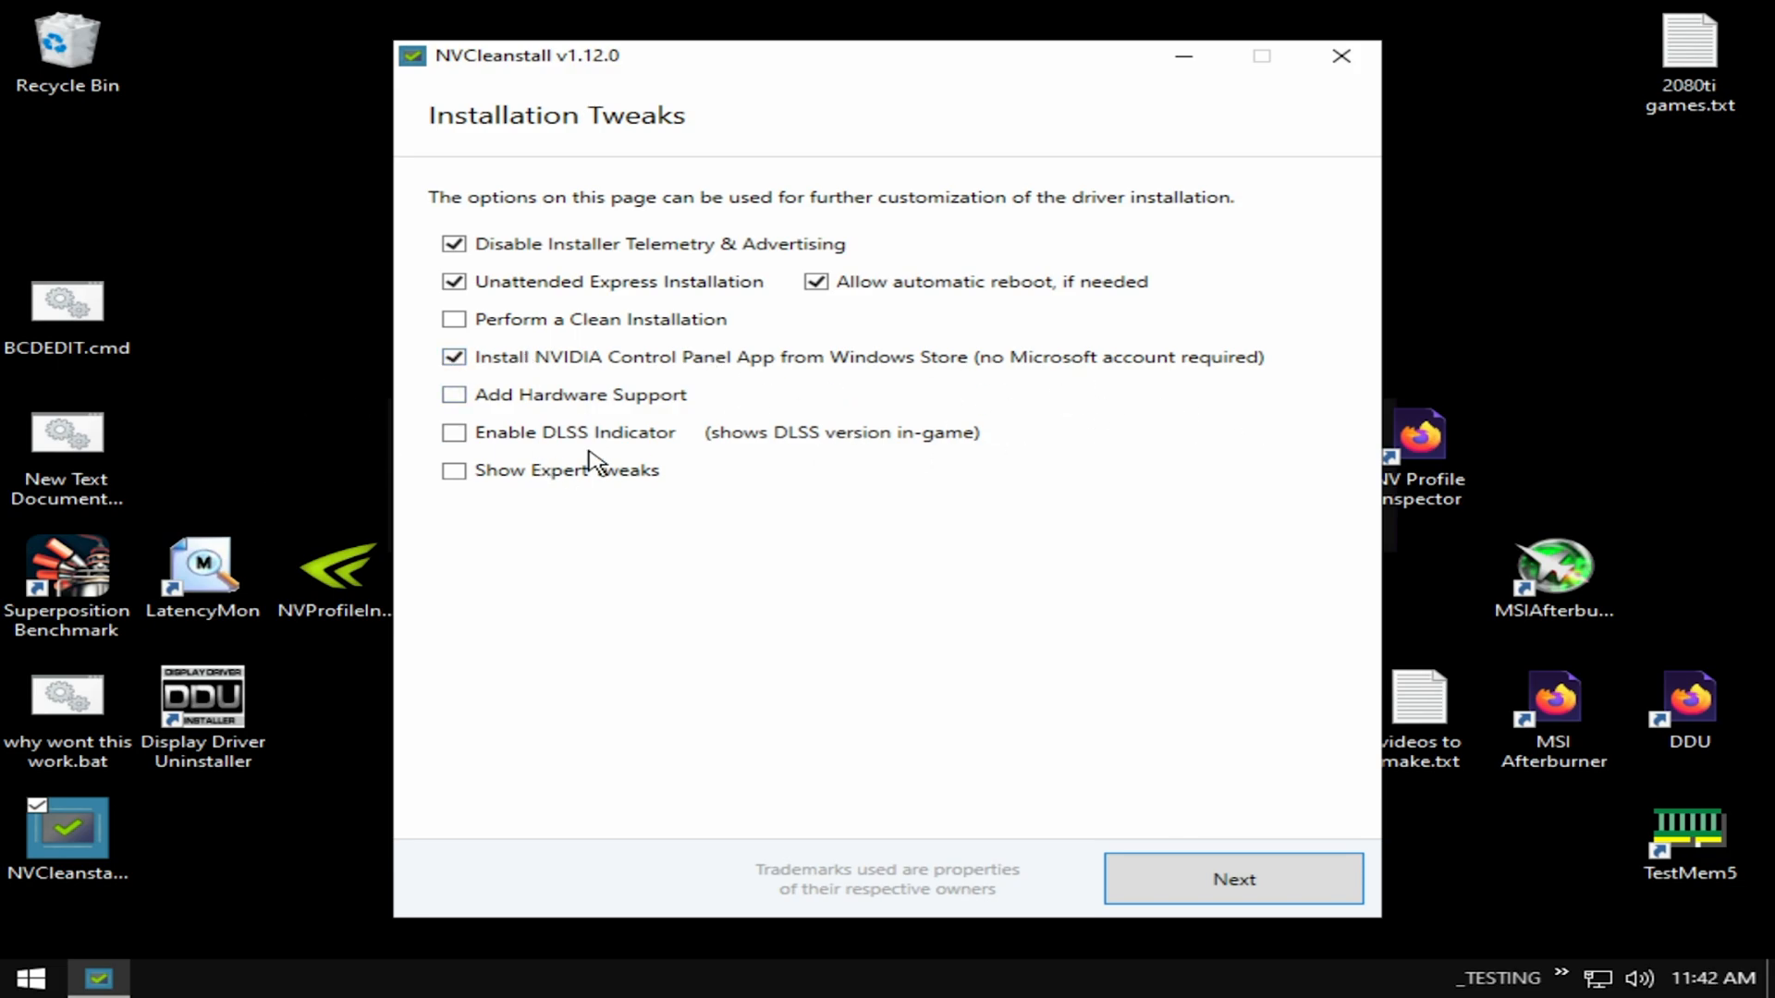
mouse_move(480, 503)
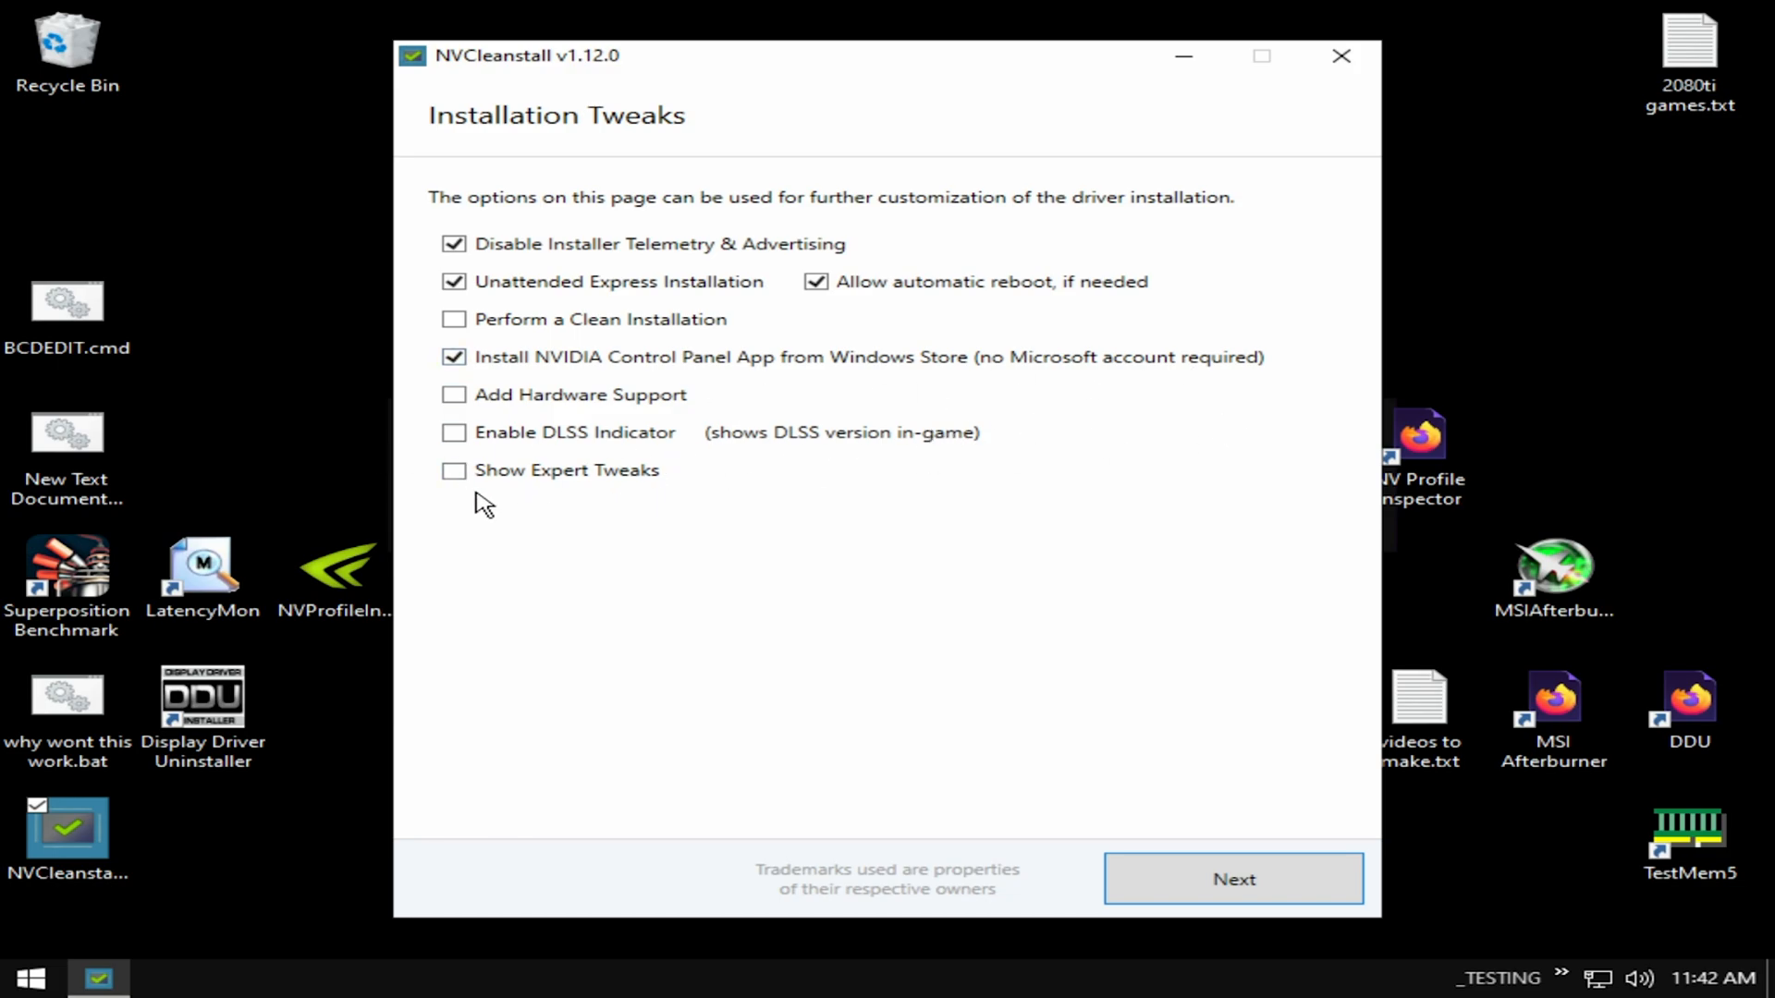
mouse_move(454, 472)
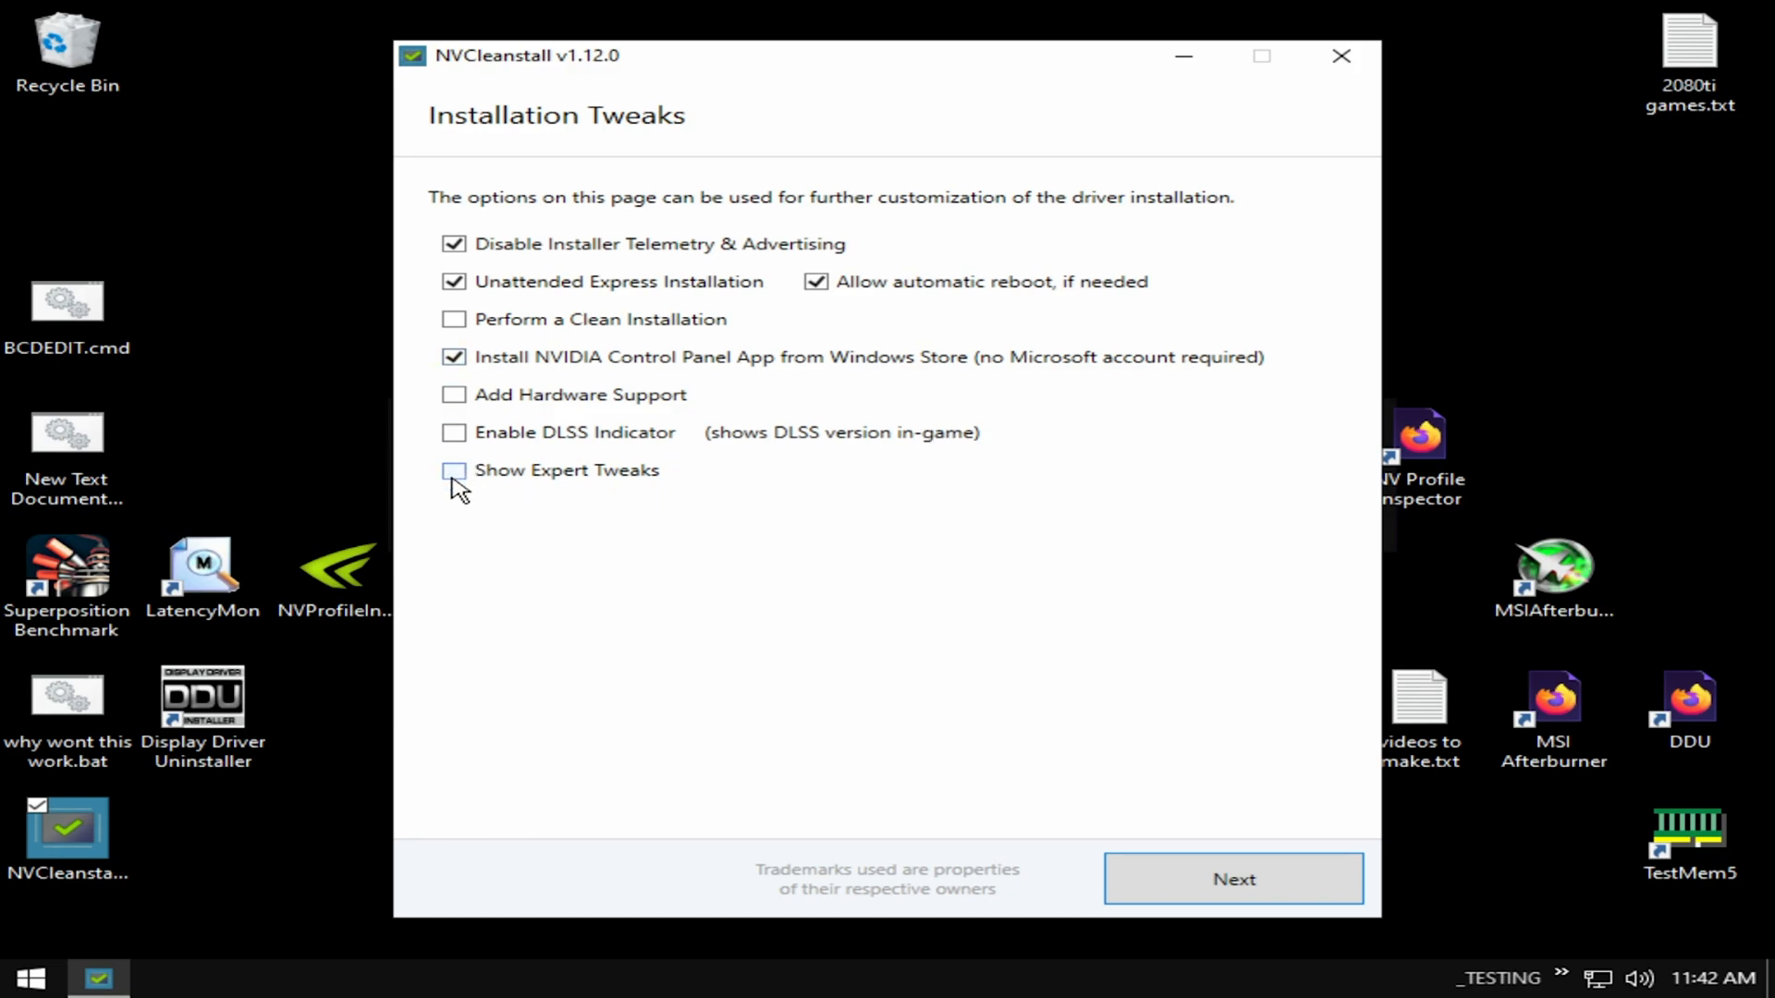
Reveal expert tweaks, toggle driver telemetry, then tick Enable Message Signaled Interrupts and Disable HDCP.
left_click(455, 470)
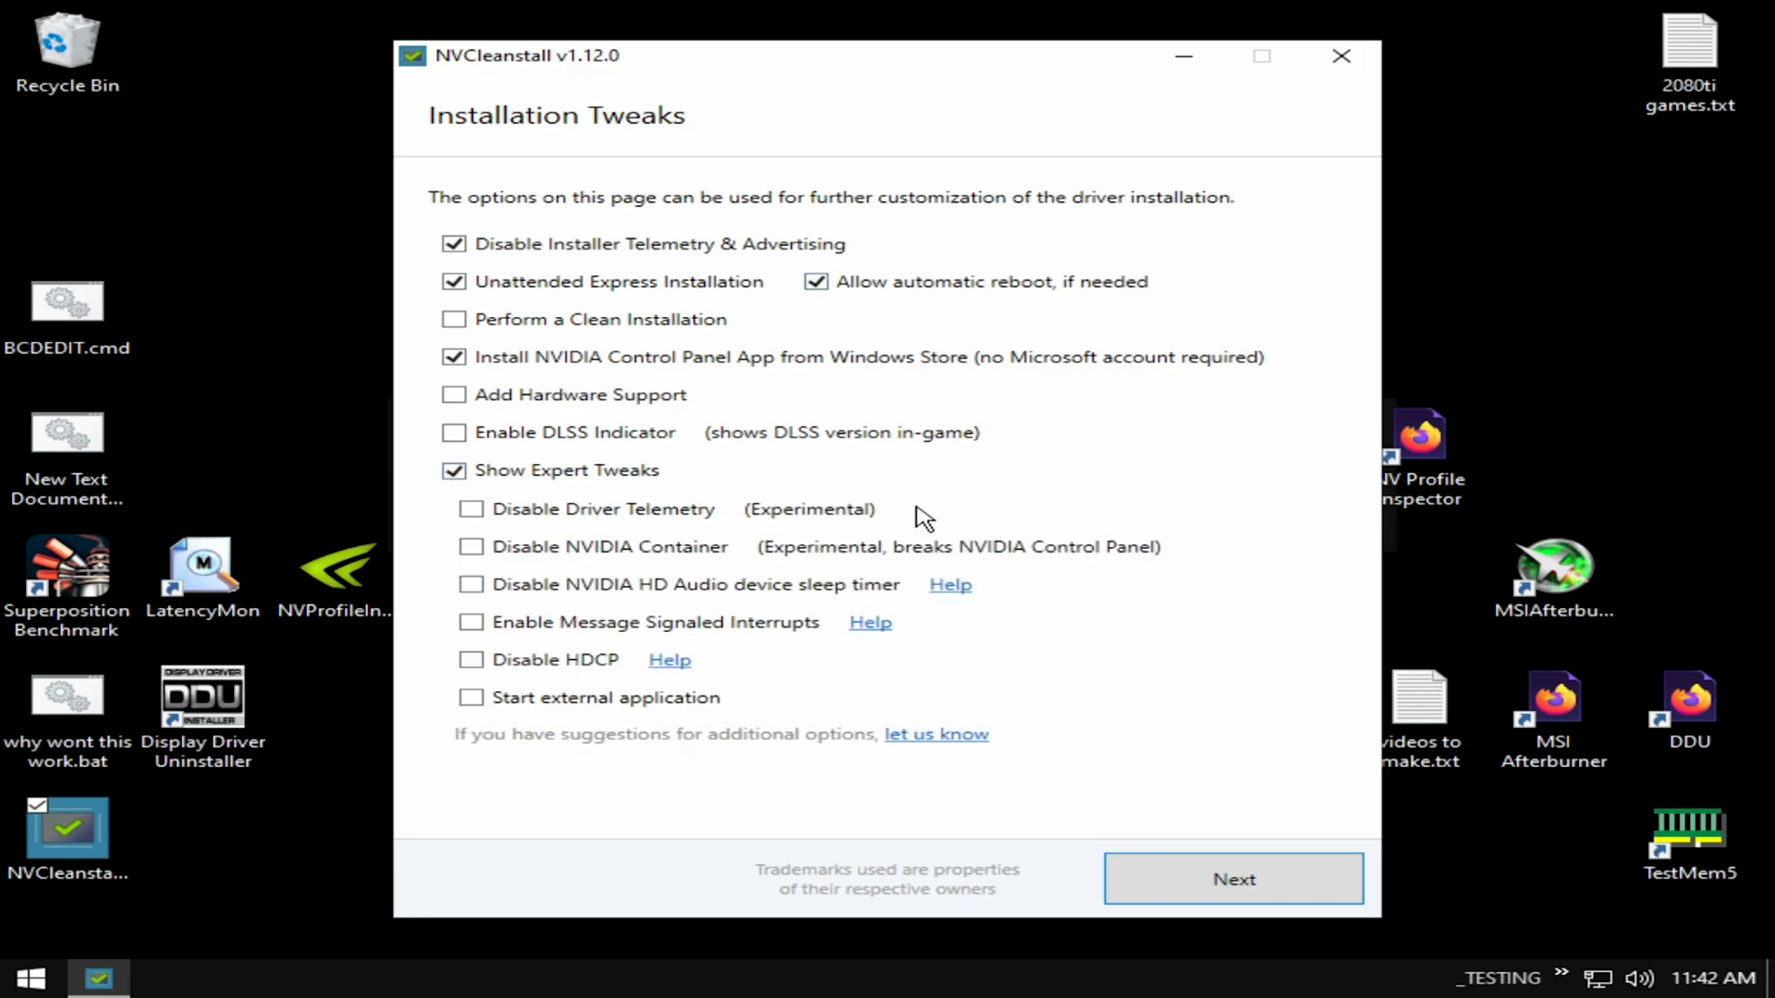
left_click(472, 510)
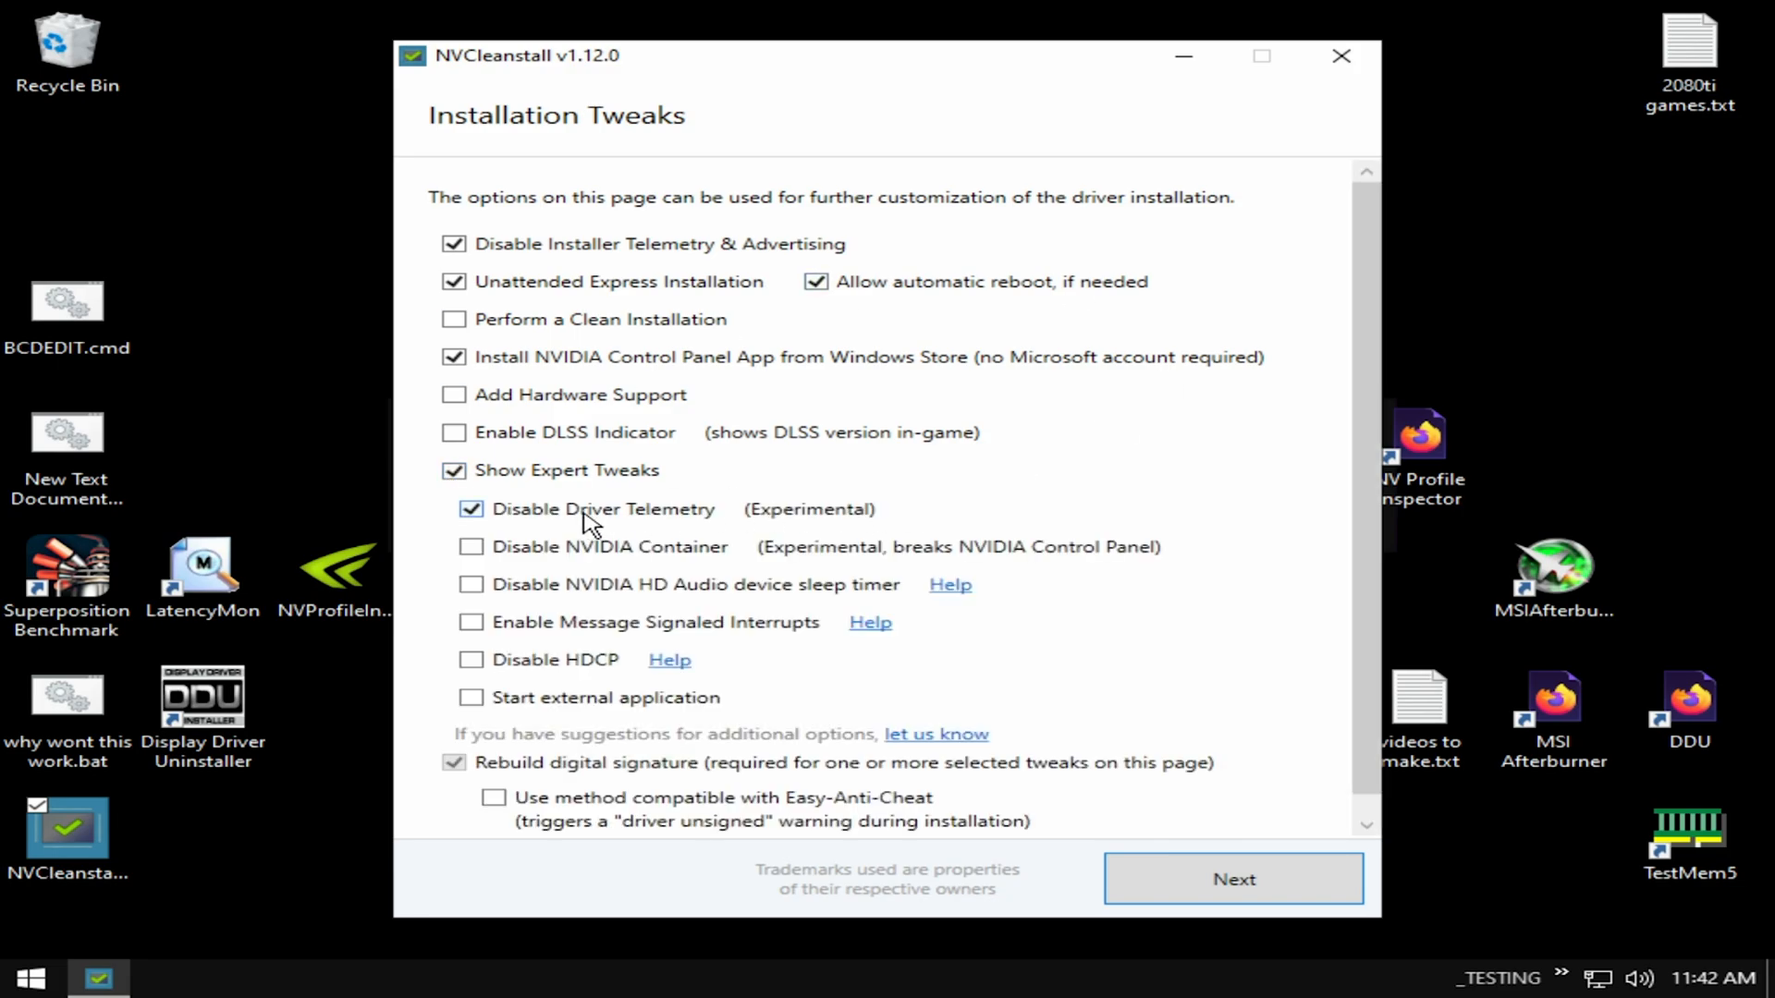
left_click(472, 510)
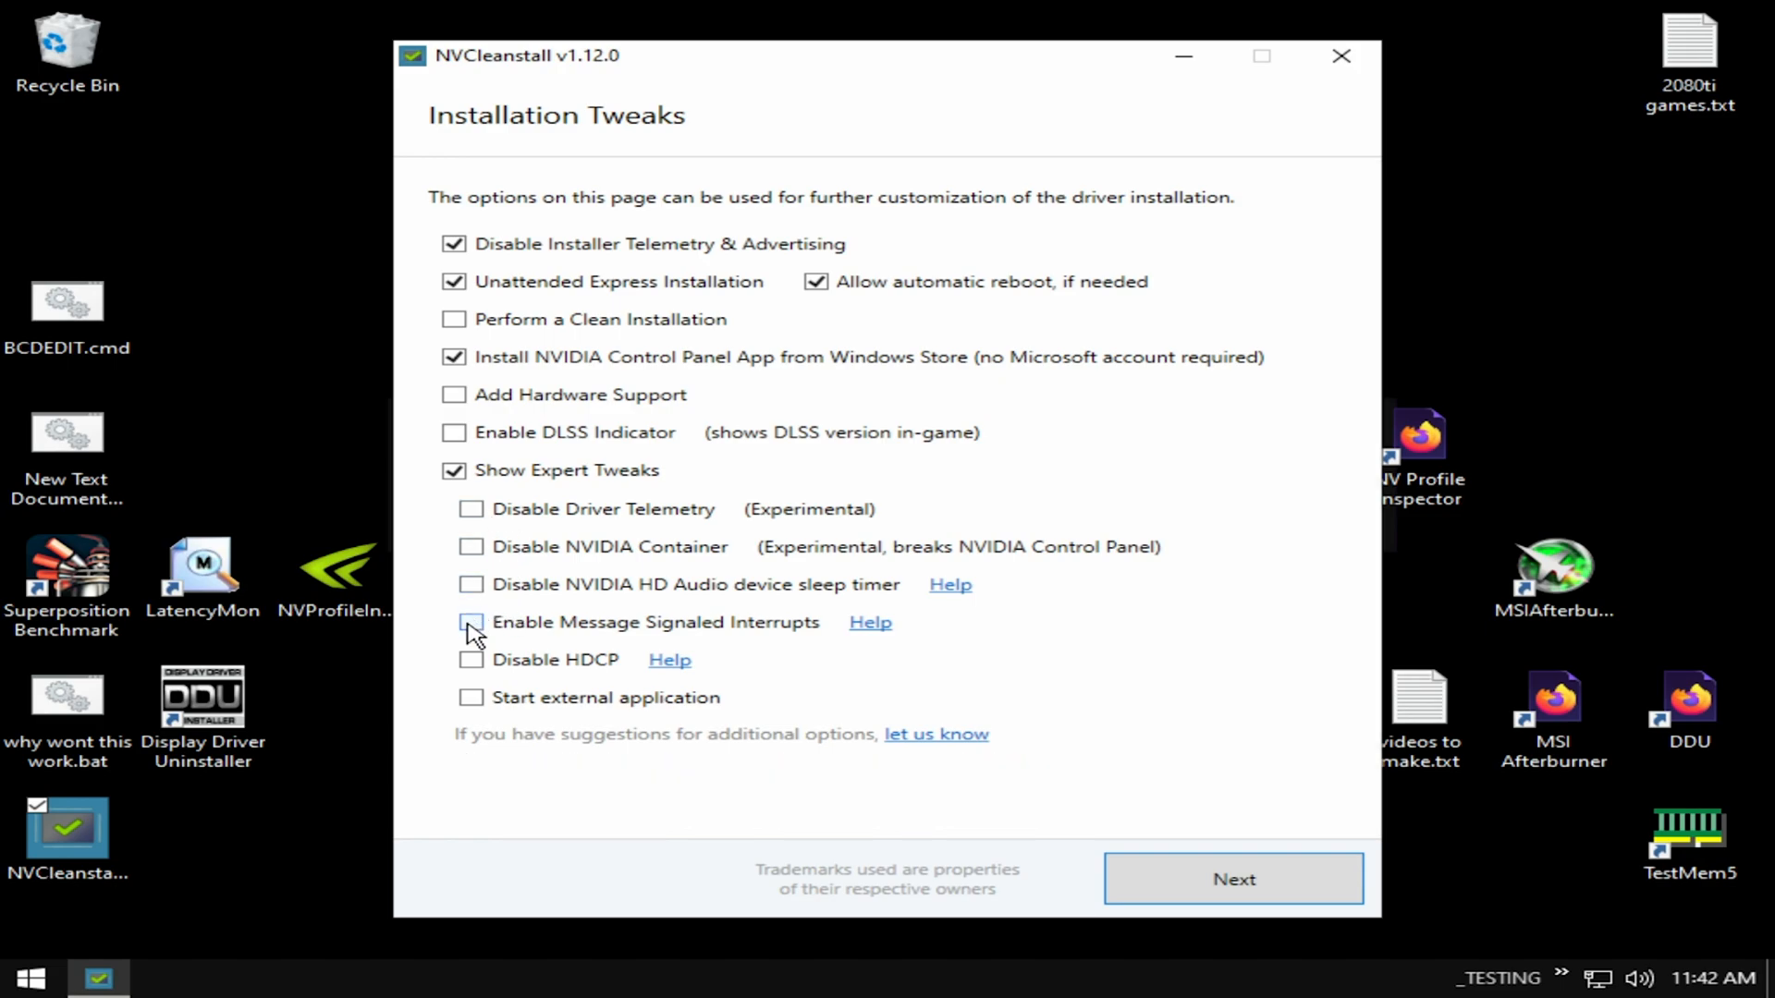
left_click(471, 621)
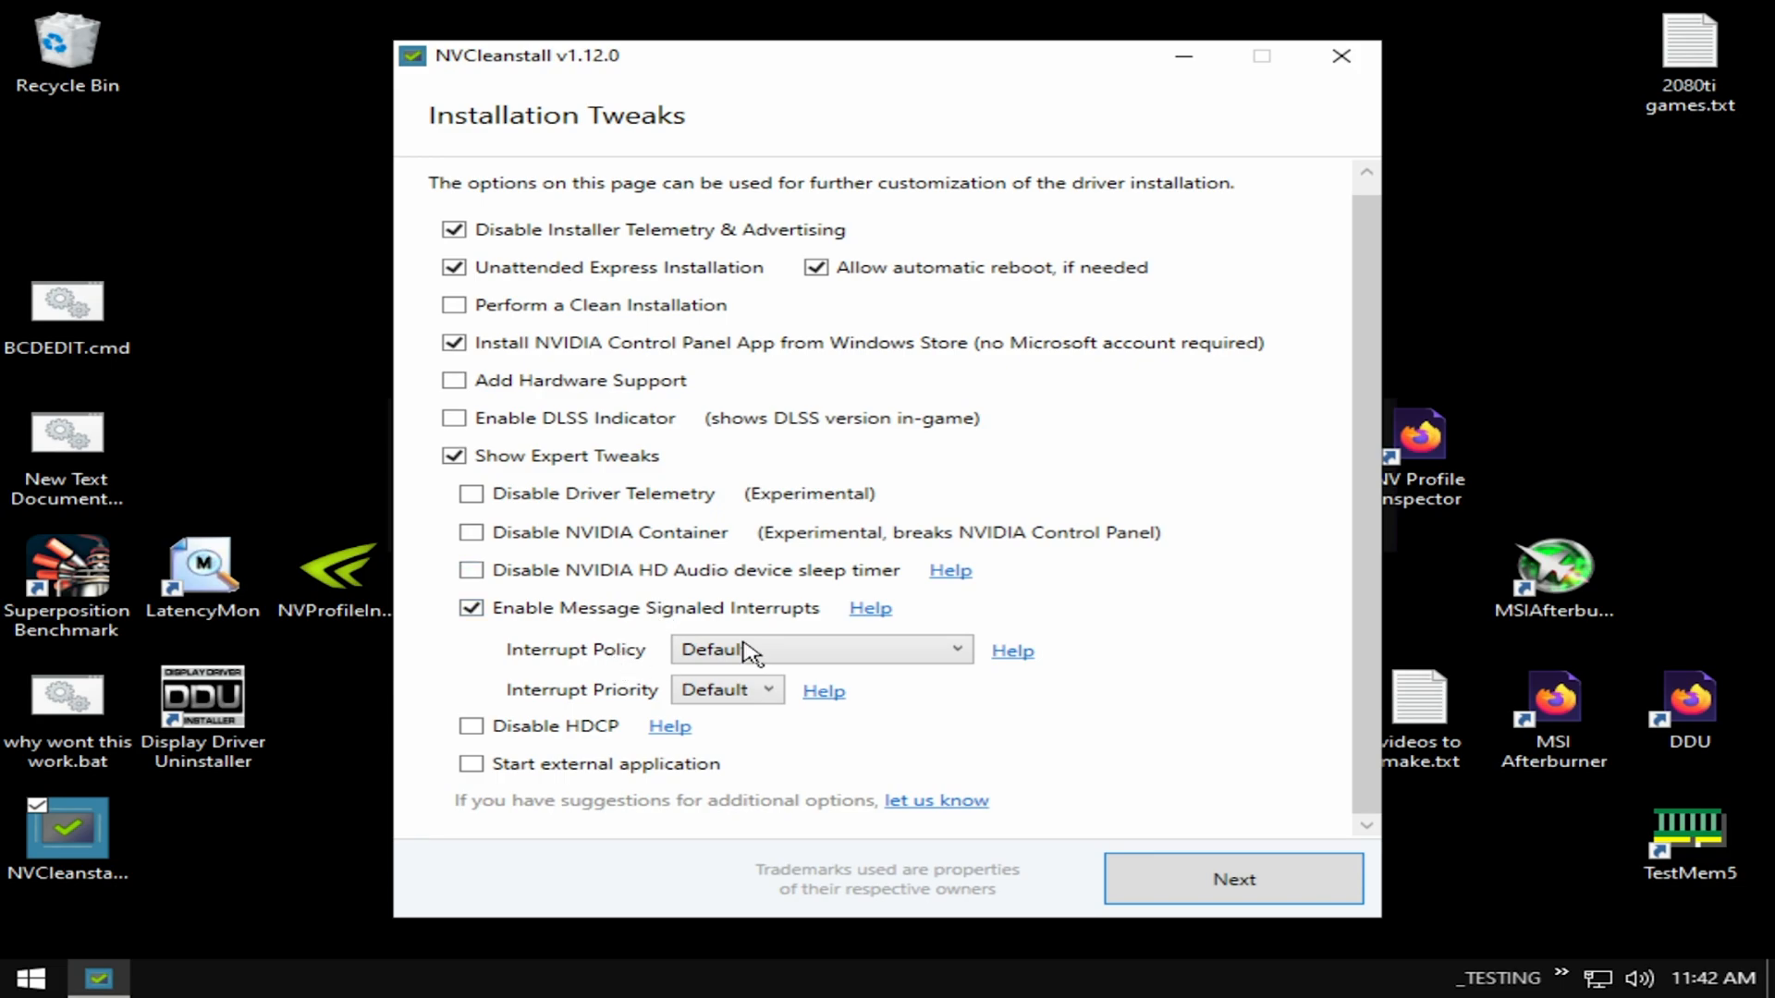
mouse_move(1202, 647)
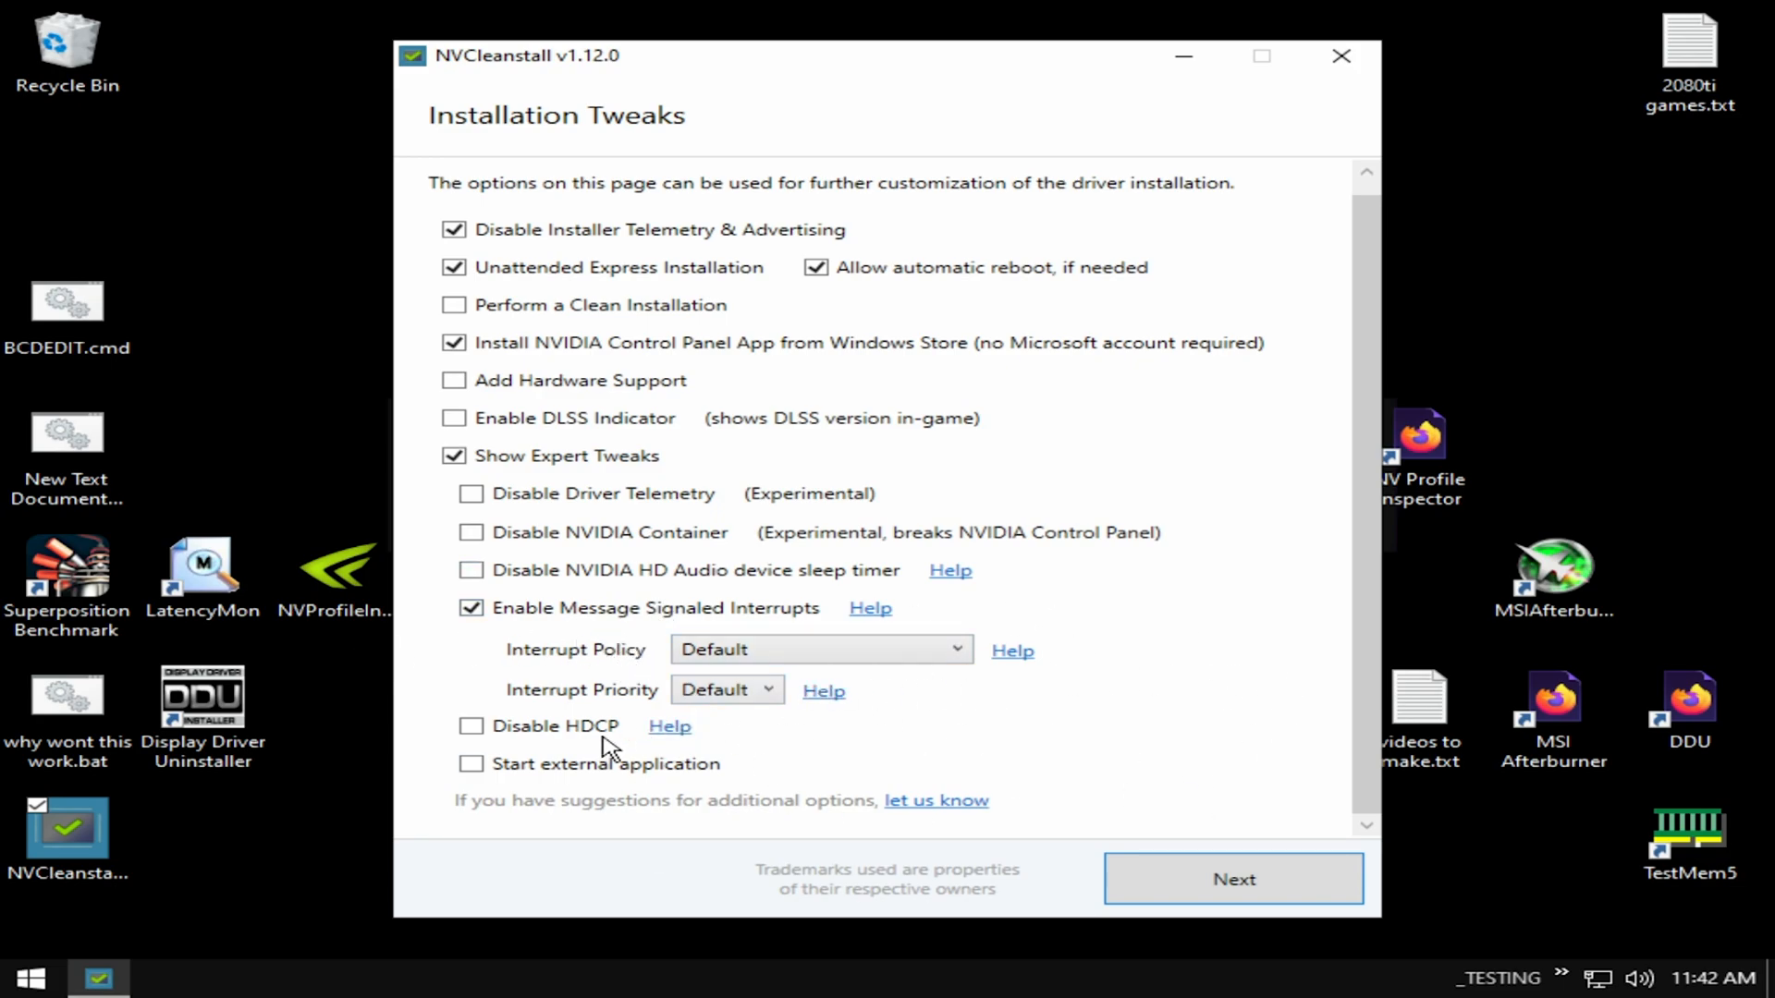
left_click(472, 727)
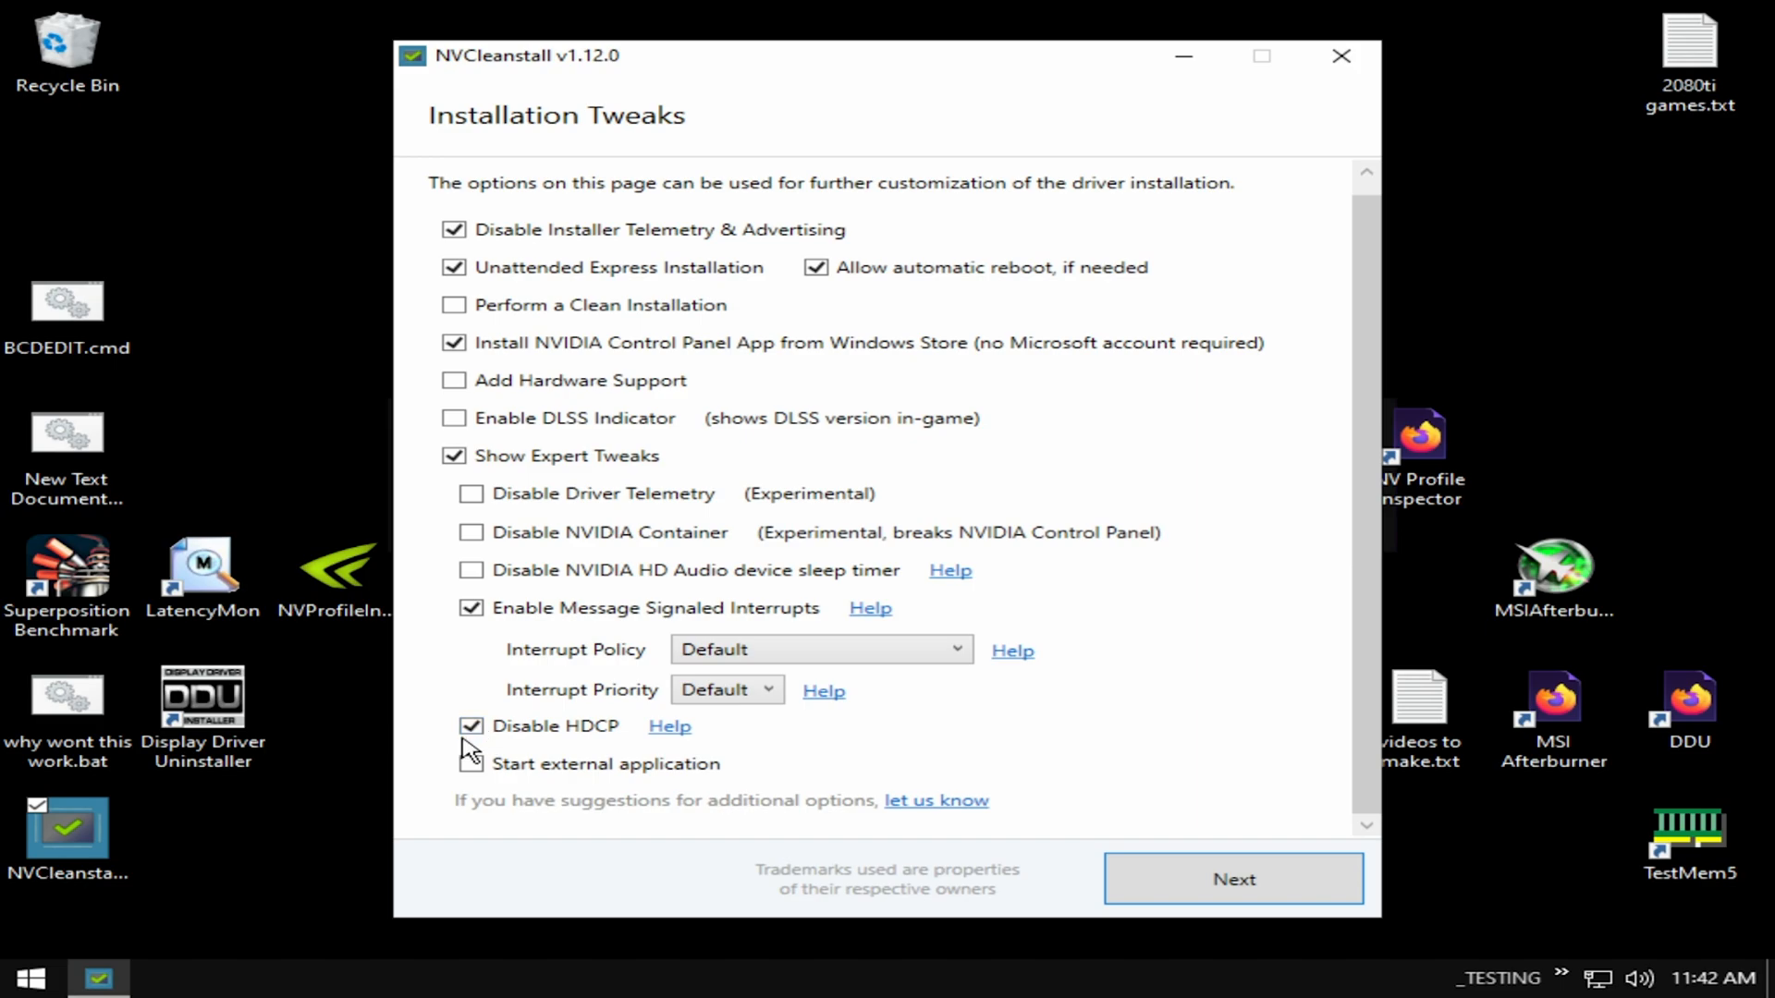
mouse_move(641, 767)
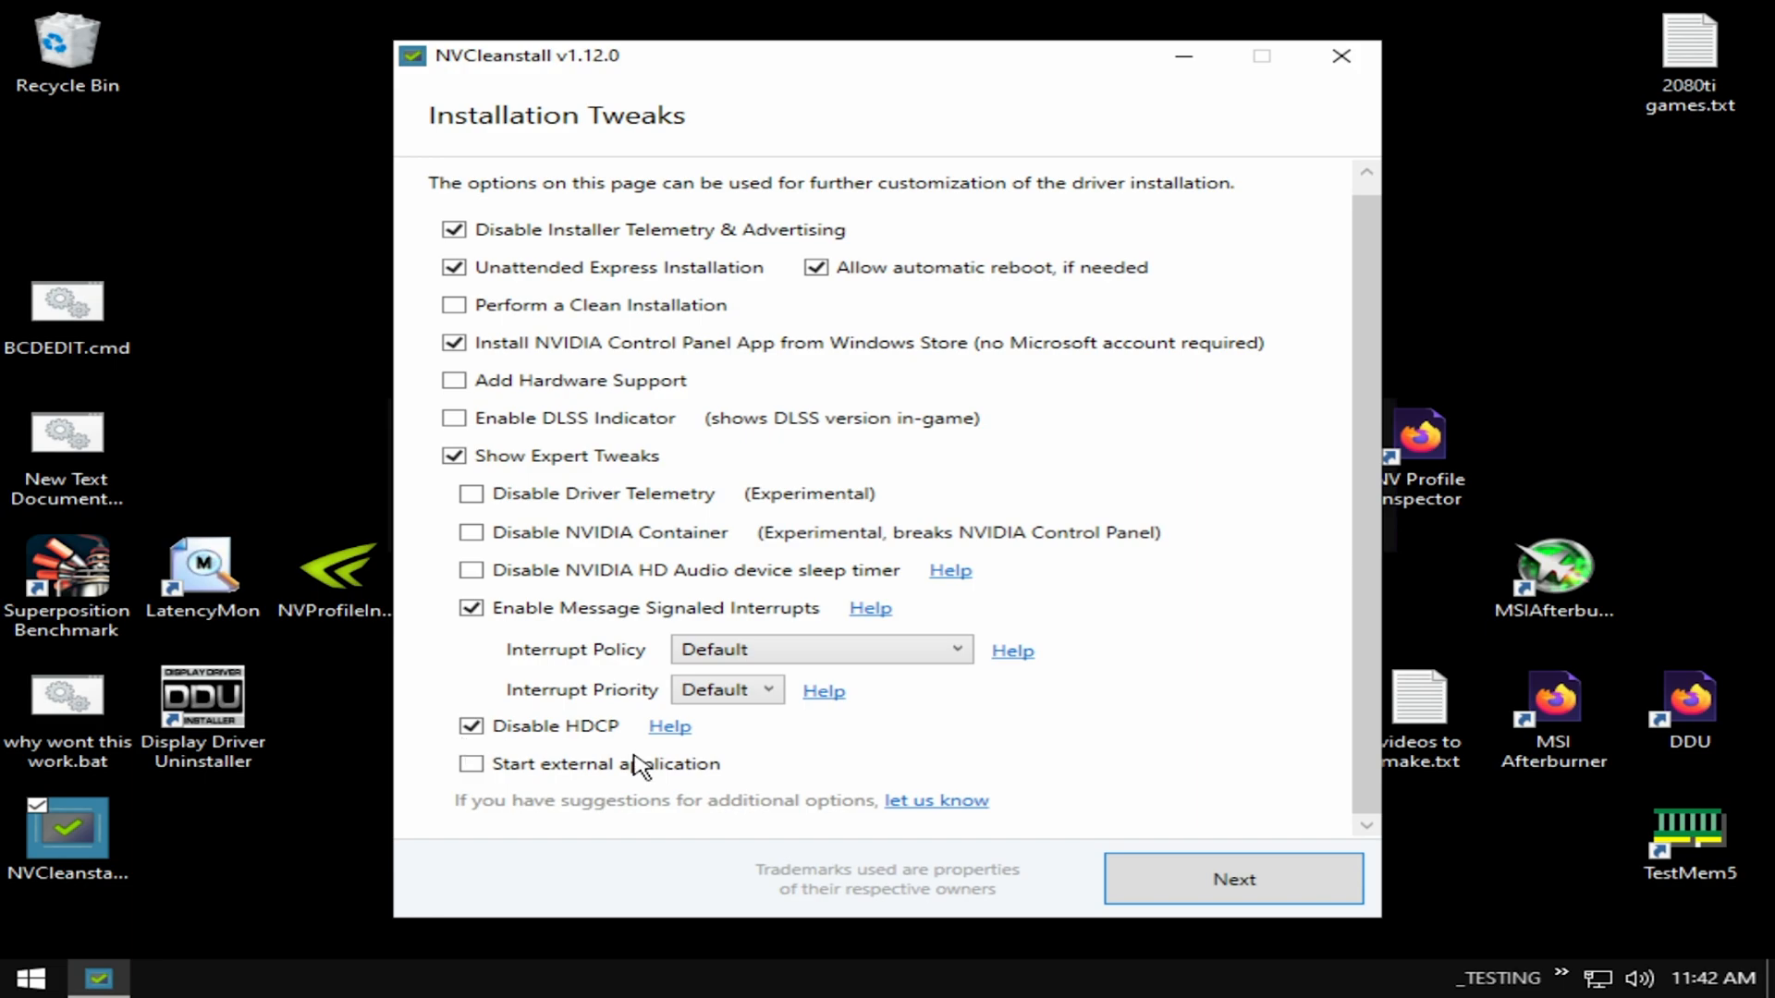
mouse_move(738, 812)
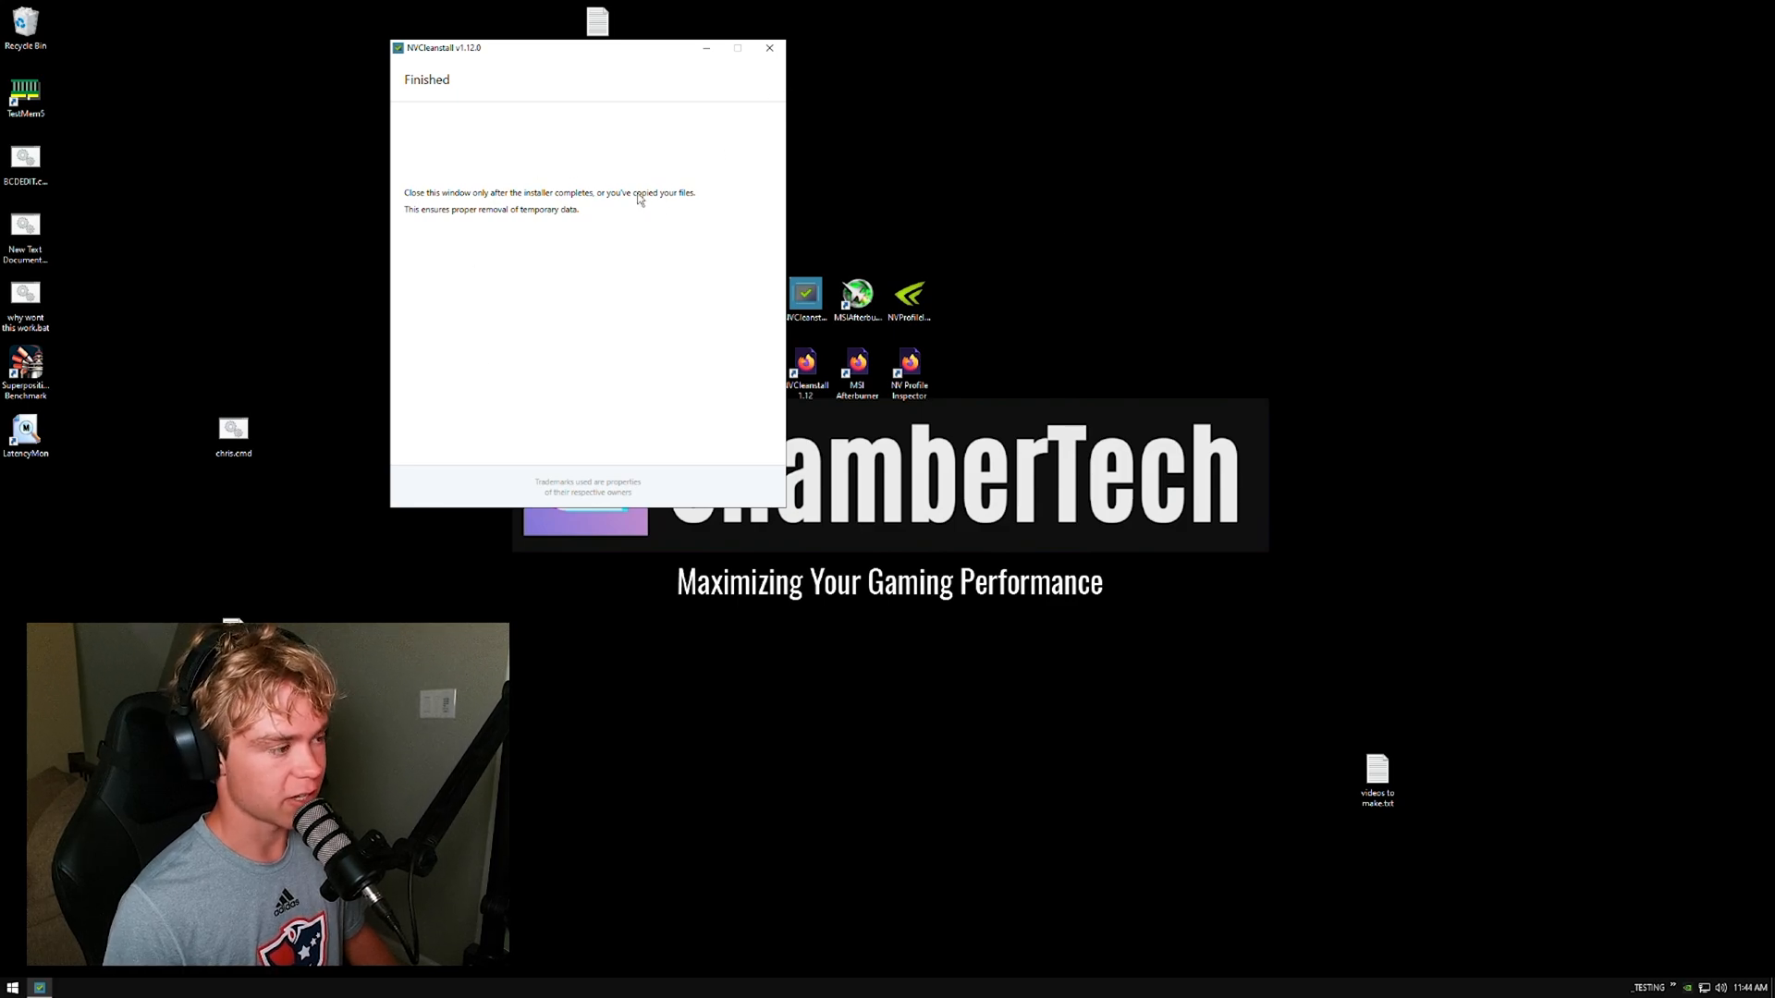
Close the finished NVCleanstall window and launch NVIDIA Control Panel from the desktop menu.
left_click(769, 48)
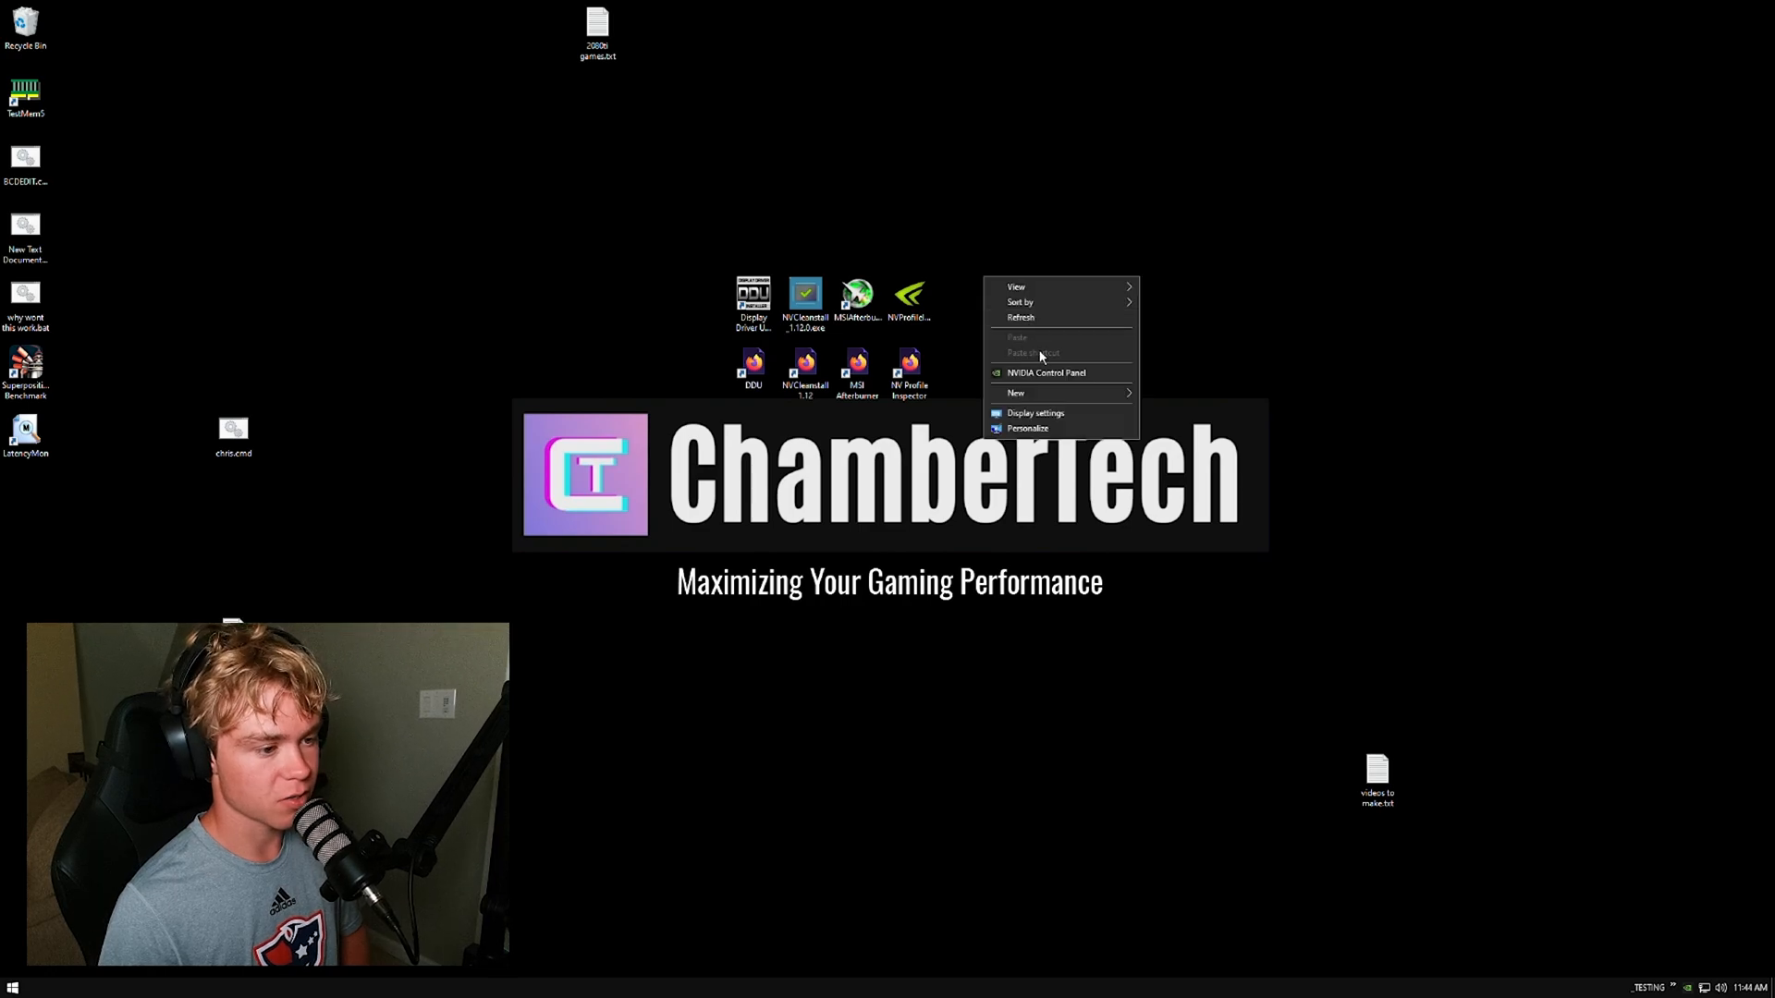
left_click(1044, 372)
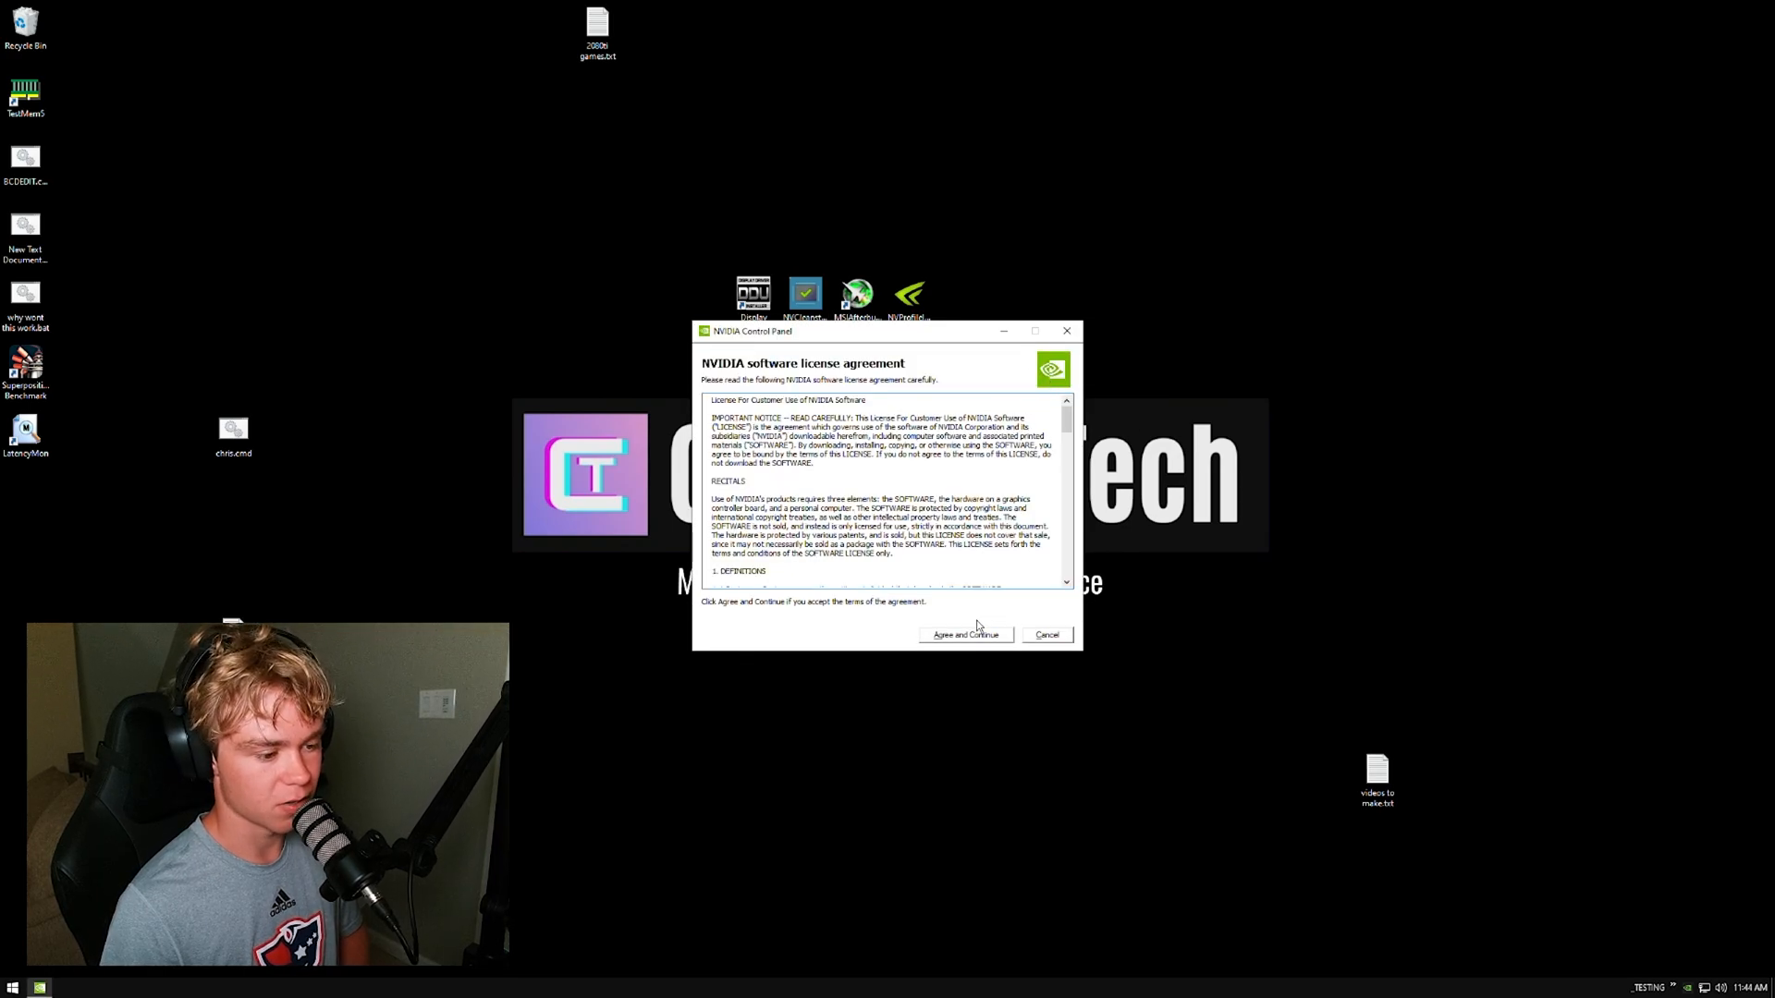
Accept the NVIDIA license agreement and glance at the desktop integration options.
left_click(963, 634)
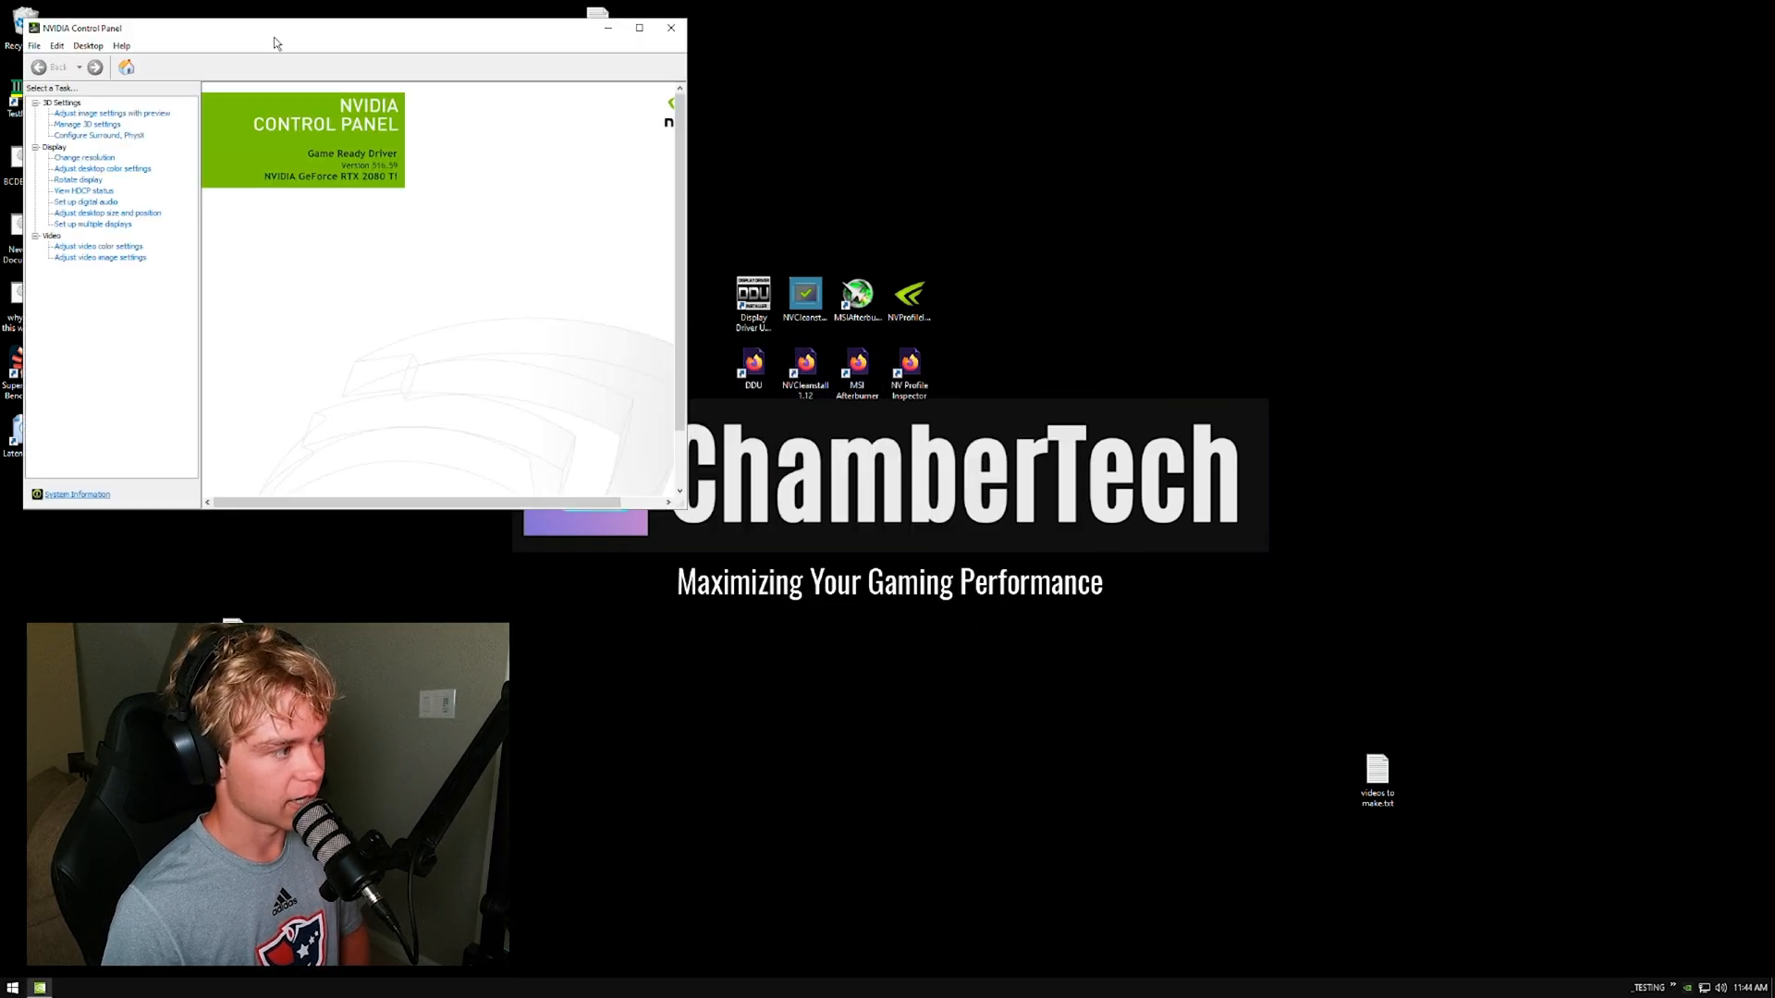
left_click(710, 138)
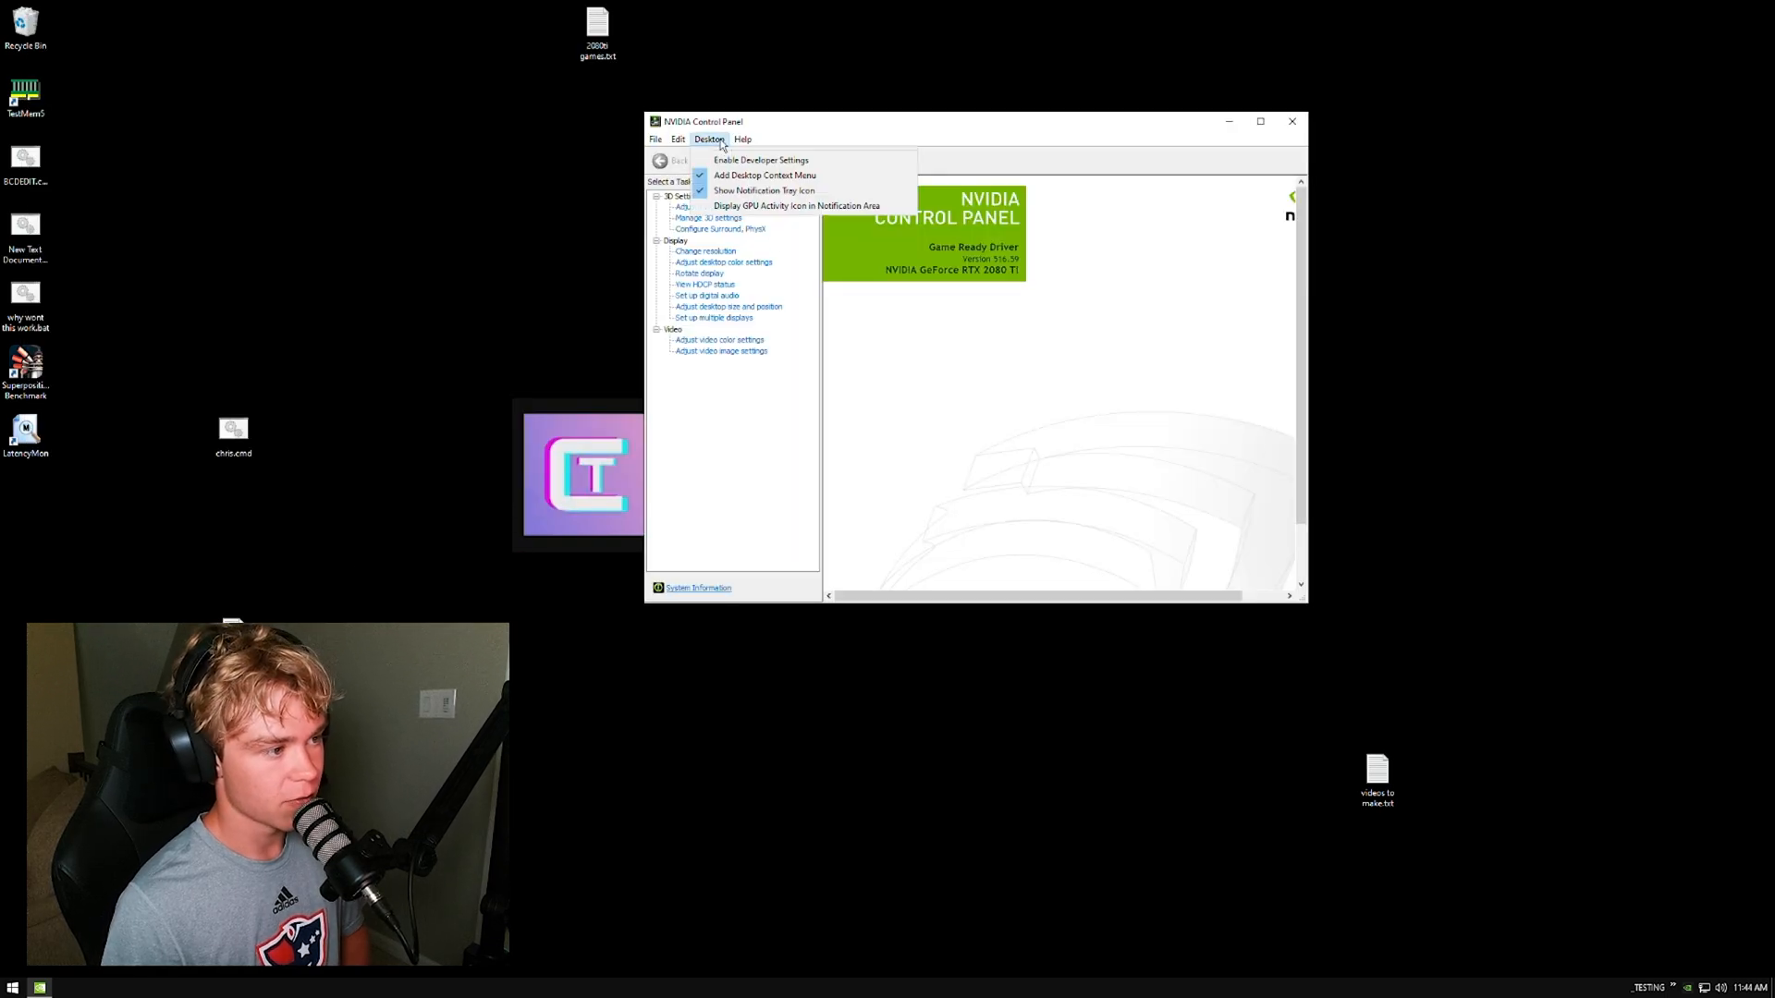
mouse_move(764, 175)
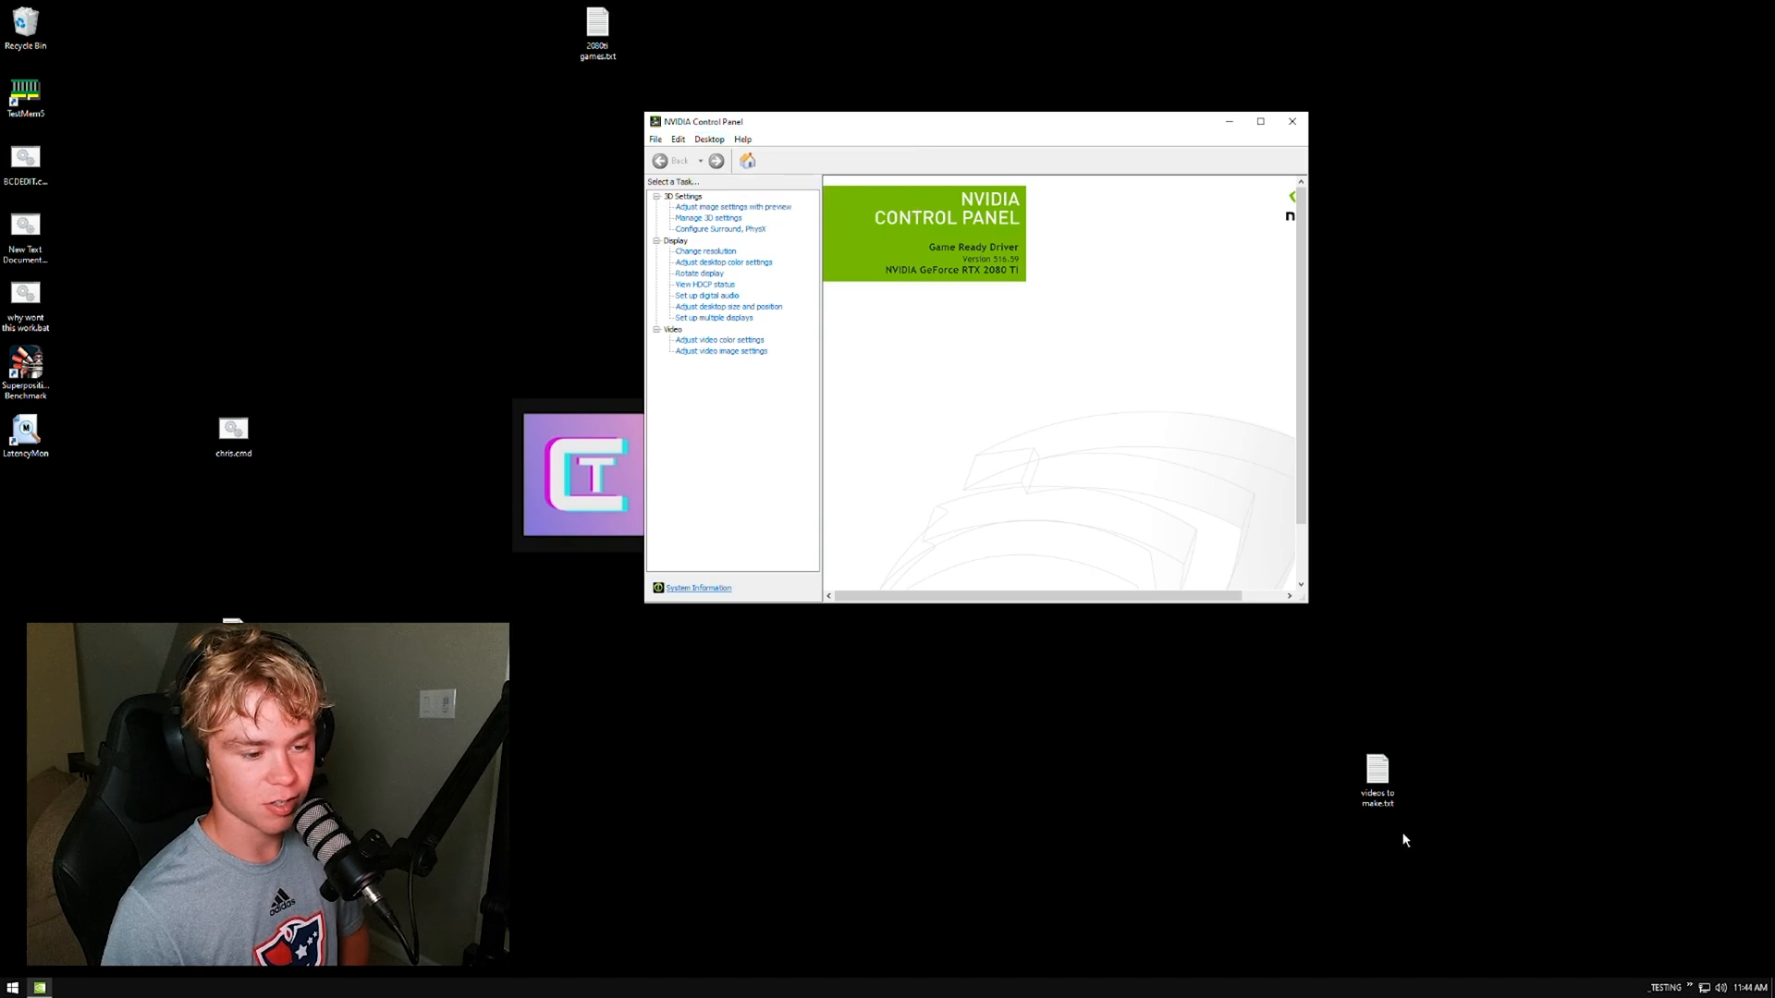
left_click(708, 139)
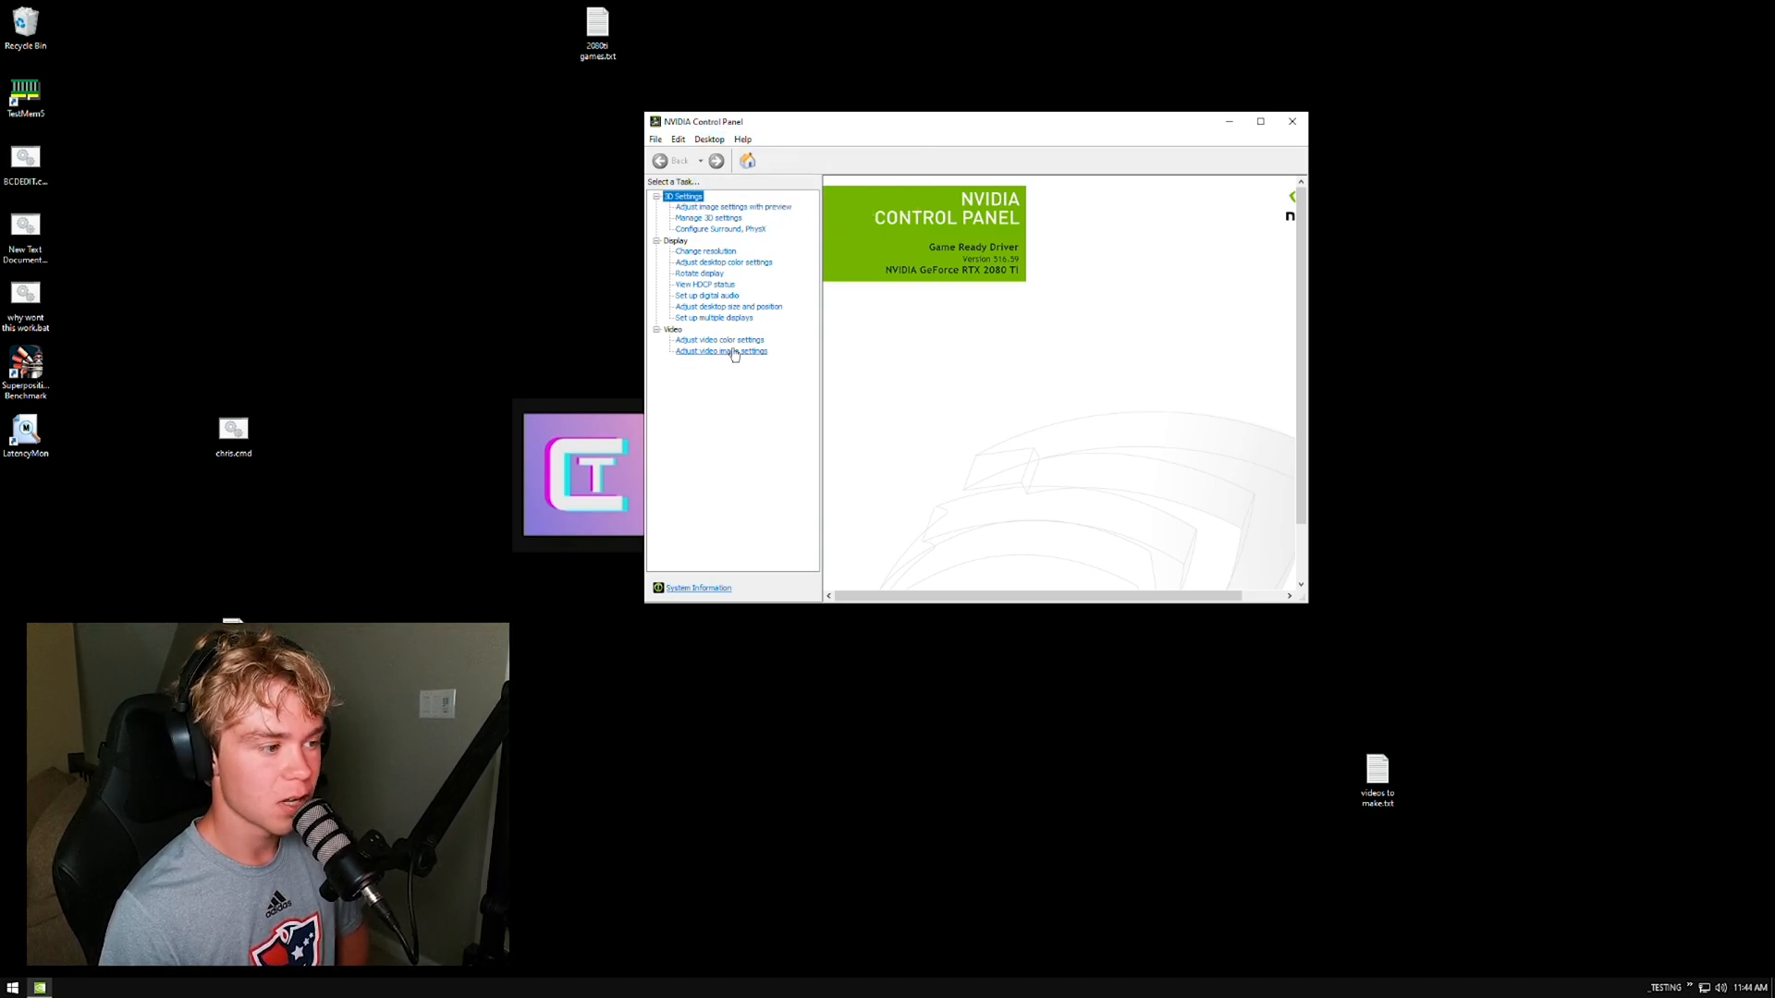
Make video colour follow NVIDIA settings with full dynamic range.
left_click(719, 340)
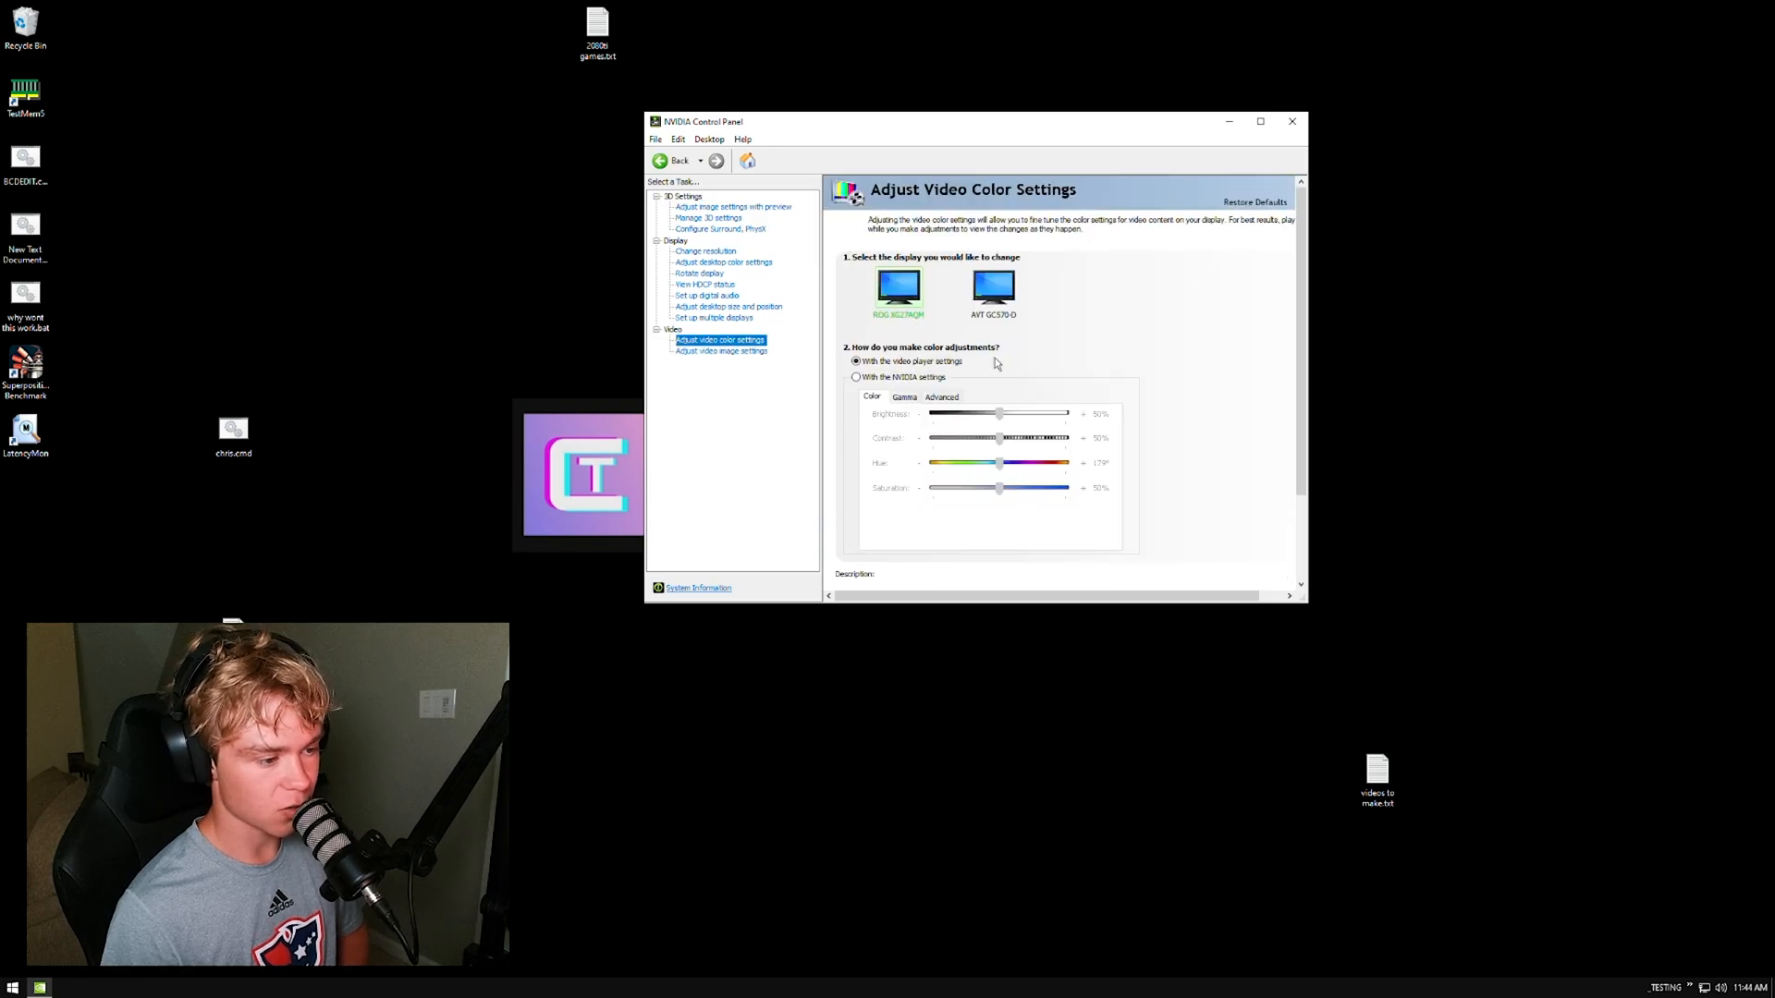
left_click(856, 377)
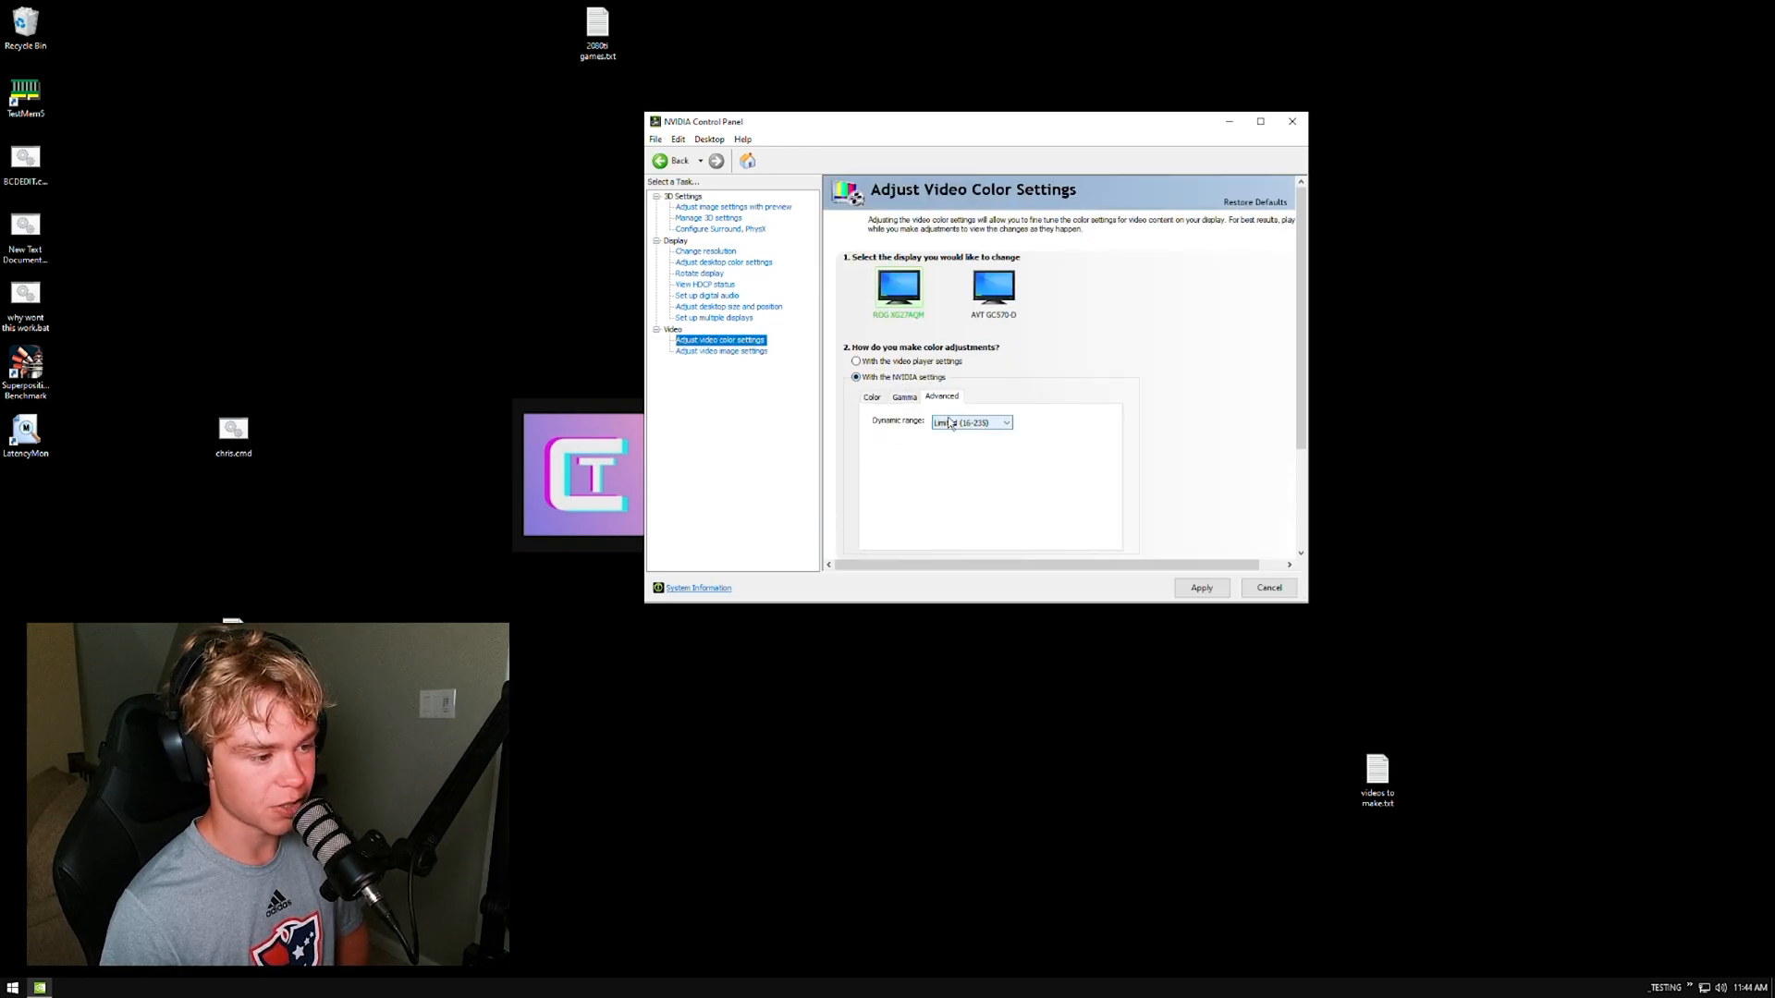
left_click(970, 421)
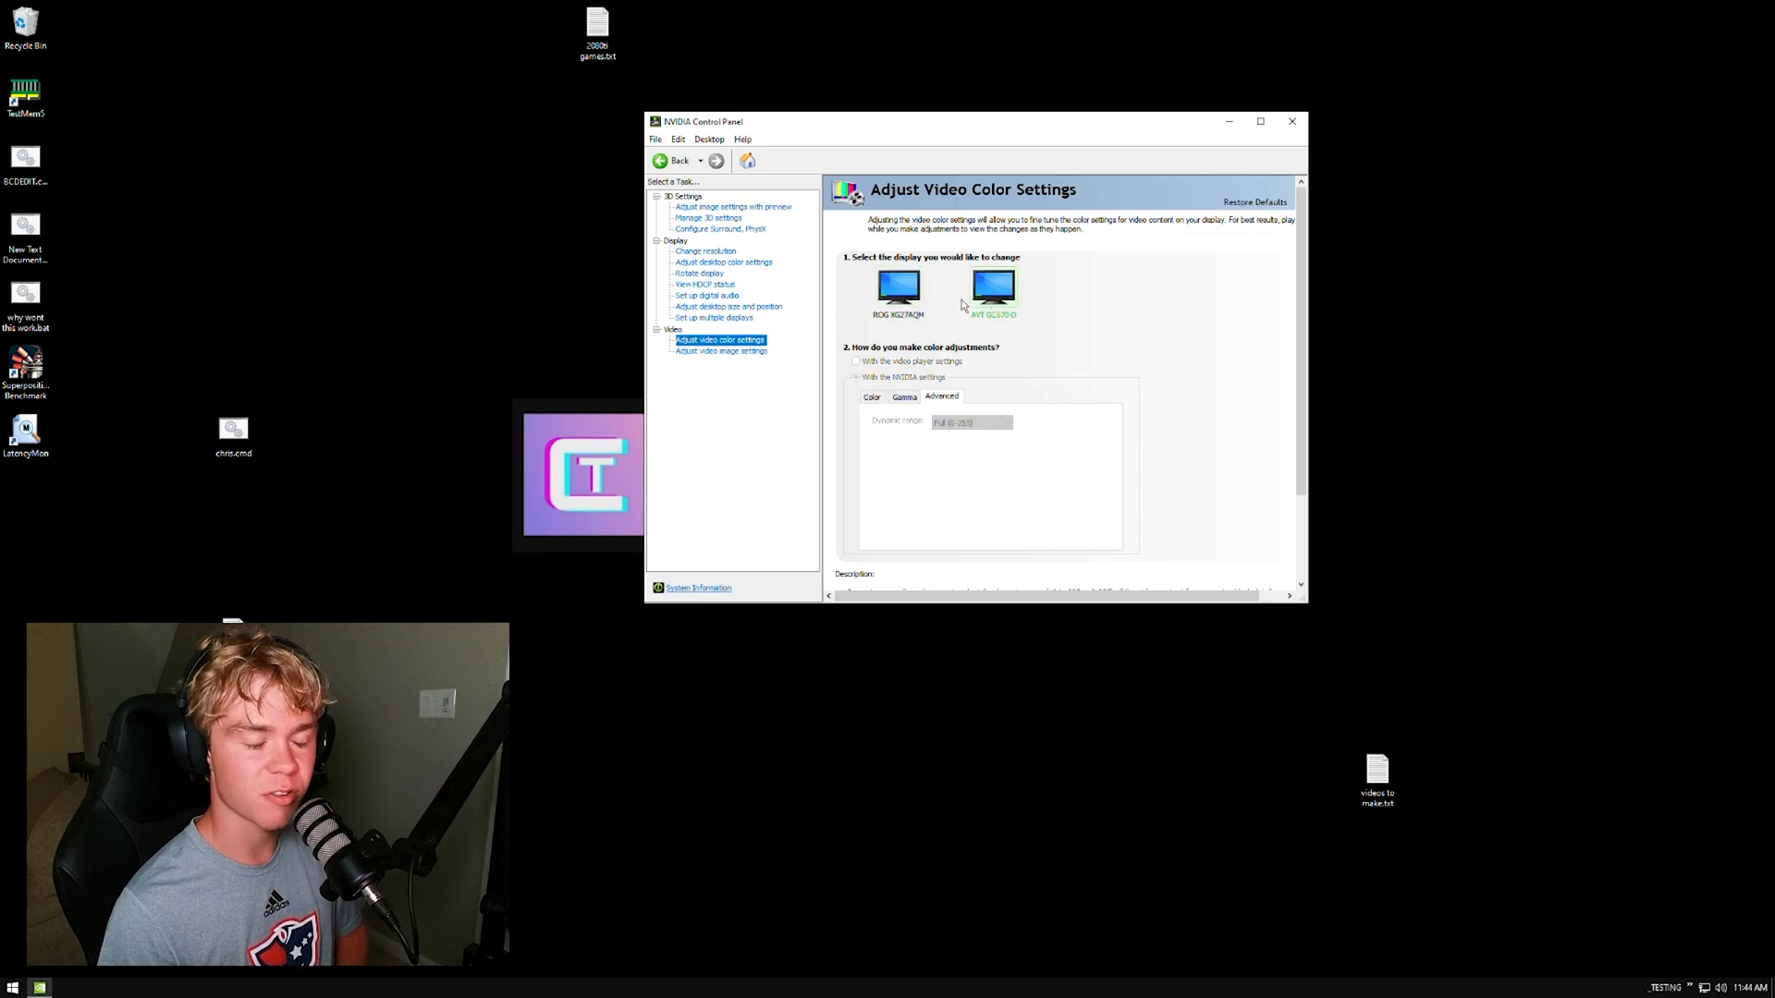
Browse multiple displays and desktop size pages, then view the display's HDCP status.
left_click(714, 316)
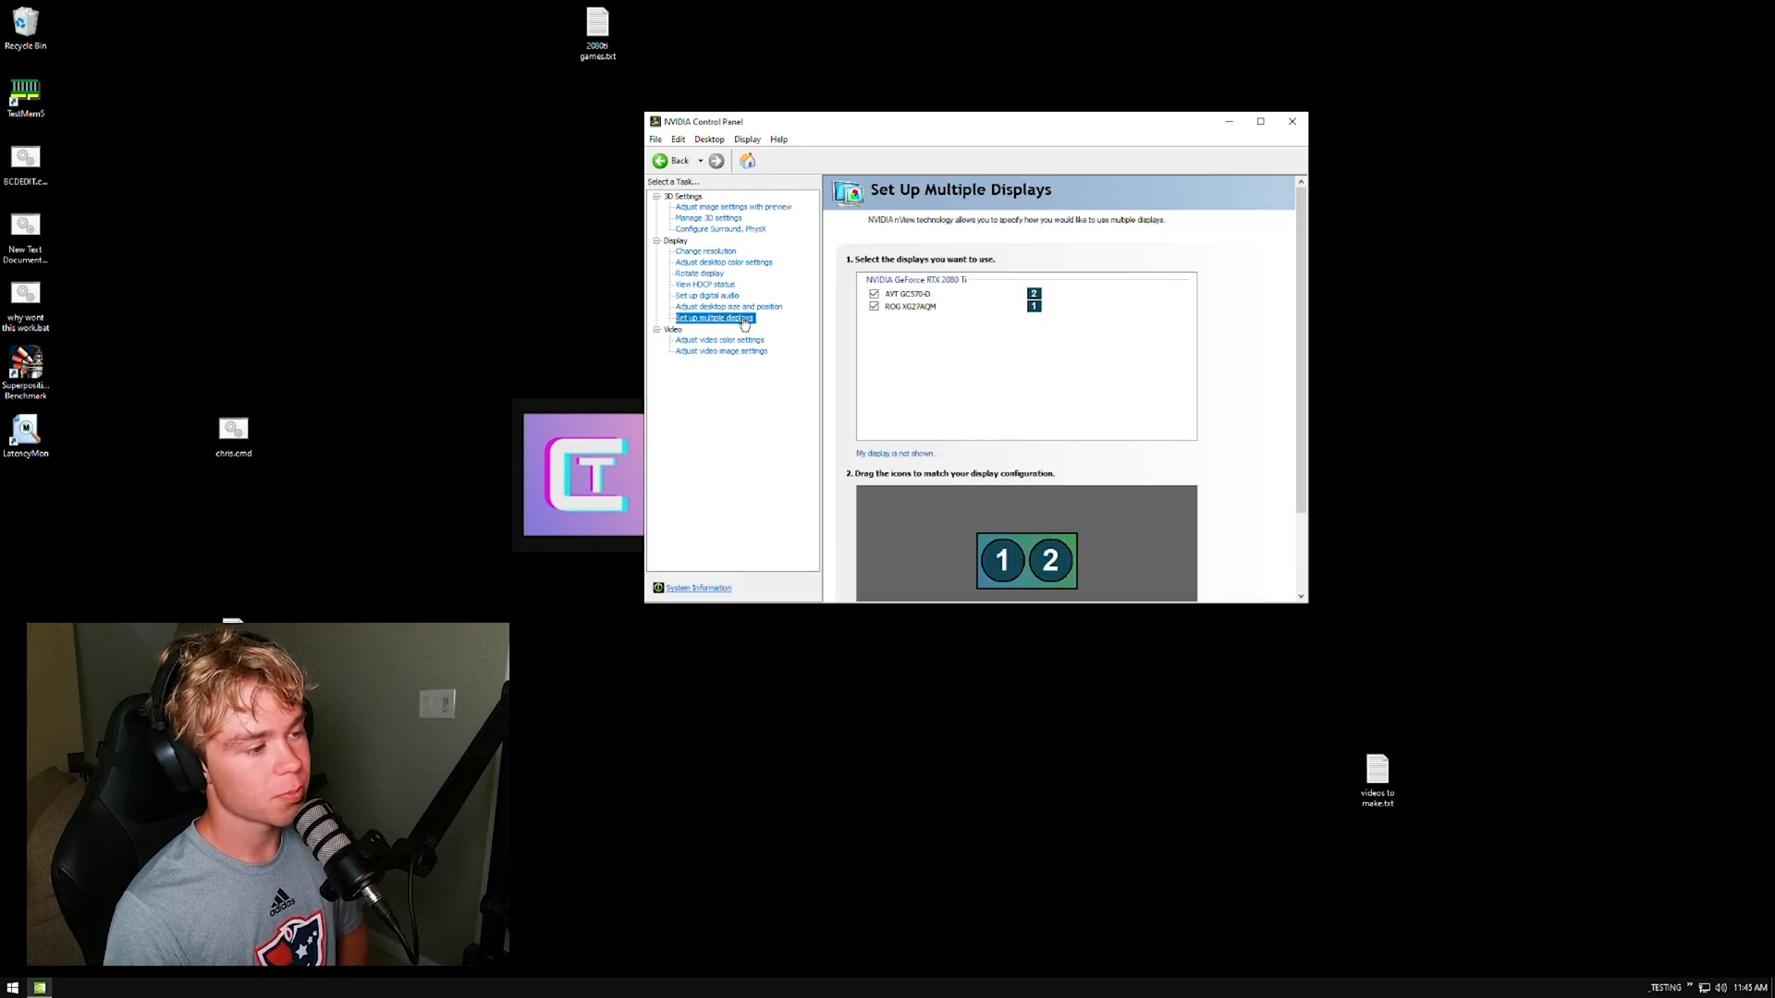
left_click(728, 307)
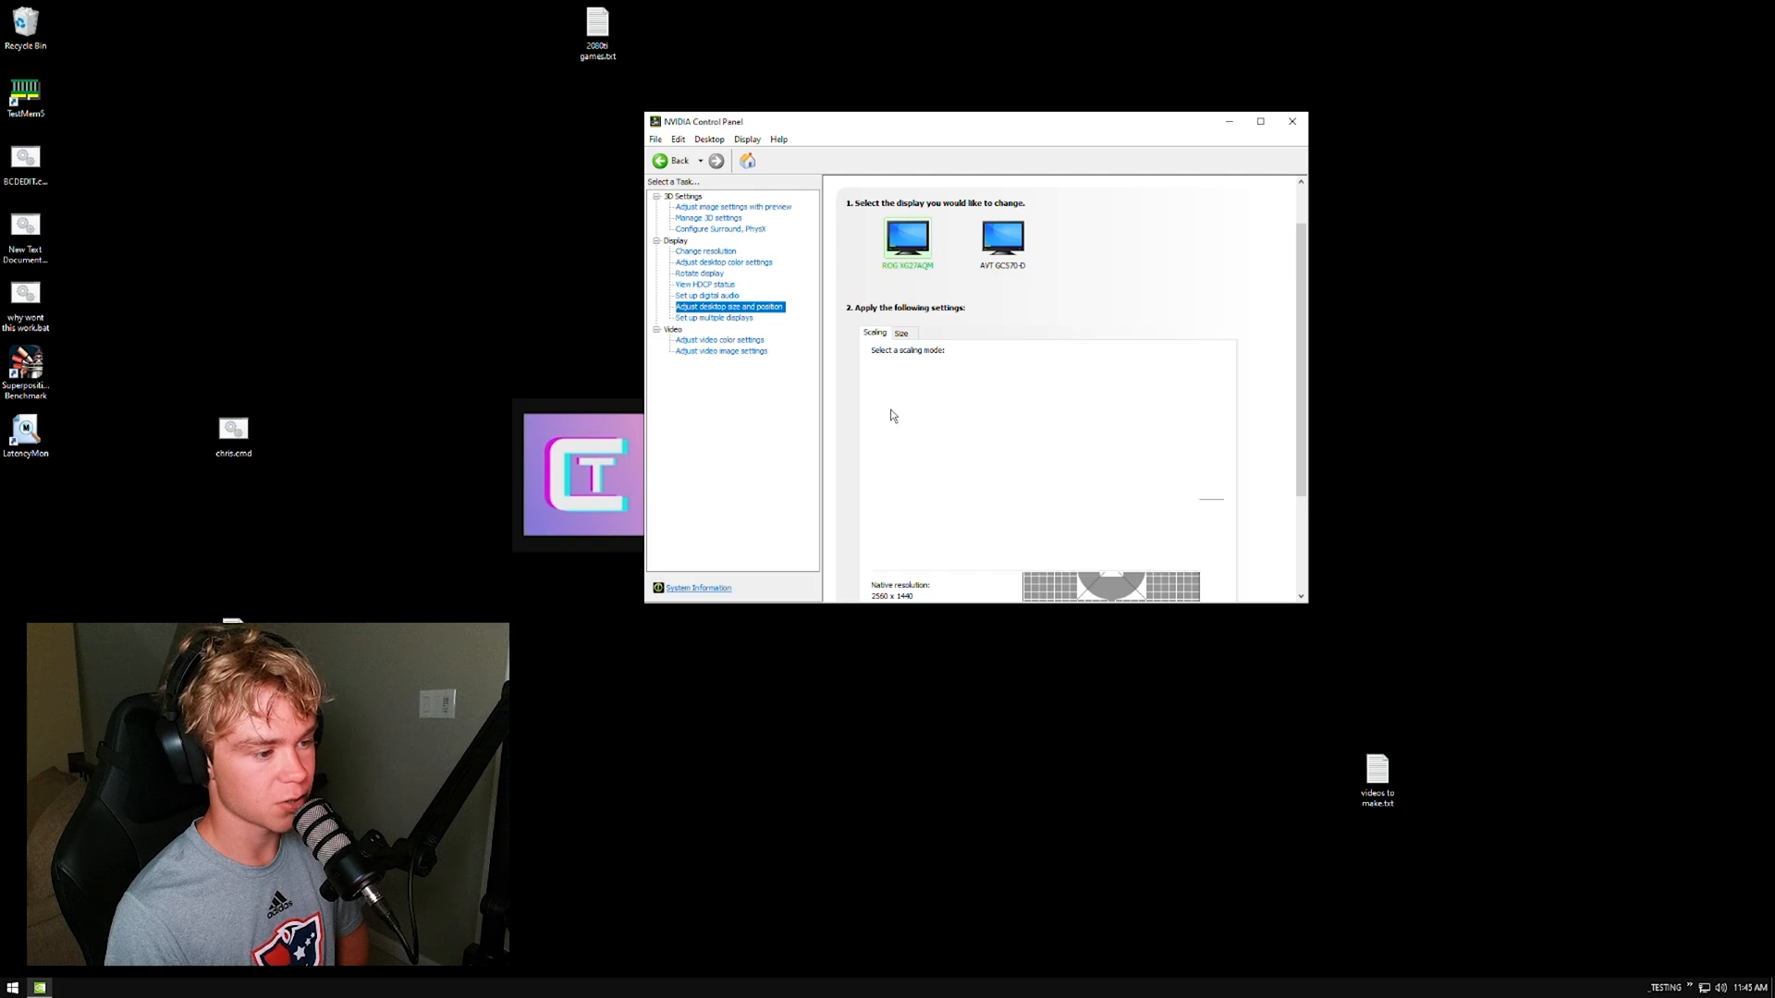
left_click(1000, 238)
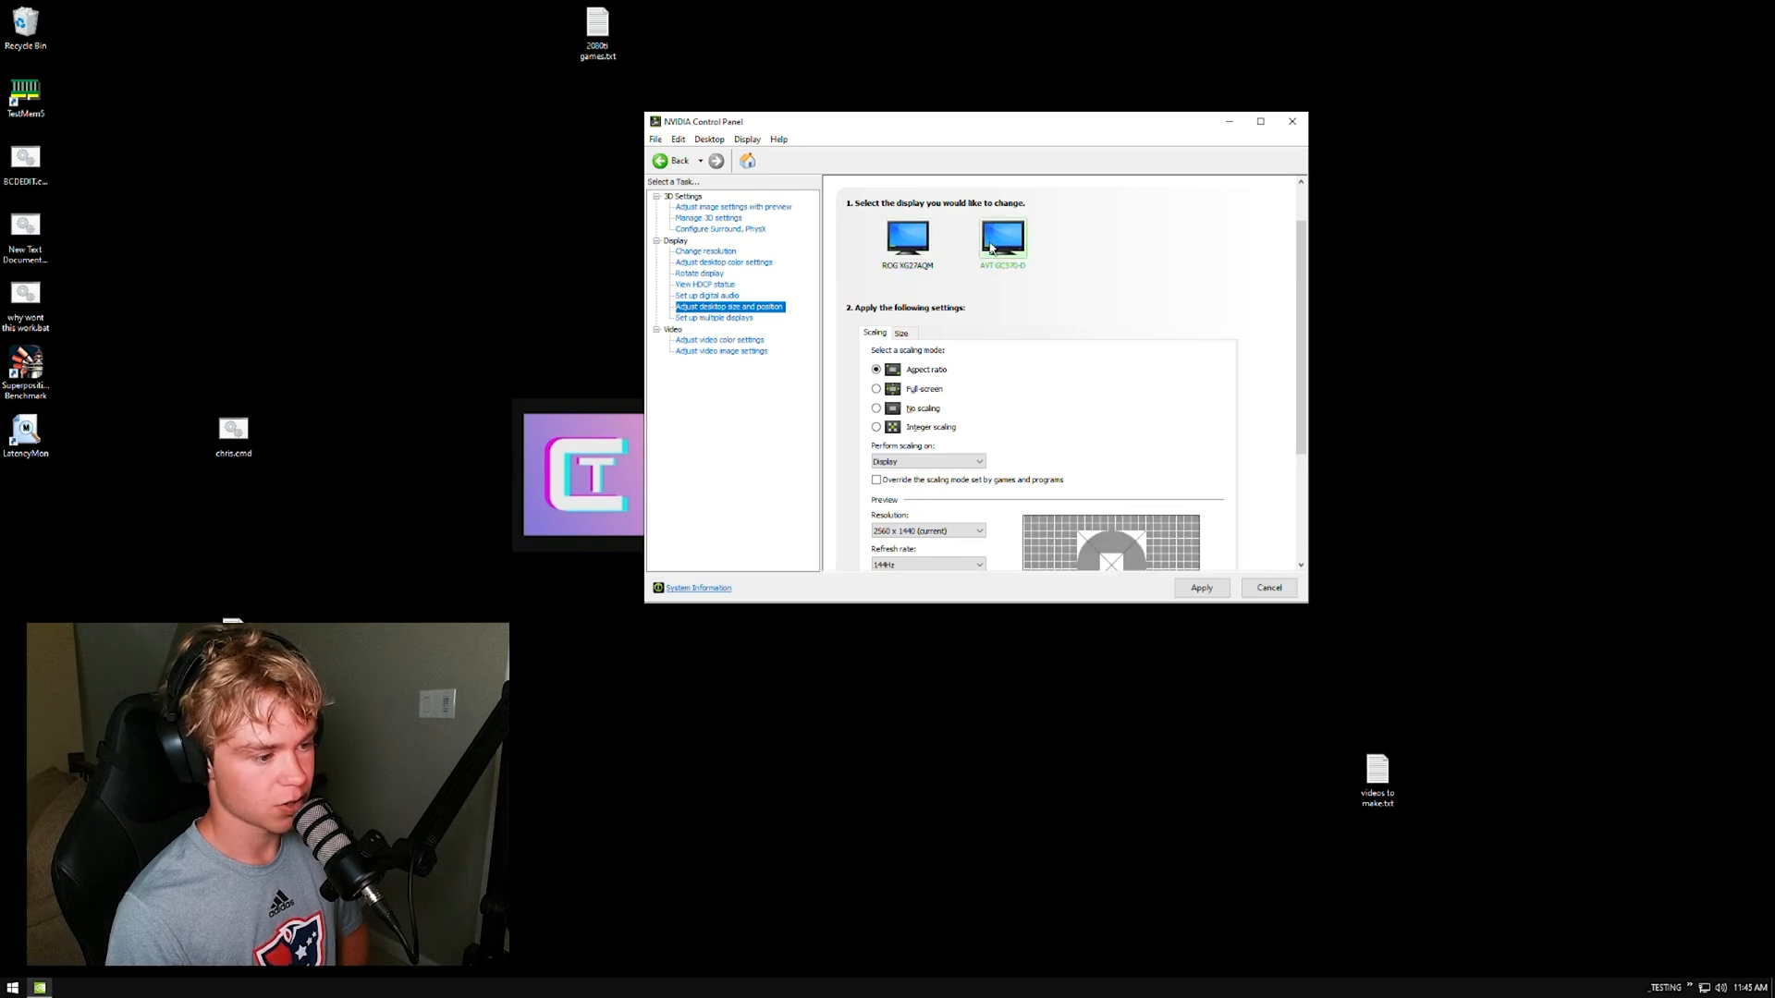
left_click(1200, 588)
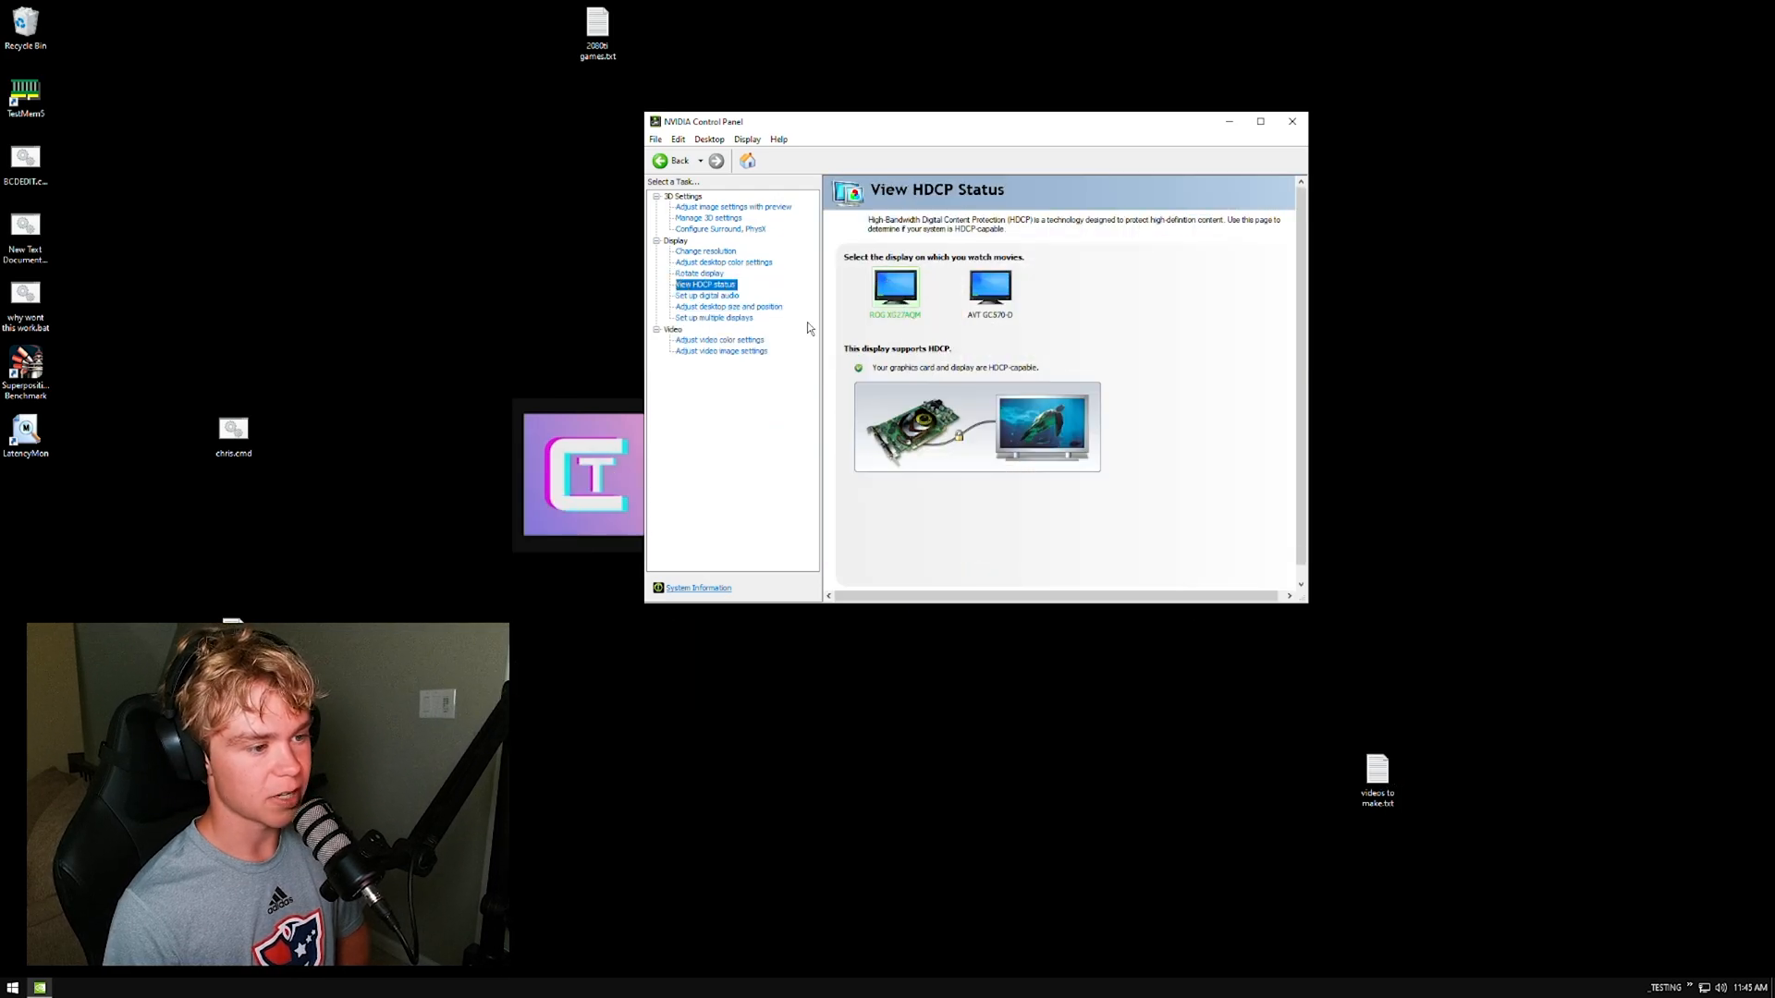
mouse_move(467, 344)
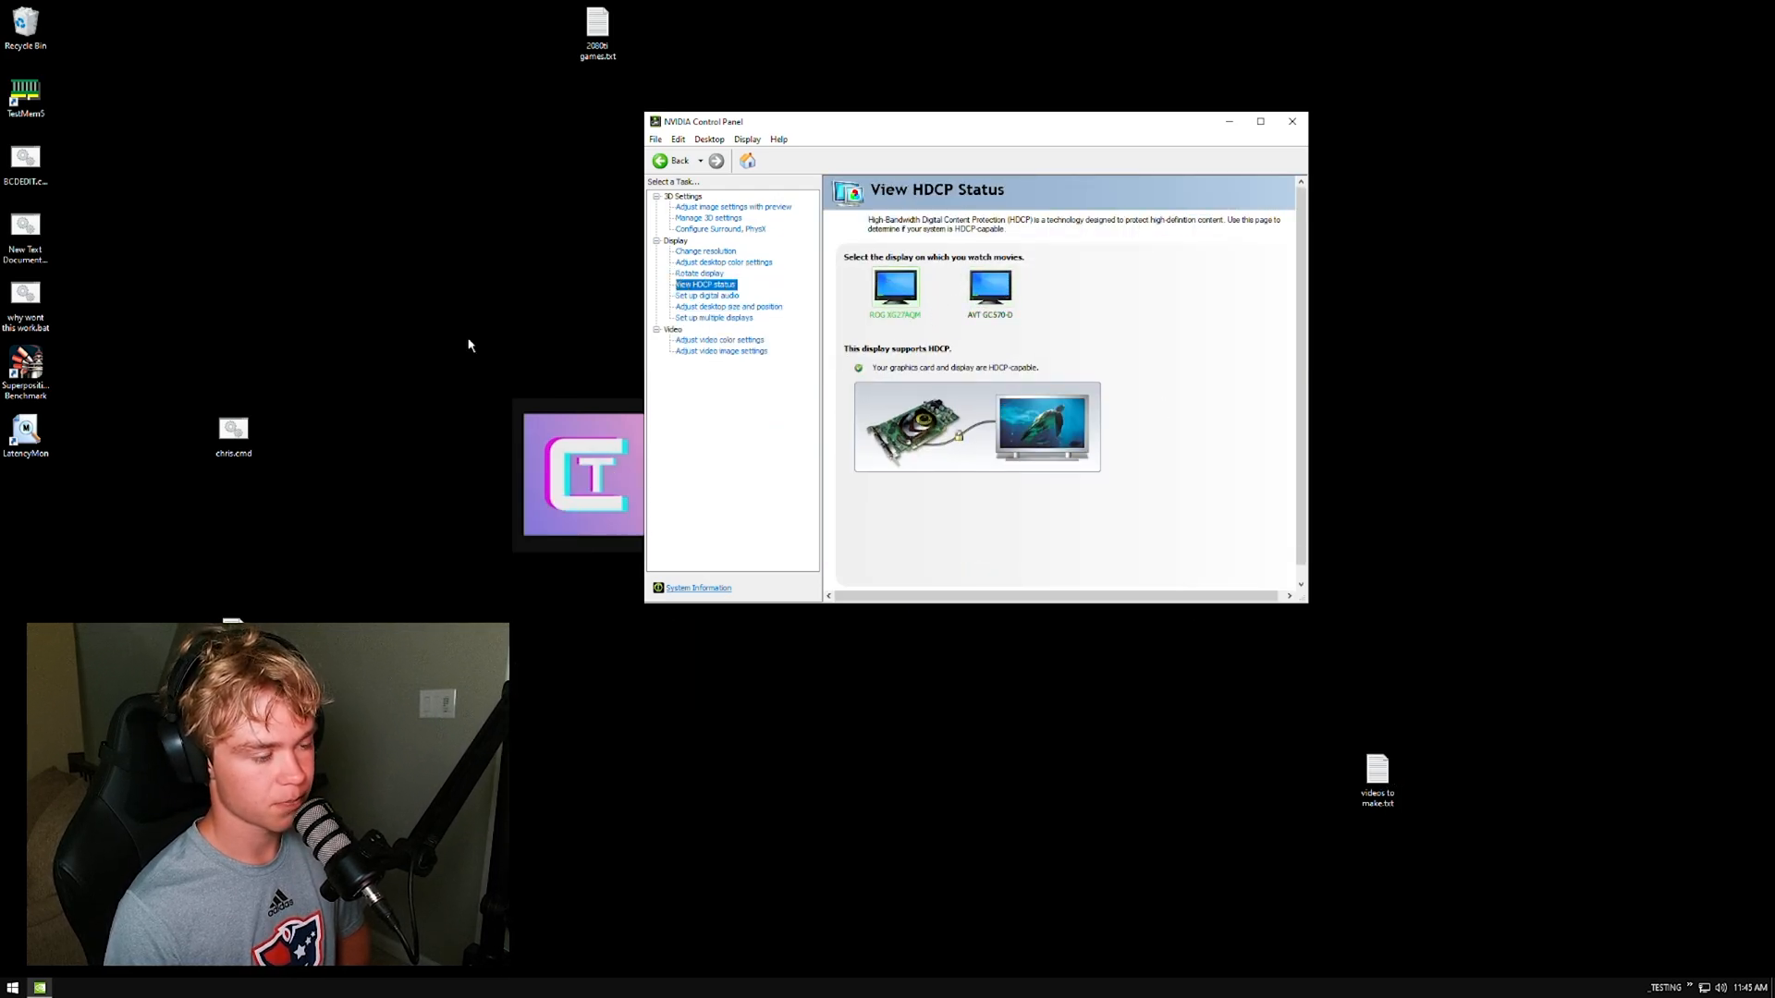
On Adjust desktop color settings, set the colour channel to All channels.
left_click(699, 274)
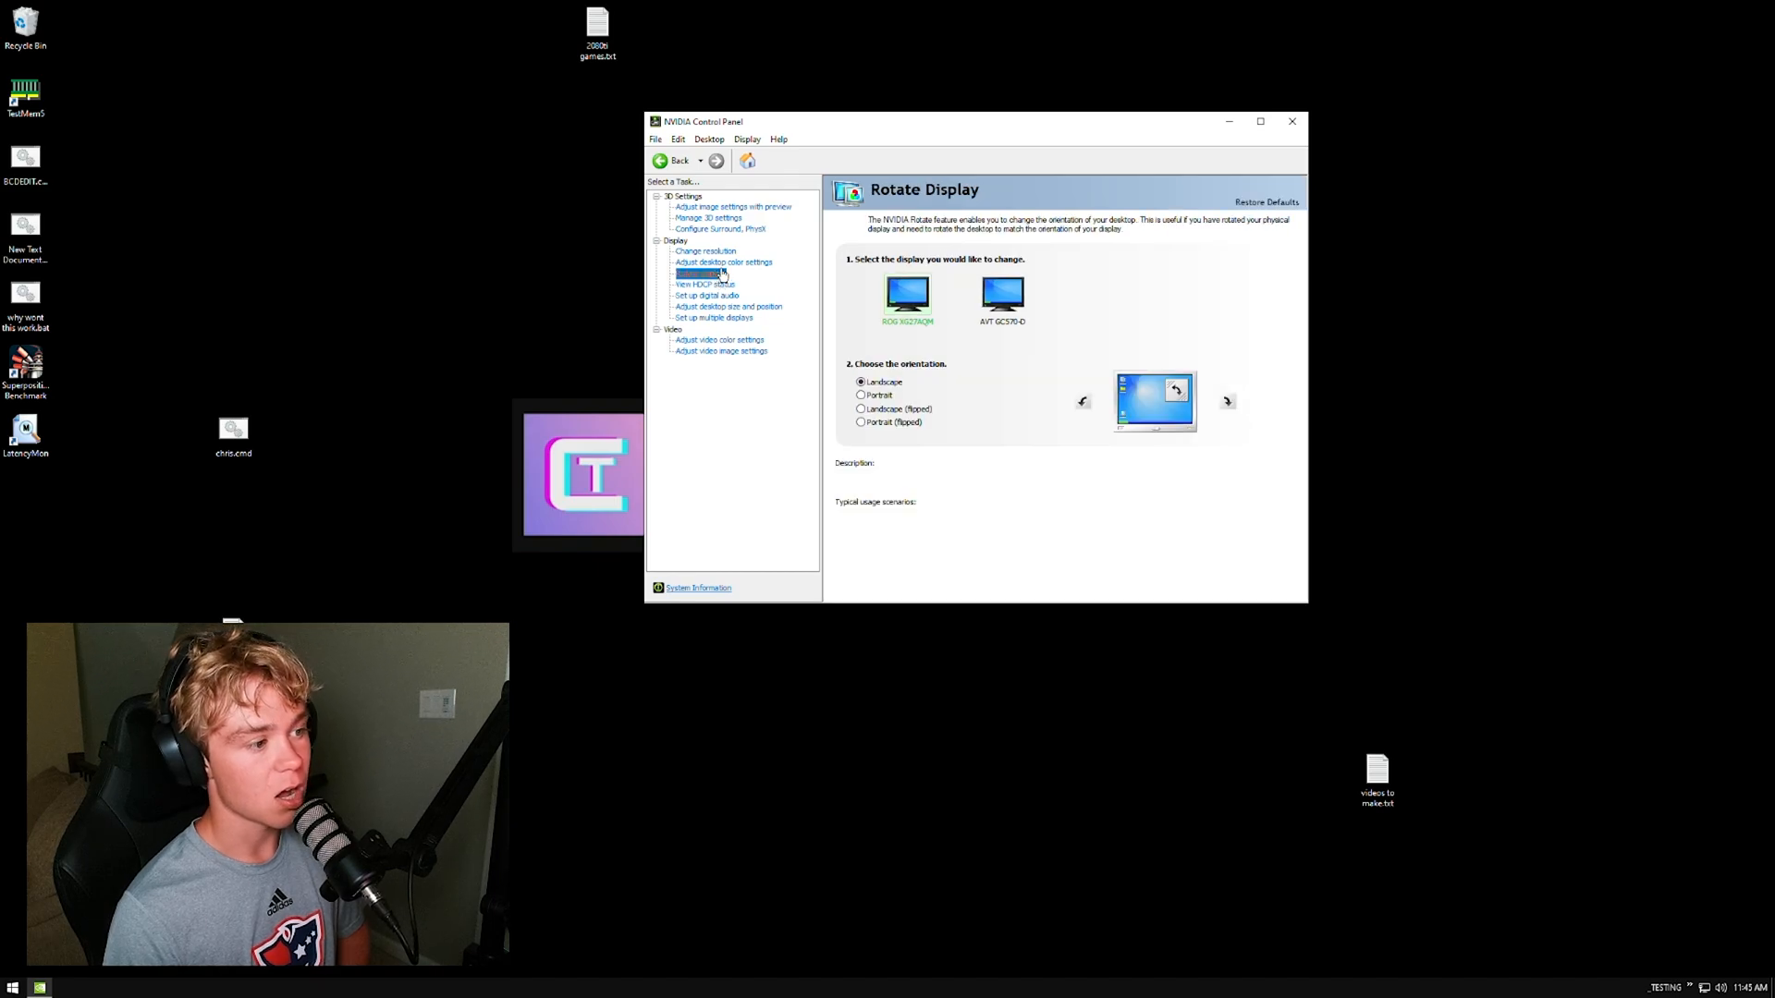
left_click(704, 285)
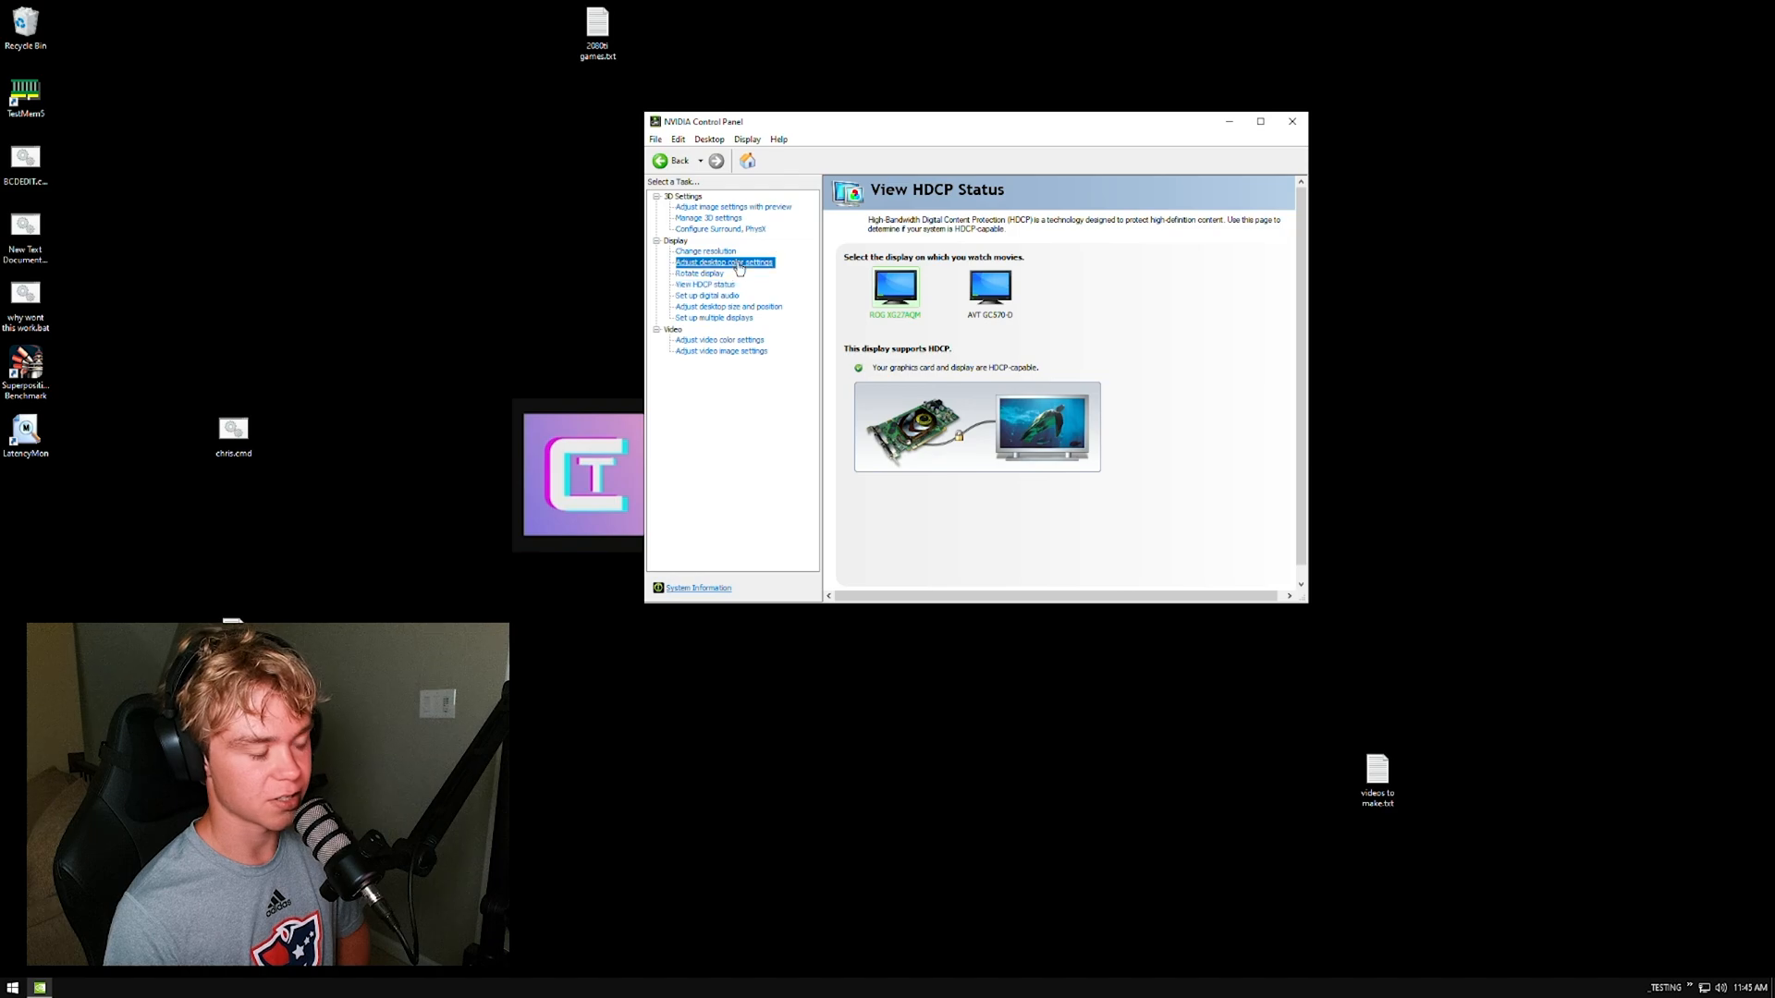
left_click(722, 261)
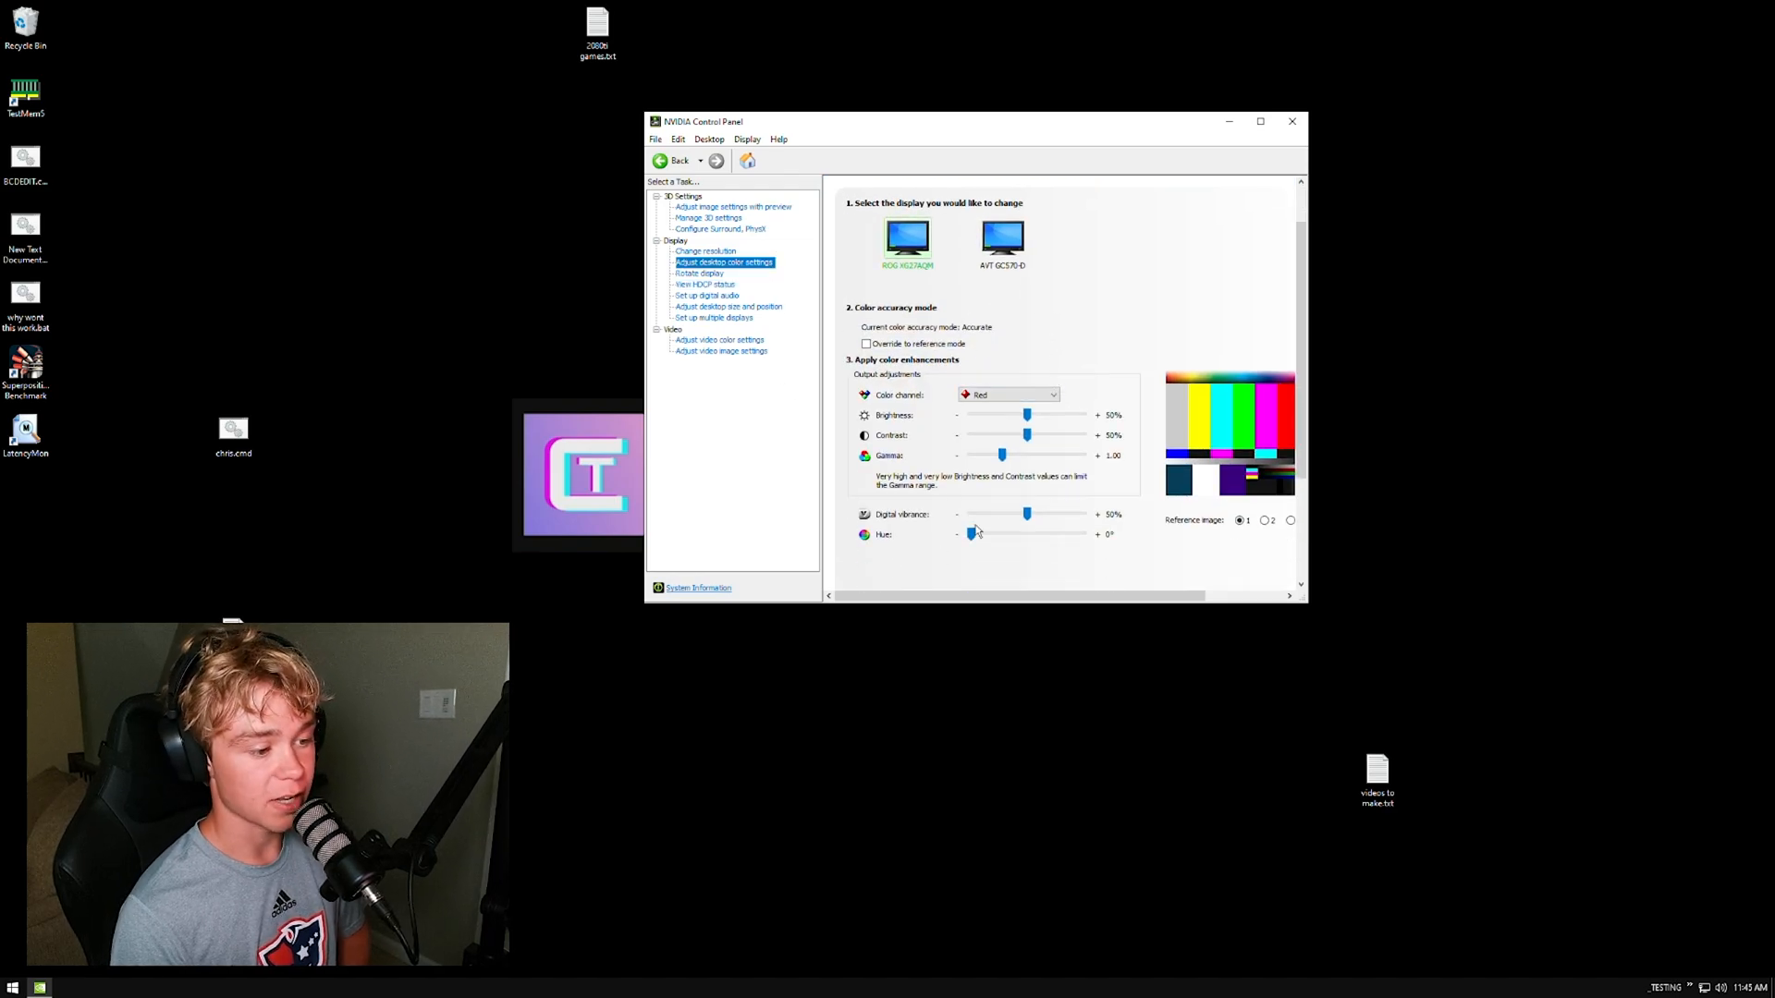
left_click(1051, 393)
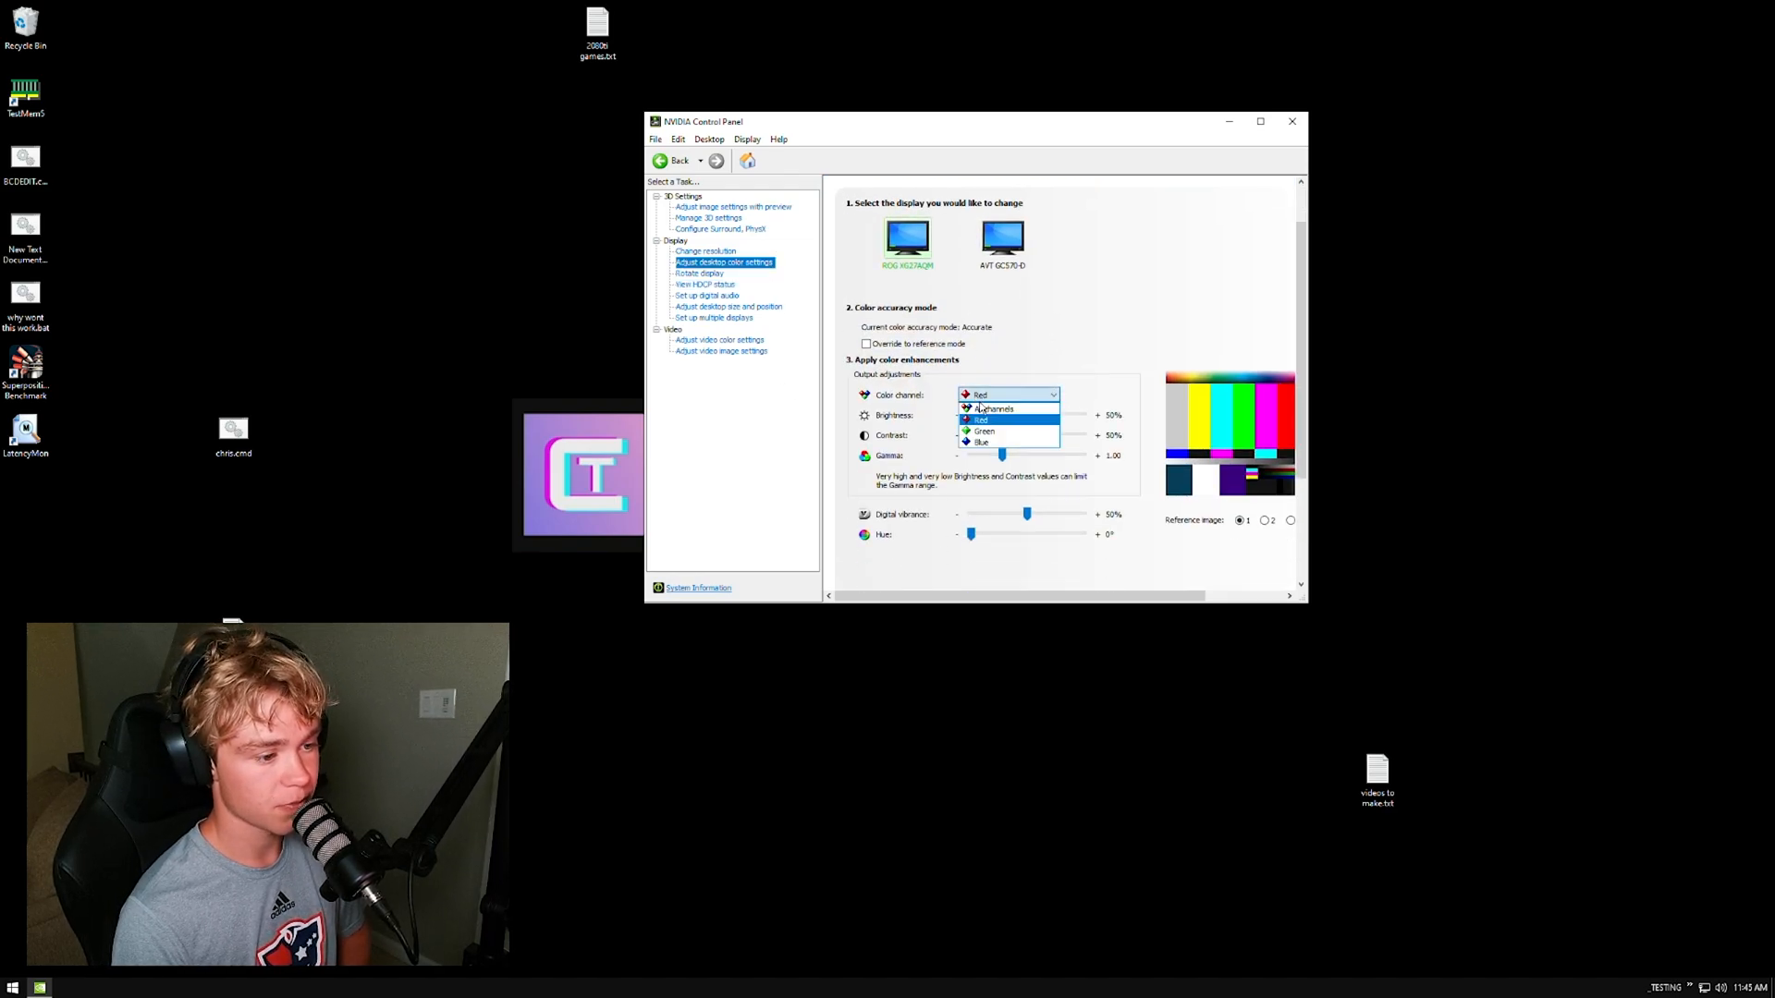
left_click(993, 408)
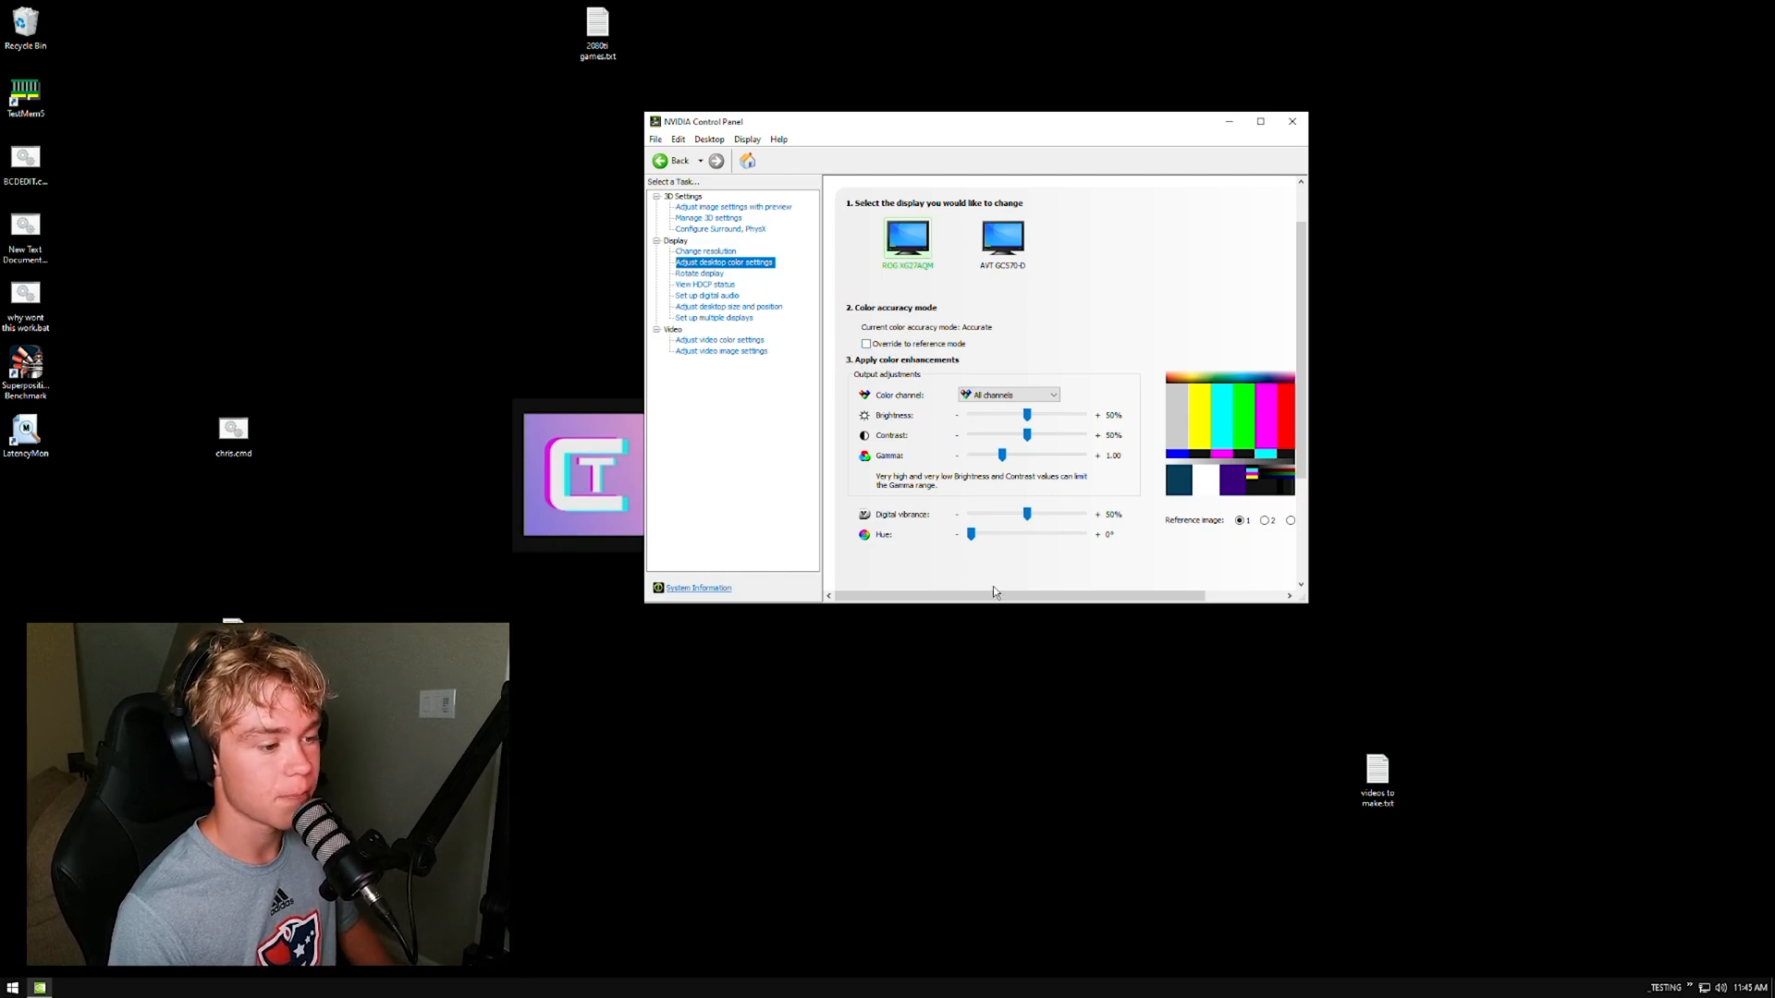
mouse_move(1031, 512)
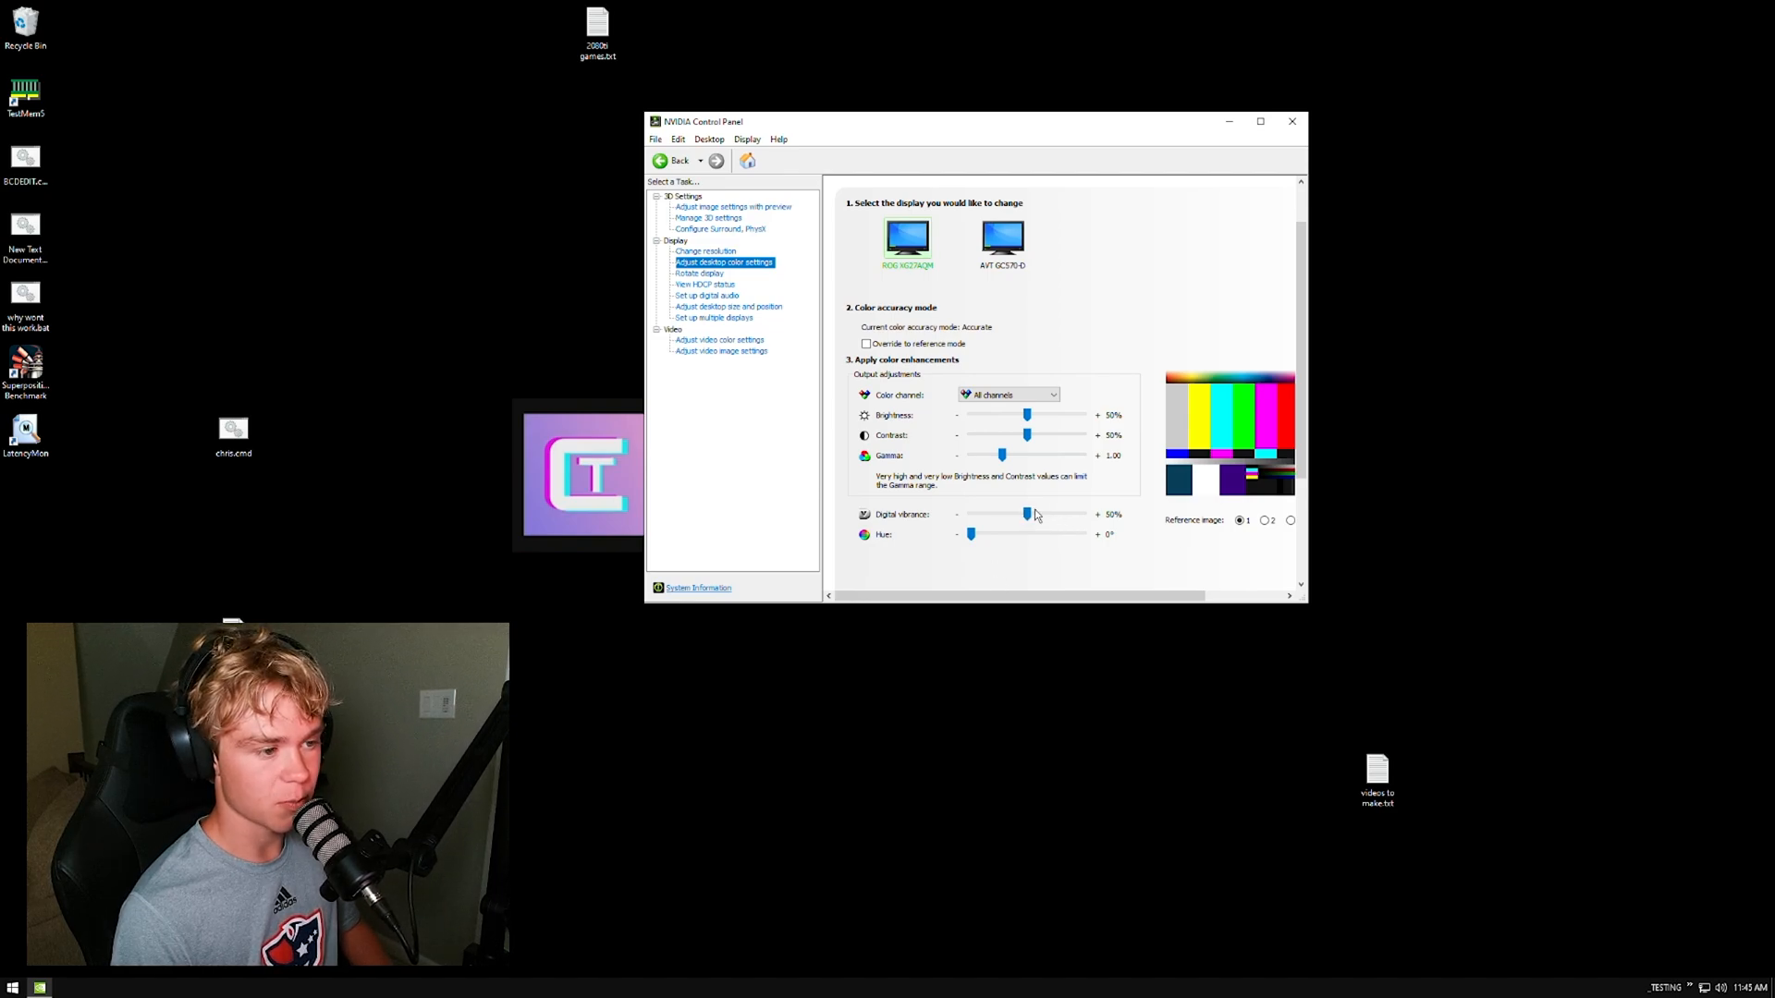
left_click_drag(1026, 514, 971, 513)
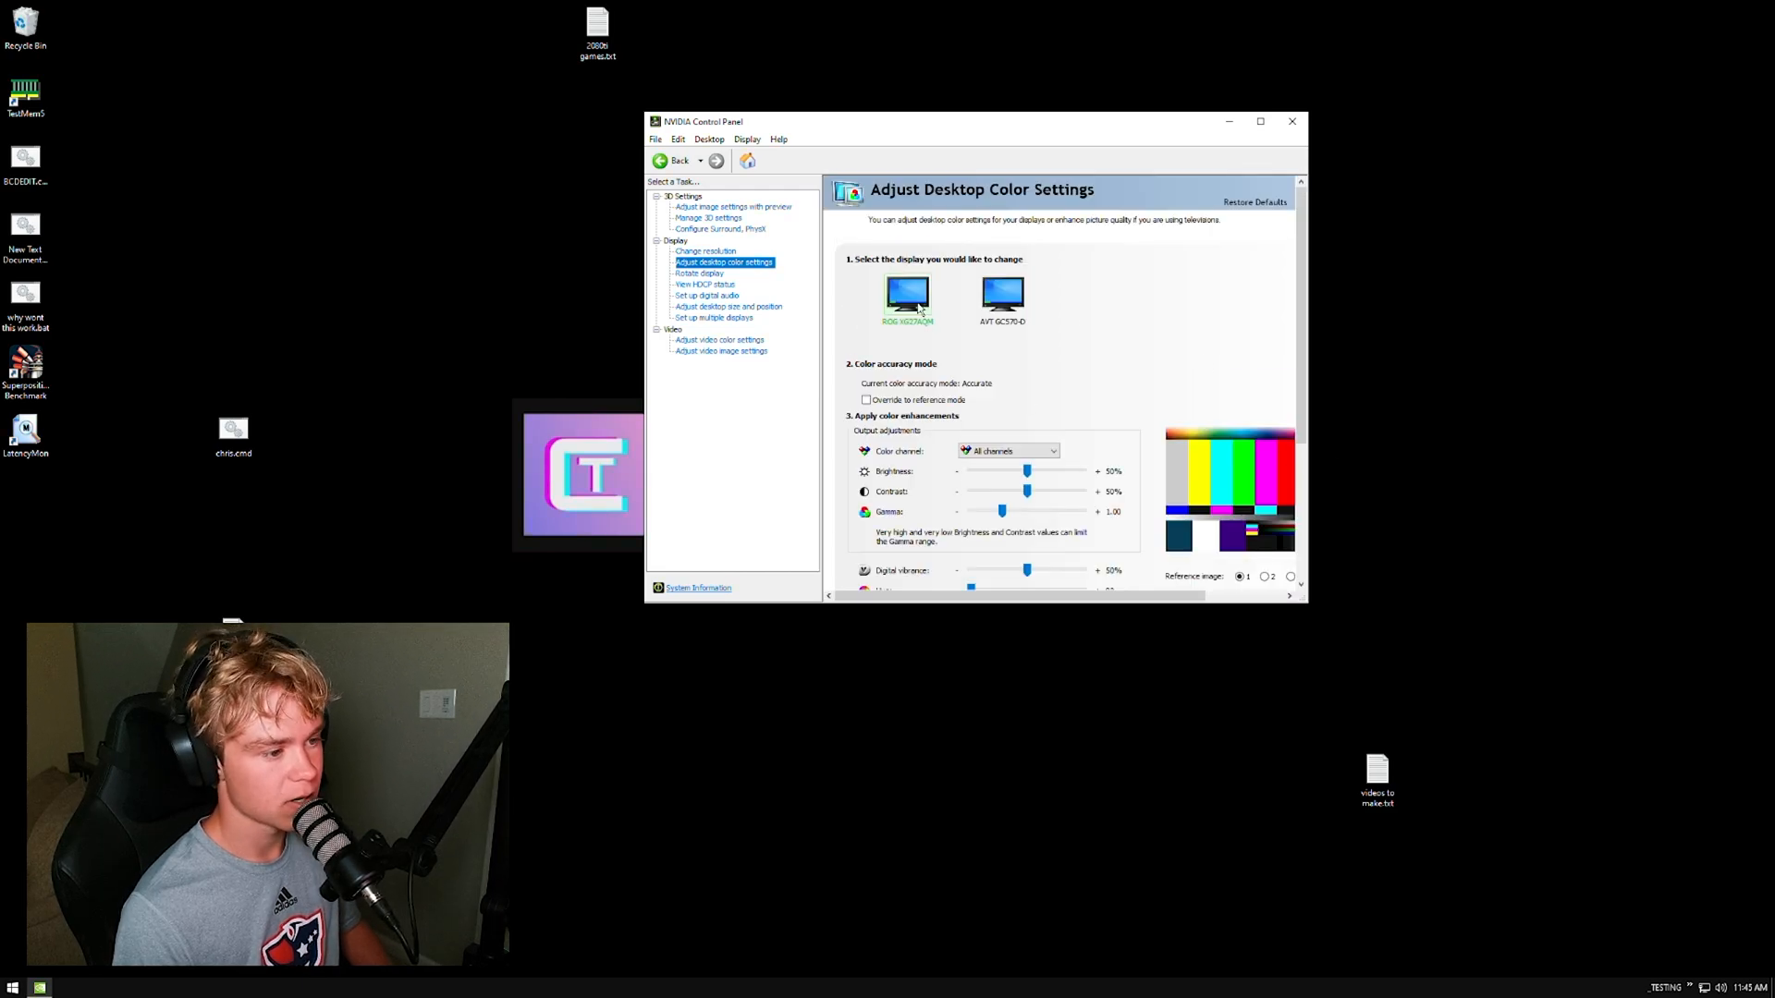
Check the ROG monitor's 2560 × 1440 resolution on Change resolution, then reach Configure Surround, PhysX.
left_click(704, 250)
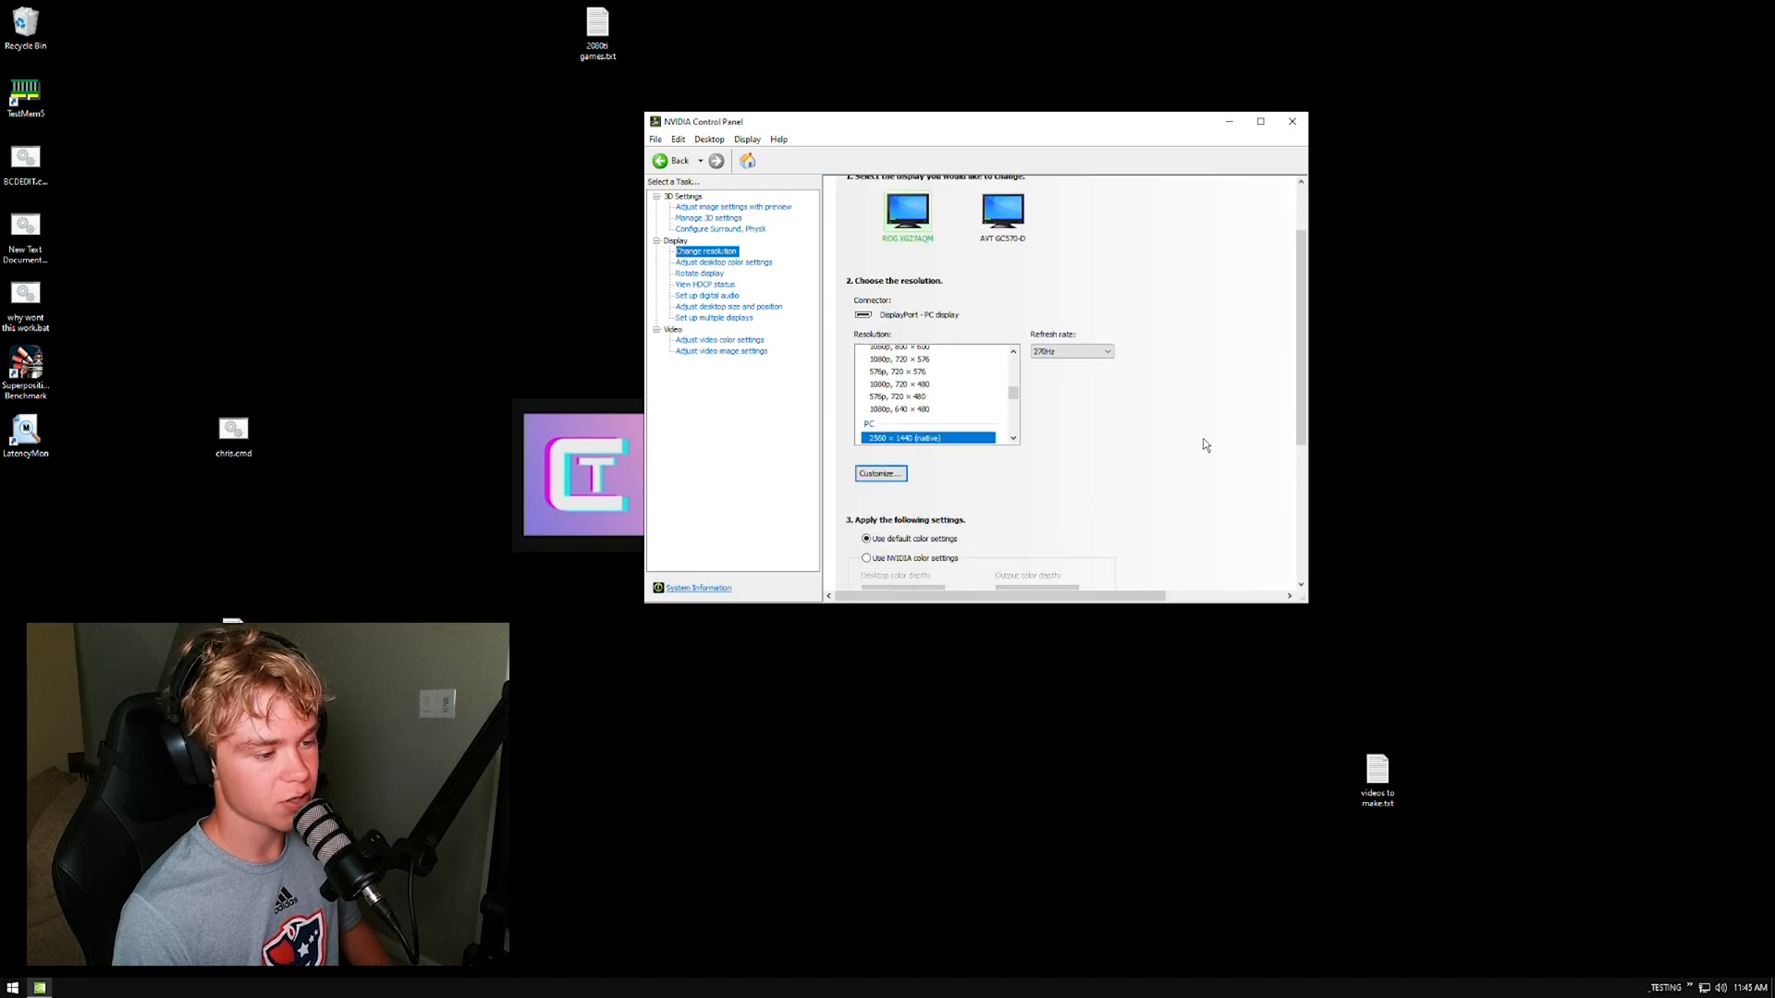
scroll("down", 3)
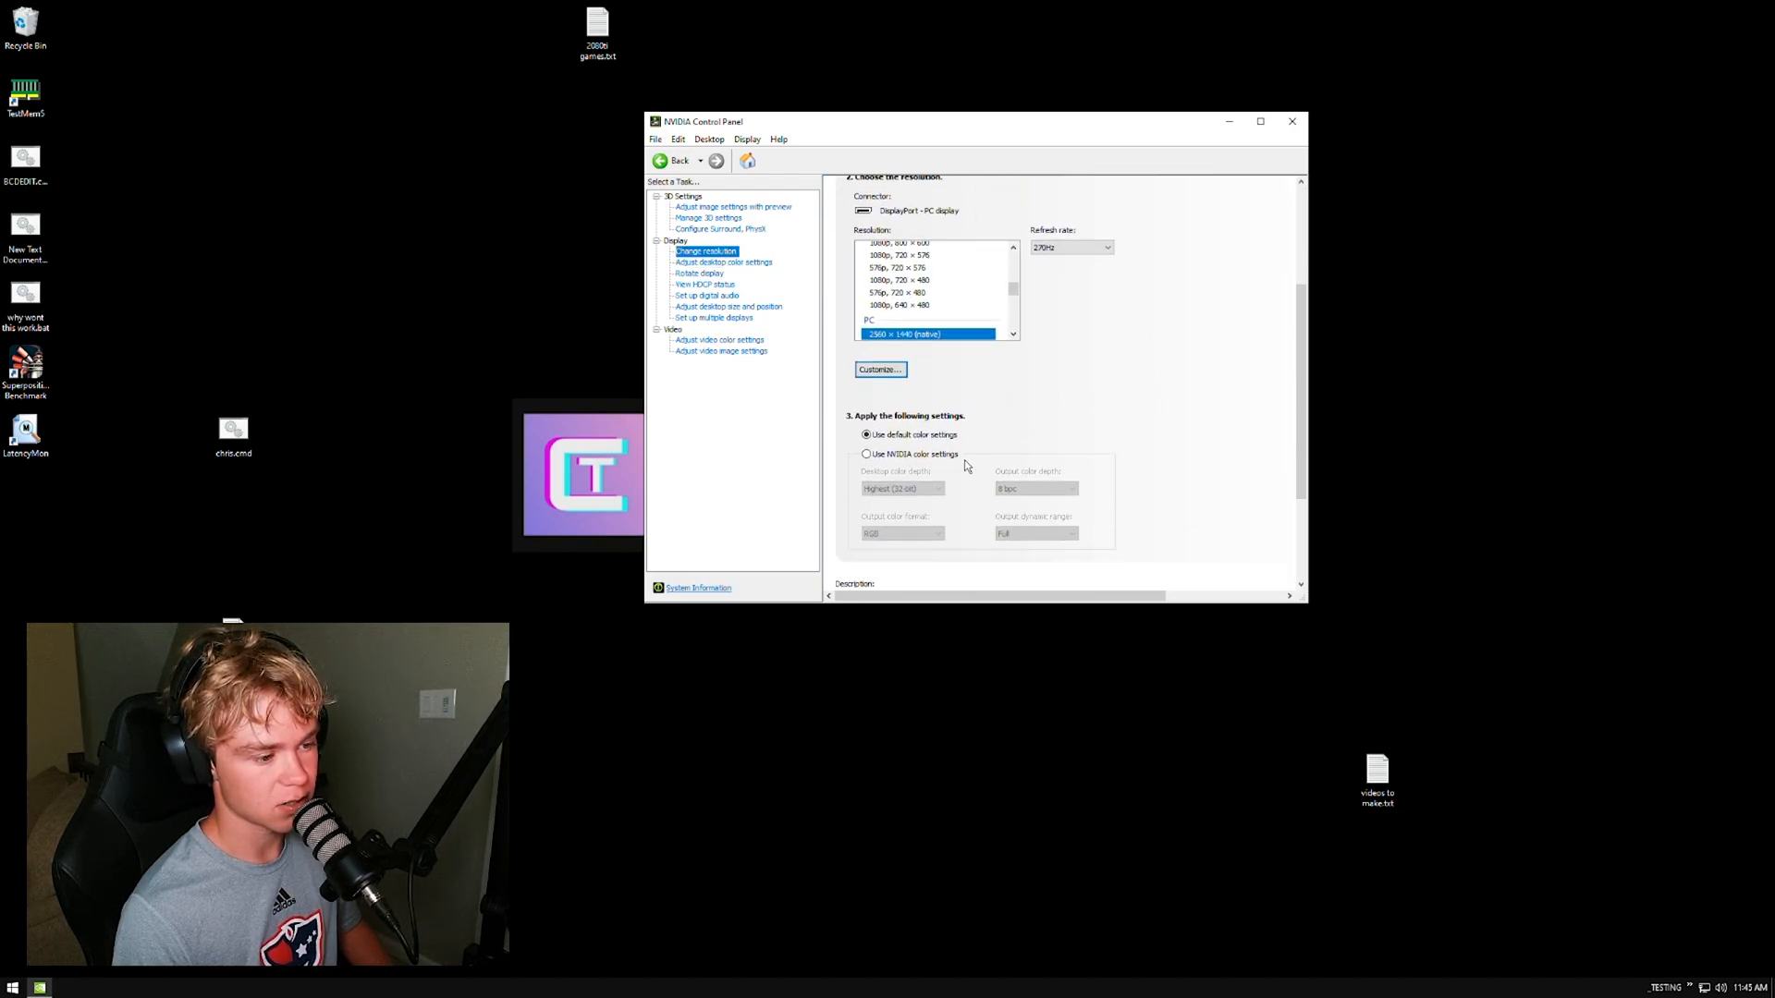
left_click(867, 455)
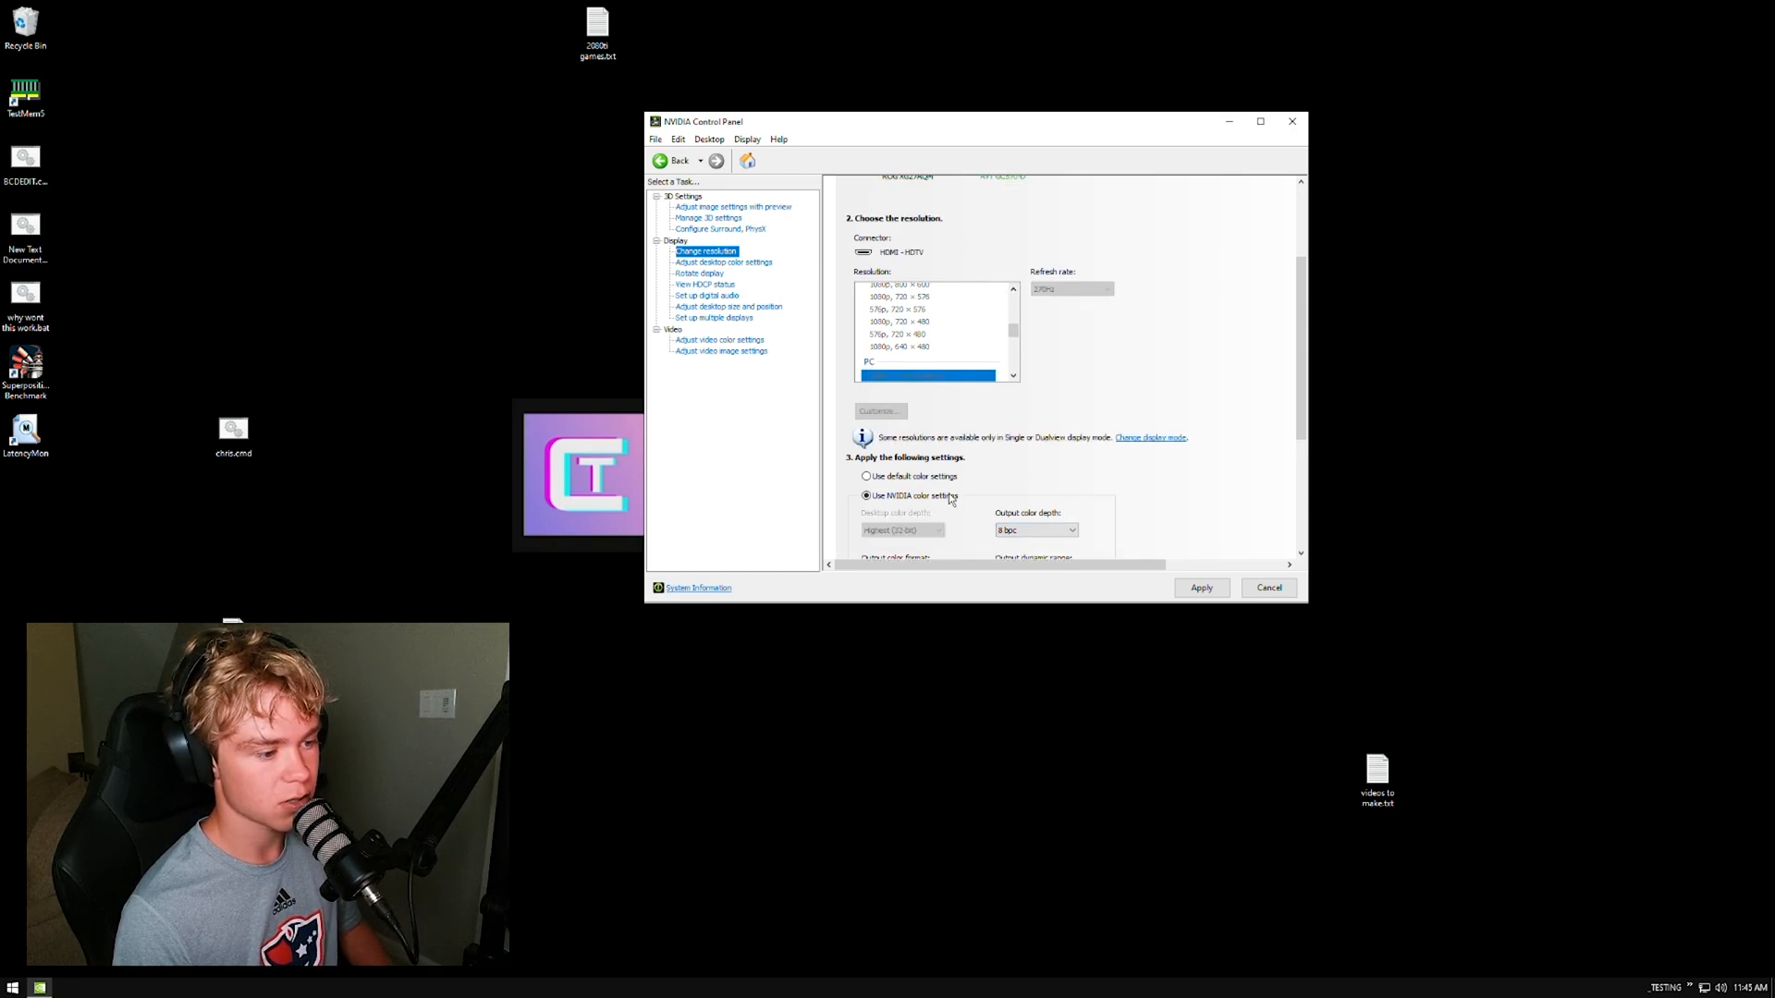
left_click(1202, 588)
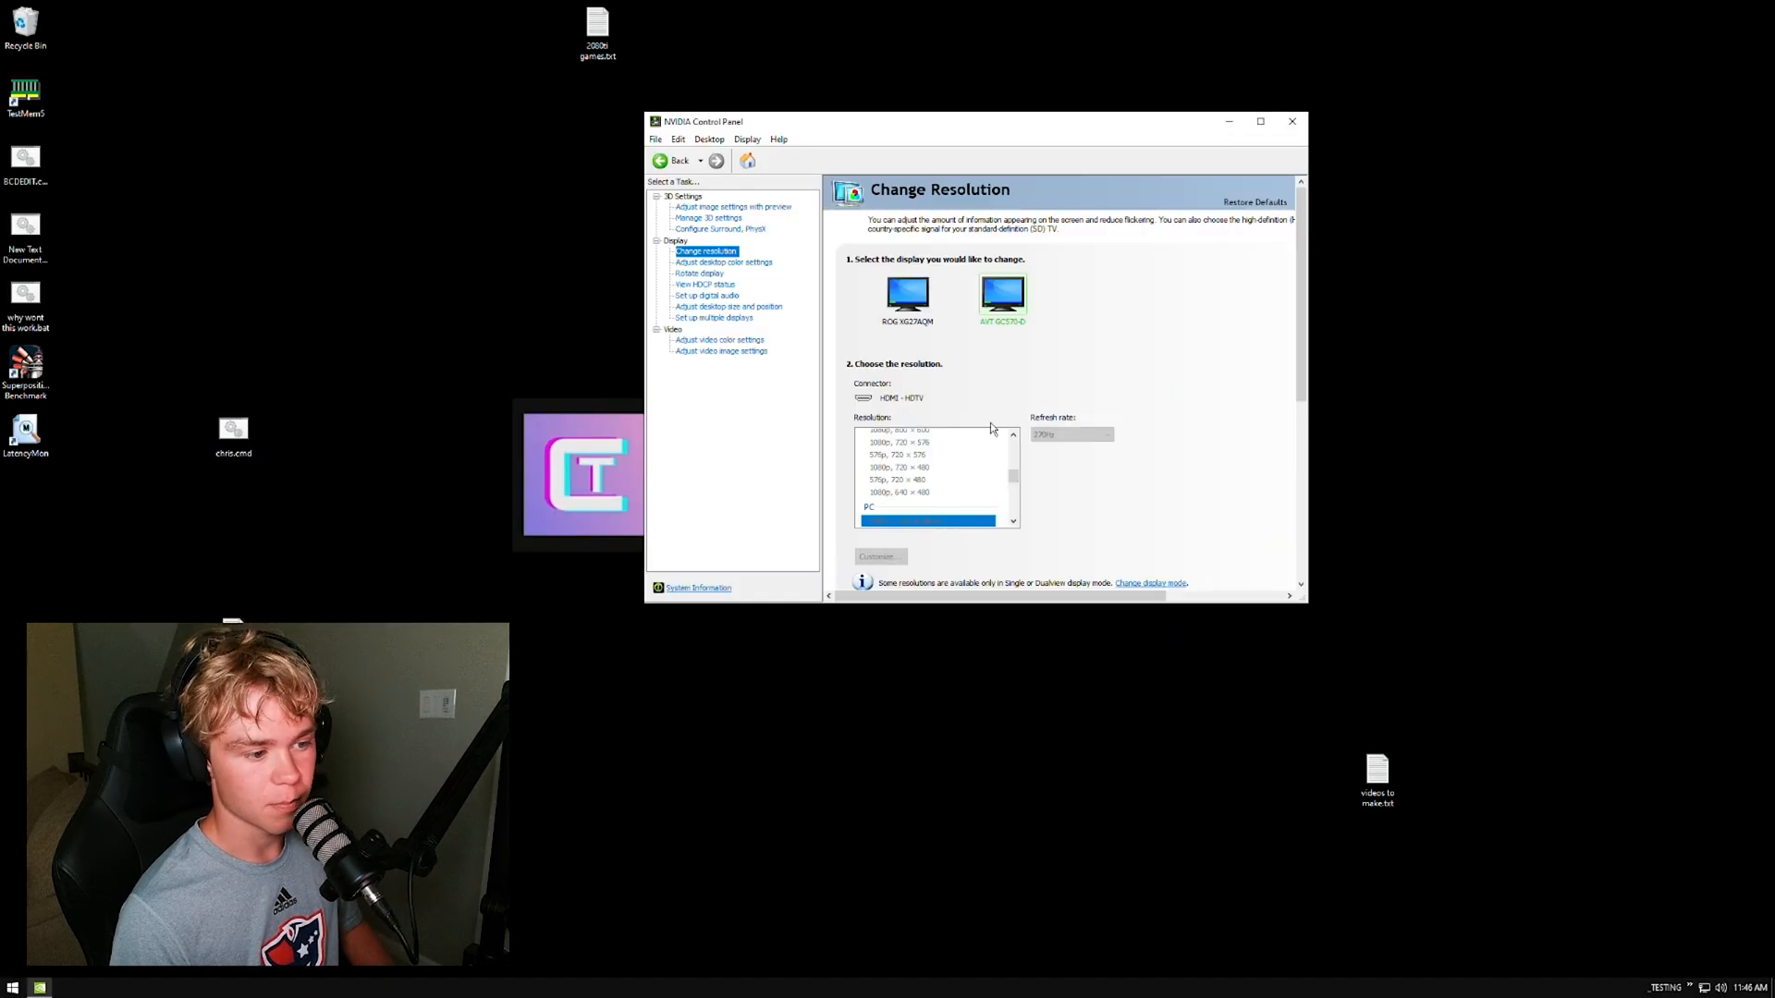
left_click(906, 294)
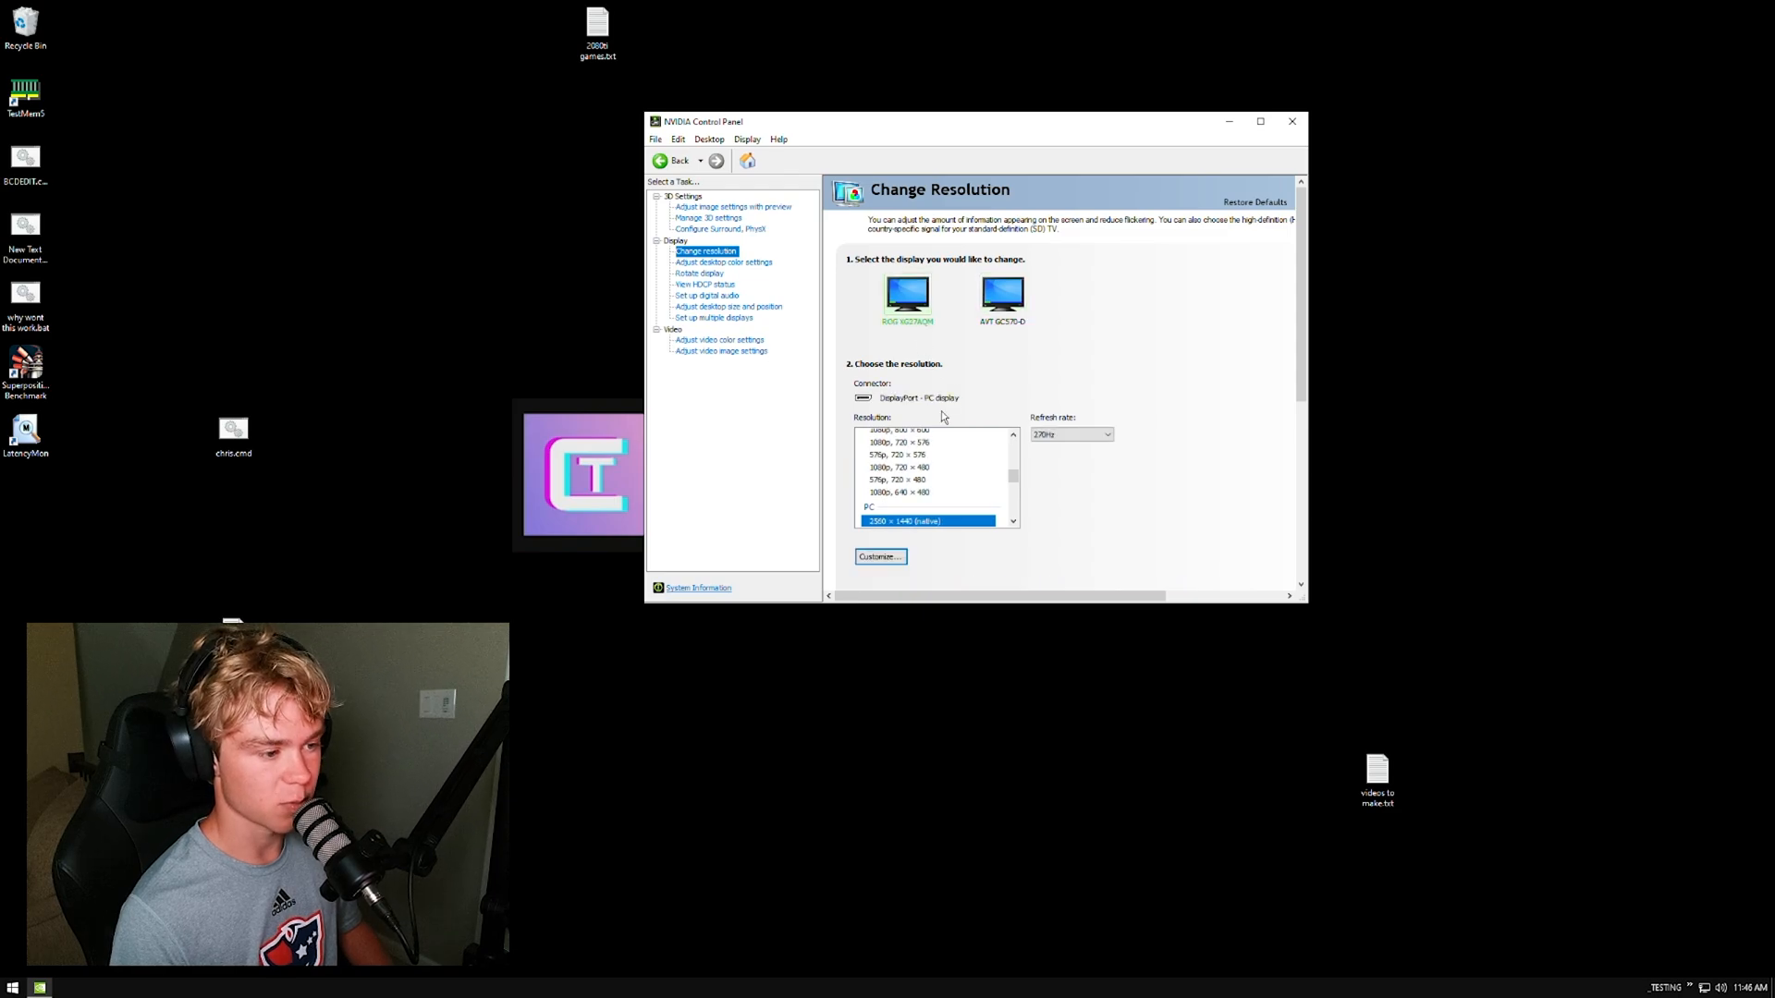
mouse_move(951, 506)
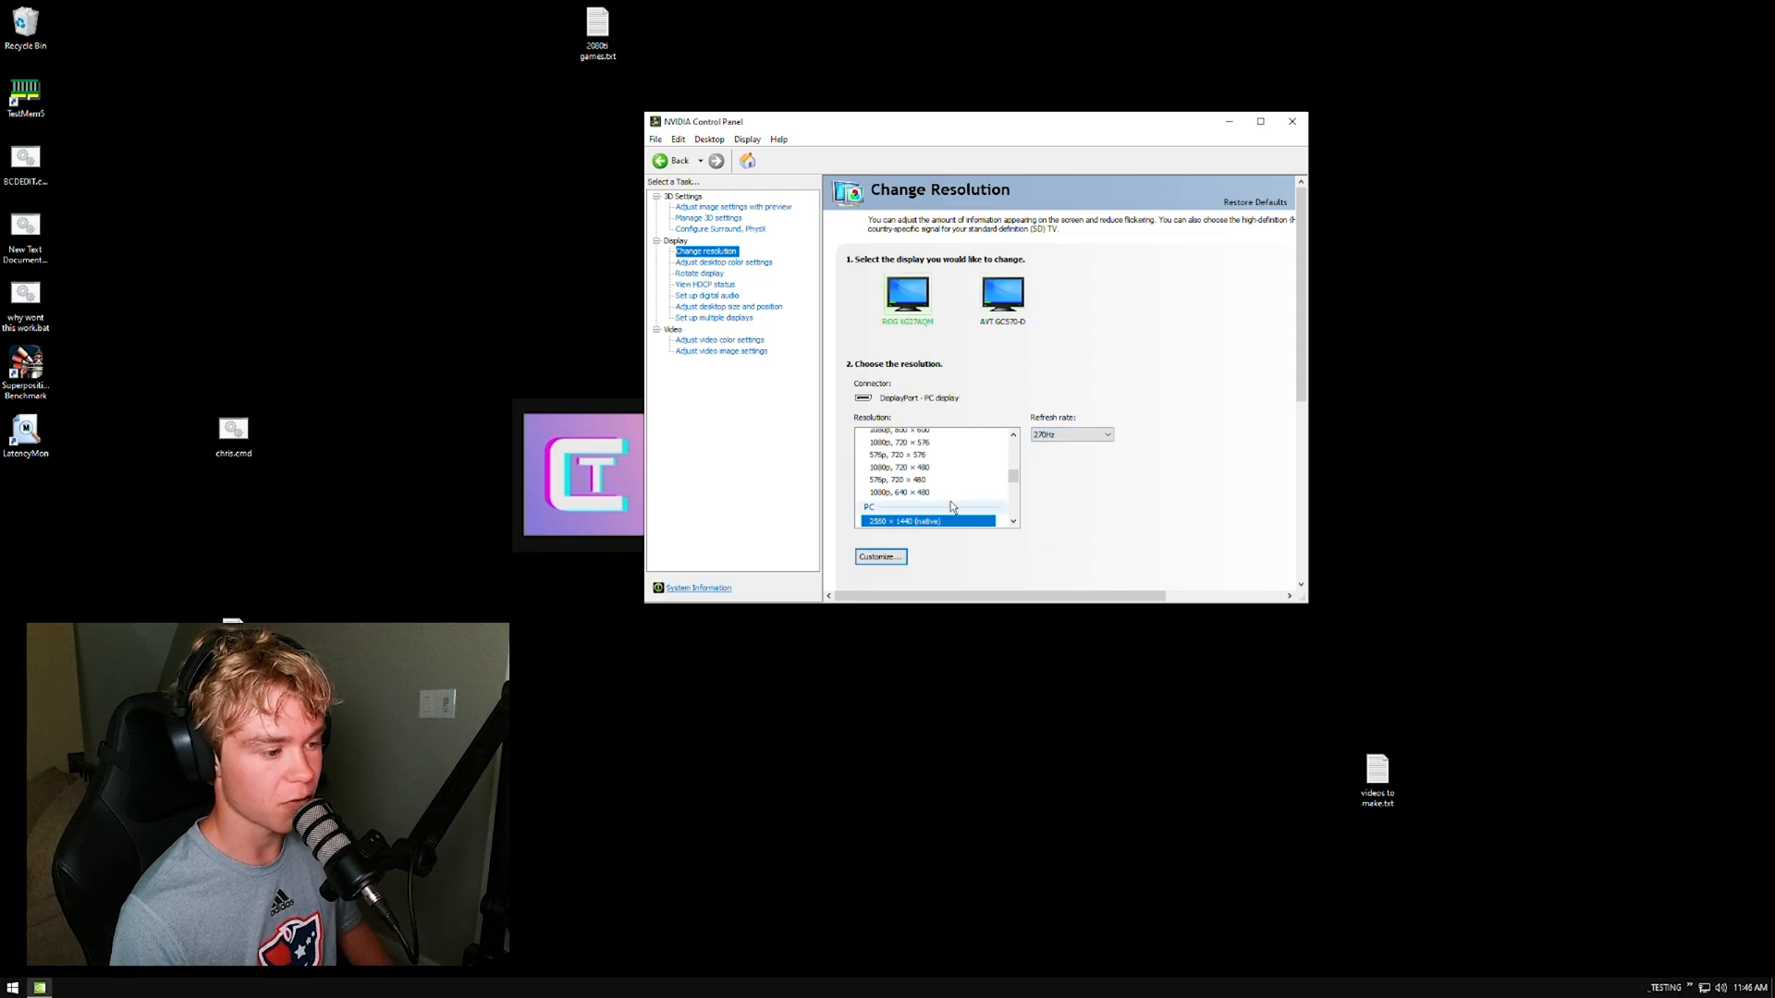
left_click(719, 230)
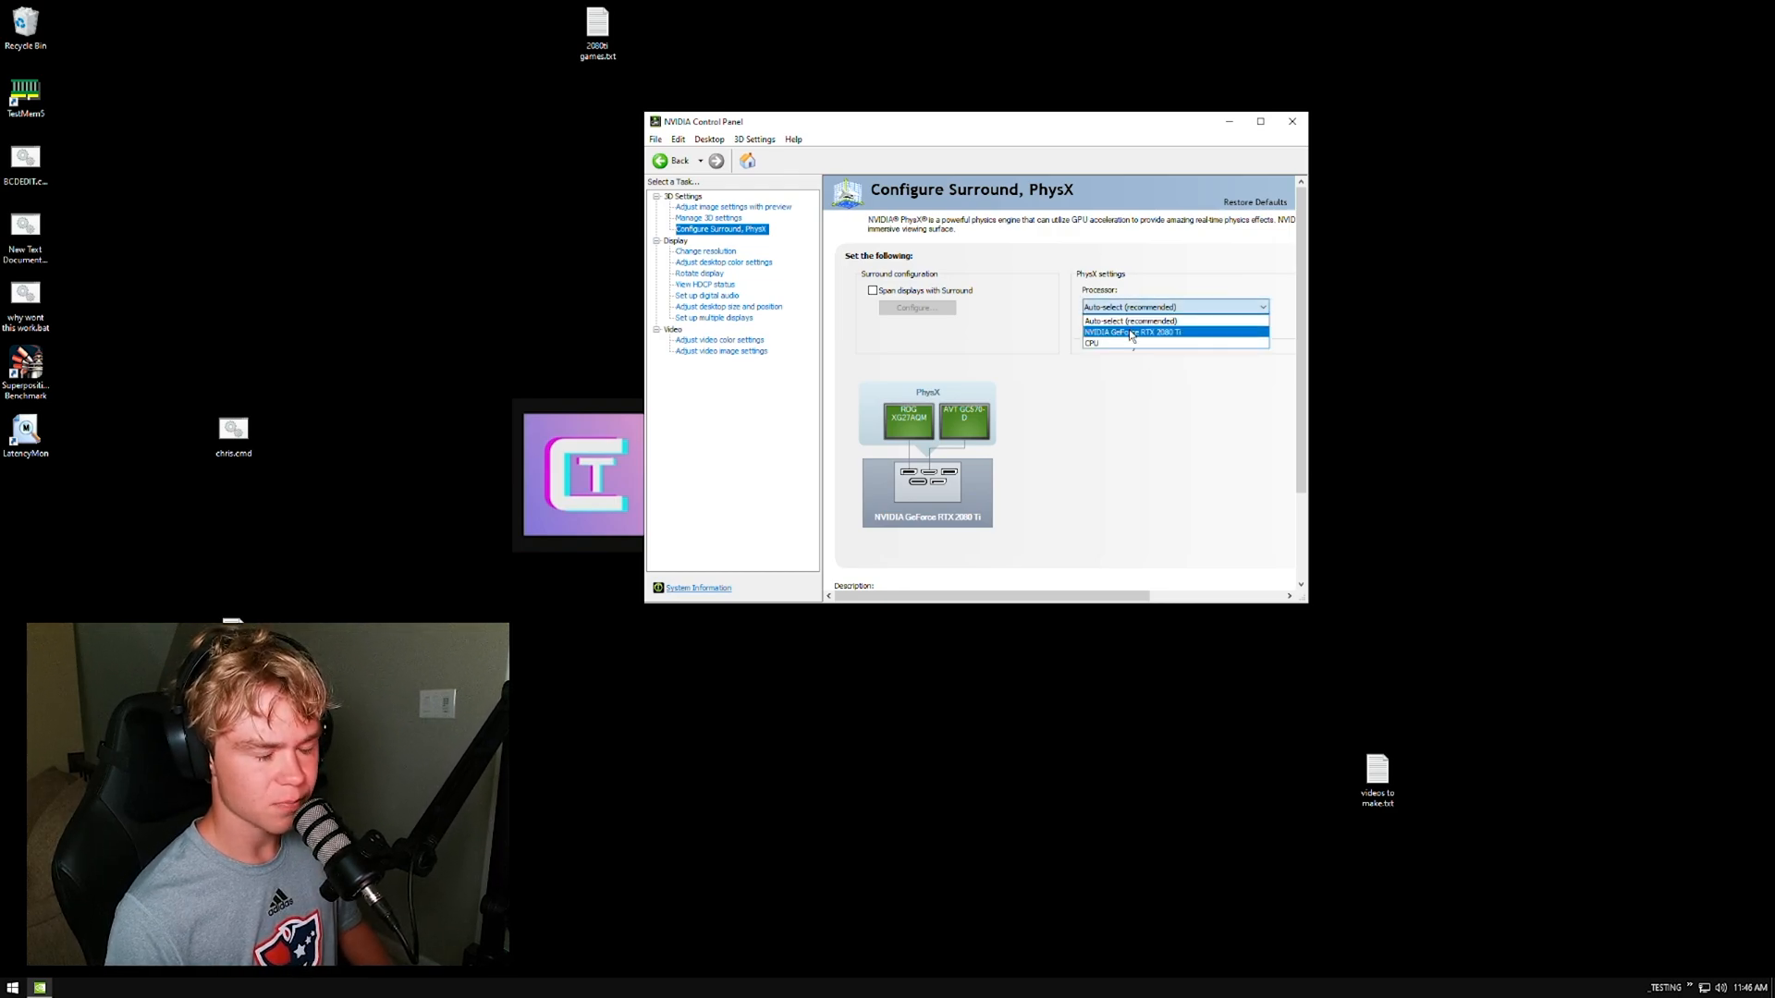
Set the PhysX processor to the GeForce RTX 2080 Ti and apply it.
left_click(1131, 331)
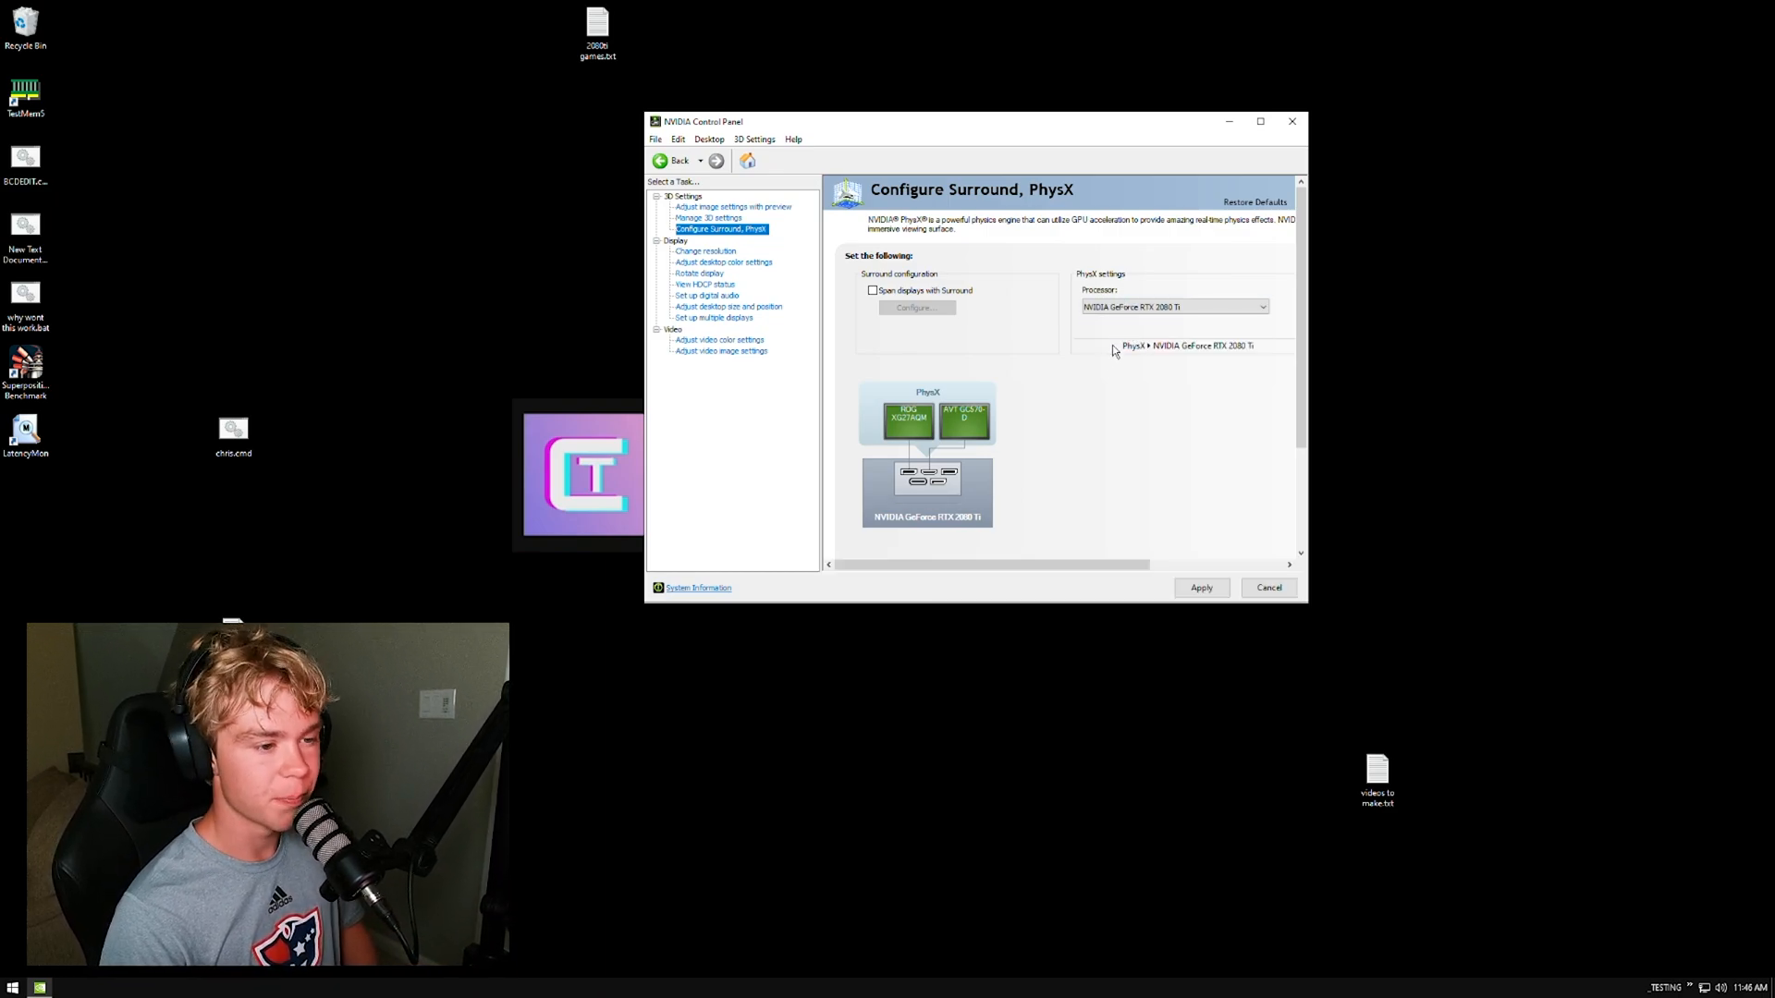
left_click(1172, 307)
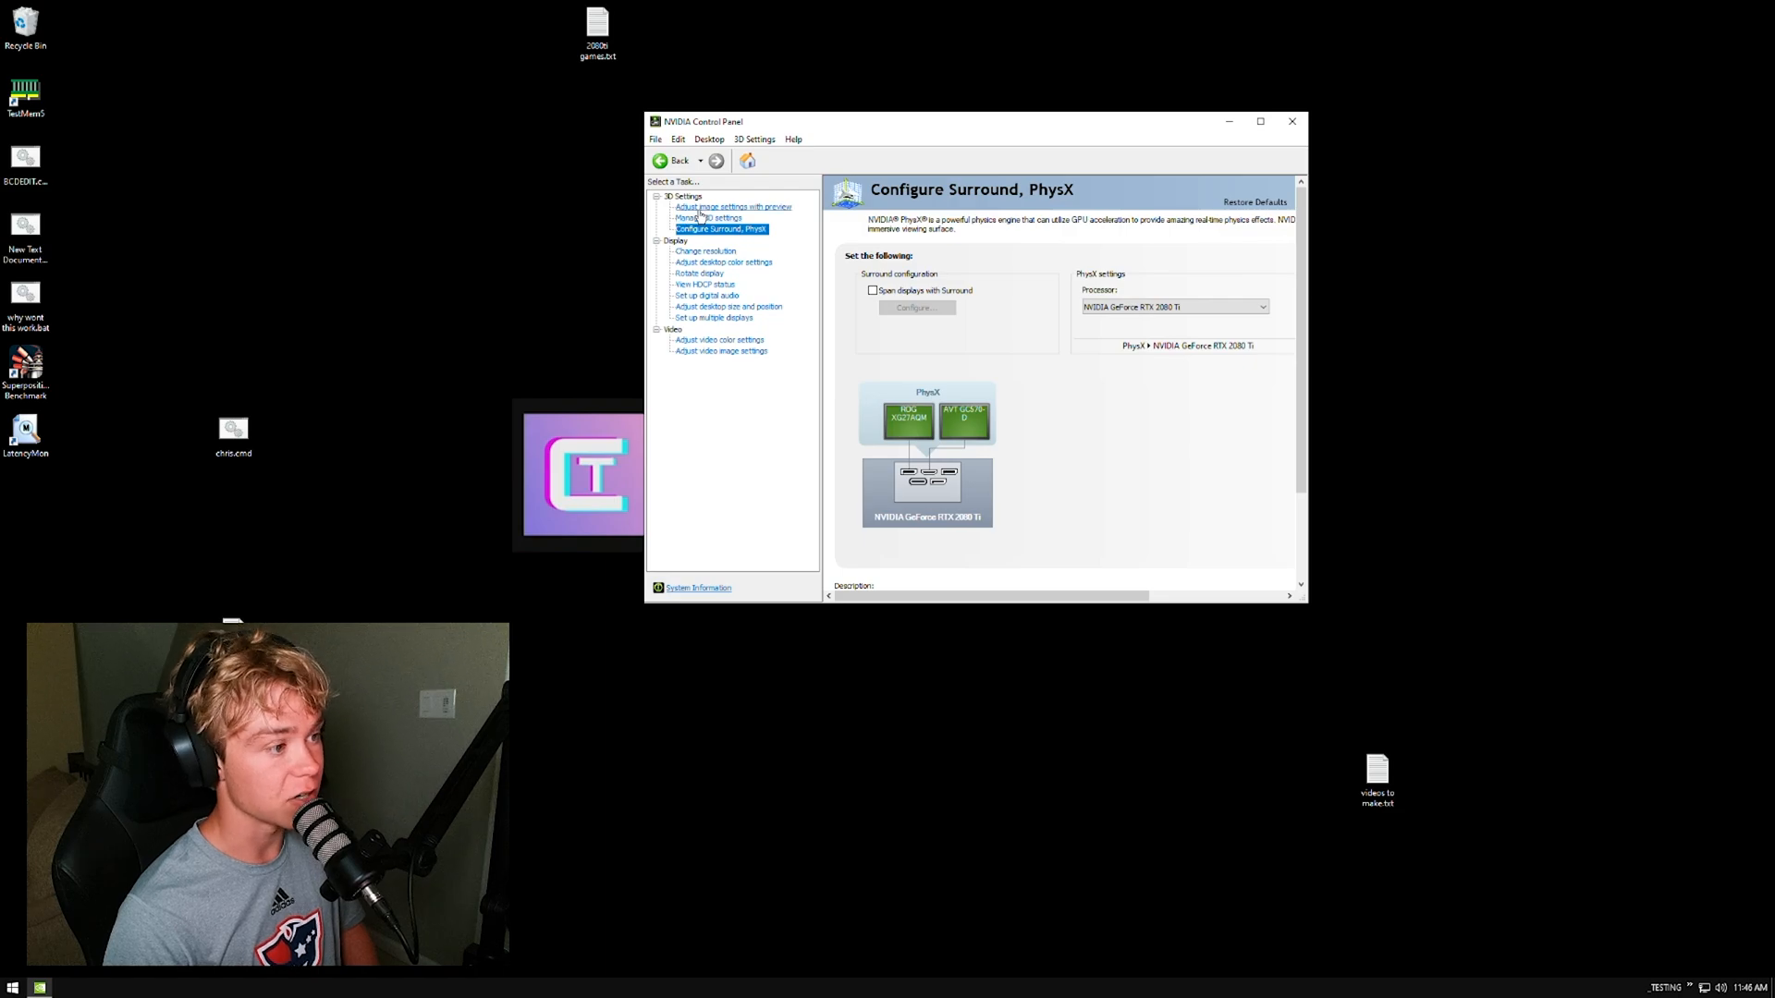
left_click(734, 205)
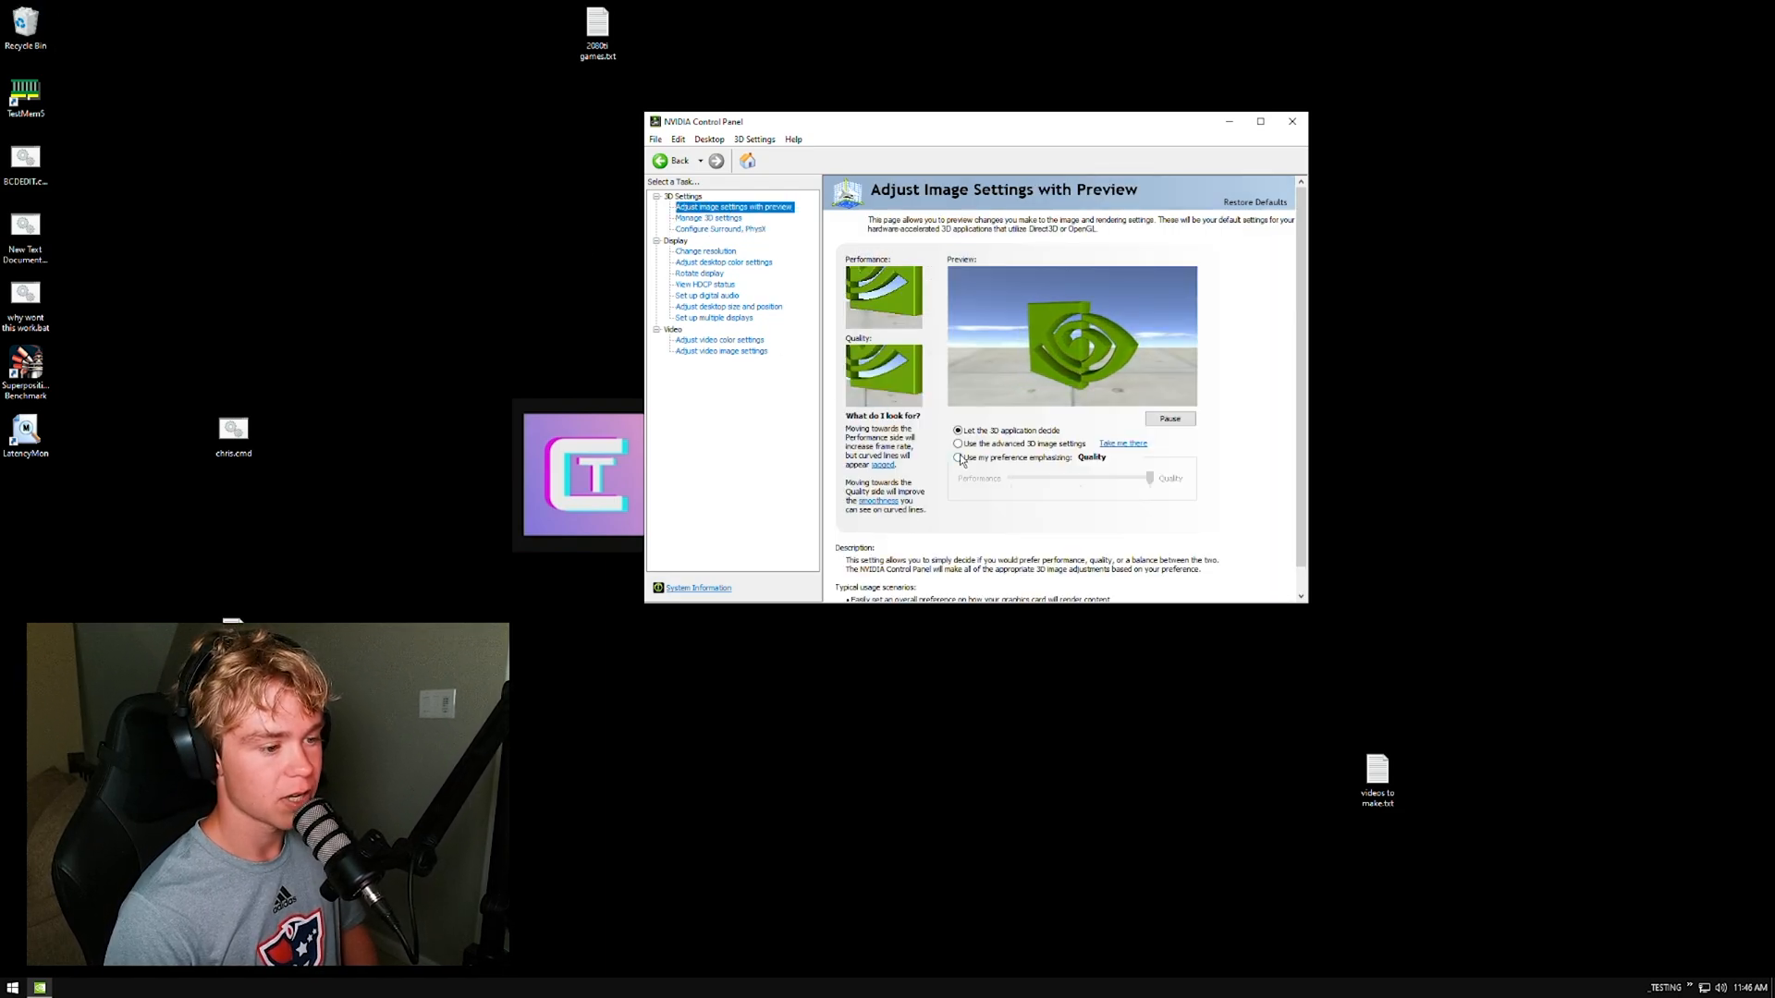
Choose 'Use the advanced 3D image settings', apply, and follow Take me there to Manage 3D Settings.
left_click(960, 457)
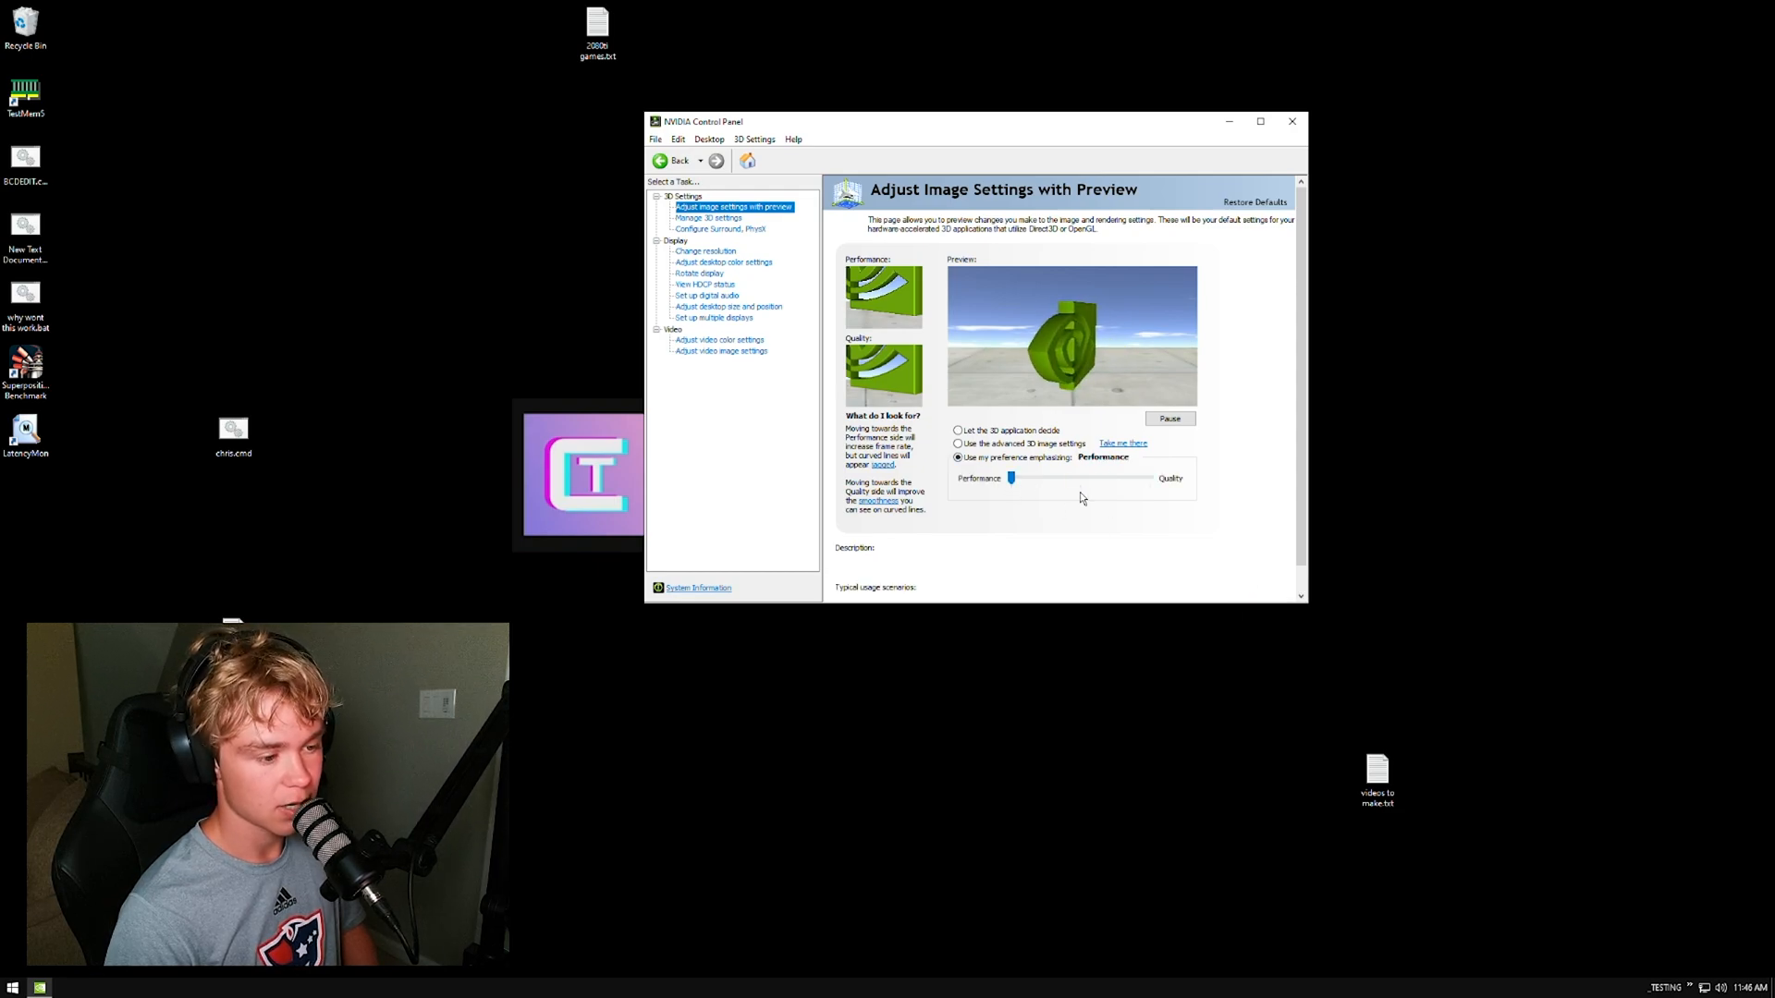
left_click(958, 442)
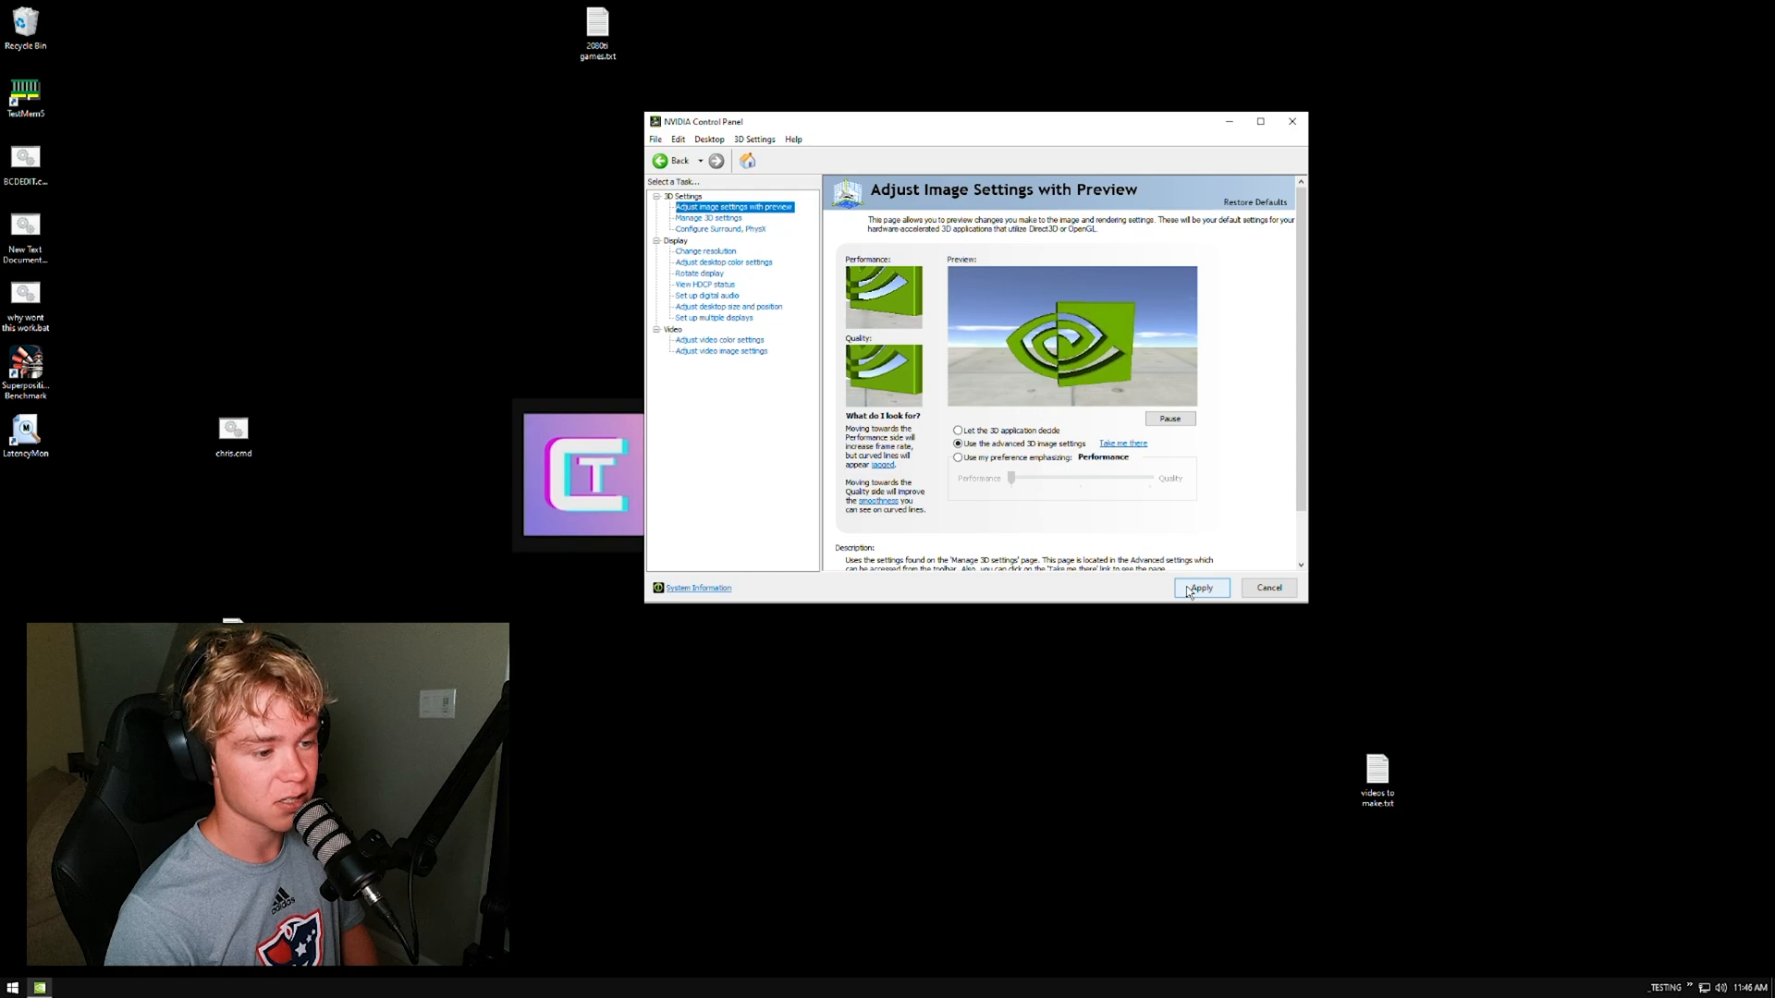
left_click(1200, 588)
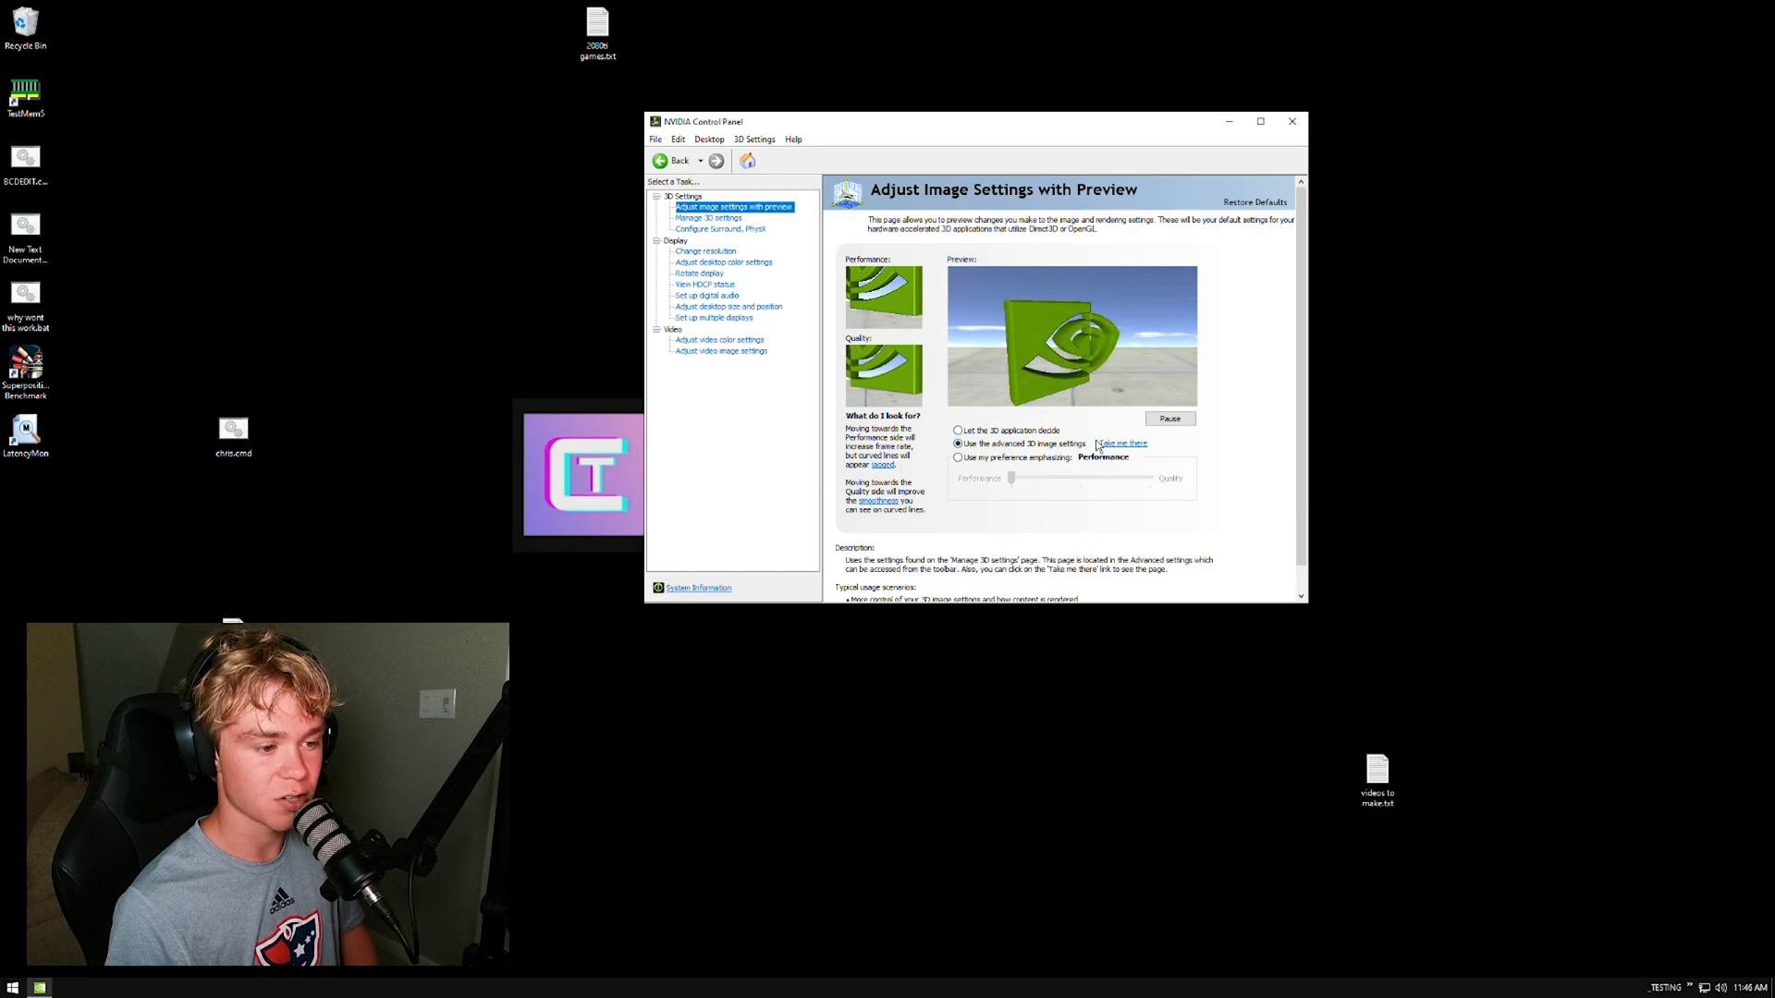
left_click(708, 218)
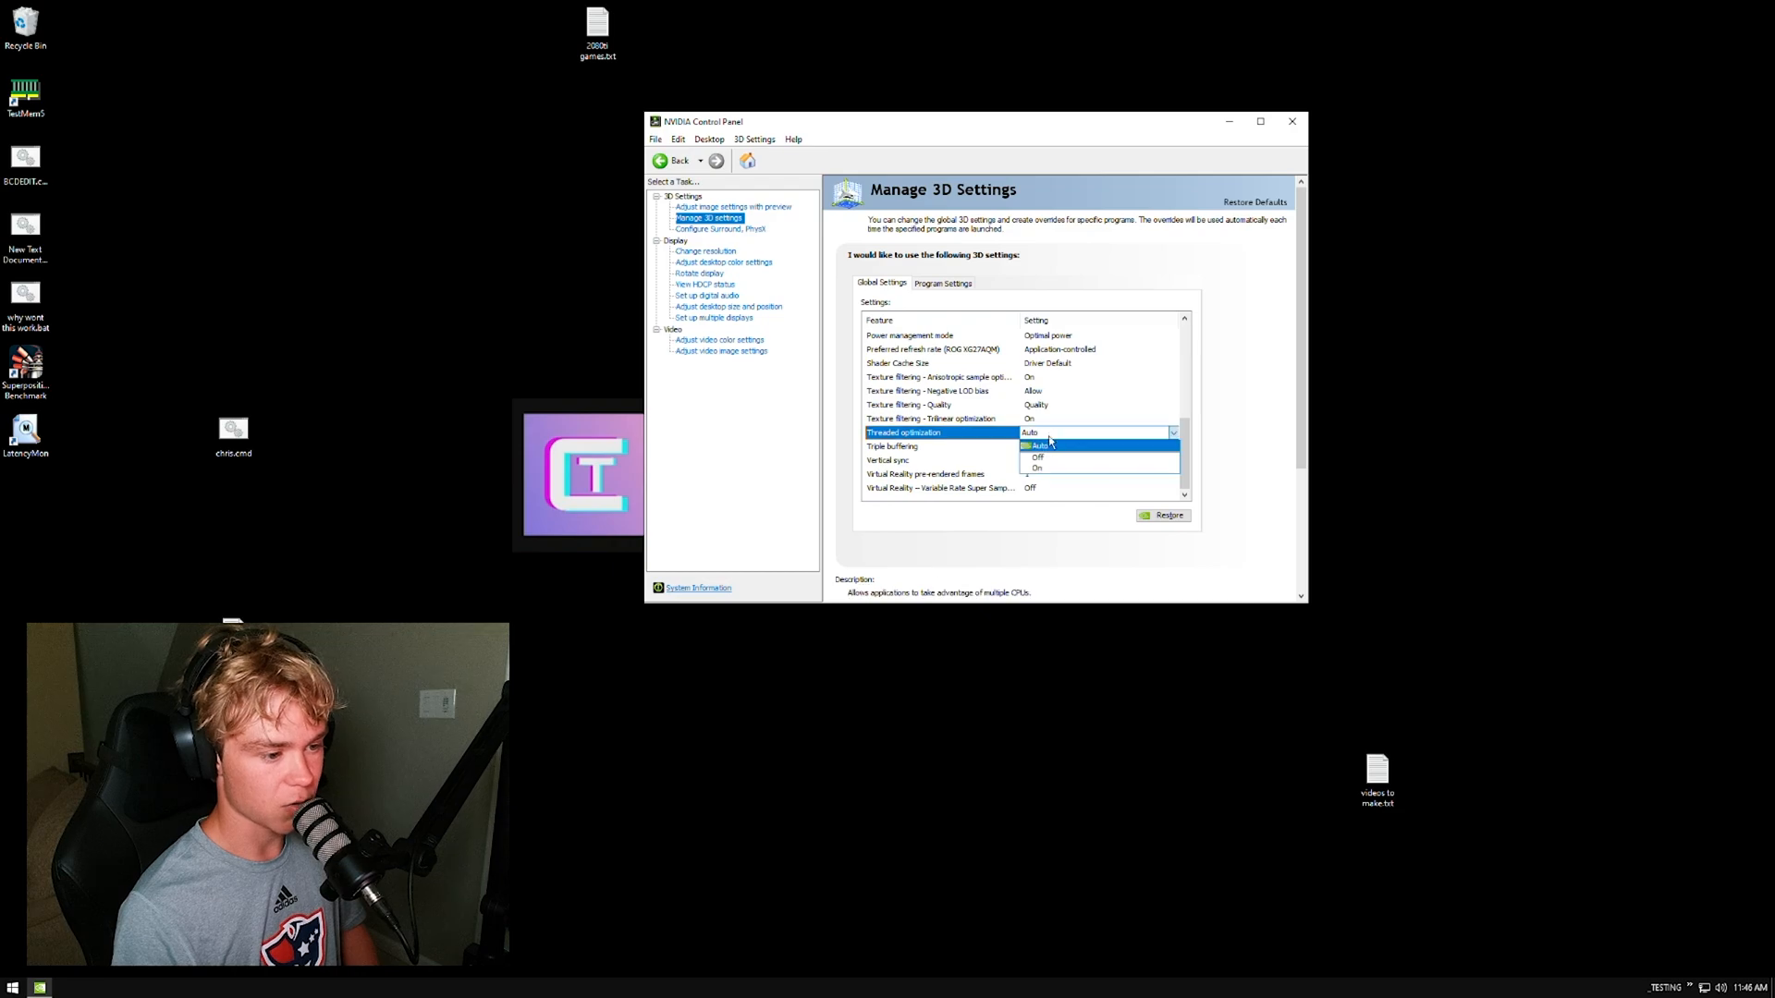
Set threaded optimization On, texture filtering quality High performance, refresh rate Highest available.
left_click(1035, 468)
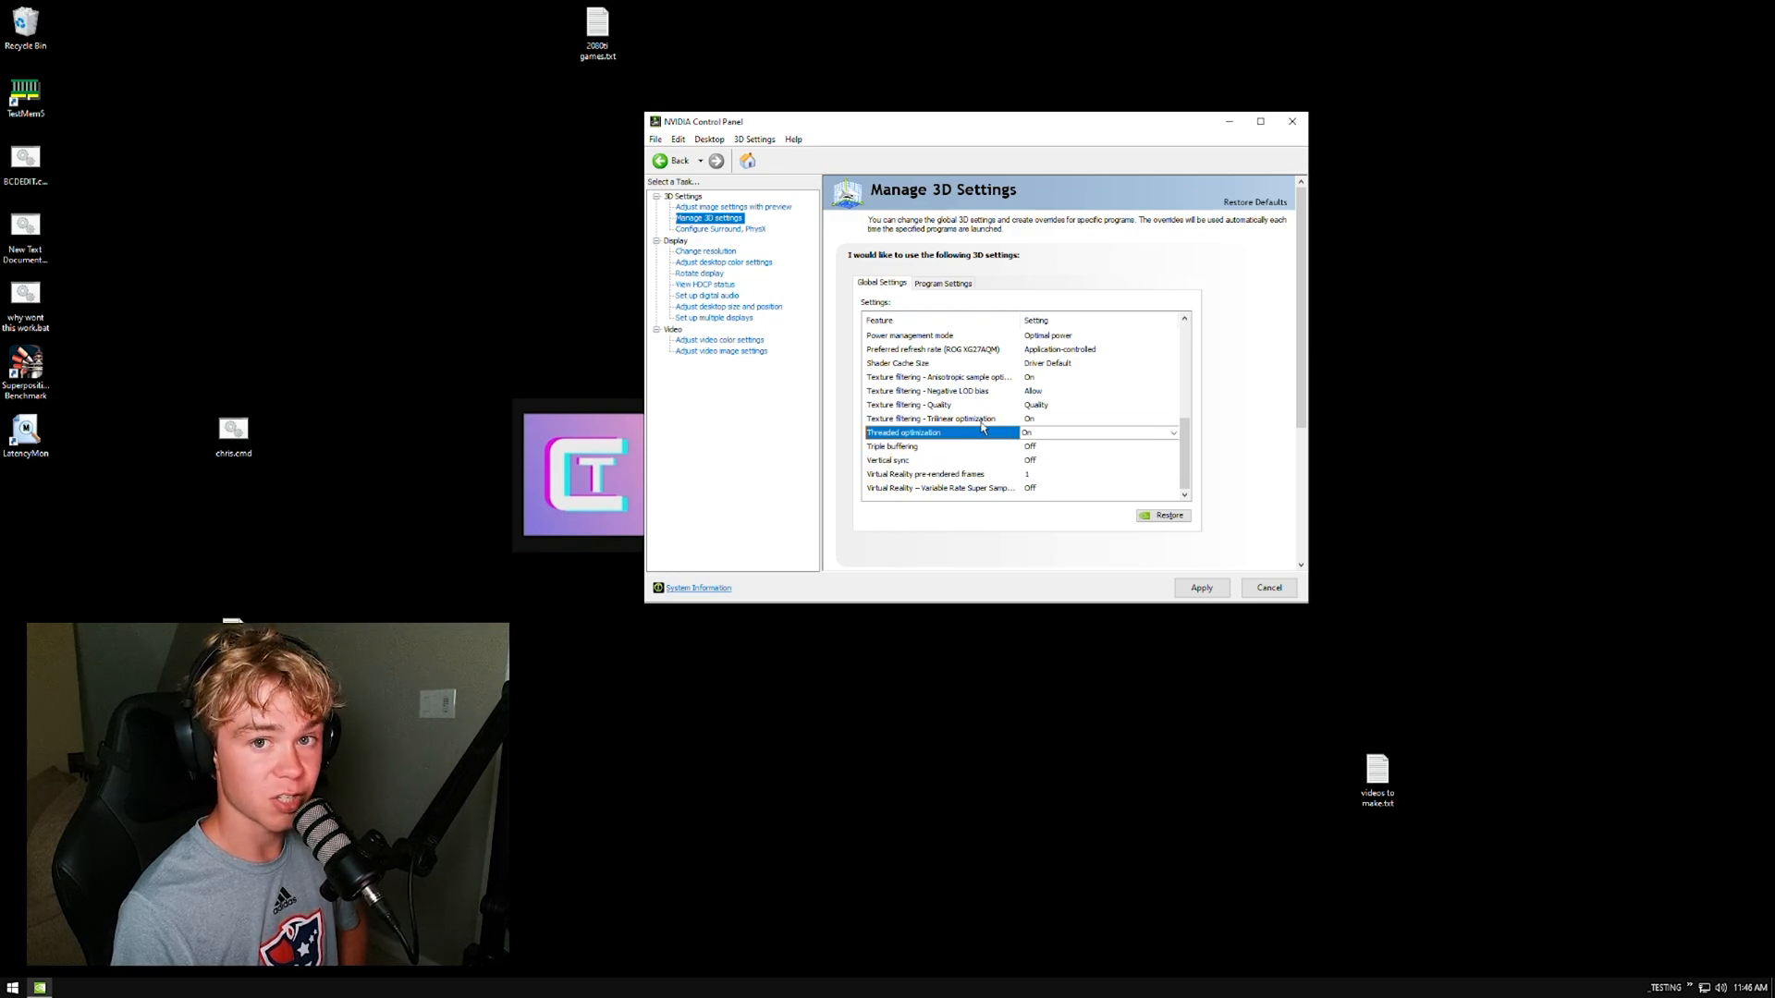
left_click(1172, 404)
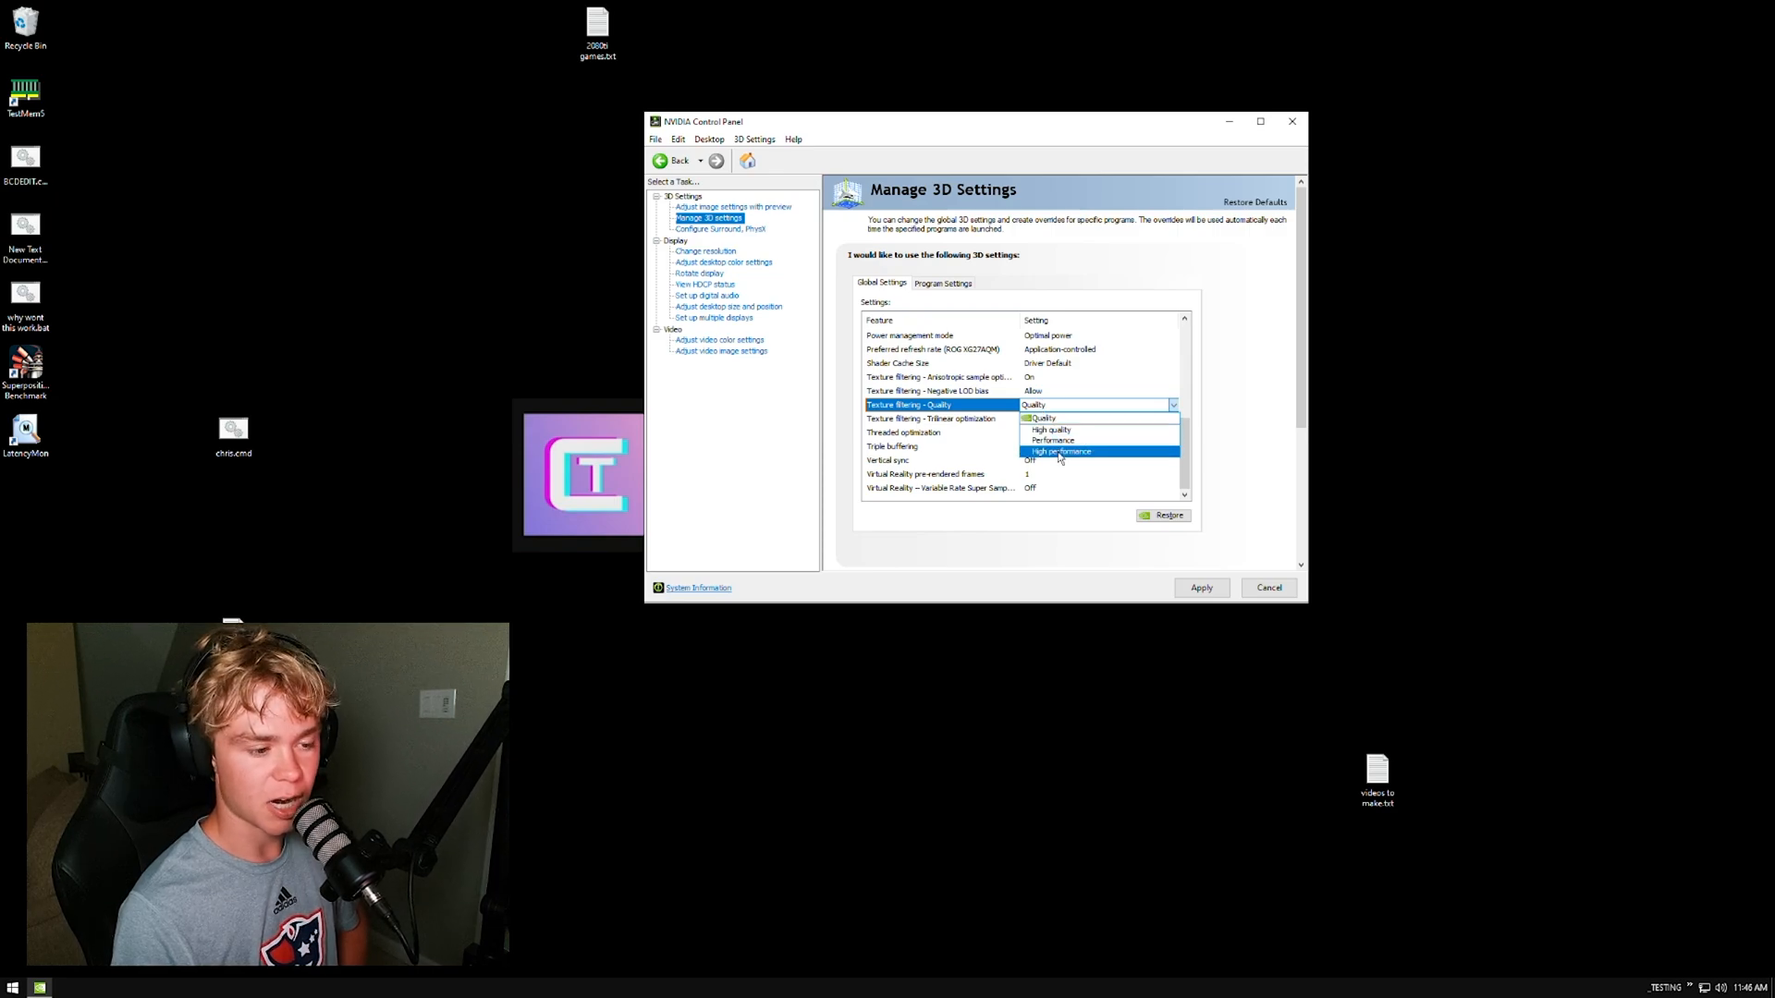
left_click(1062, 451)
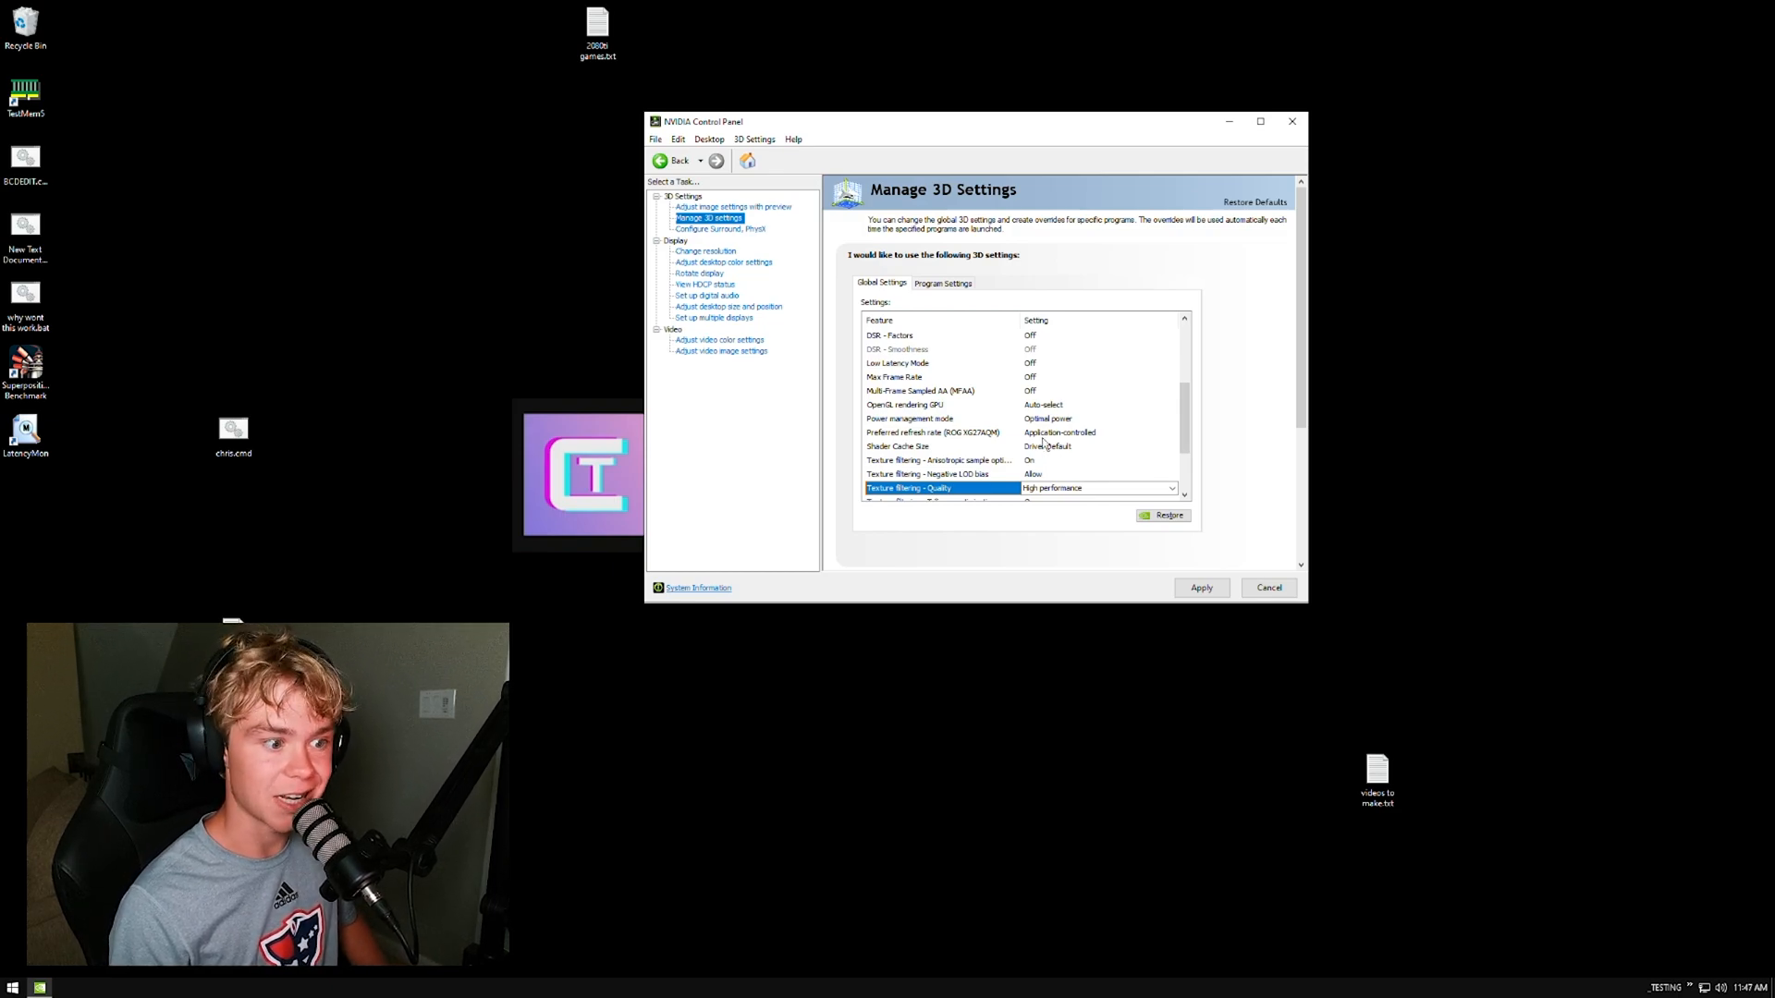
left_click(1172, 433)
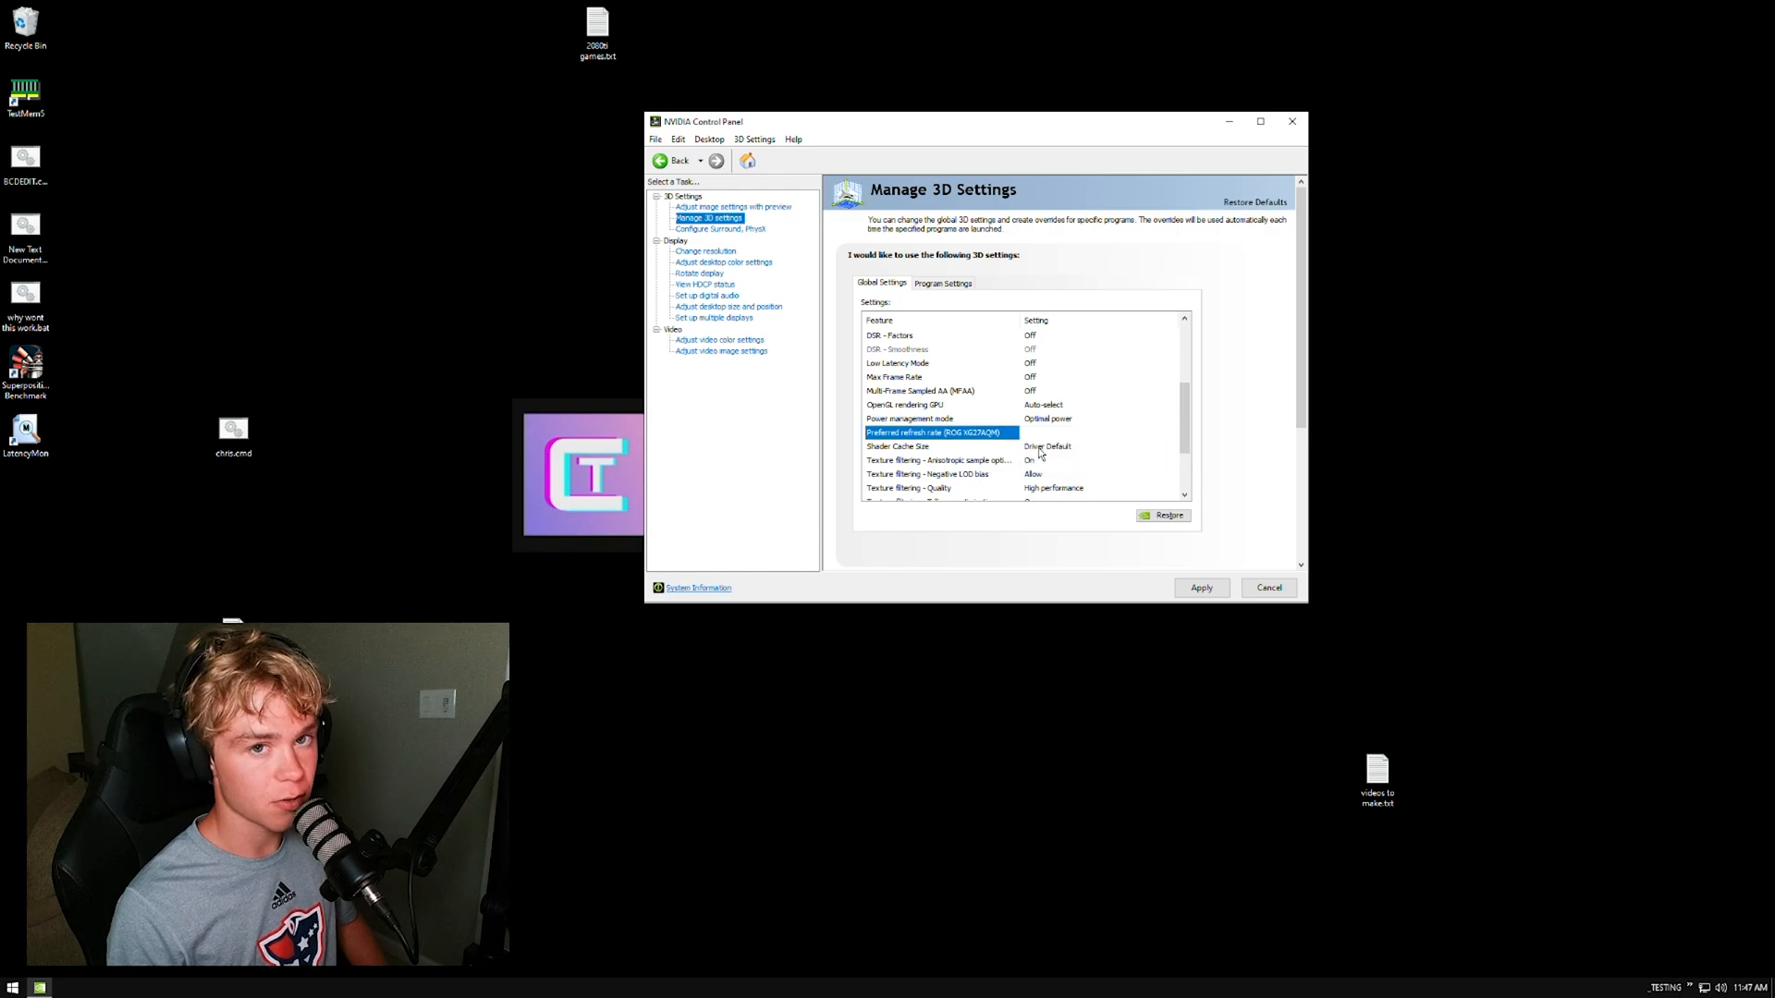
left_click(1096, 488)
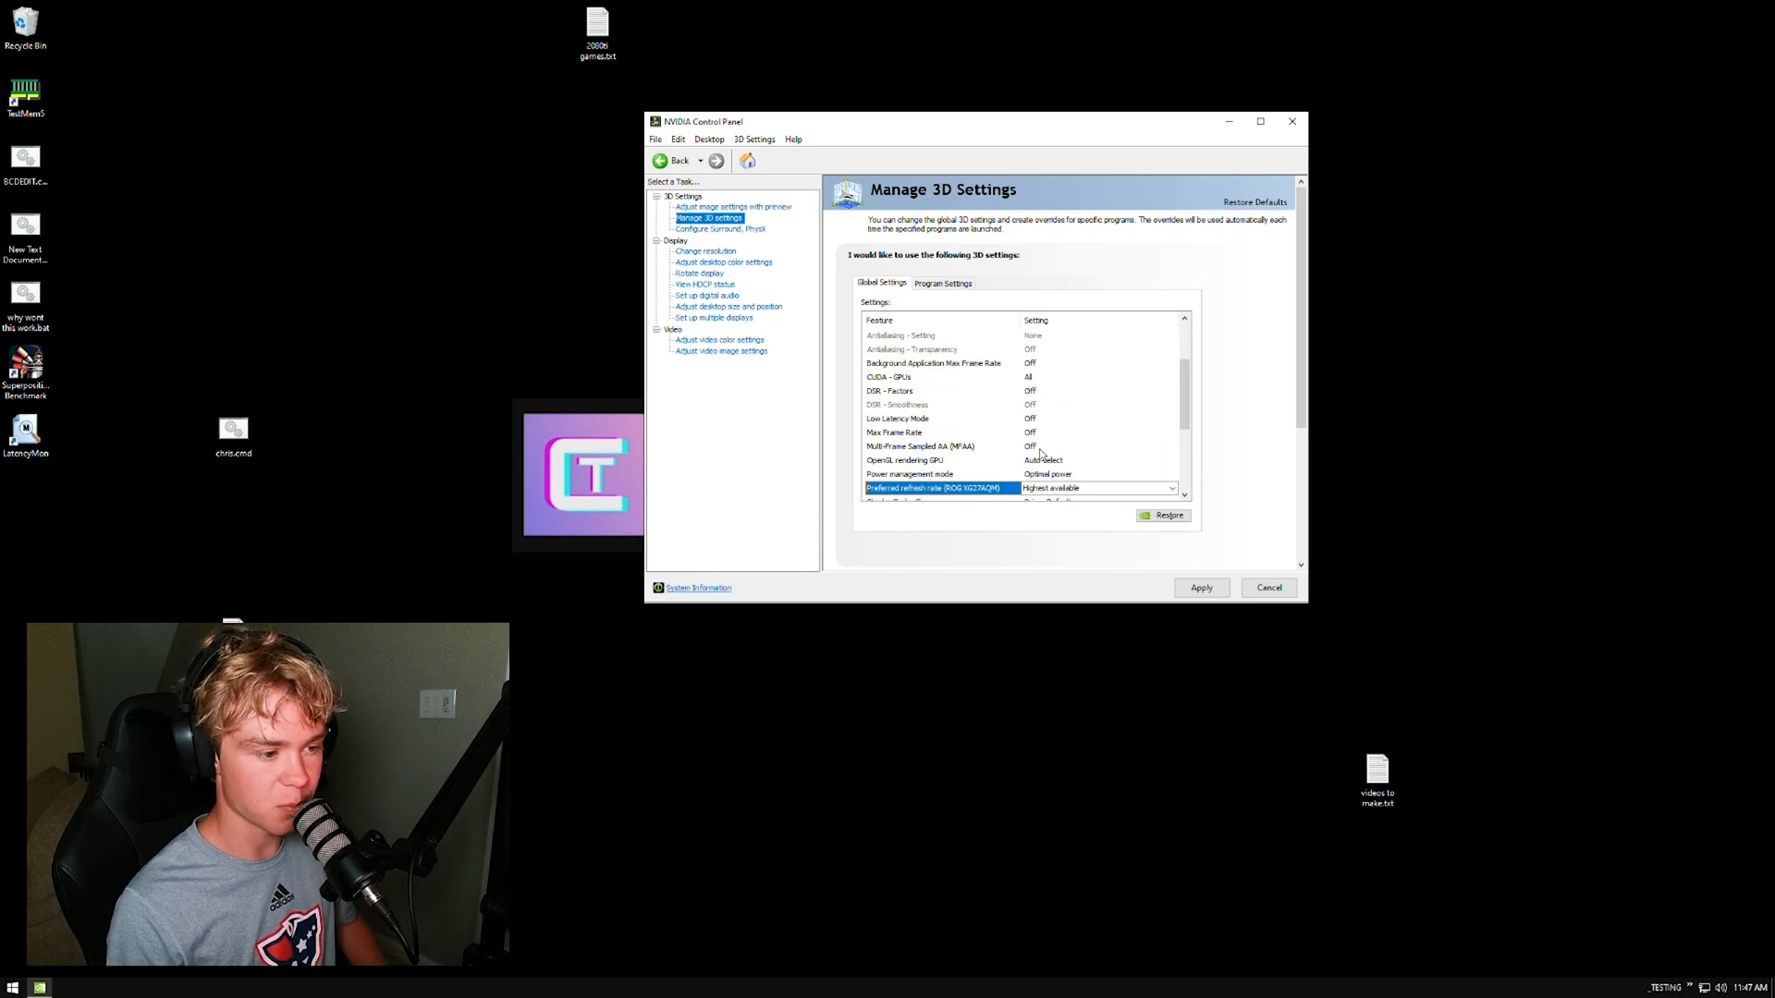
left_click(1200, 588)
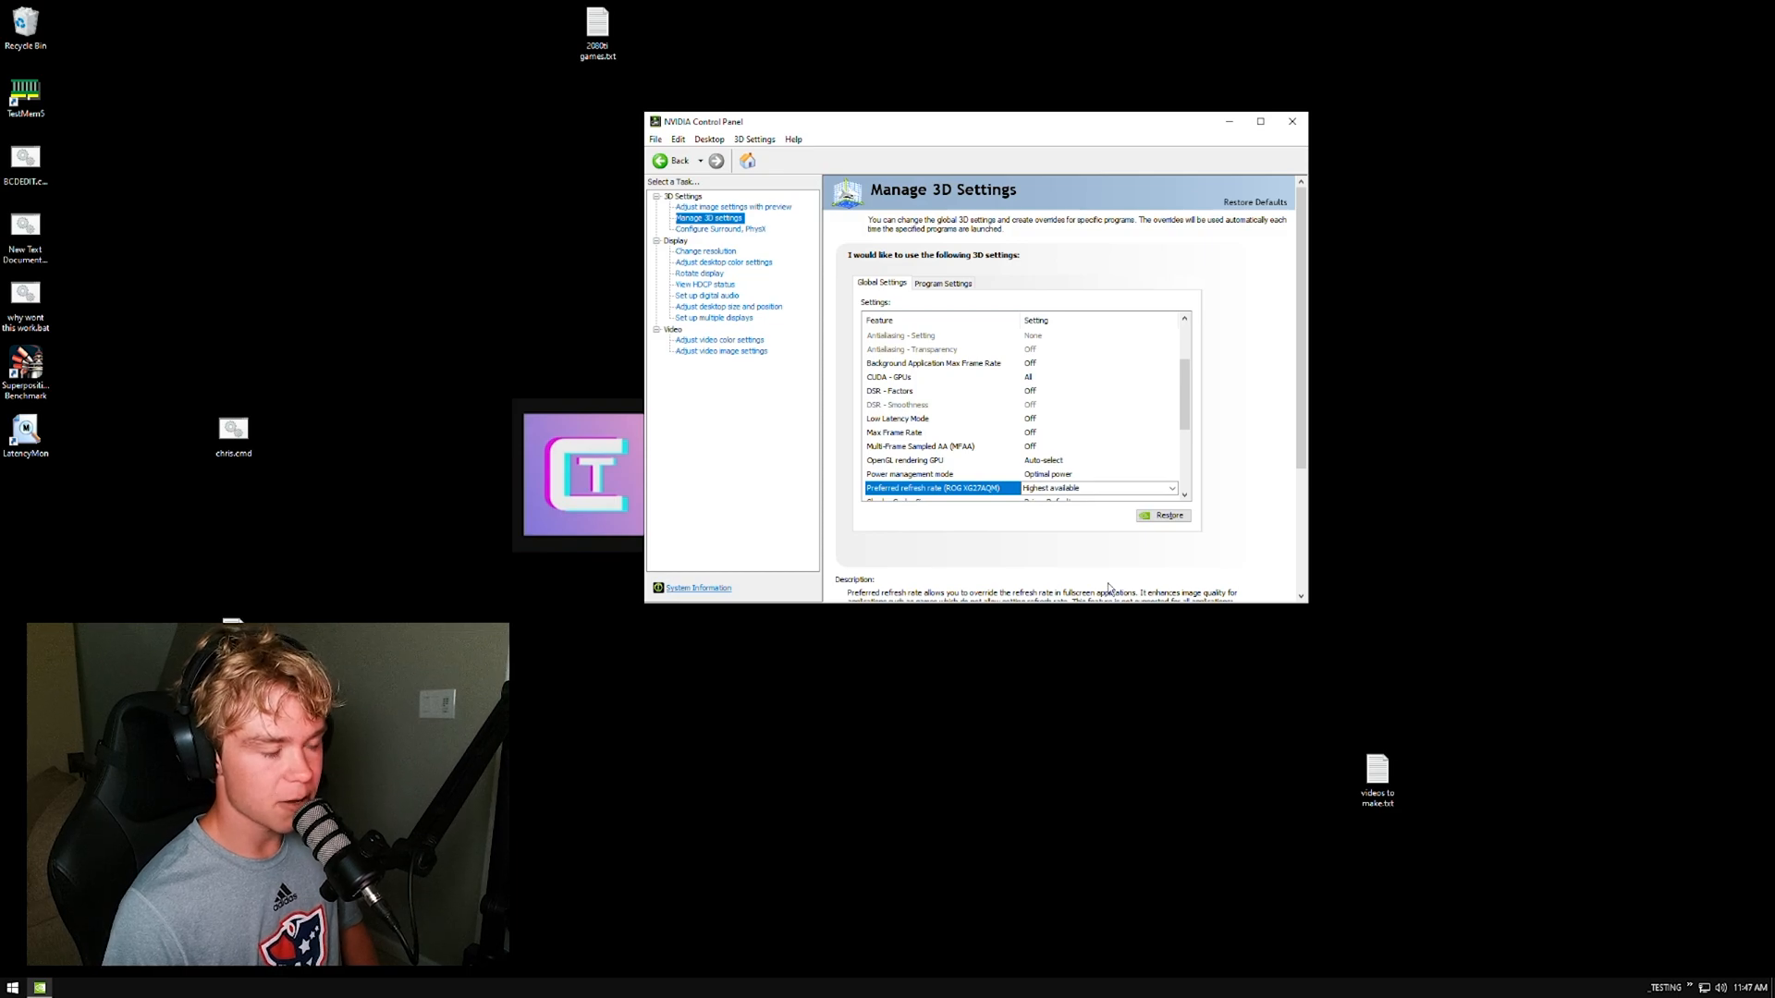
mouse_move(1082, 657)
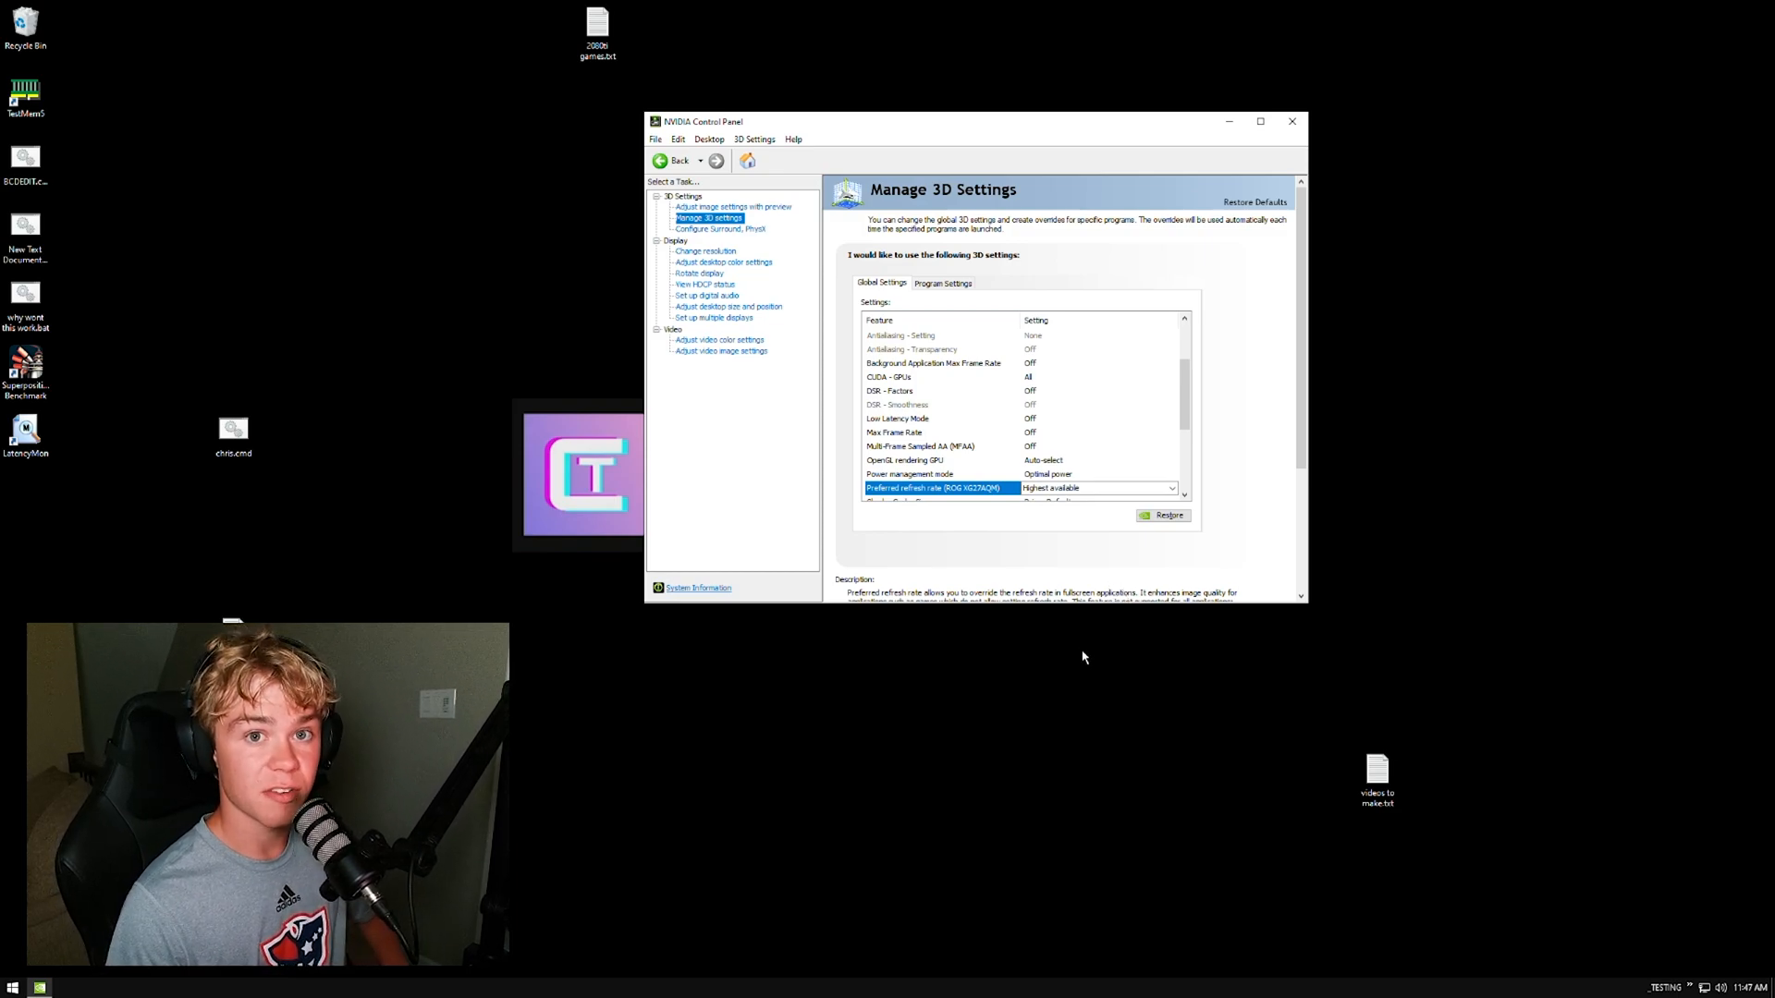
mouse_move(1078, 660)
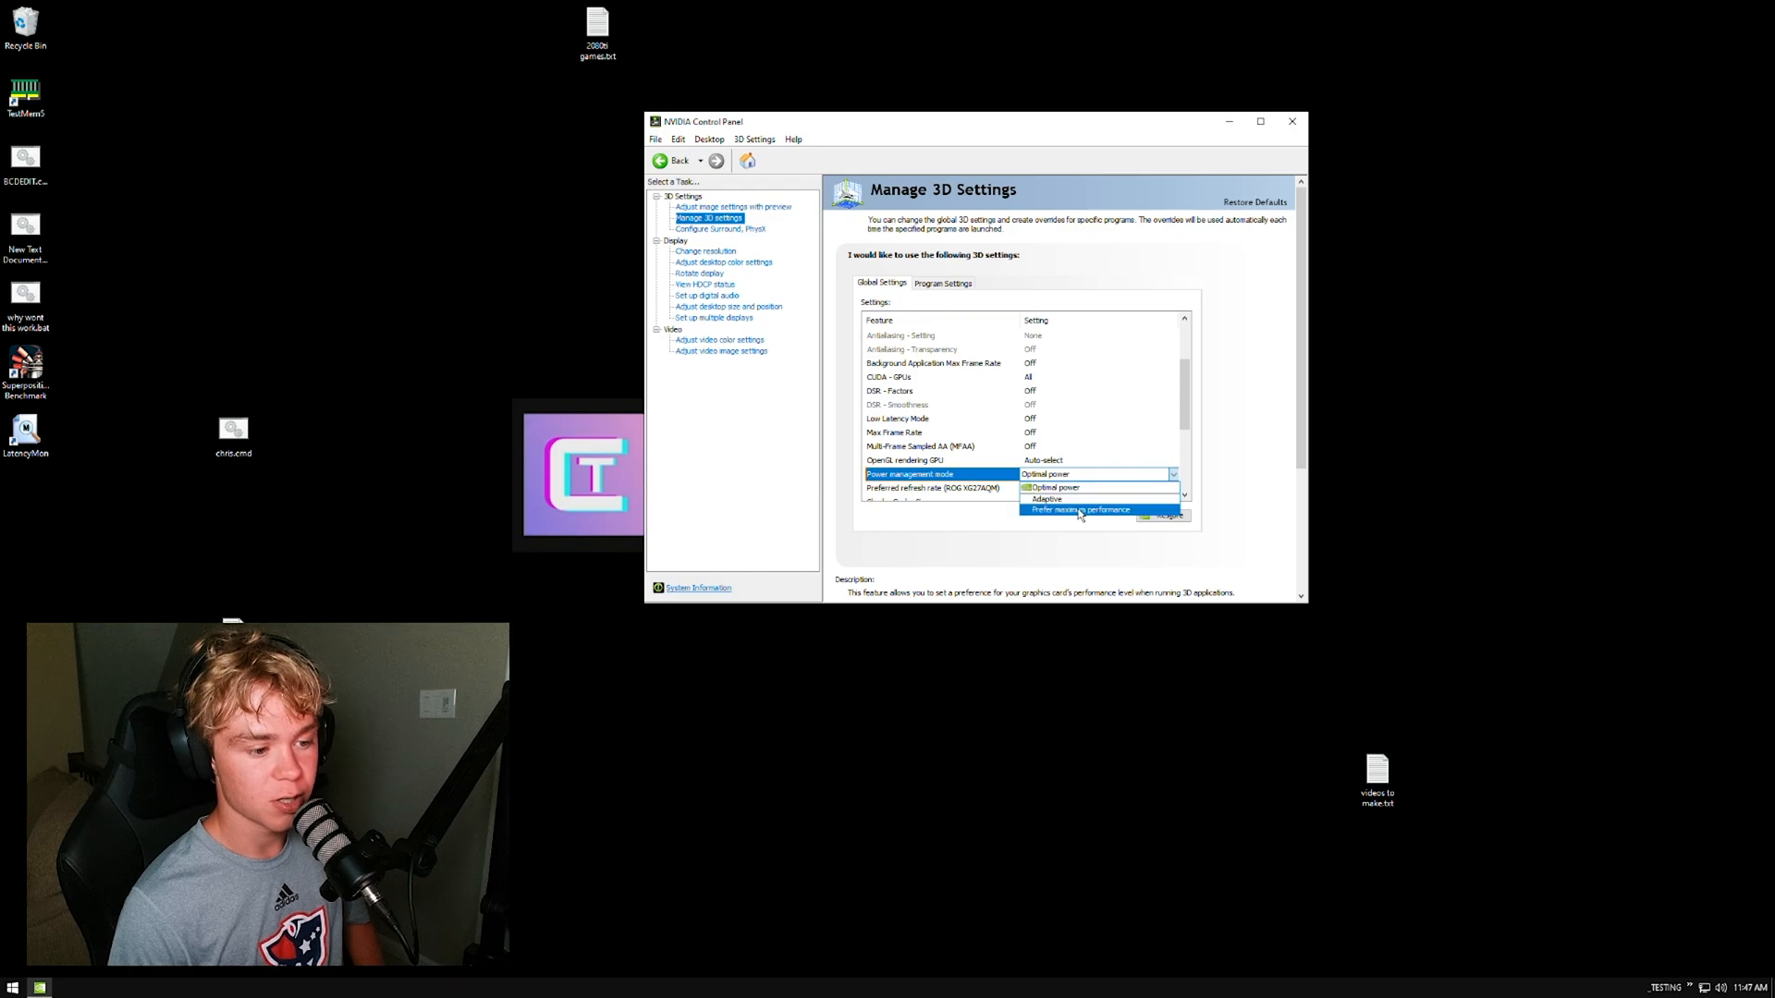
Set power to Prefer maximum performance, OpenGL GPU to RTX 2080 Ti, gamma correction Off, then close.
left_click(1078, 509)
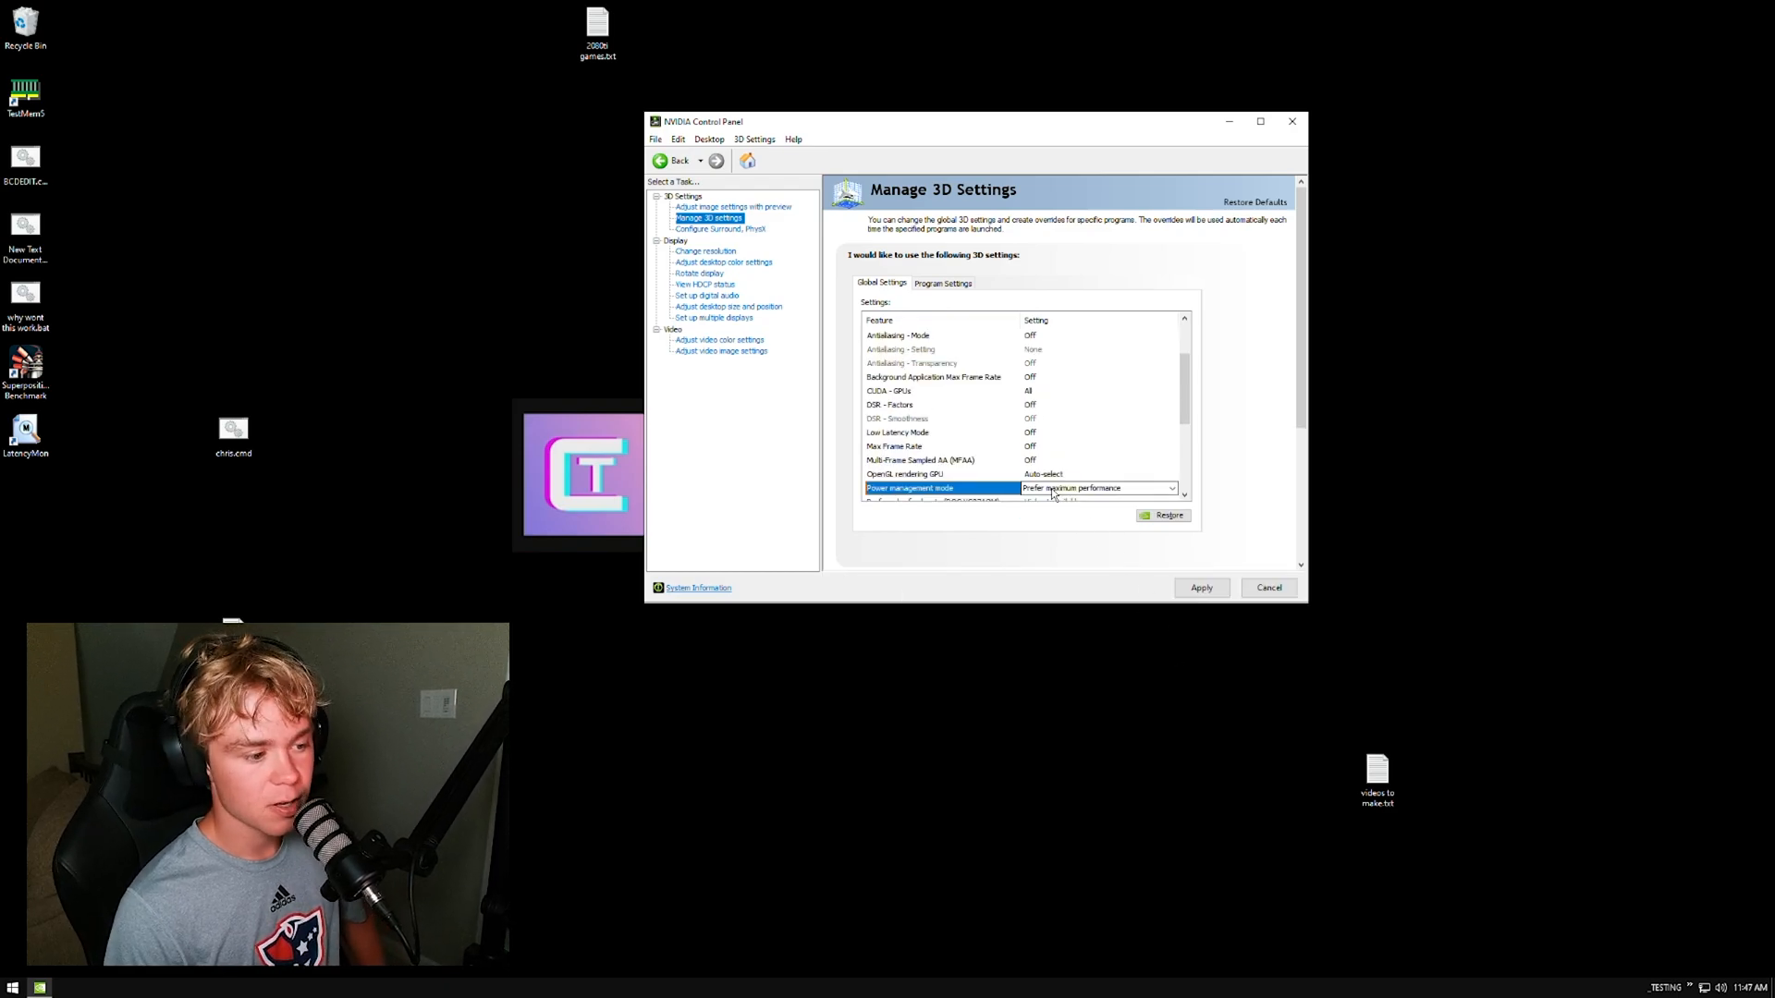
left_click(939, 473)
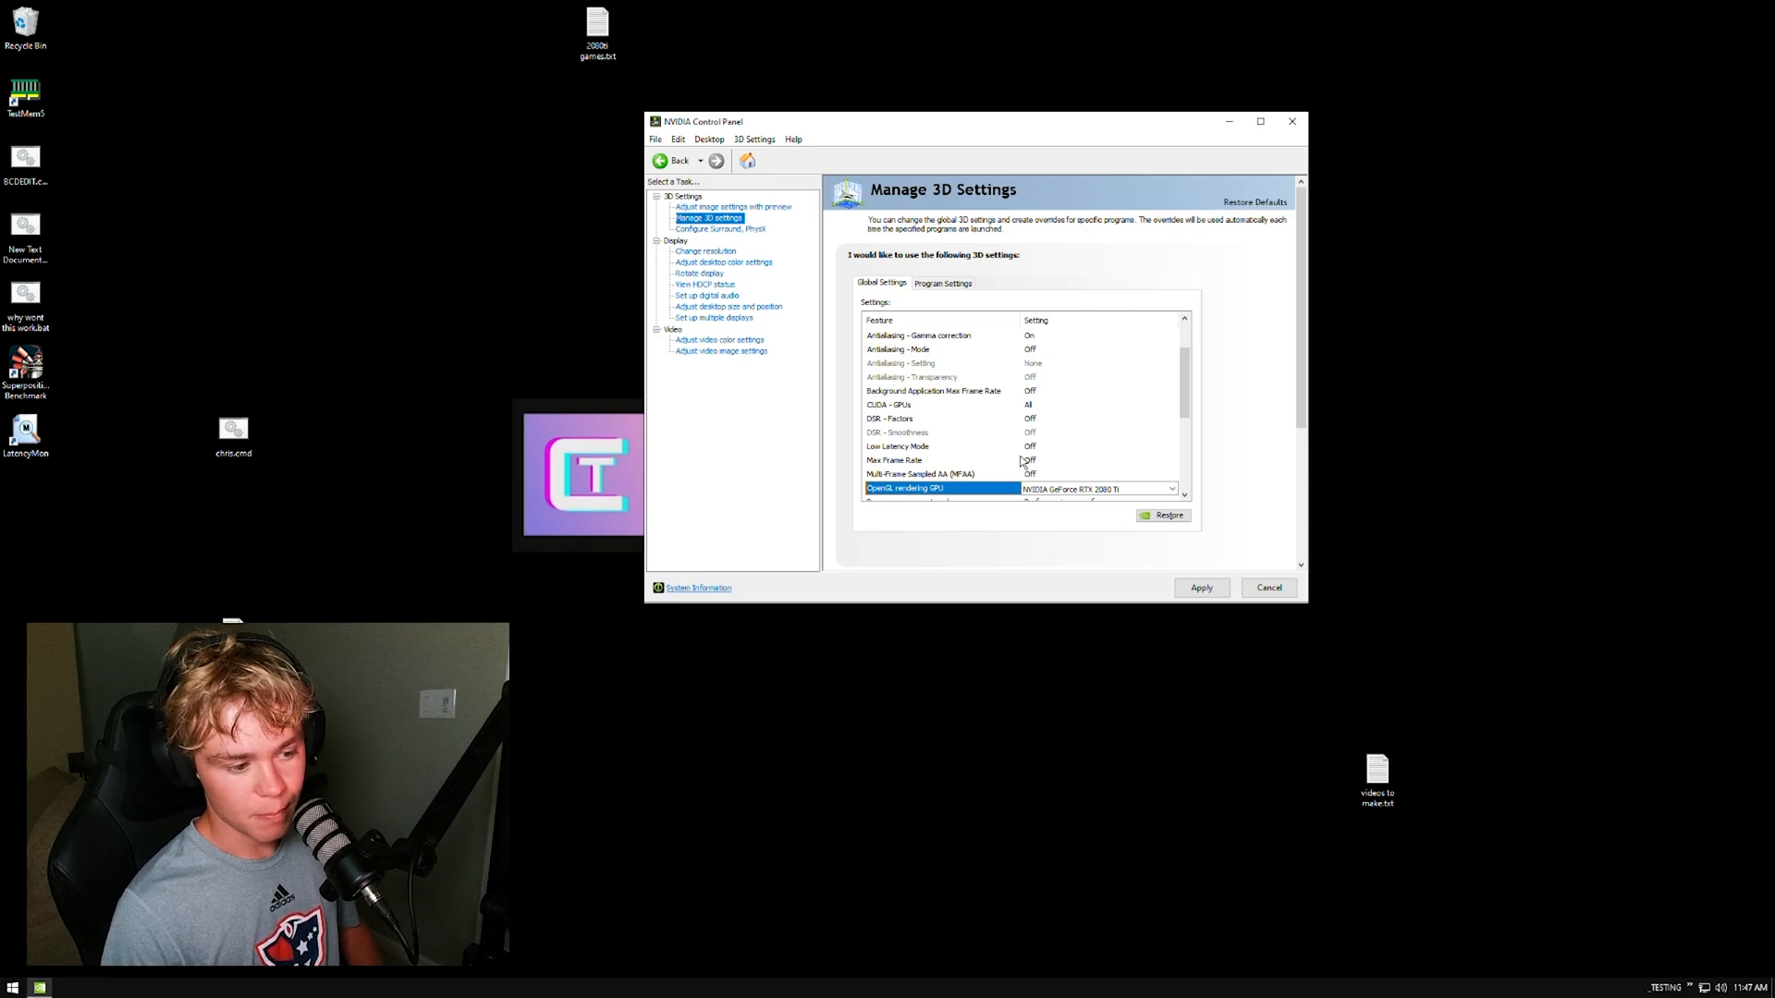
left_click(1174, 461)
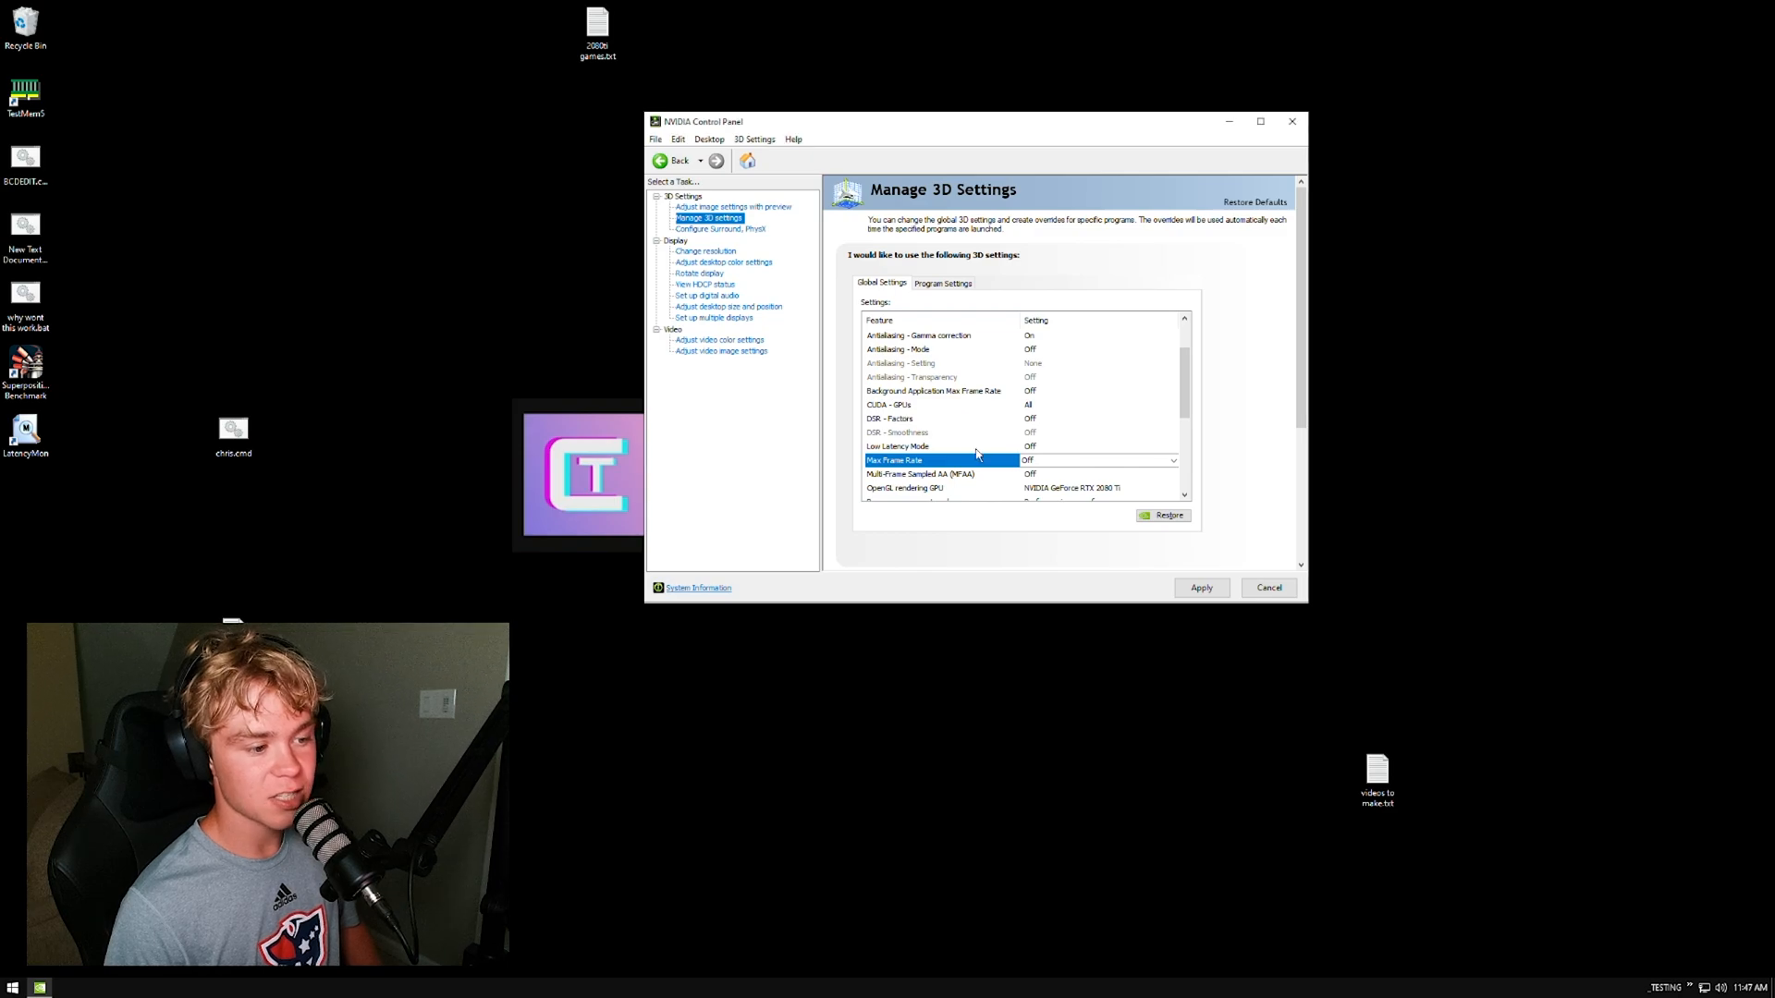
left_click(896, 445)
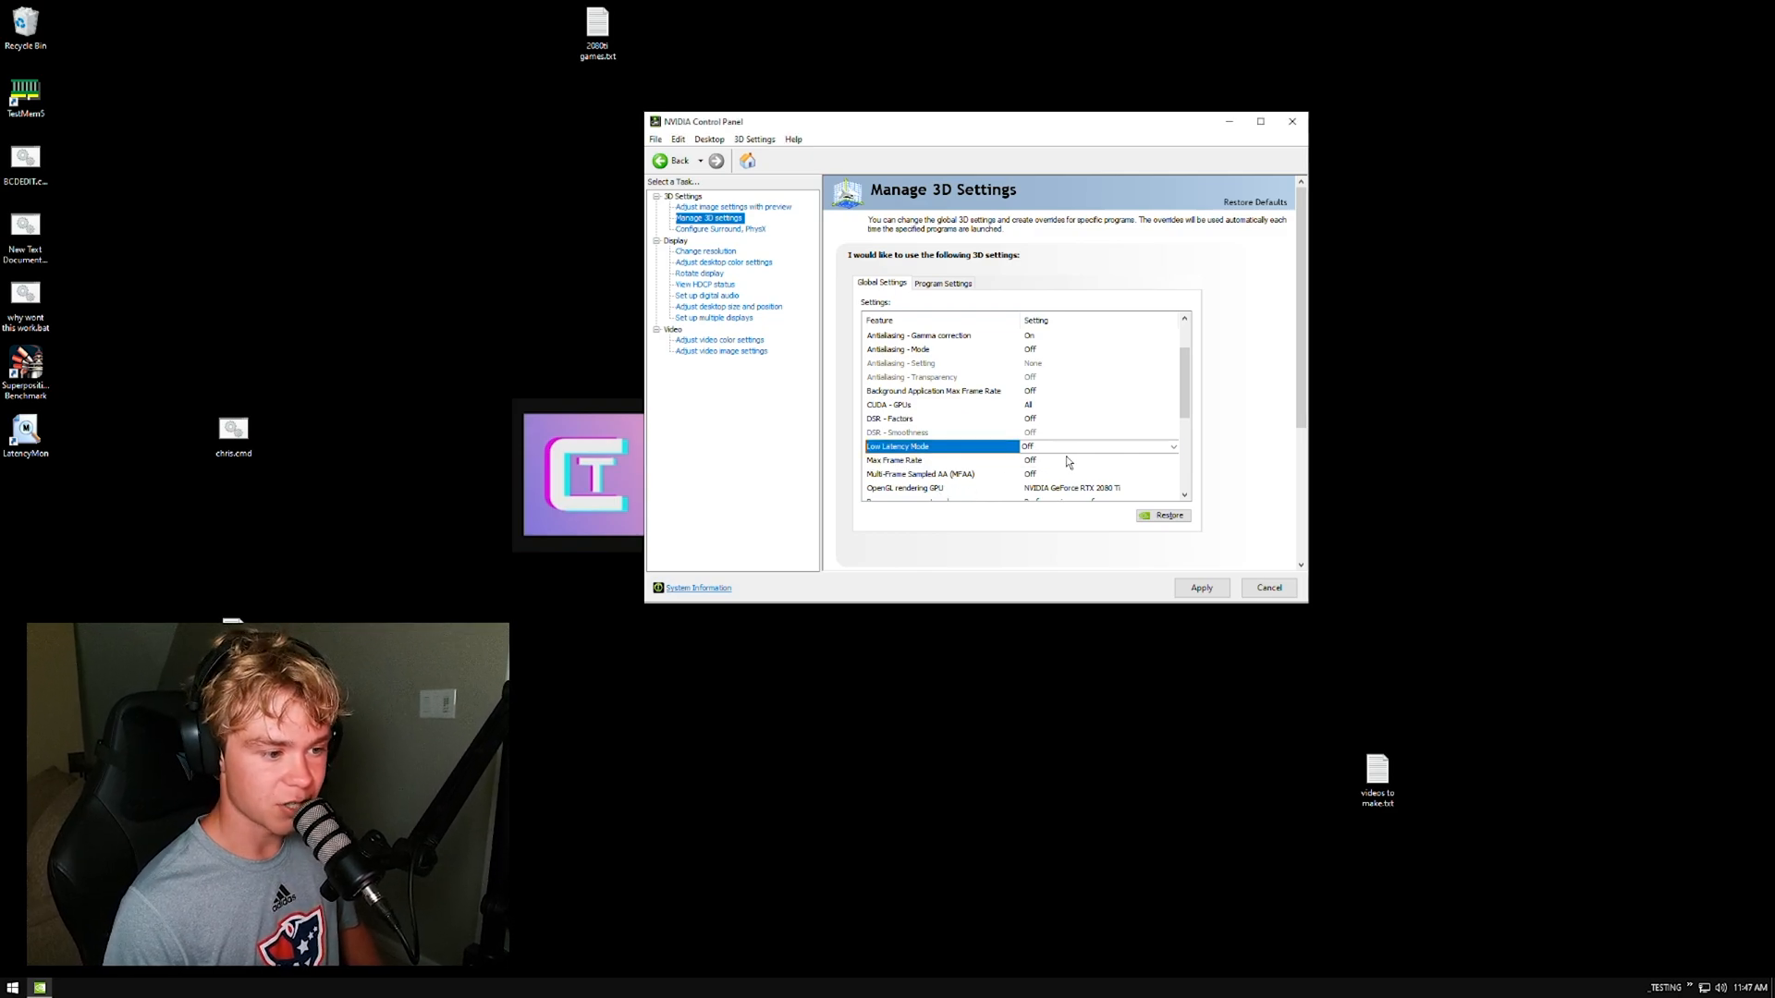
mouse_move(1089, 444)
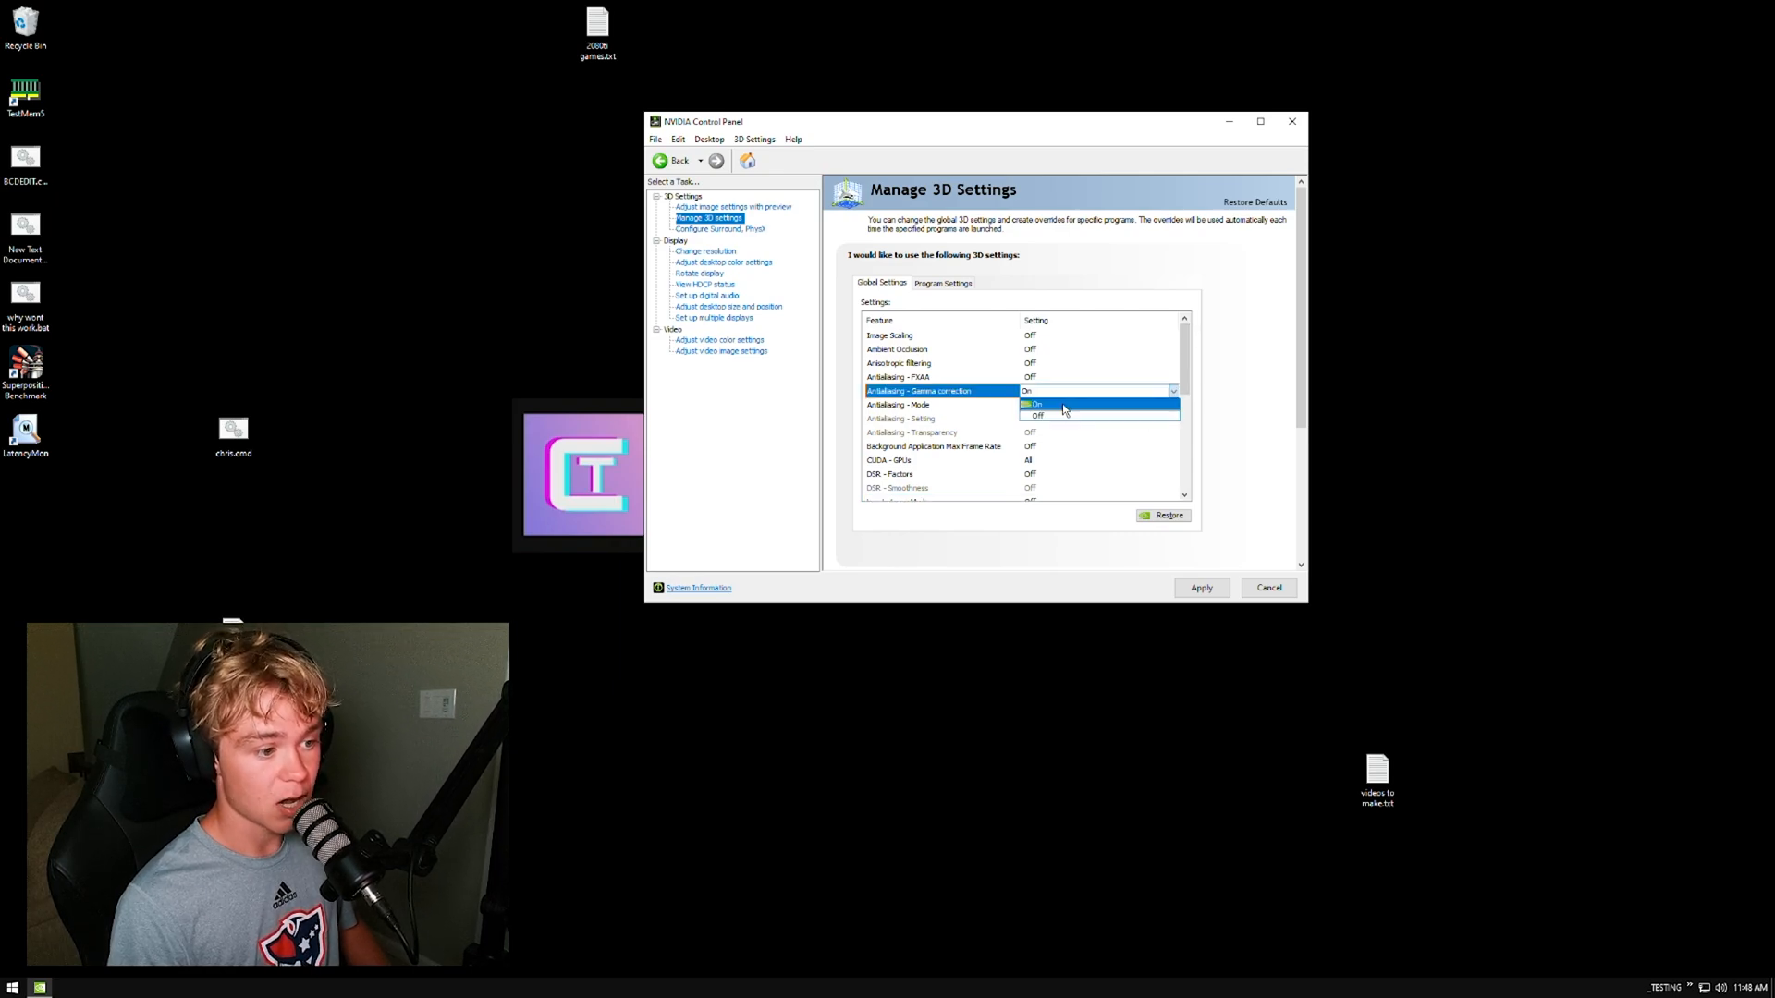
left_click(1037, 416)
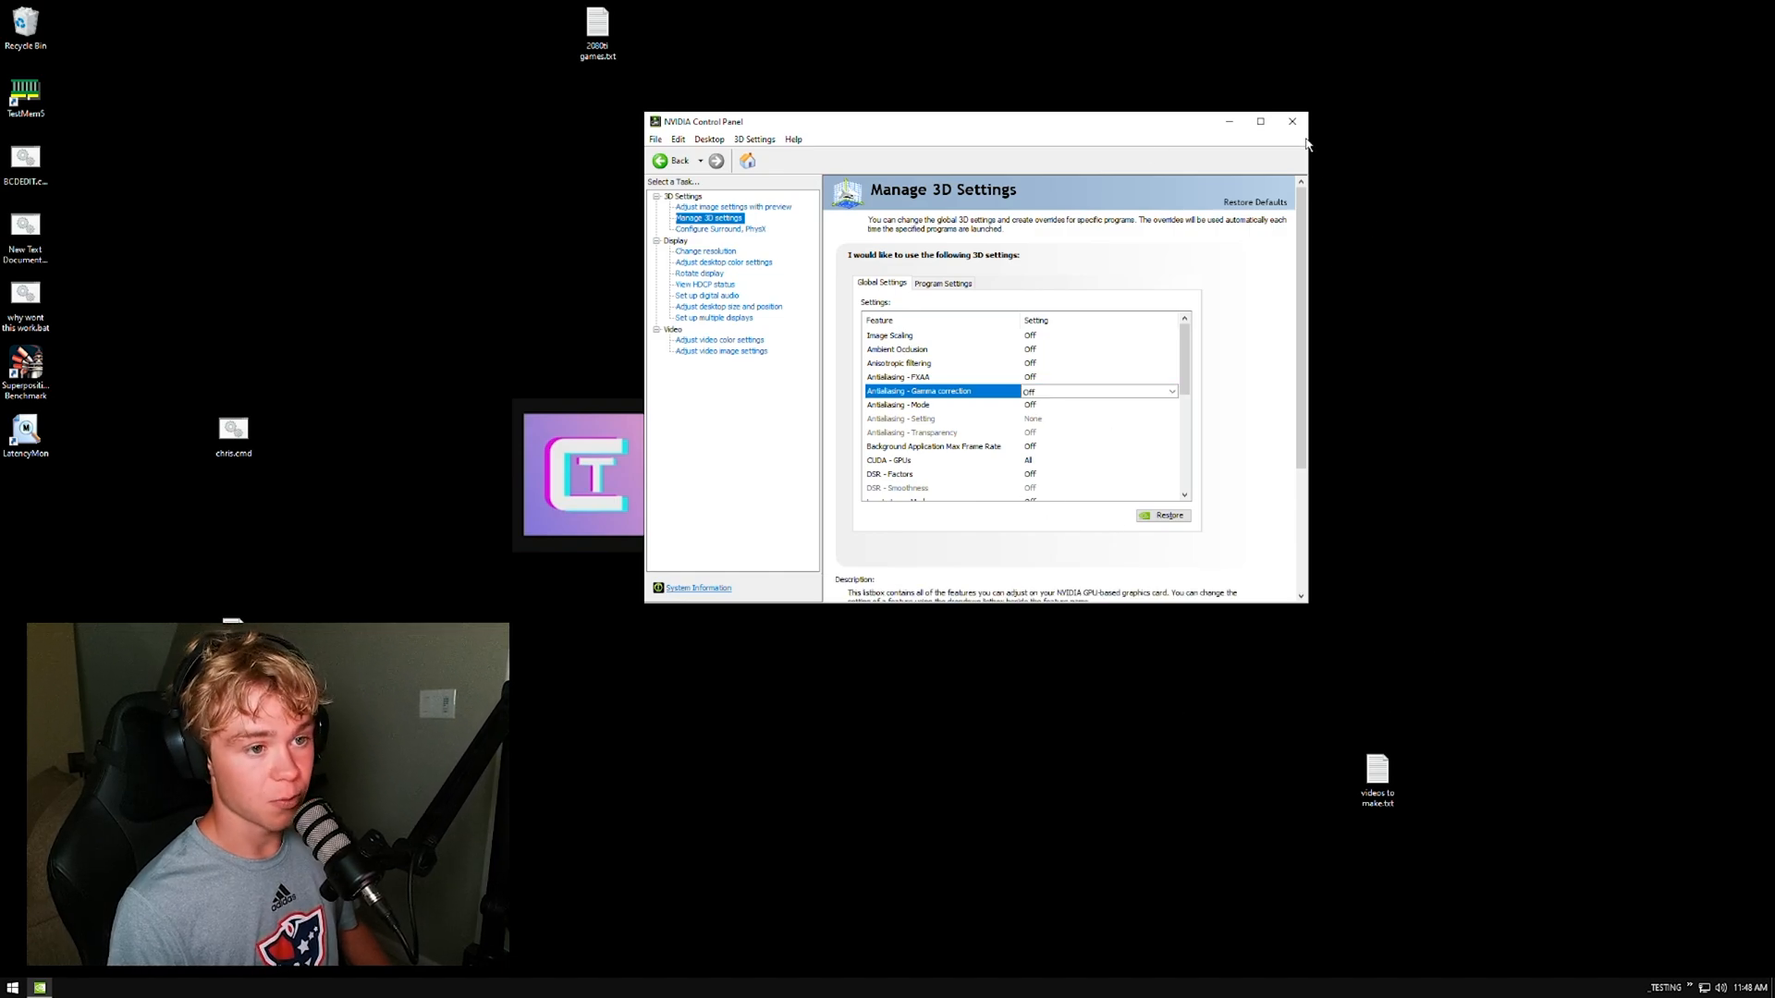
left_click(1291, 122)
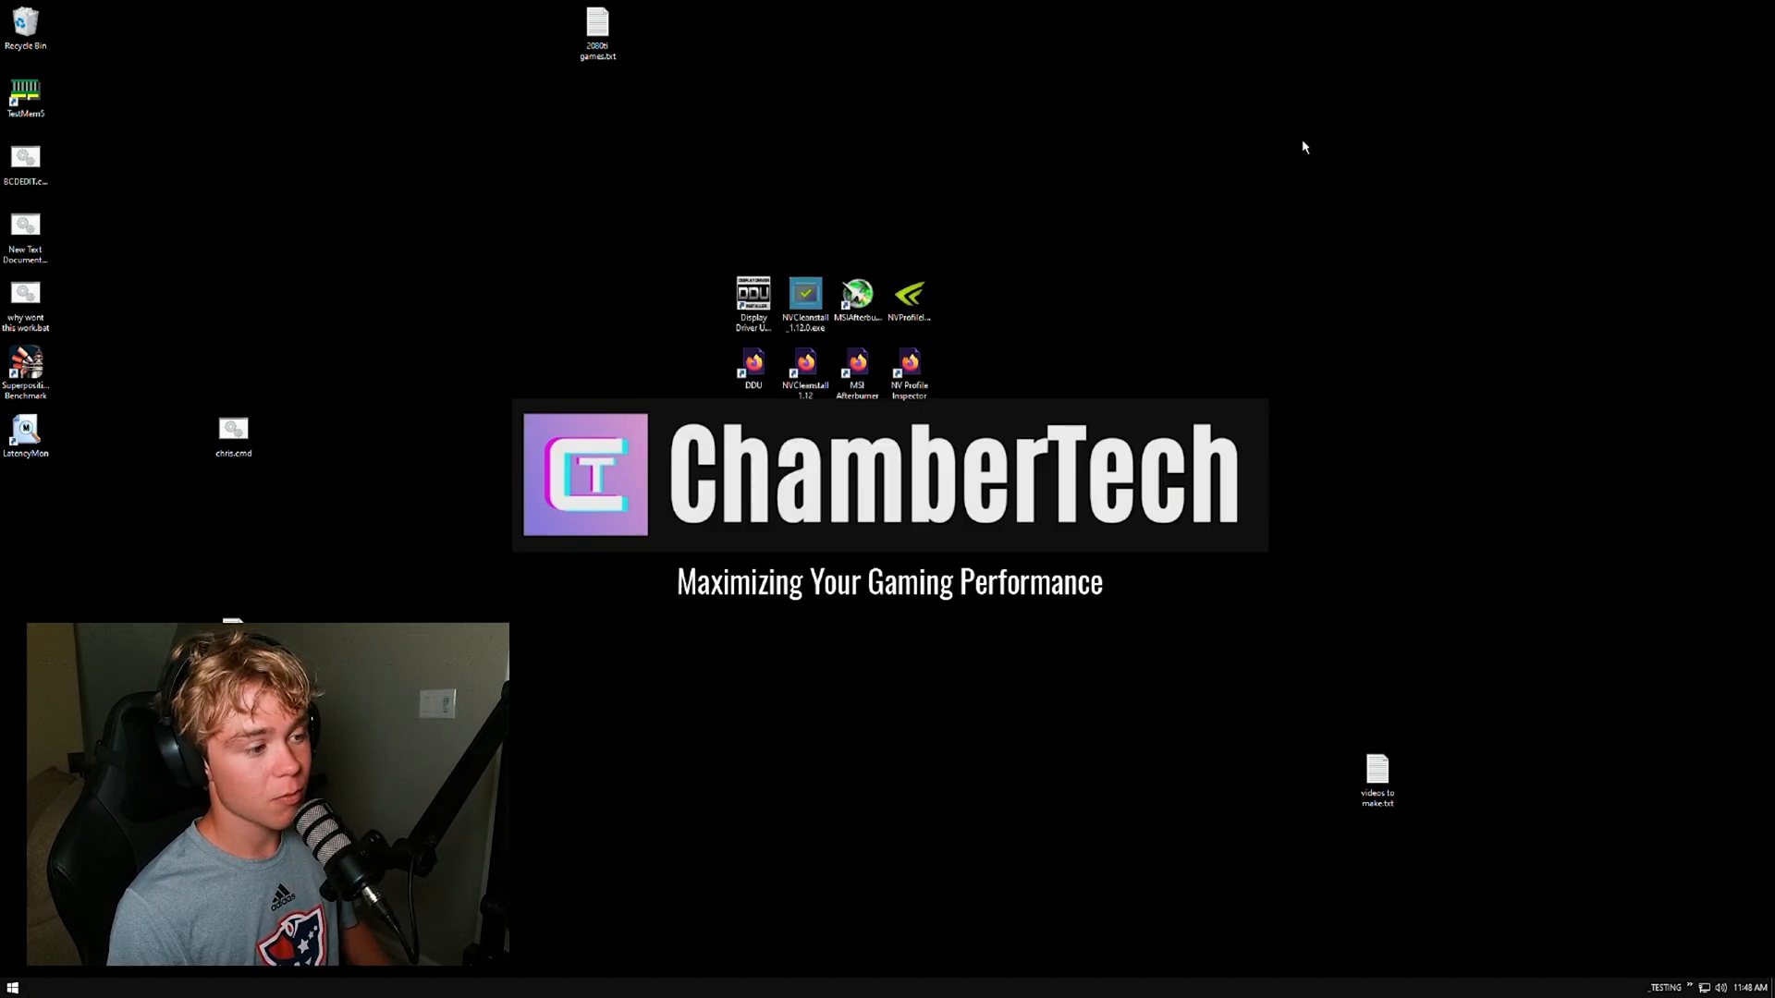
left_click(908, 371)
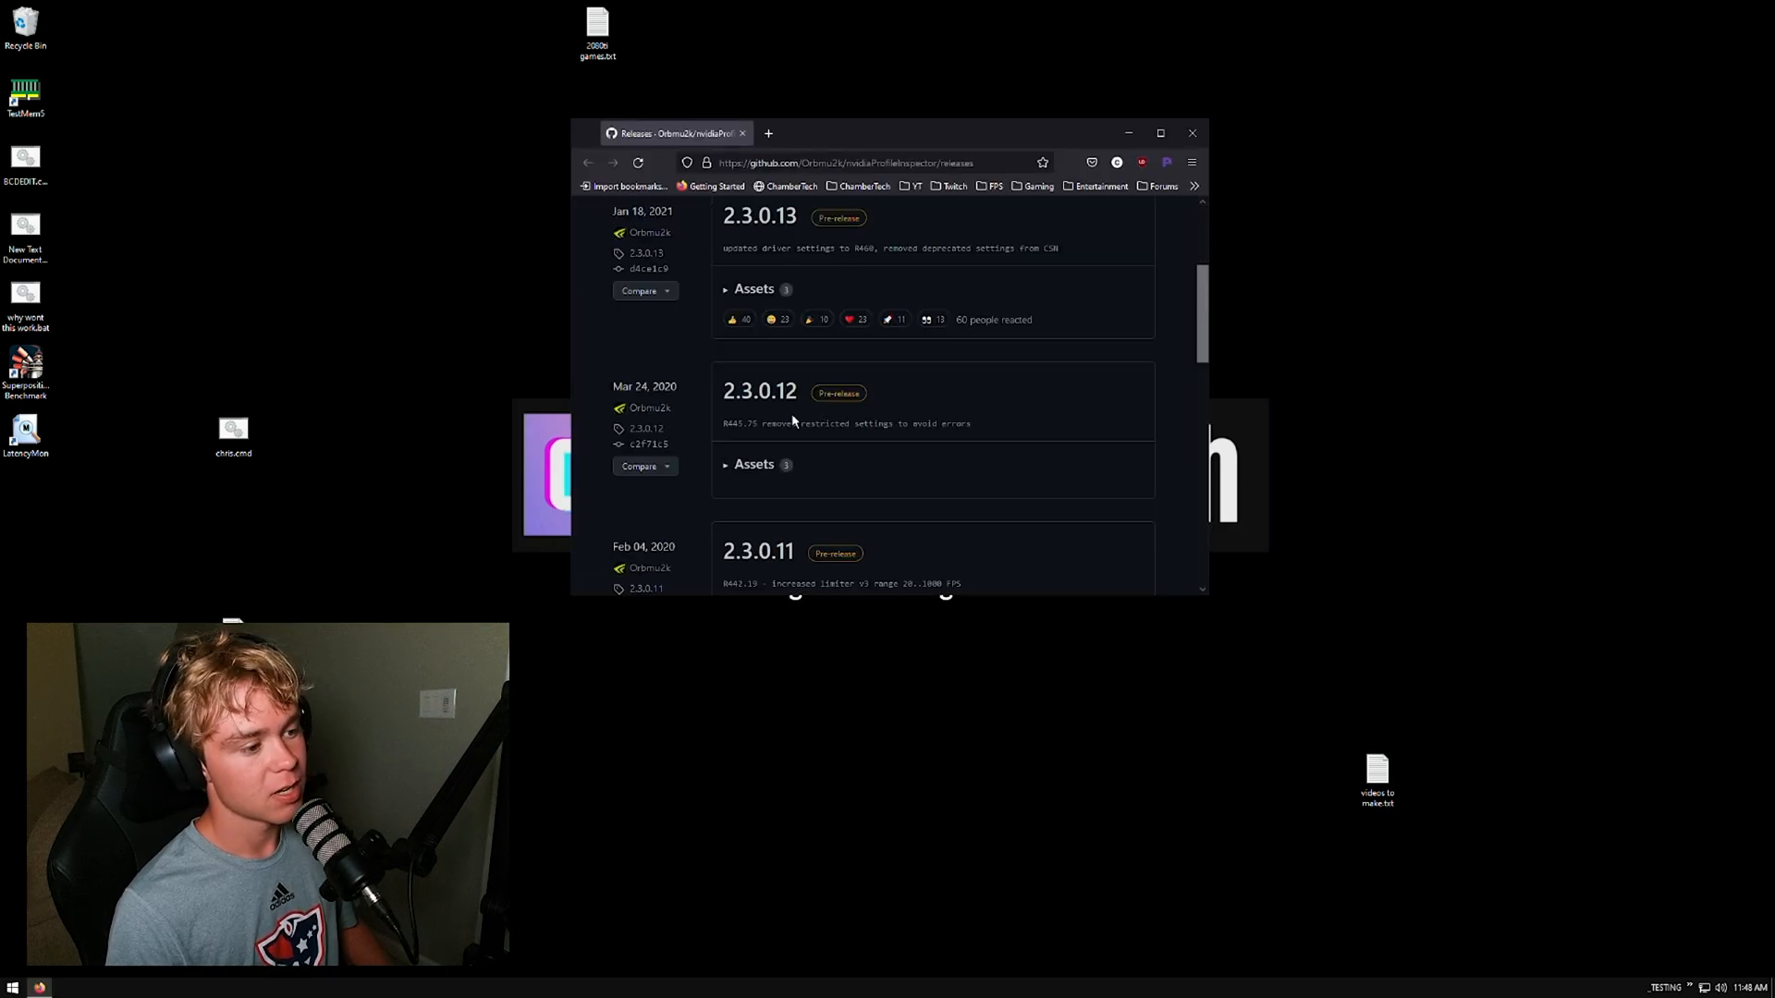
scroll("down", 3)
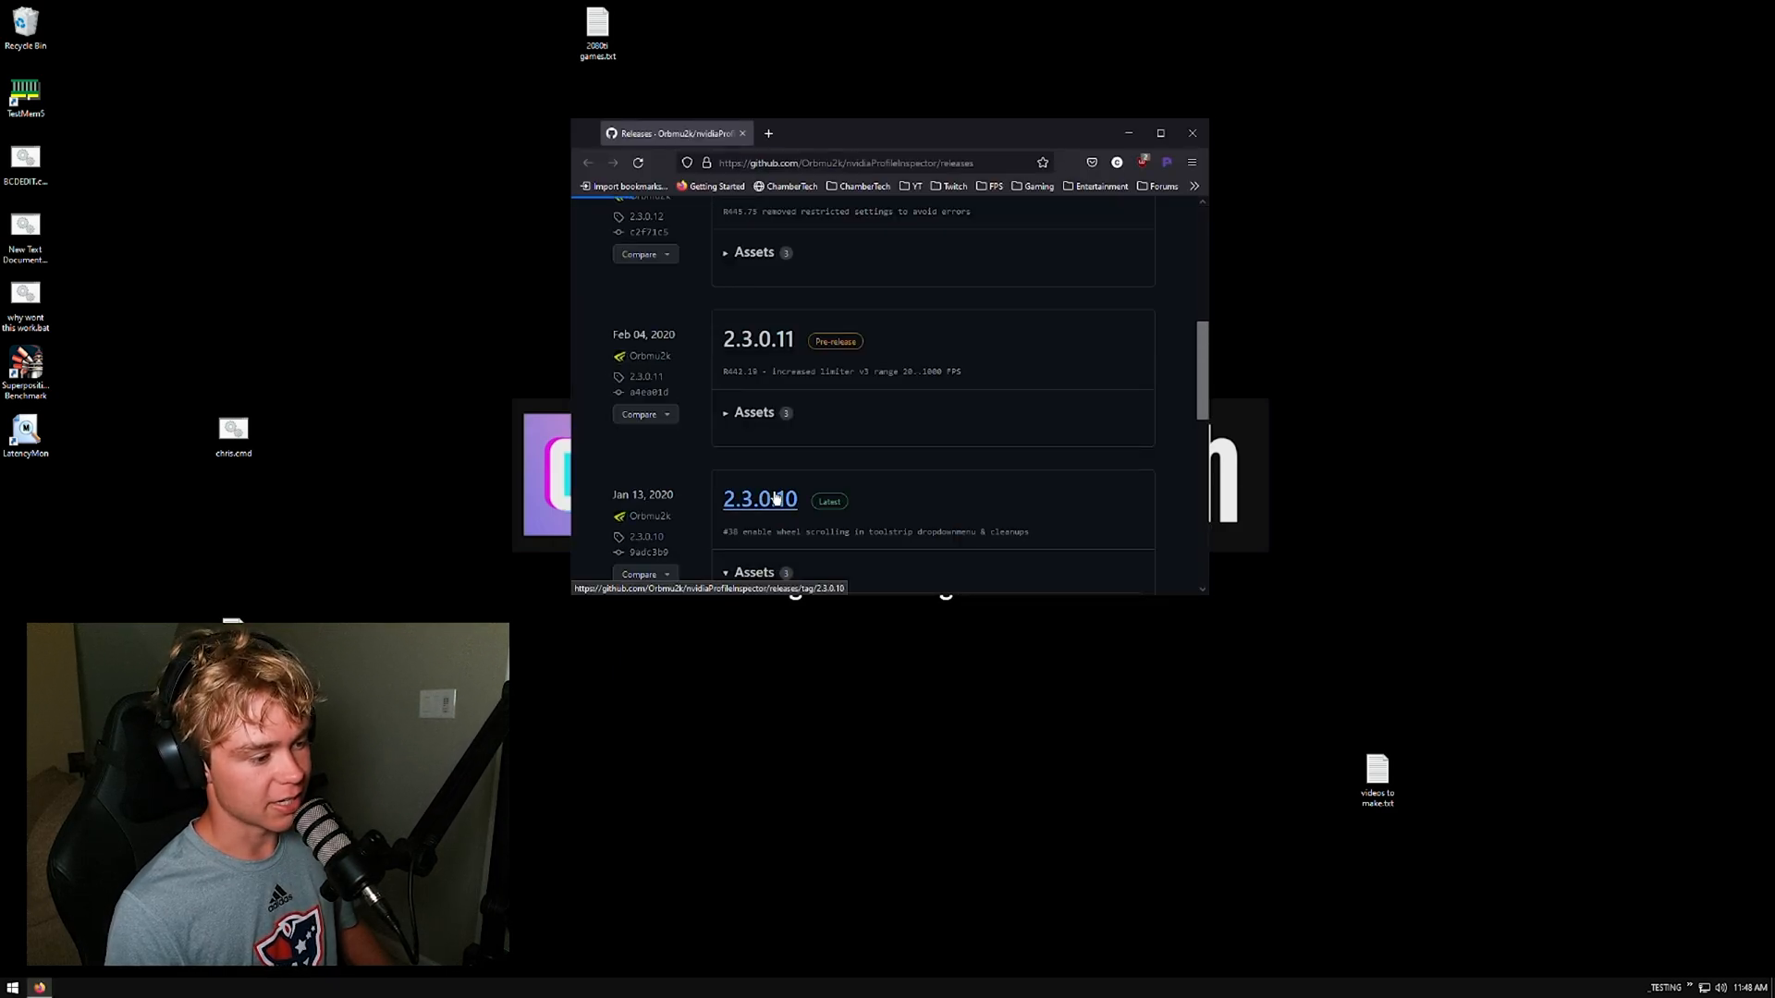
left_click(760, 500)
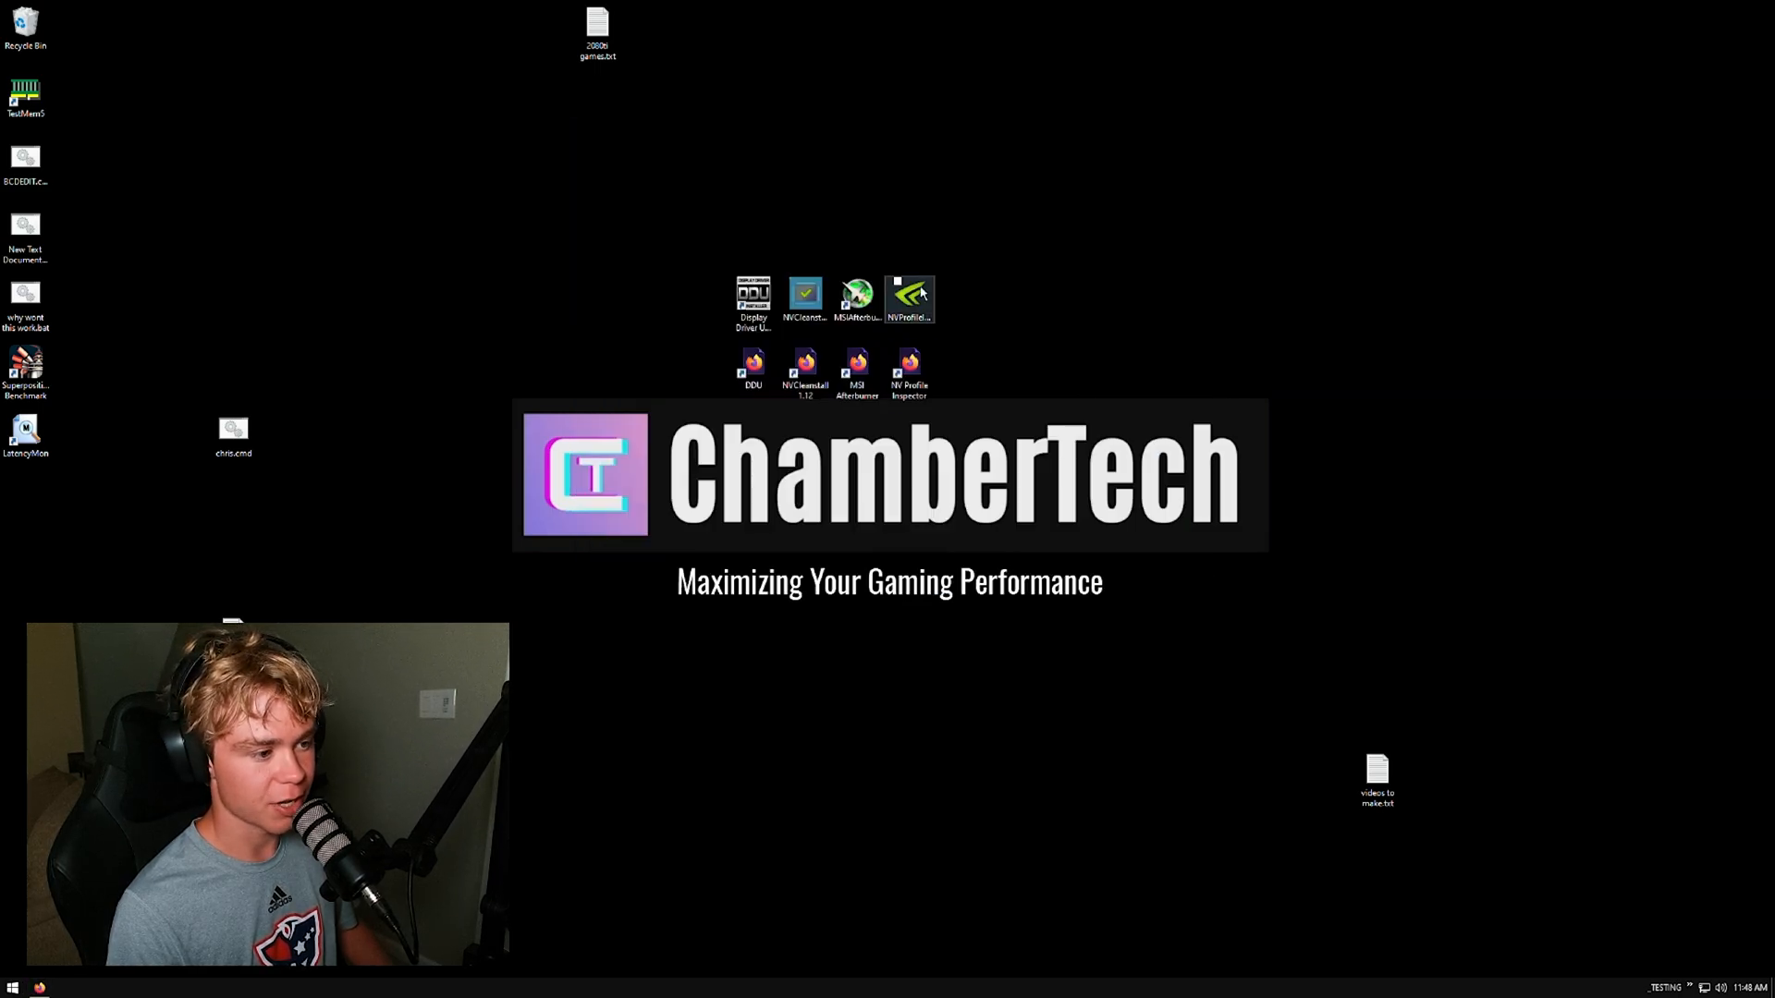
Launch NVIDIA Profile Inspector and scroll the base profile to the CUDA and Ansel settings.
double_click(910, 299)
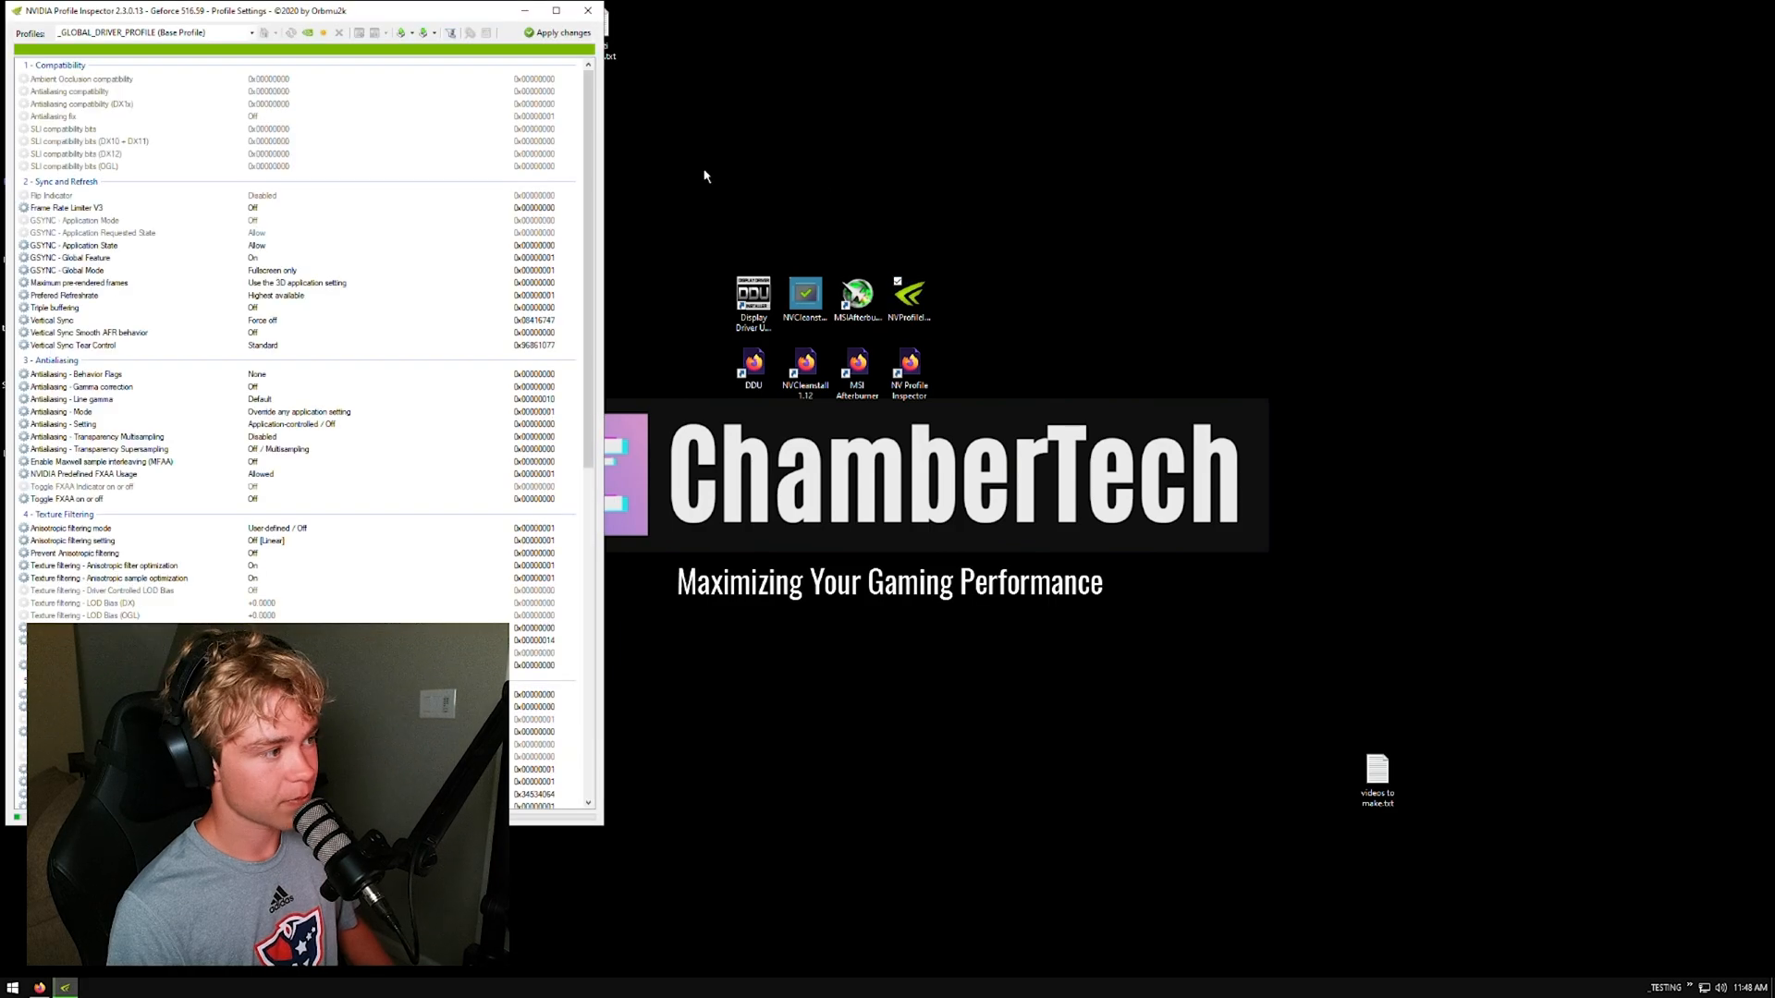
left_click_drag(305, 11, 1007, 26)
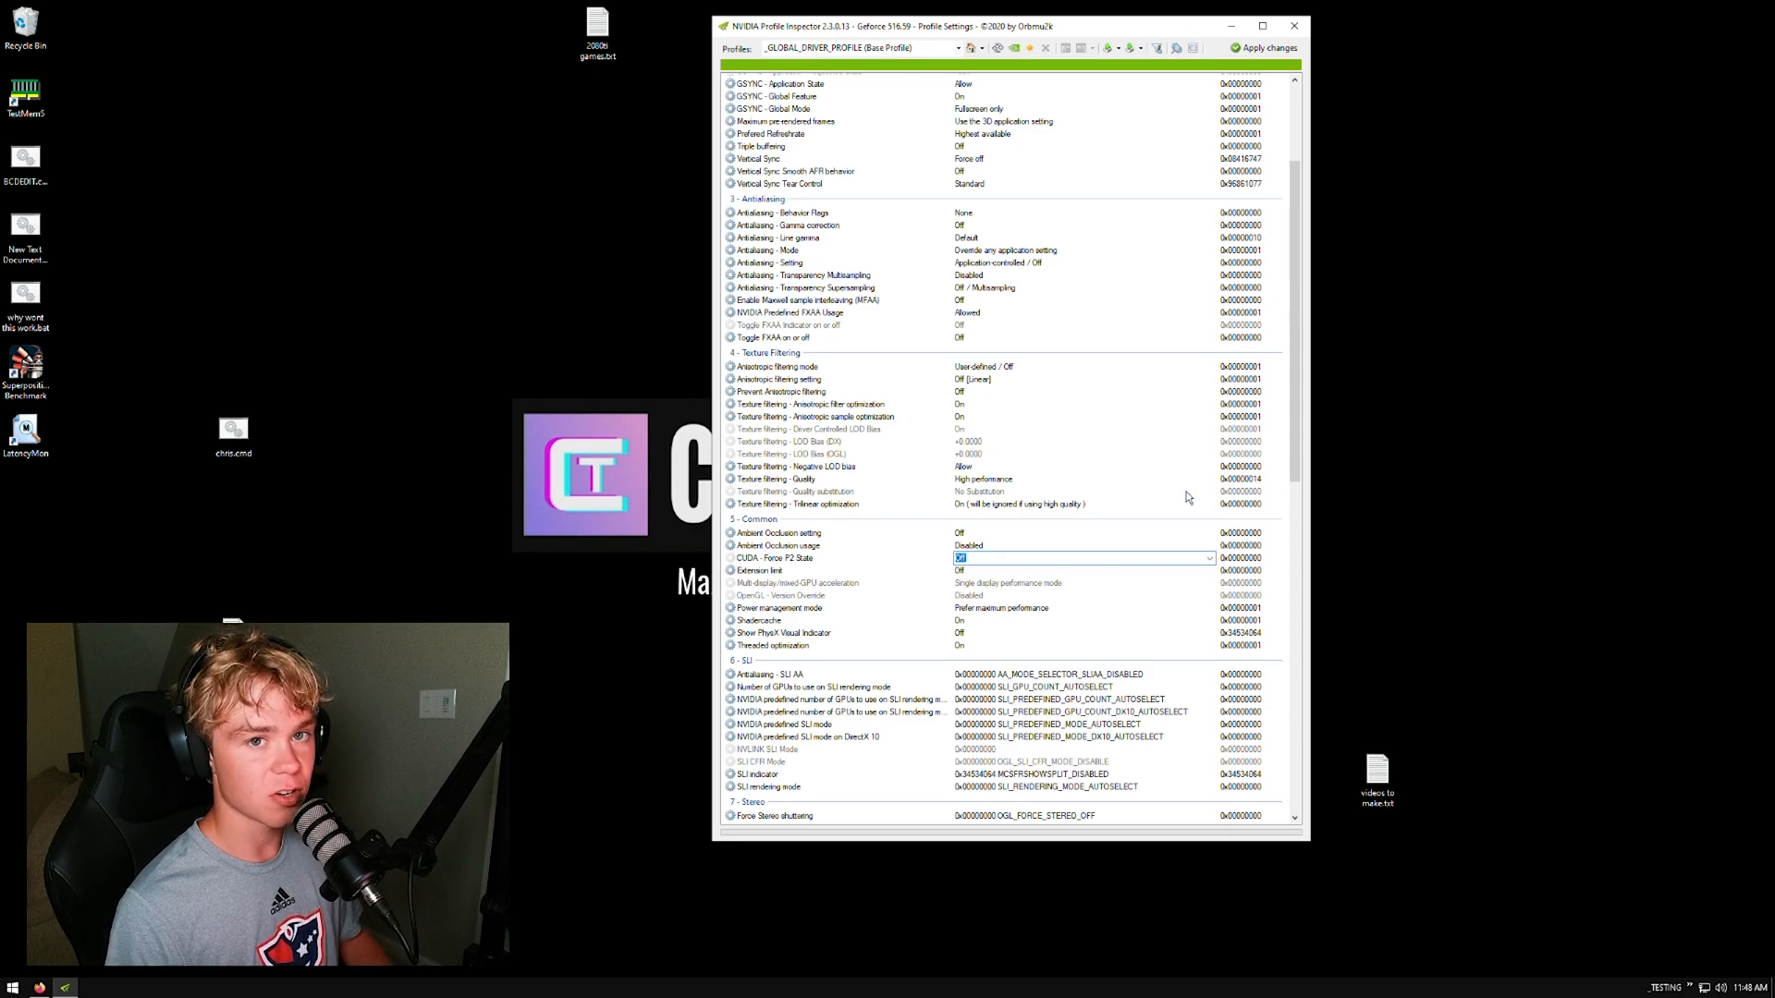
mouse_move(1174, 454)
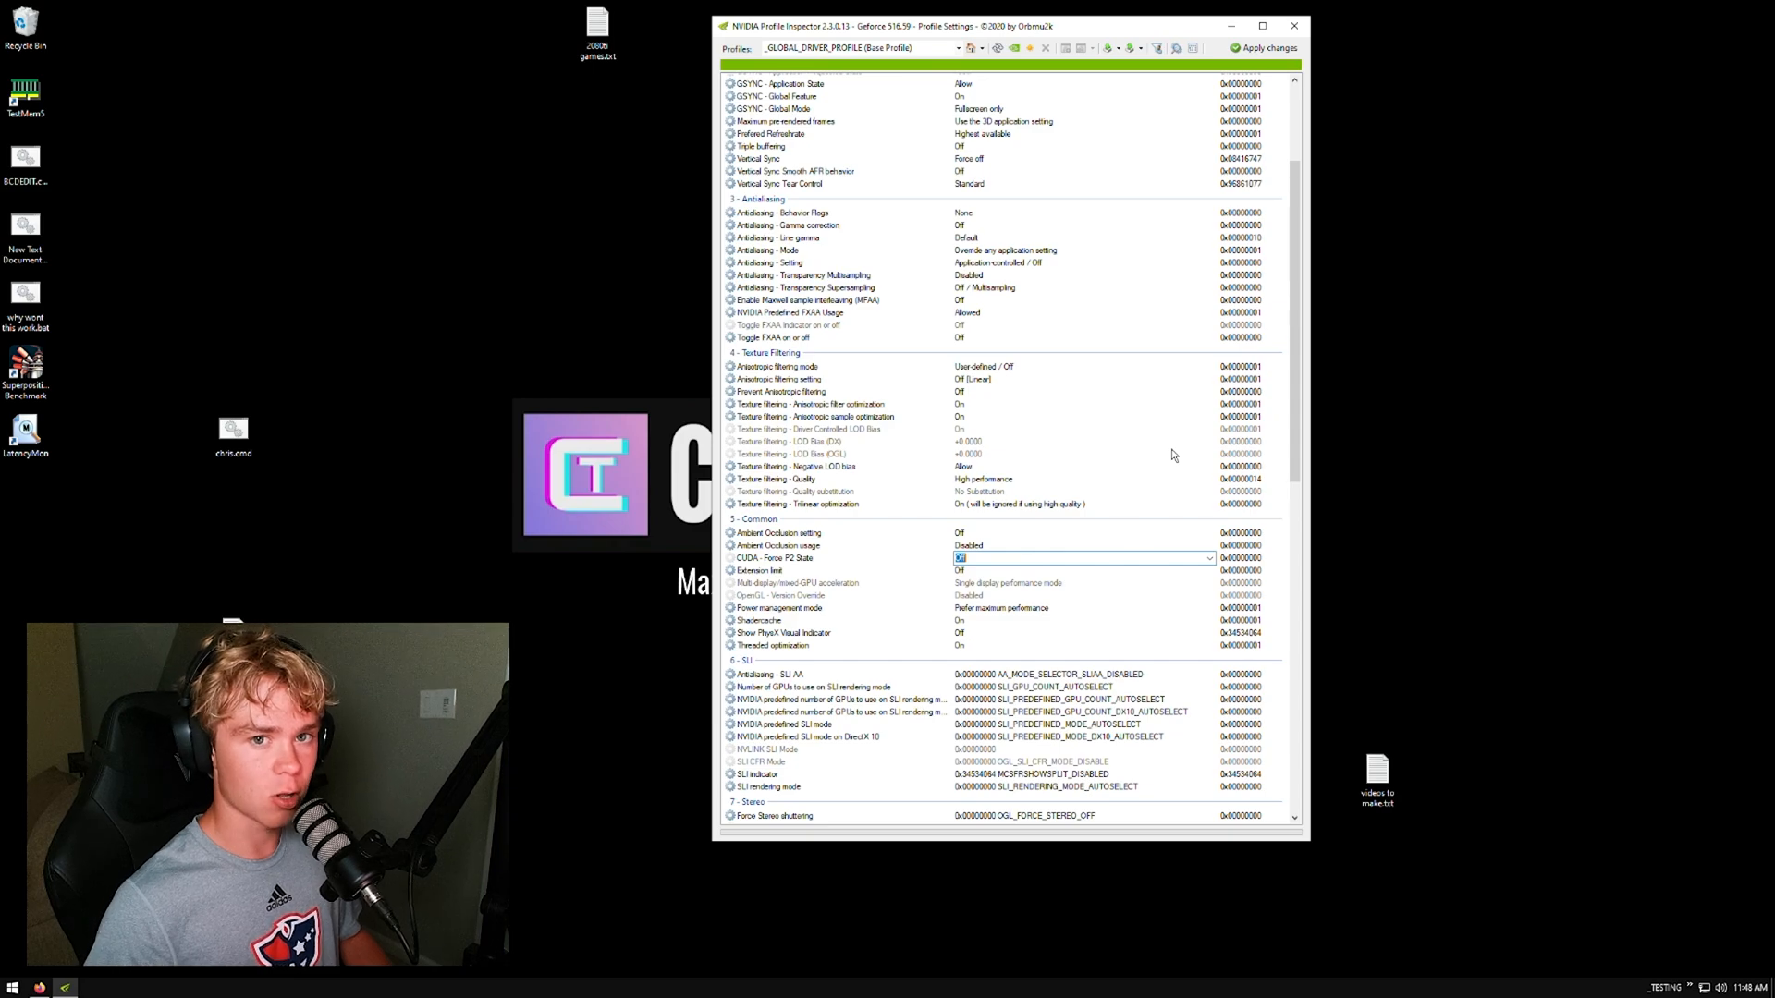
mouse_move(1239, 79)
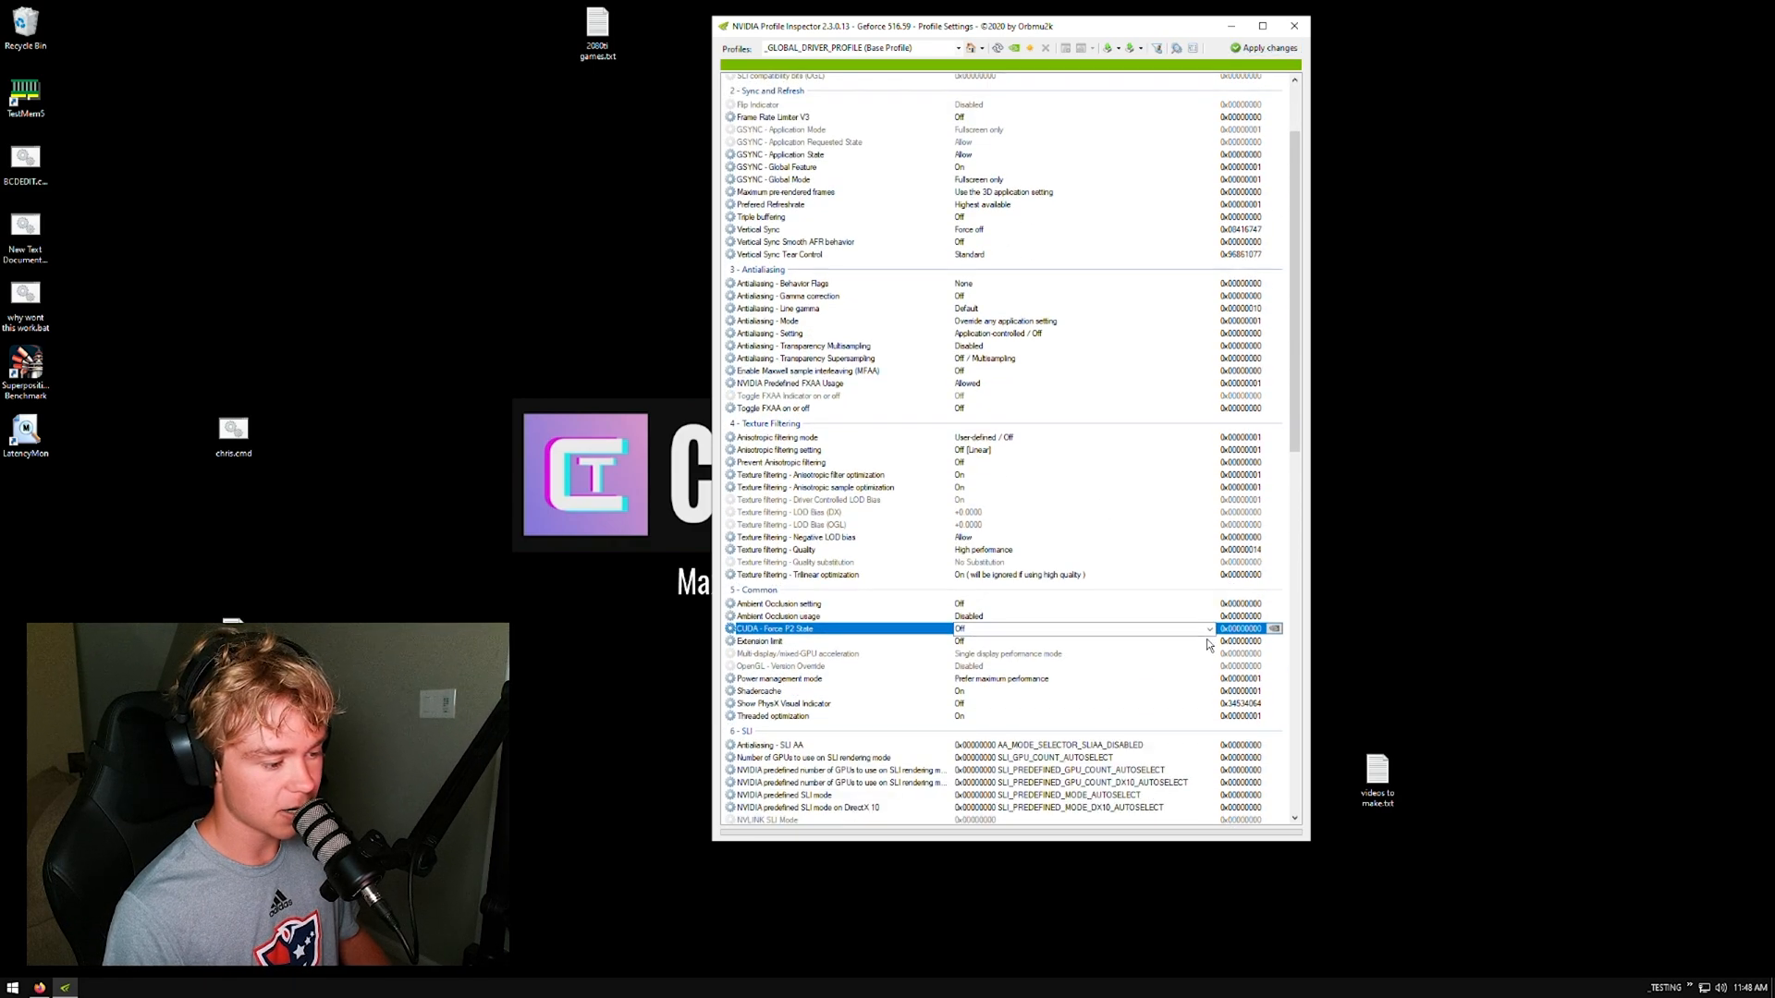
scroll("down", 3)
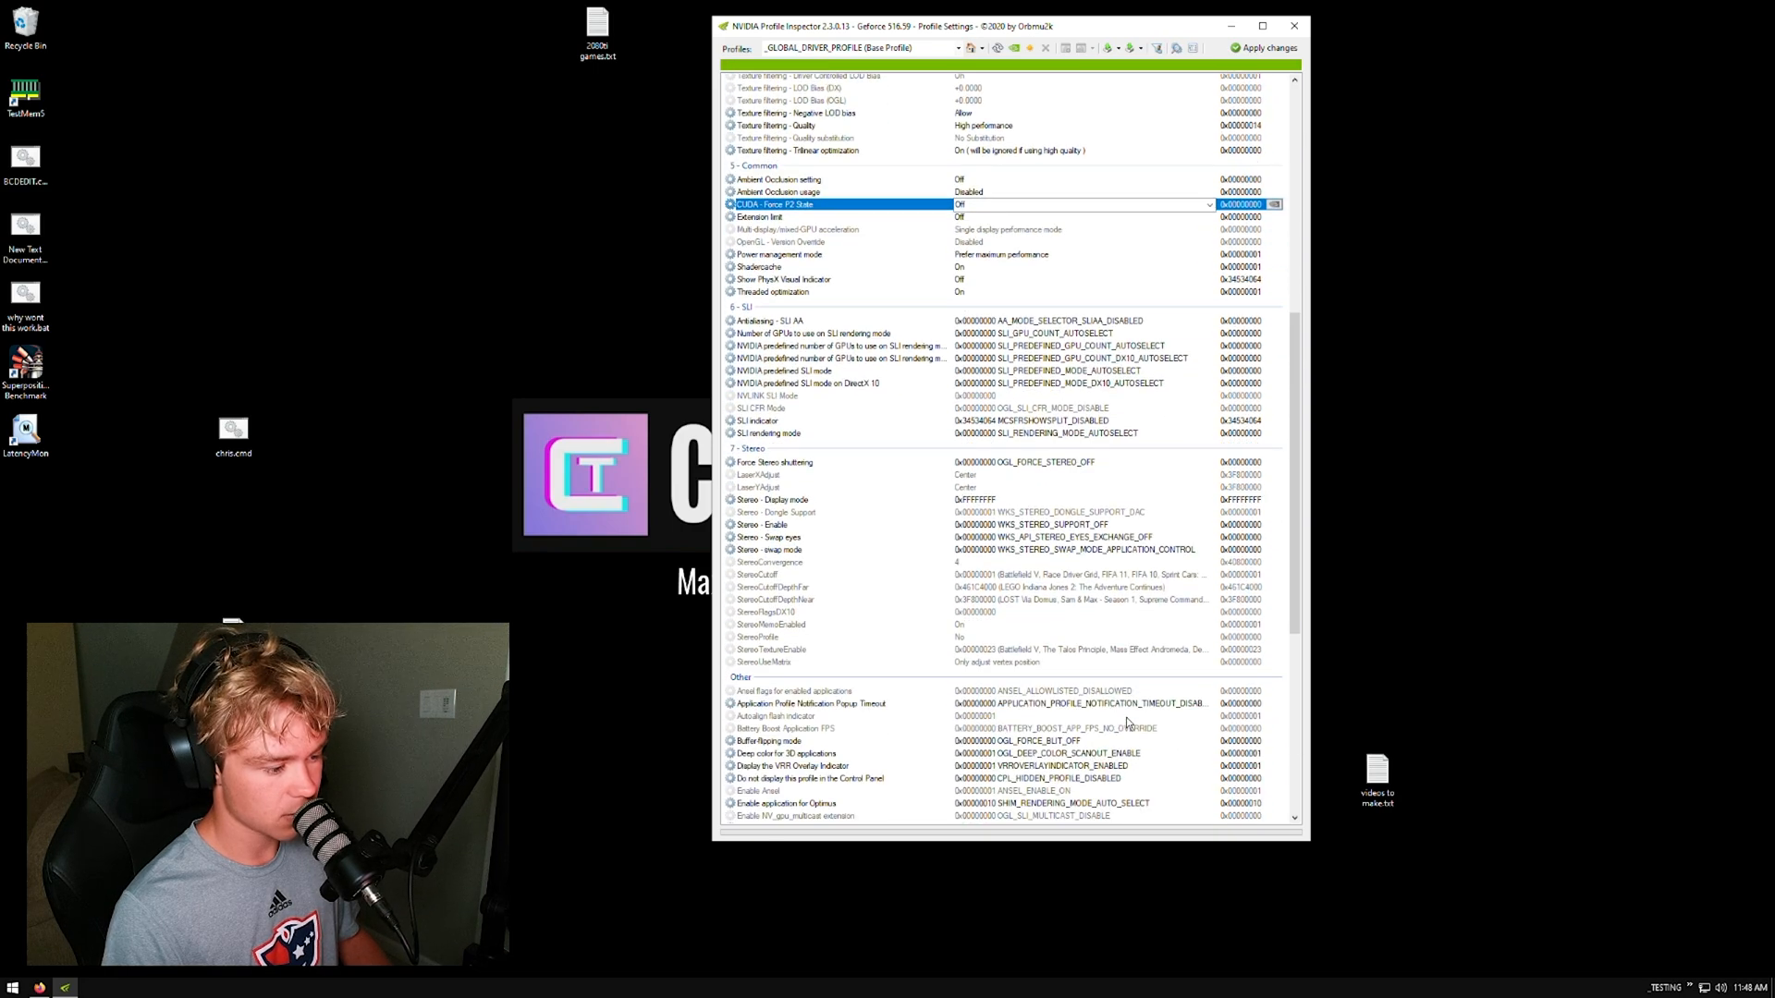
scroll("down", 3)
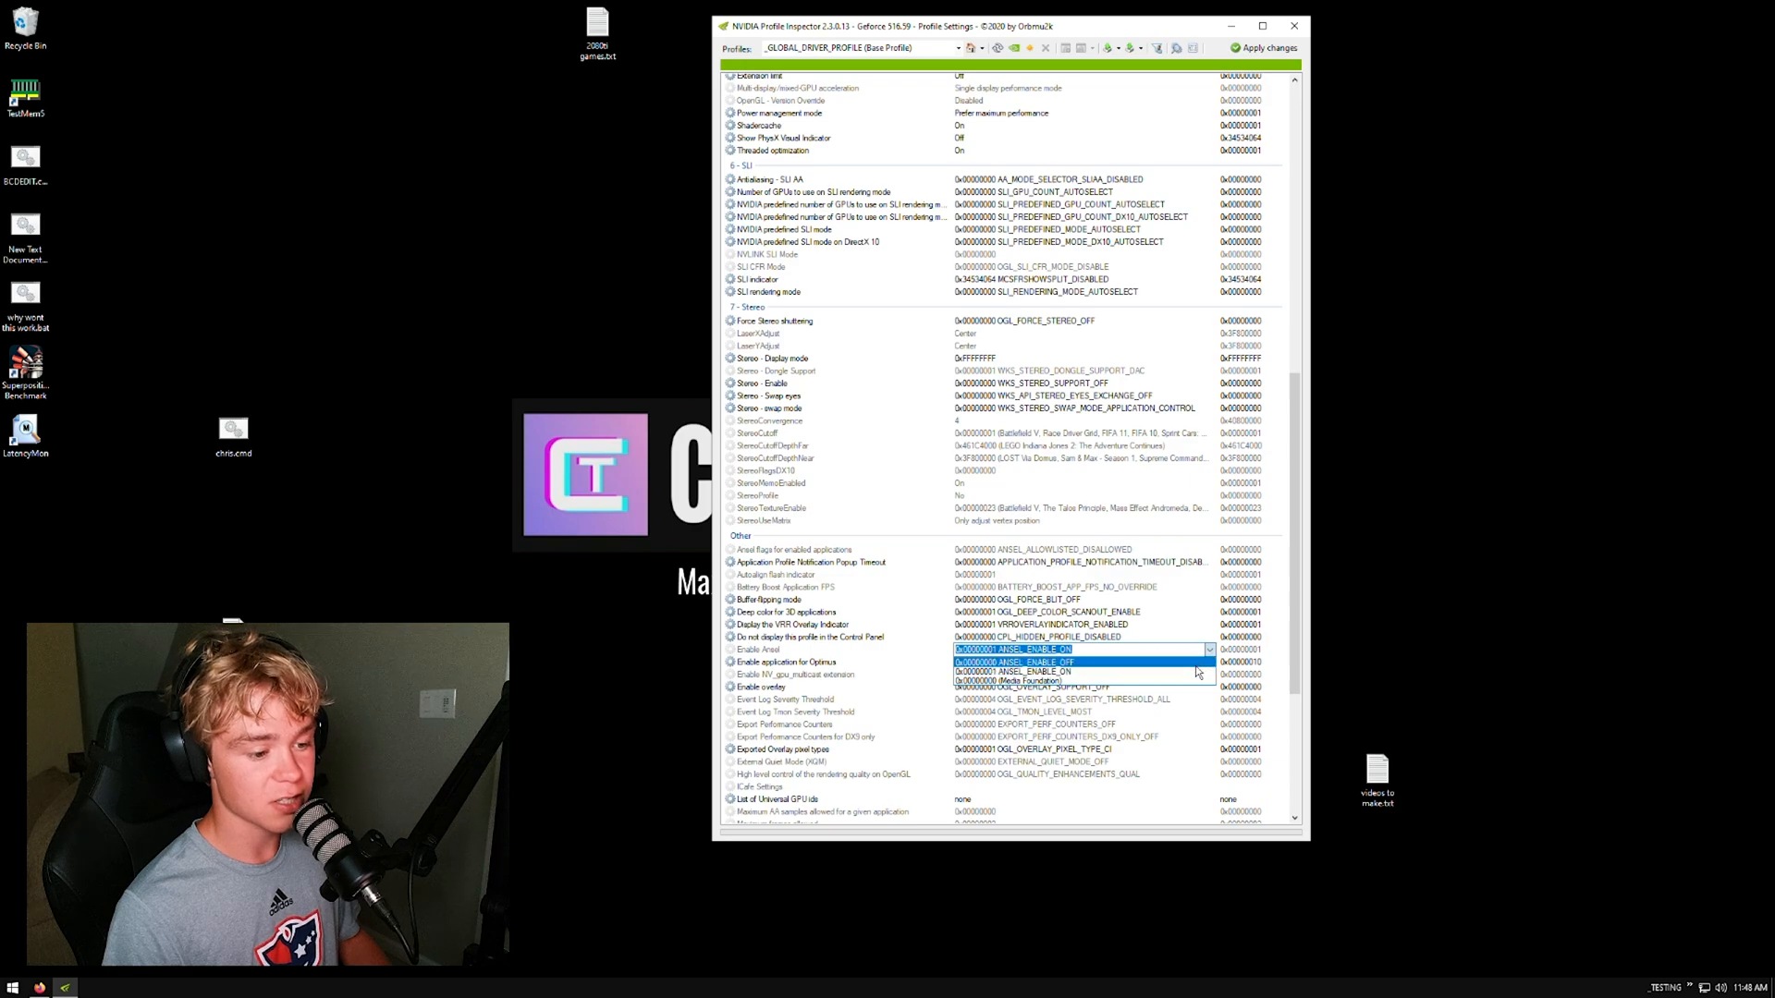
Turn Ansel off, continue past the unsupported-setting error, and apply the profile changes.
left_click(1011, 662)
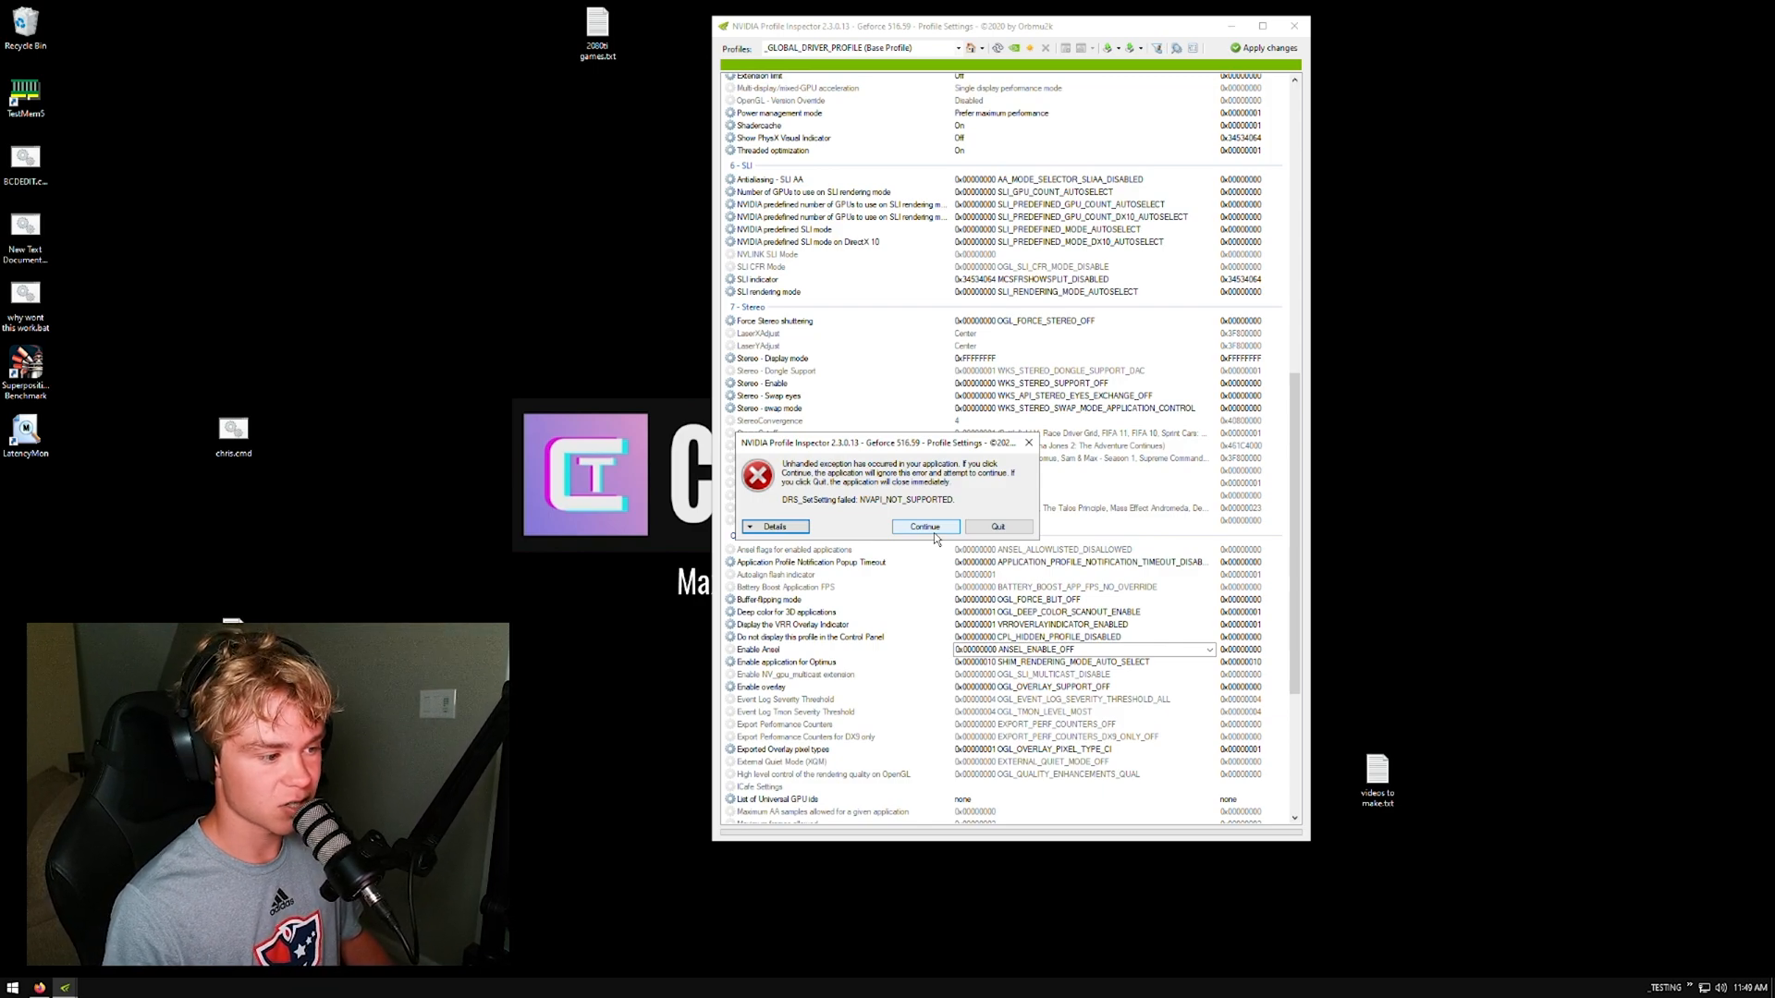
left_click(925, 527)
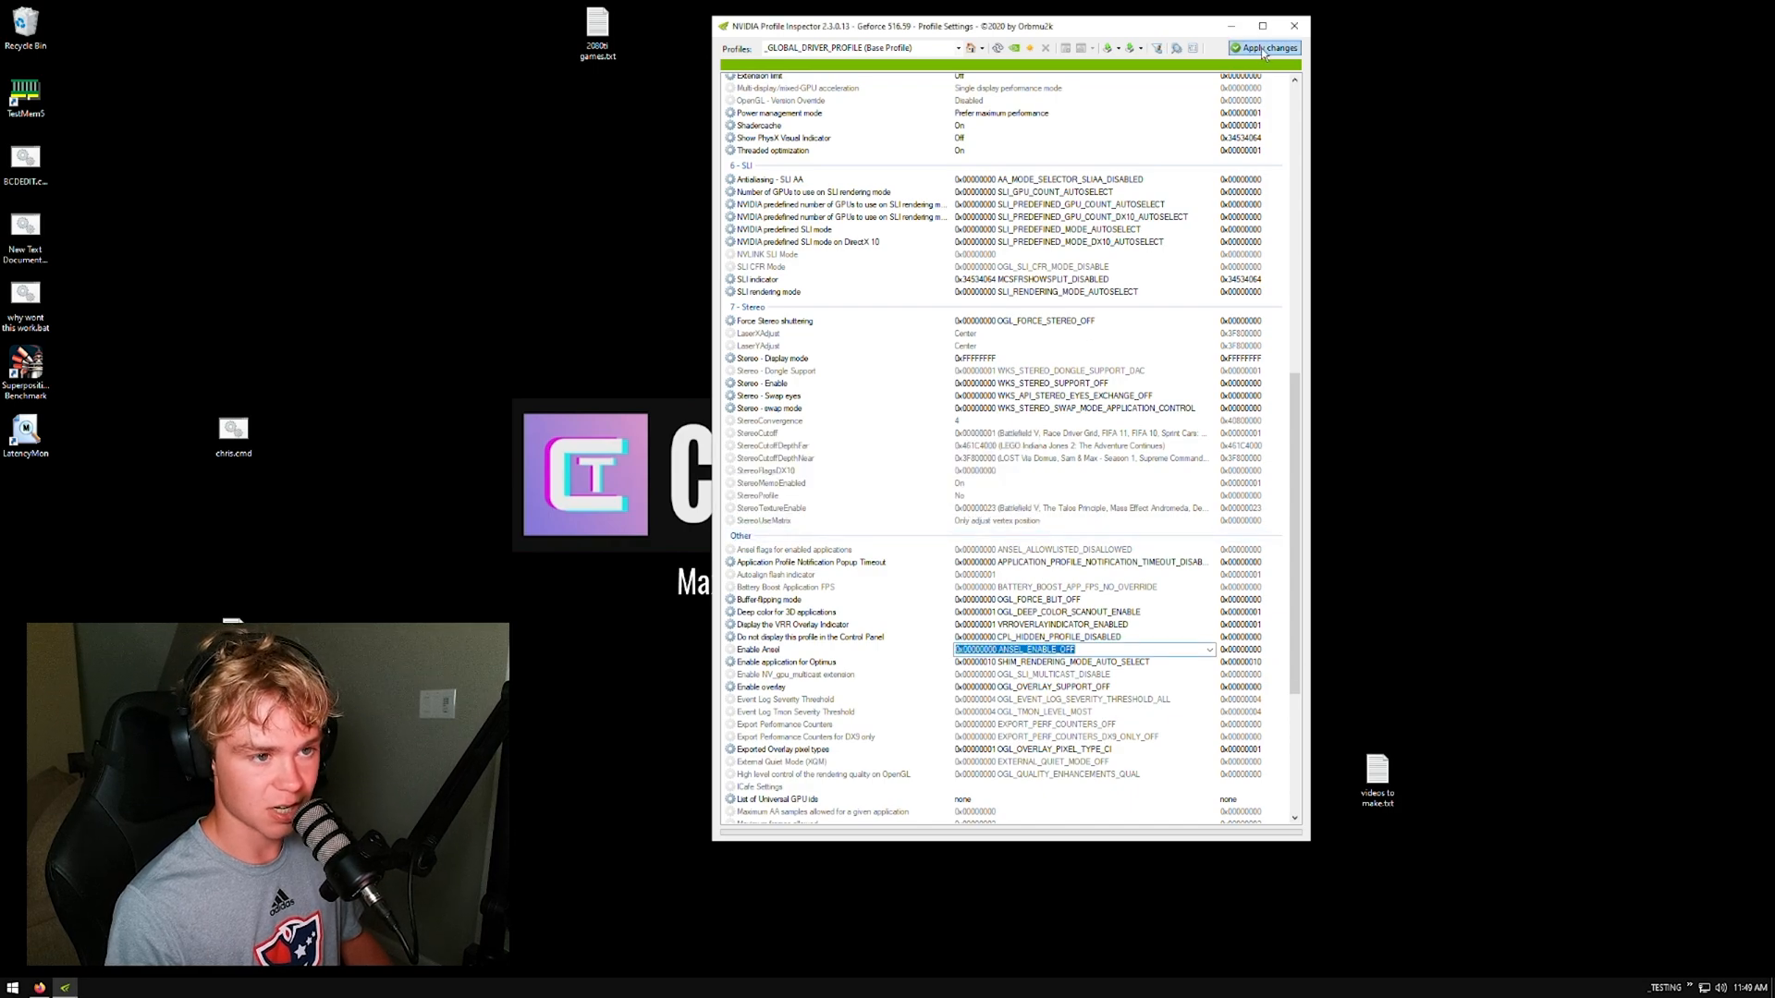
left_click(1295, 24)
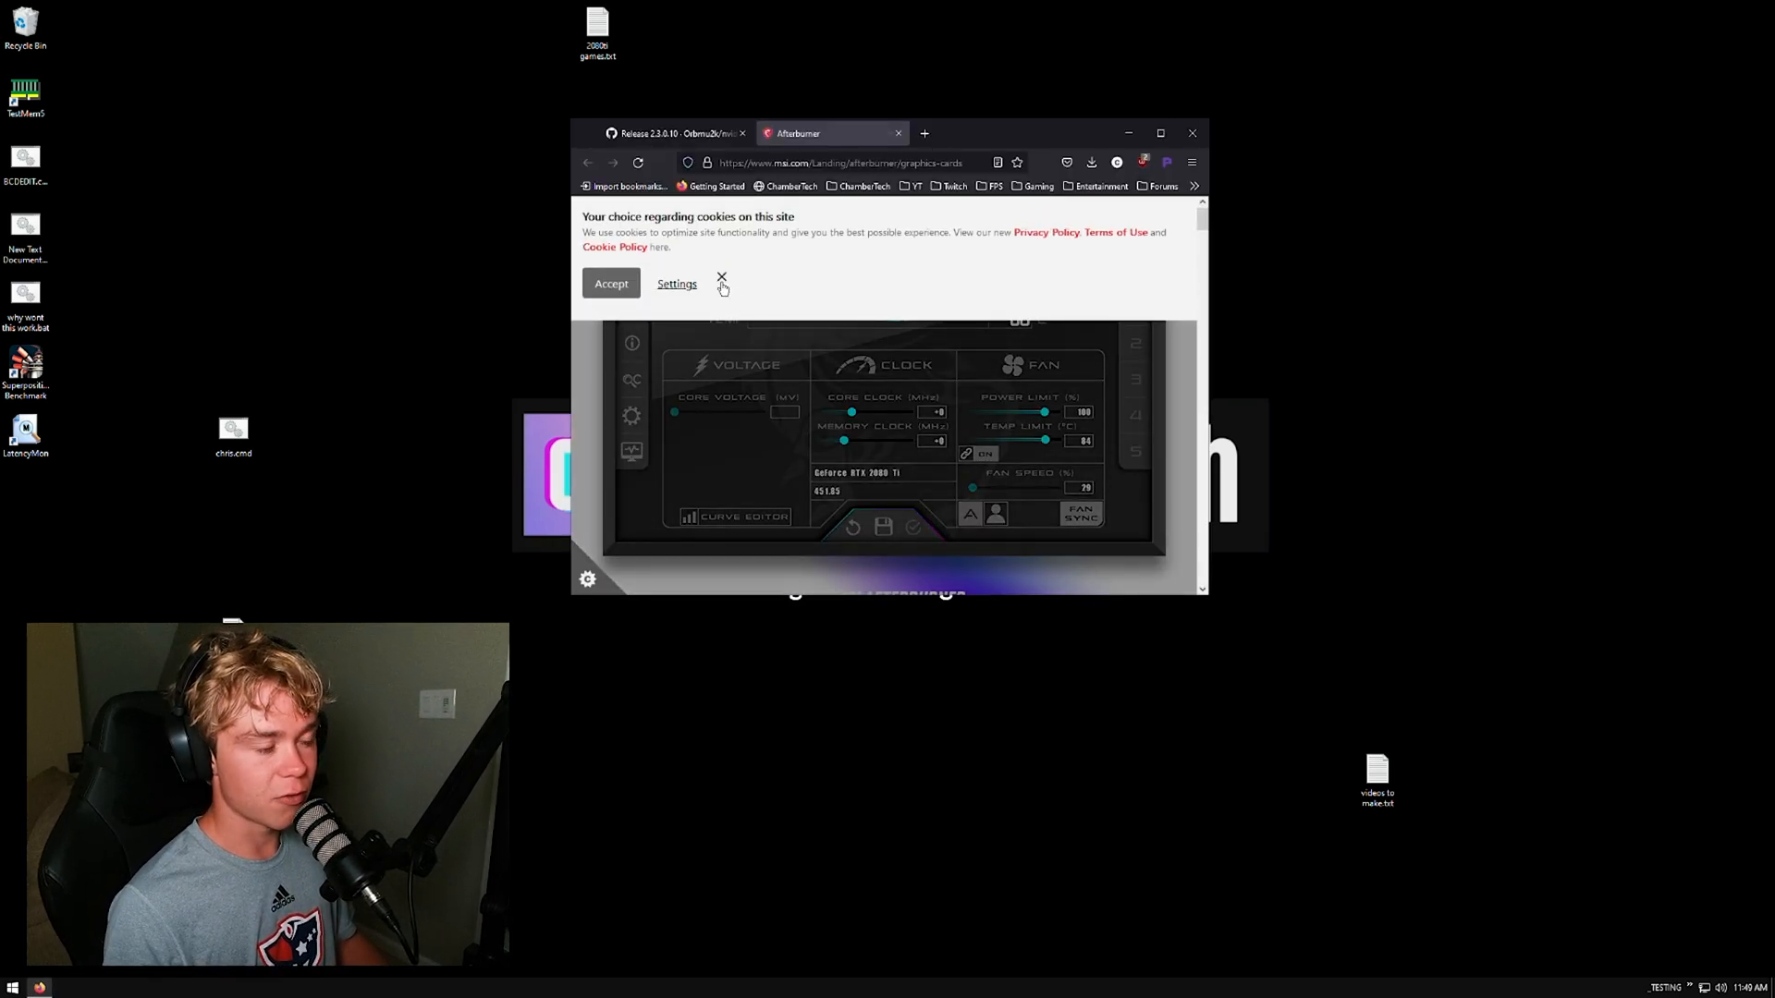
Dismiss the cookie banner, open MSI Afterburner and check its Properties dialog.
left_click(721, 279)
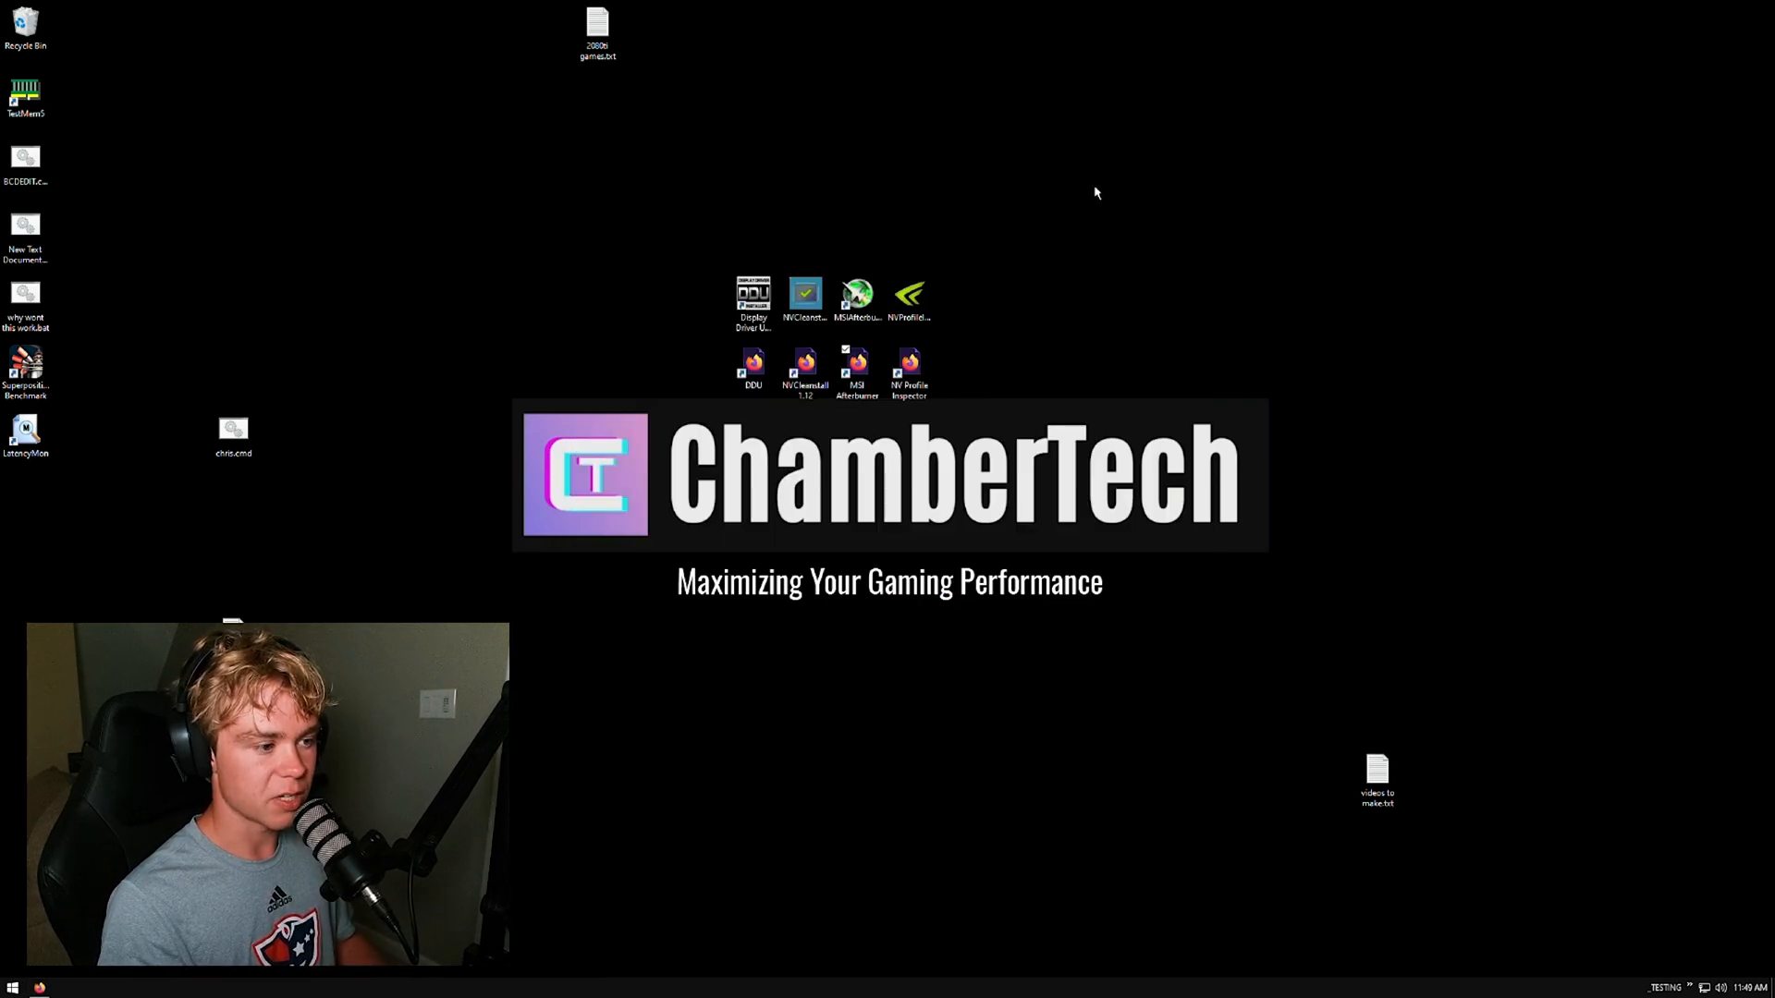
left_click(856, 368)
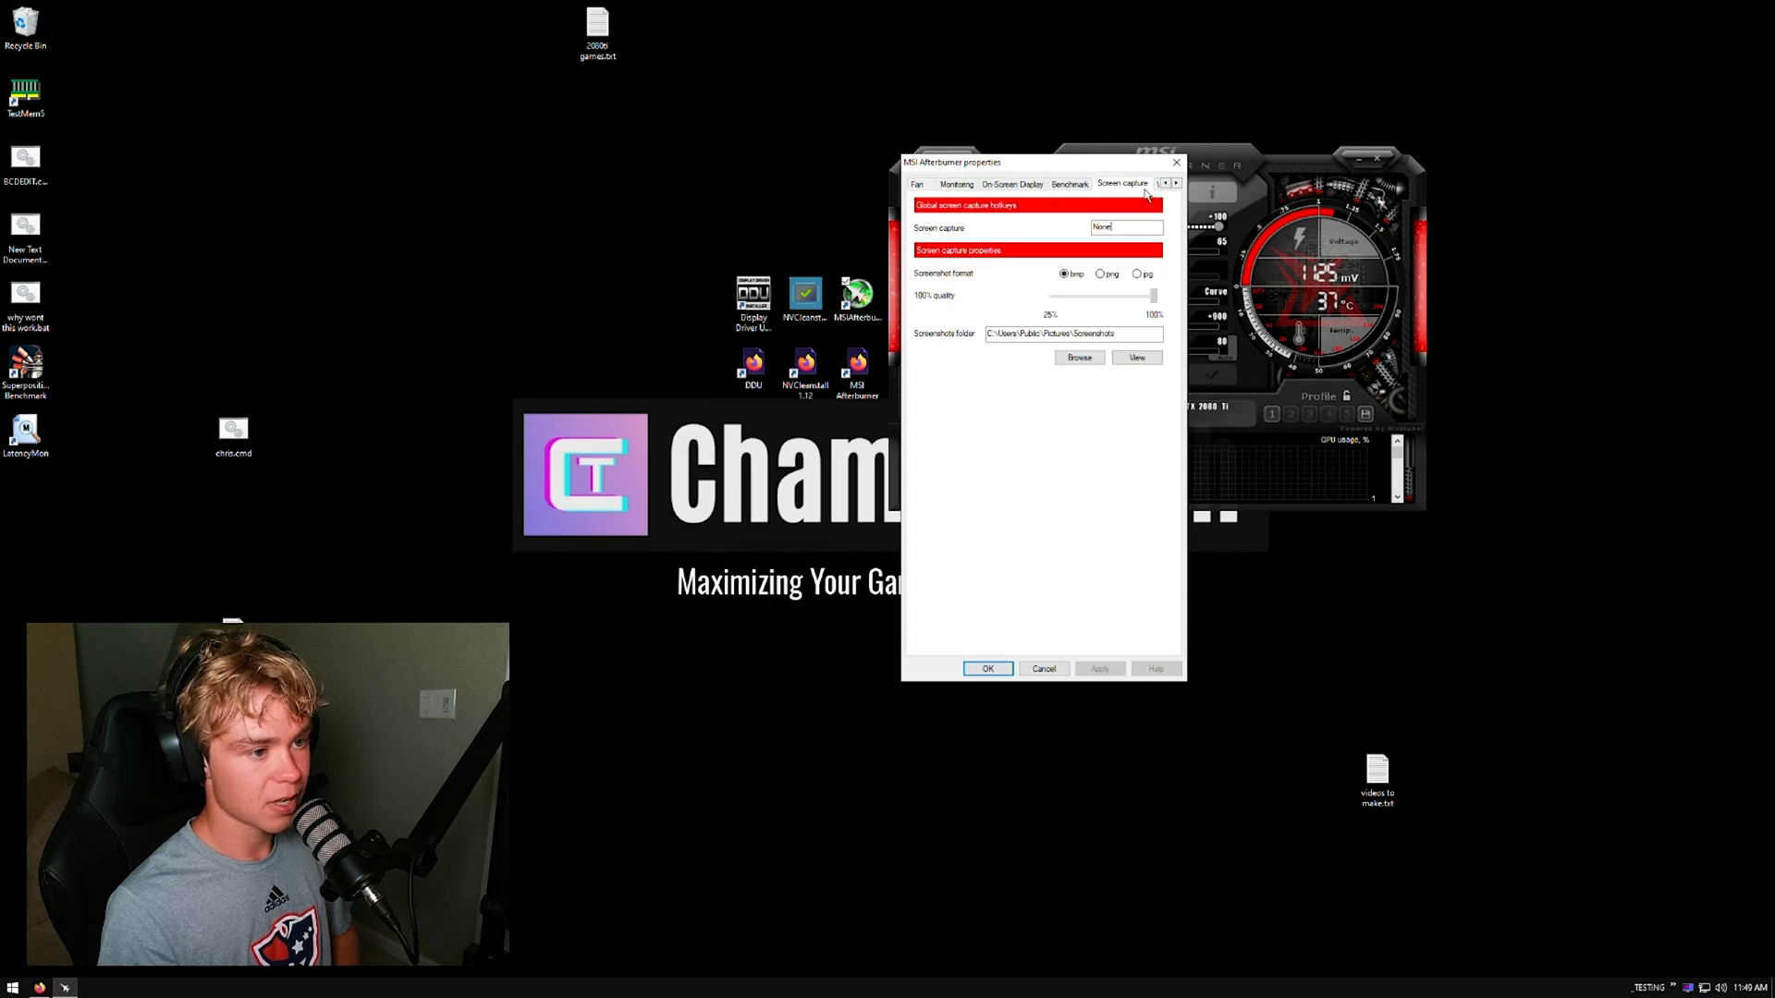
left_click(1011, 183)
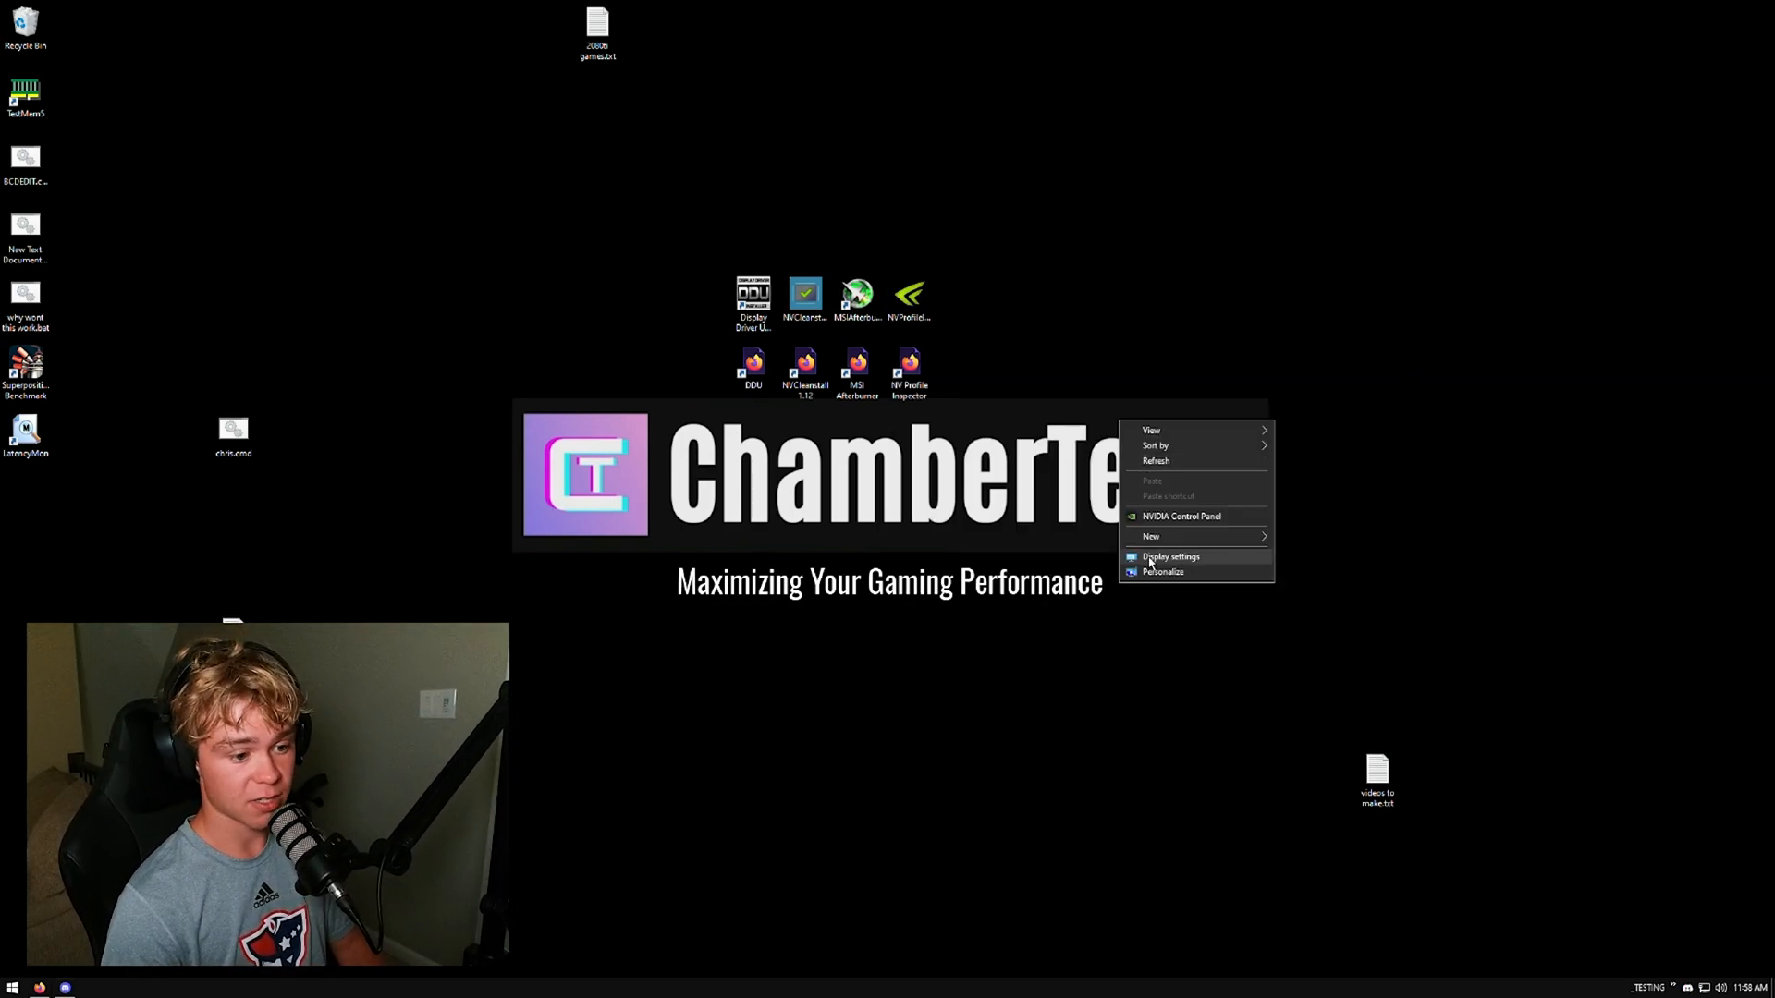
In Display > Graphics settings, turn hardware-accelerated GPU scheduling On and return to Display.
left_click(1170, 556)
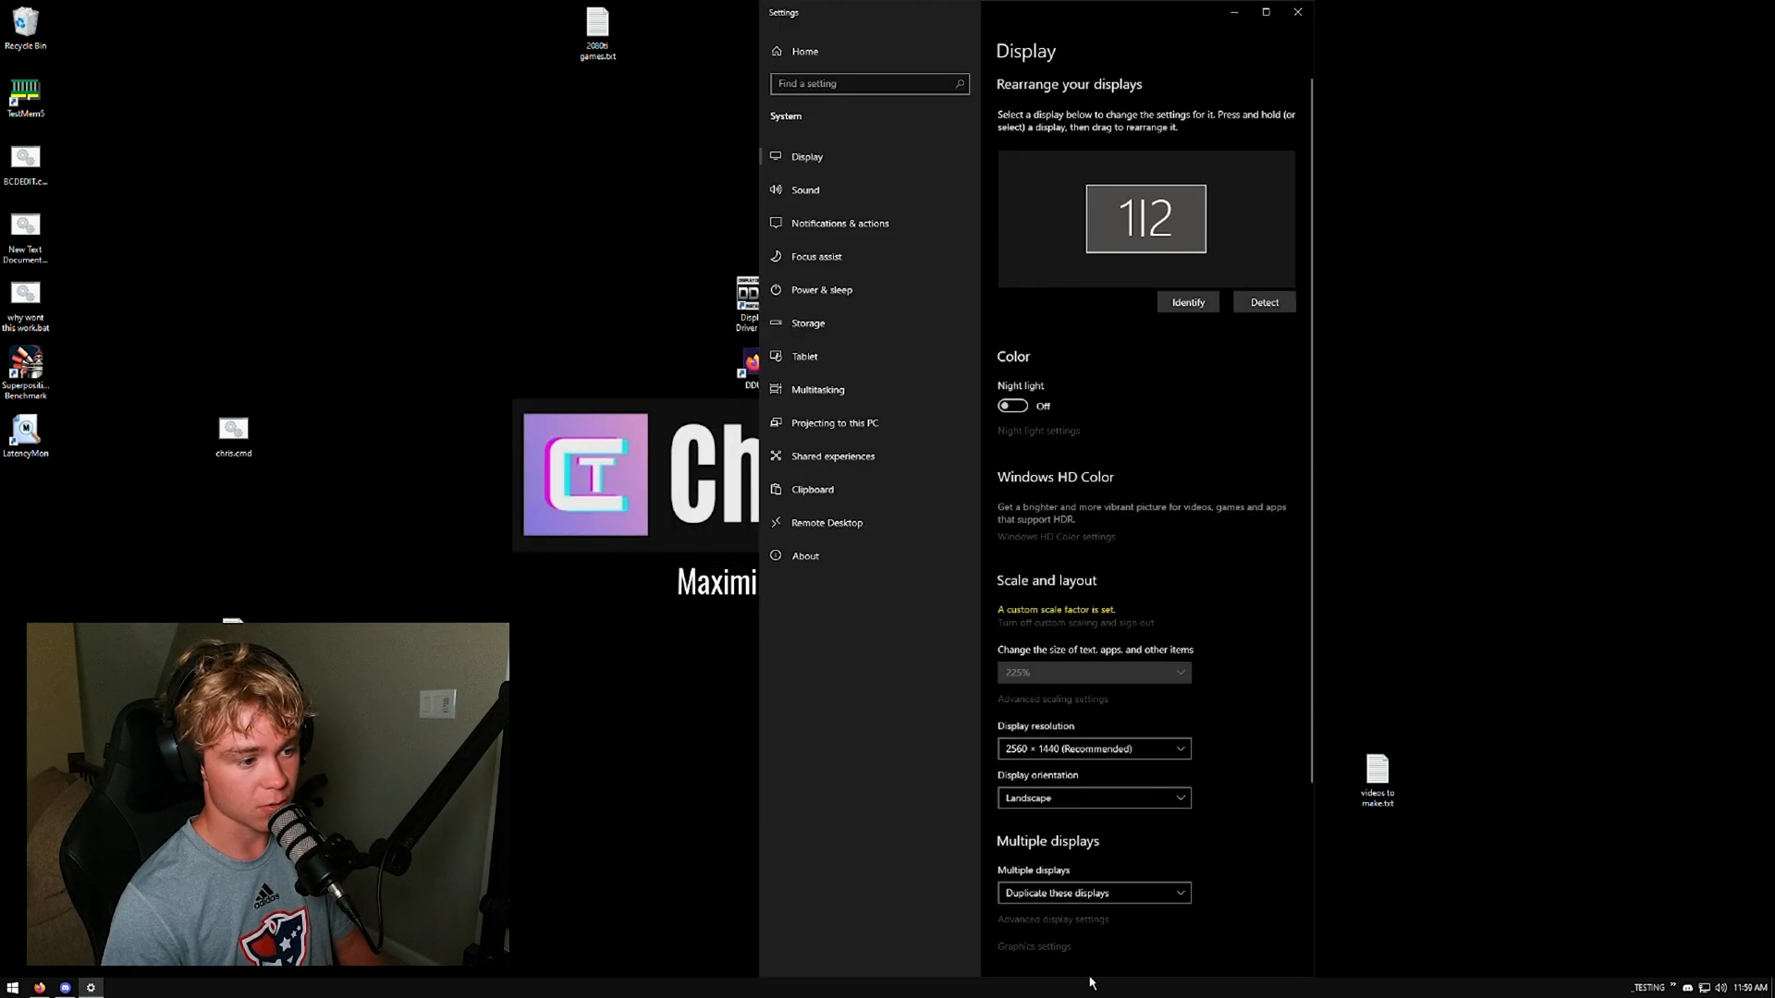
left_click(1031, 946)
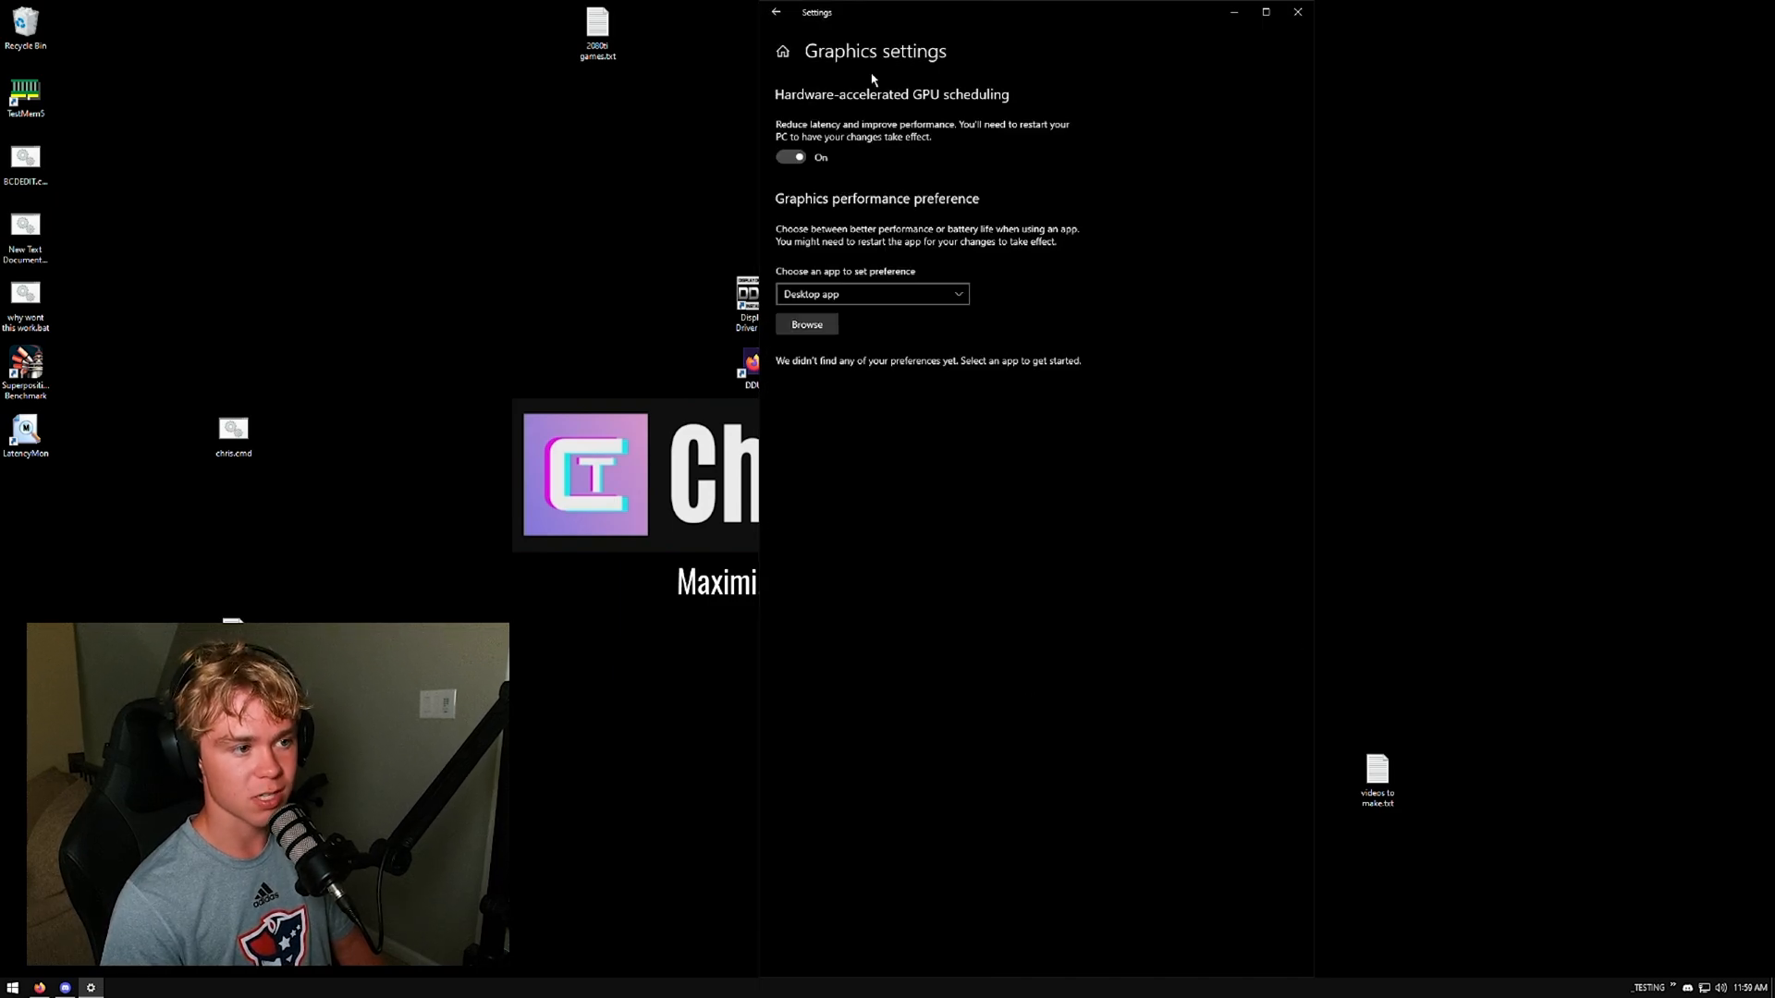
mouse_move(860, 114)
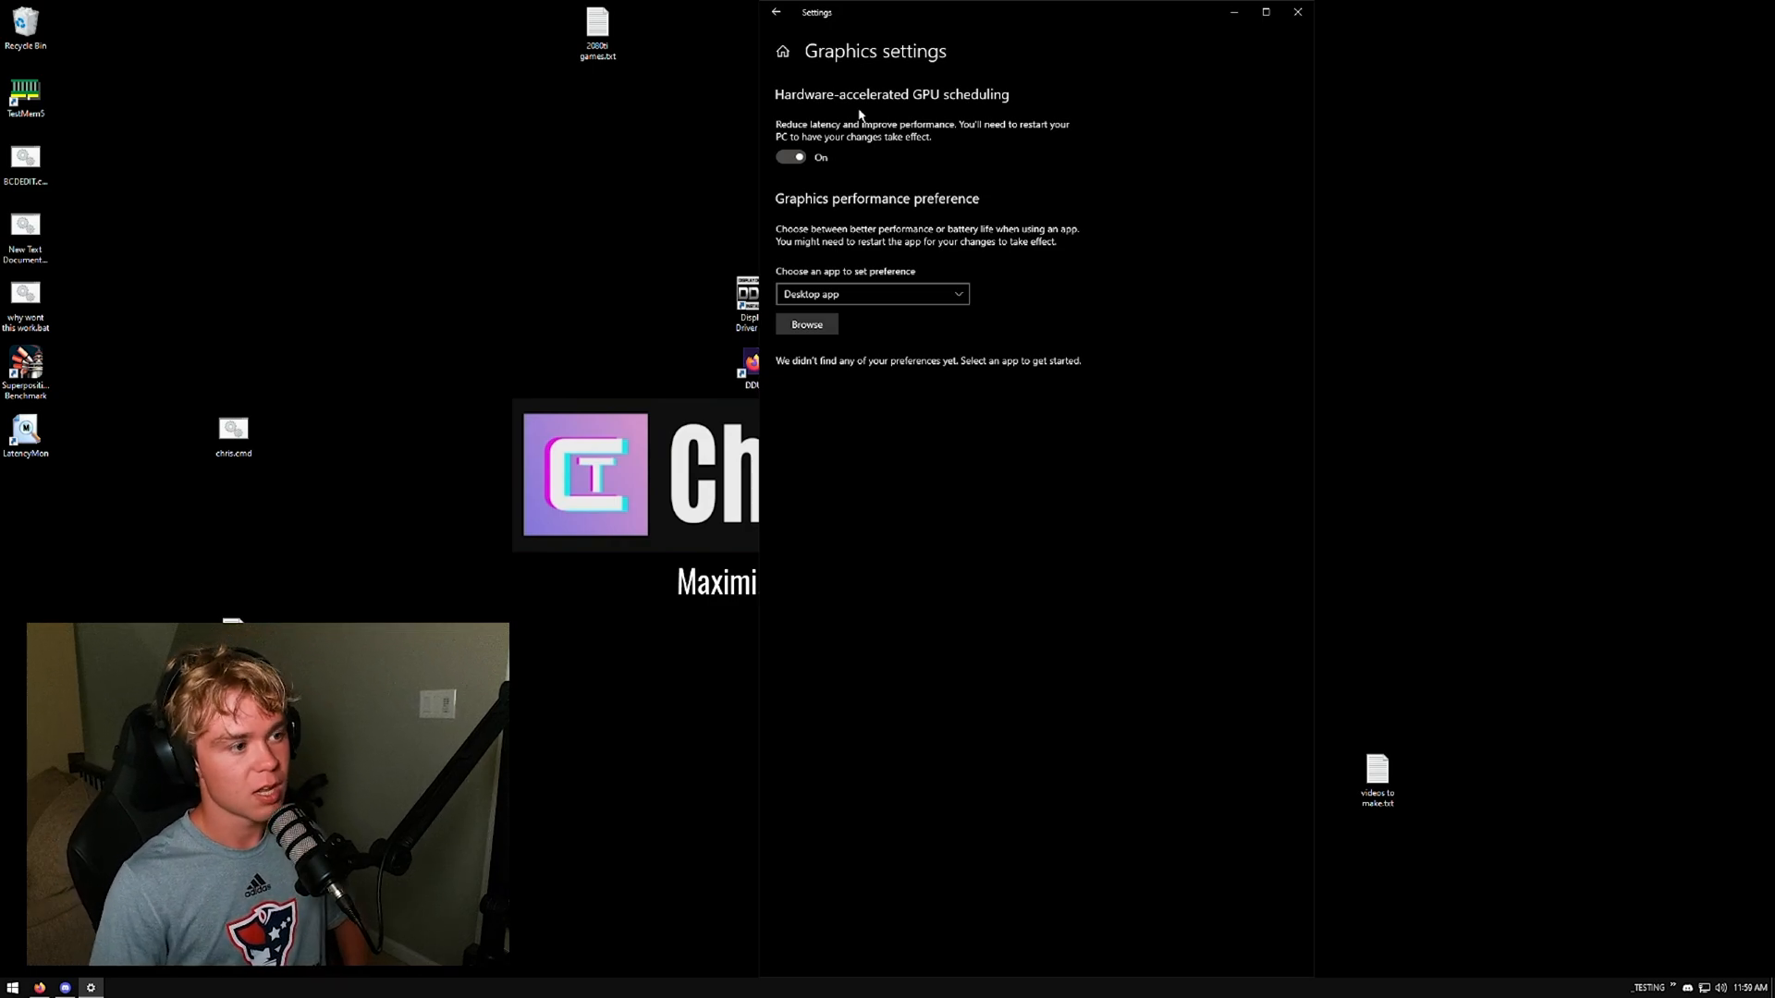
left_click(775, 13)
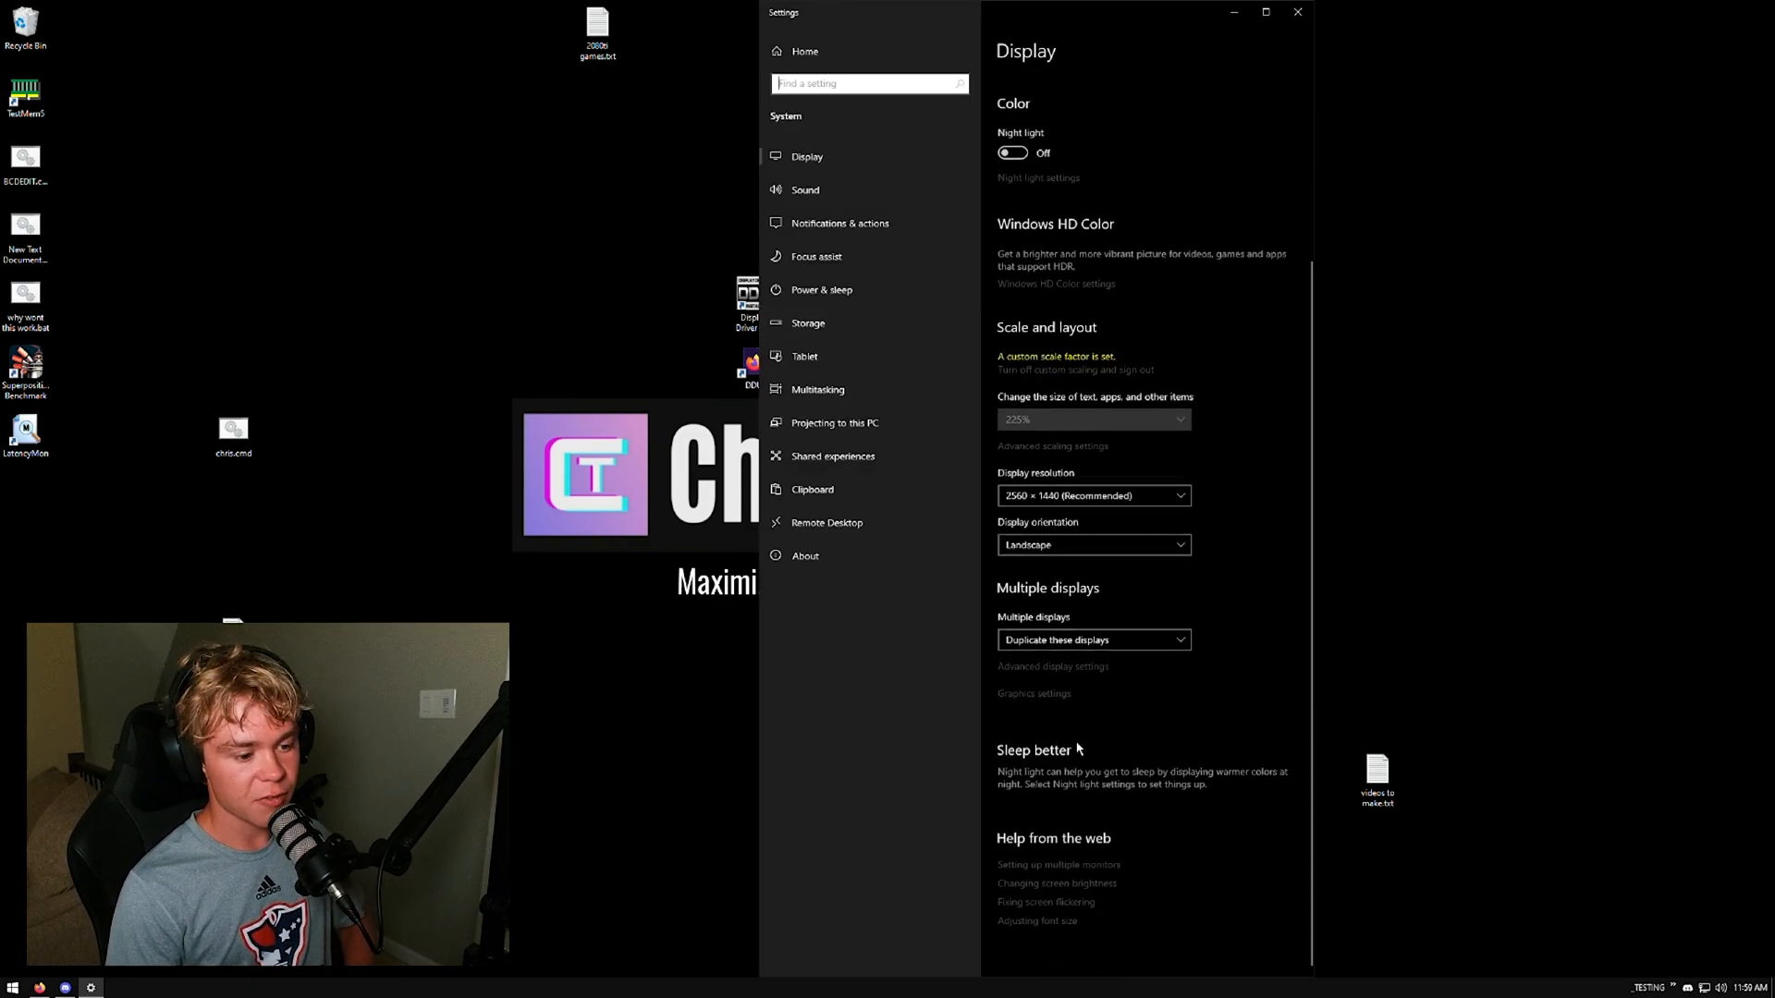
left_click(1031, 693)
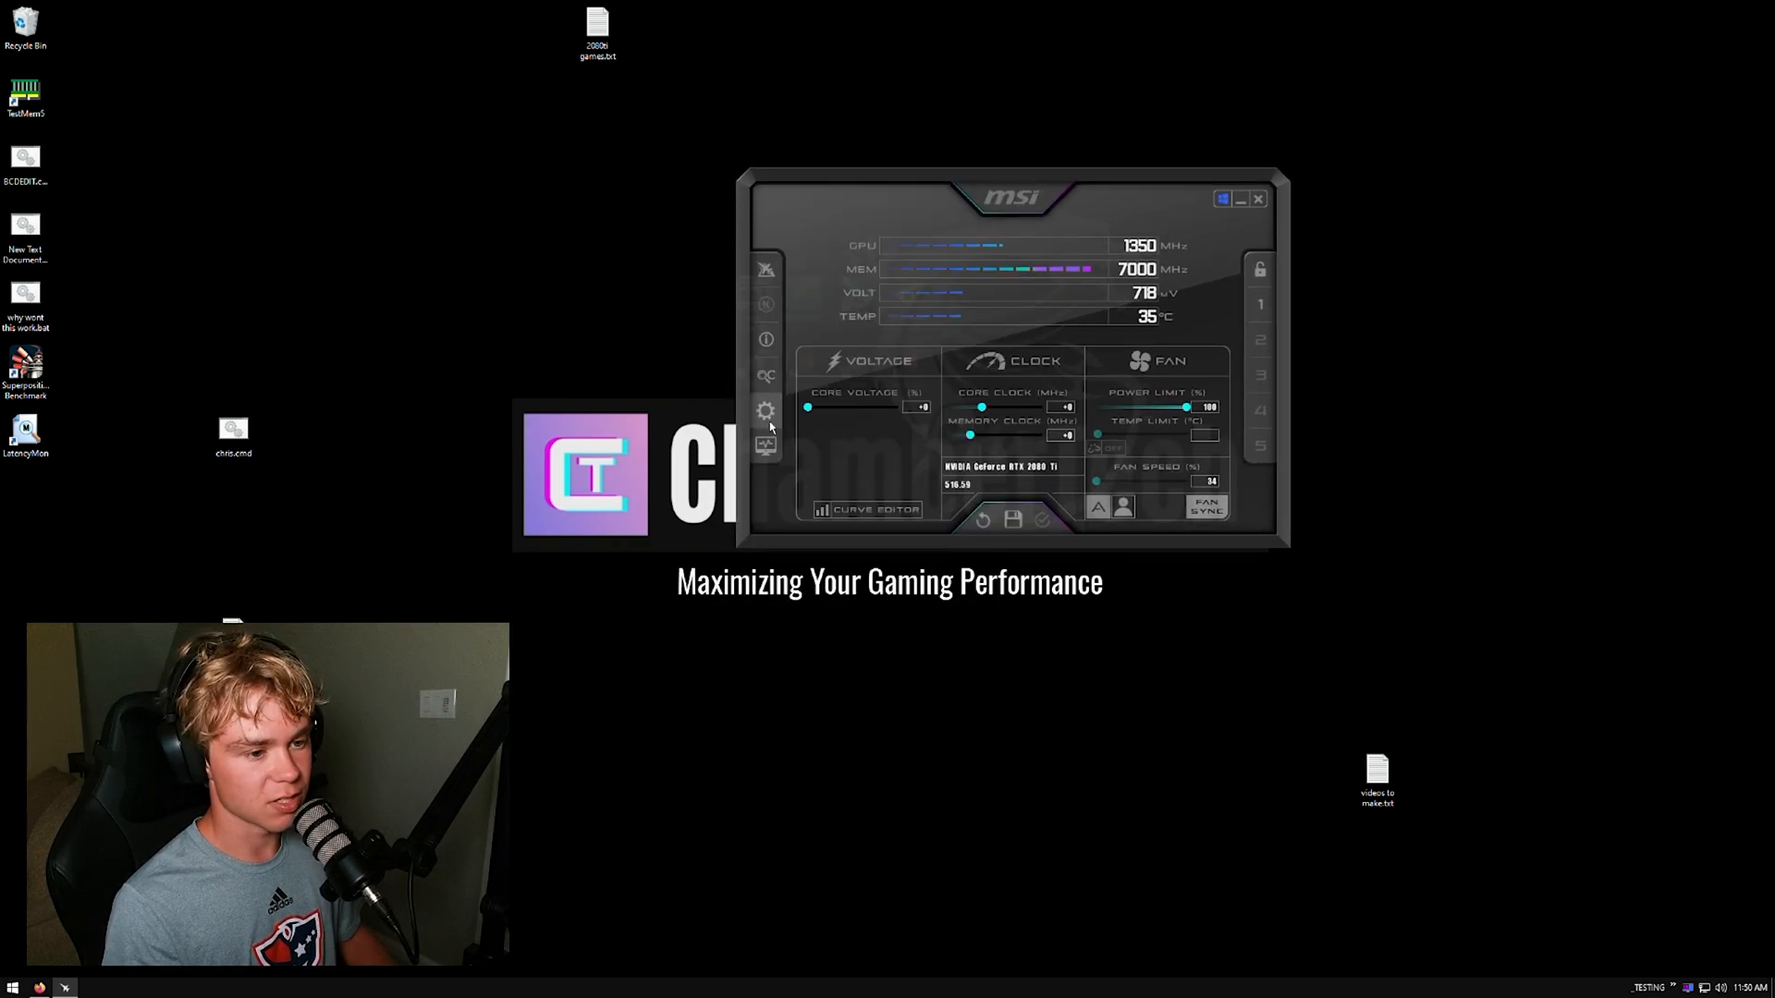
Enable Unlock voltage control and Unlock voltage monitoring in Afterburner's General properties and confirm.
left_click(766, 411)
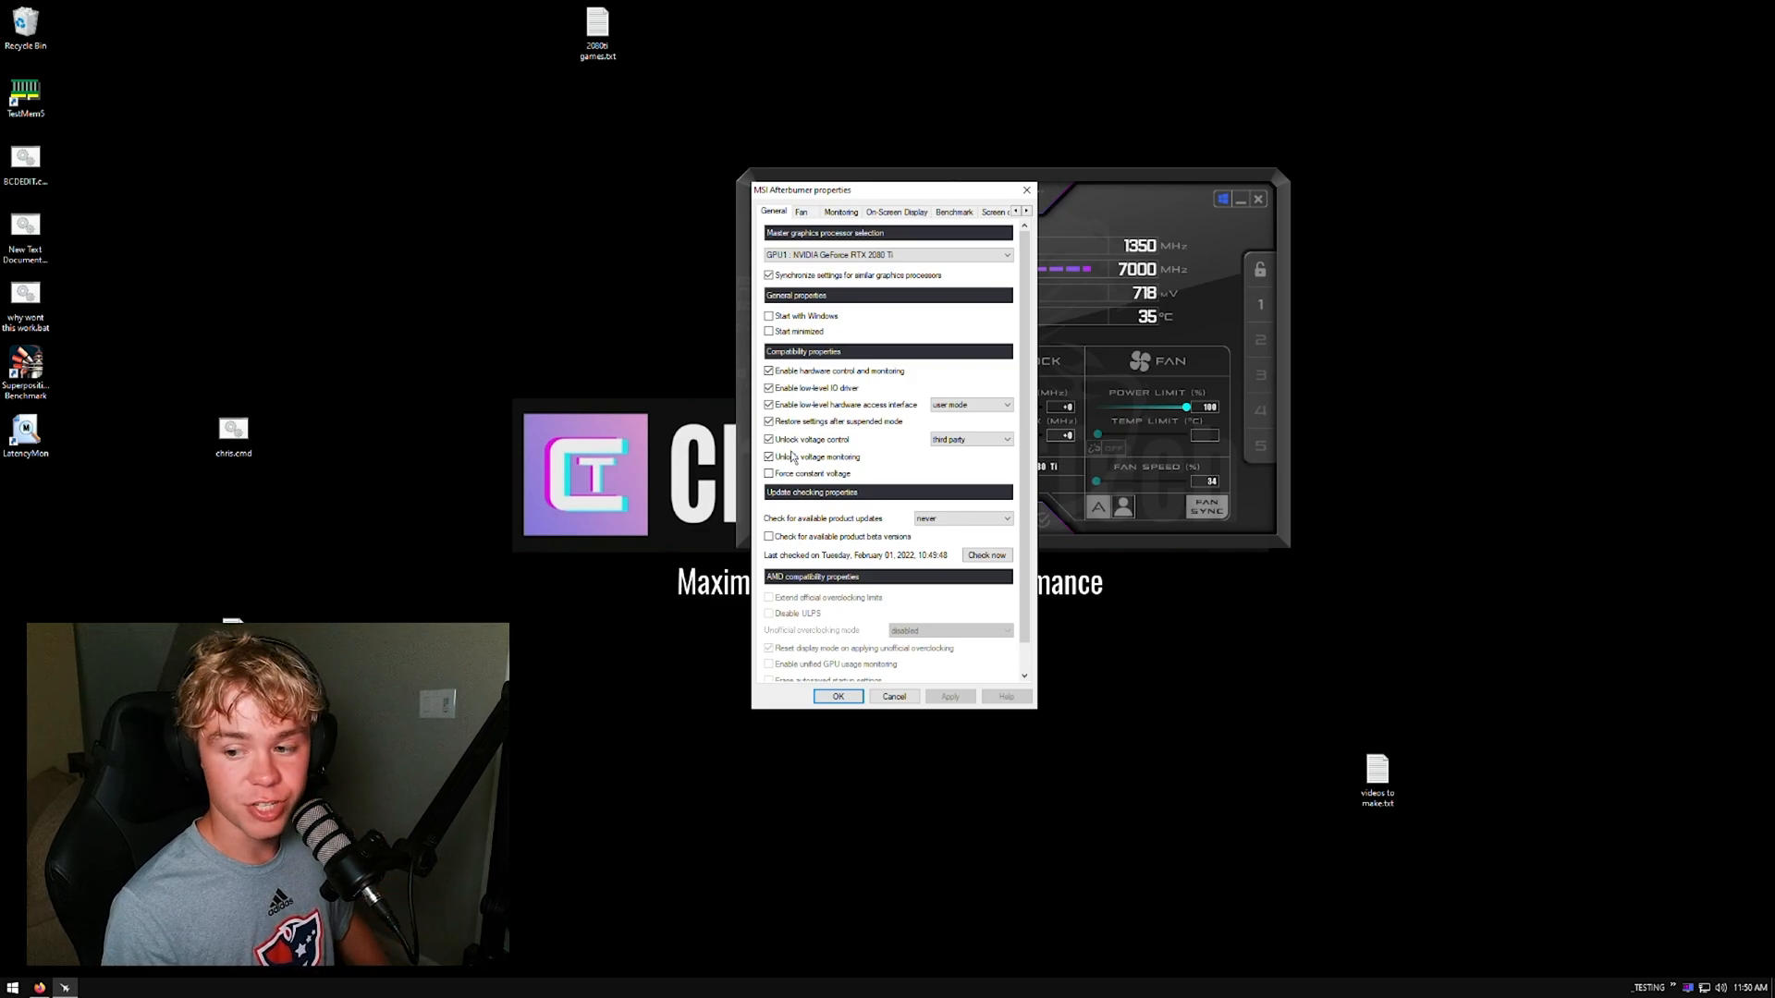
left_click(769, 440)
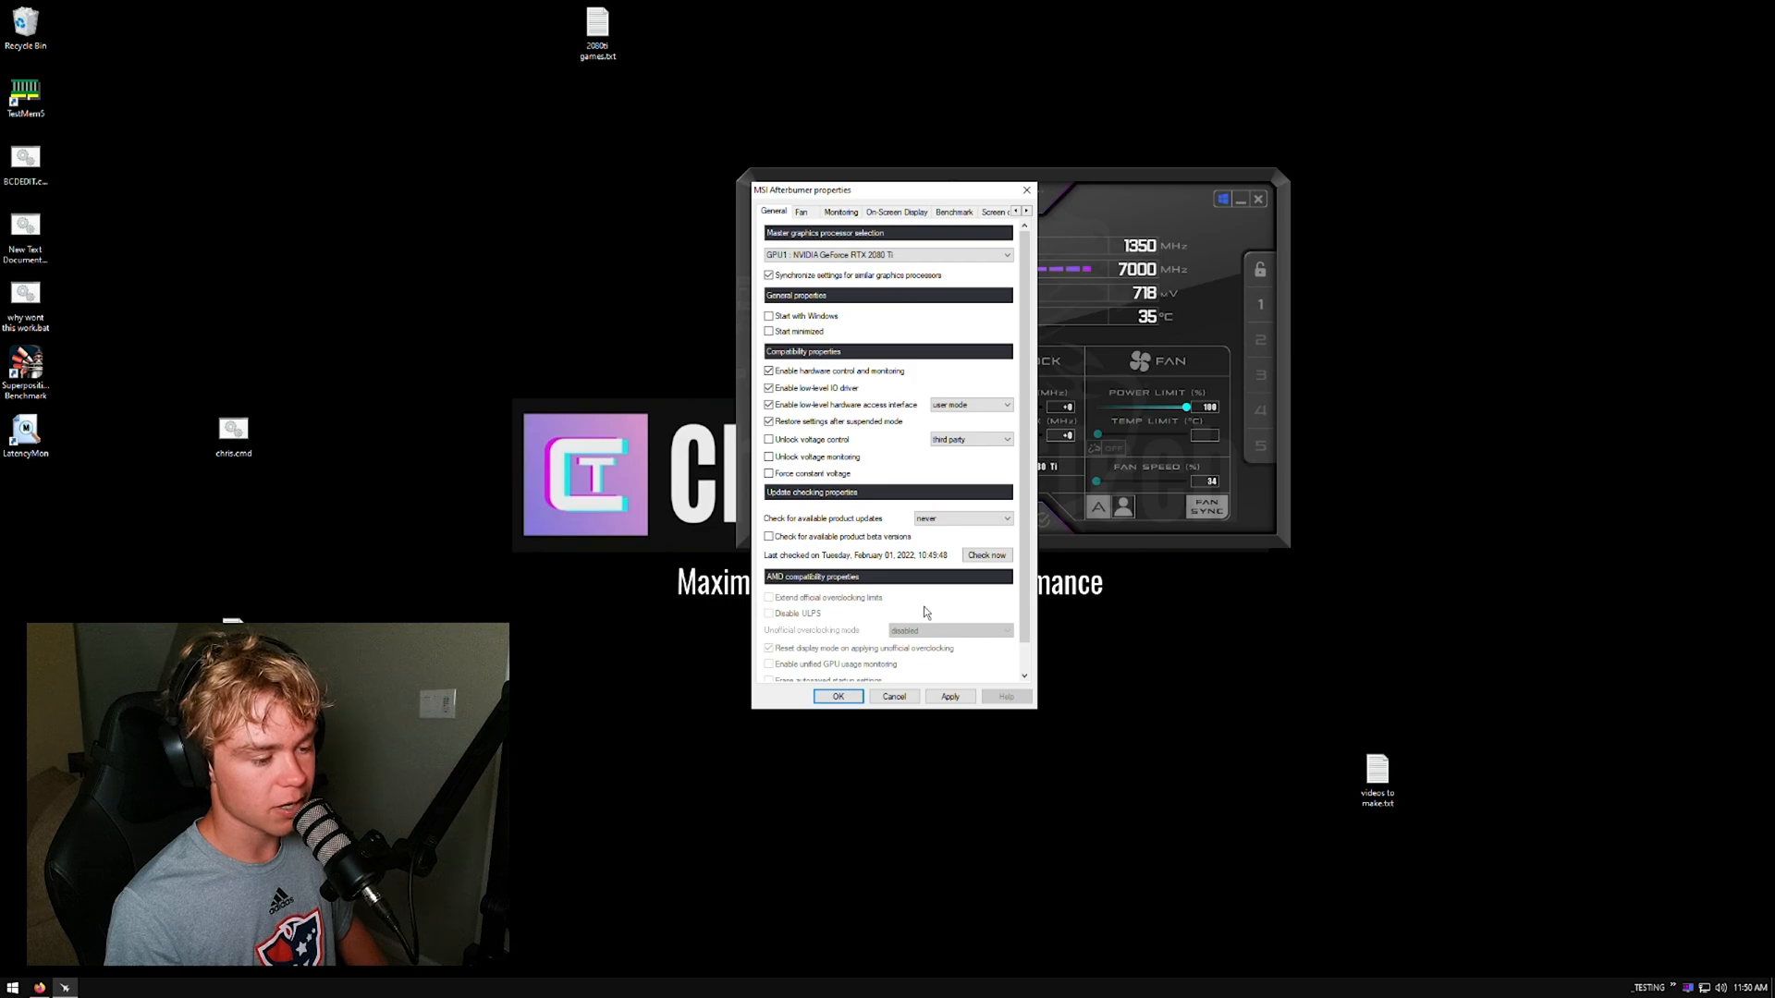
left_click(769, 440)
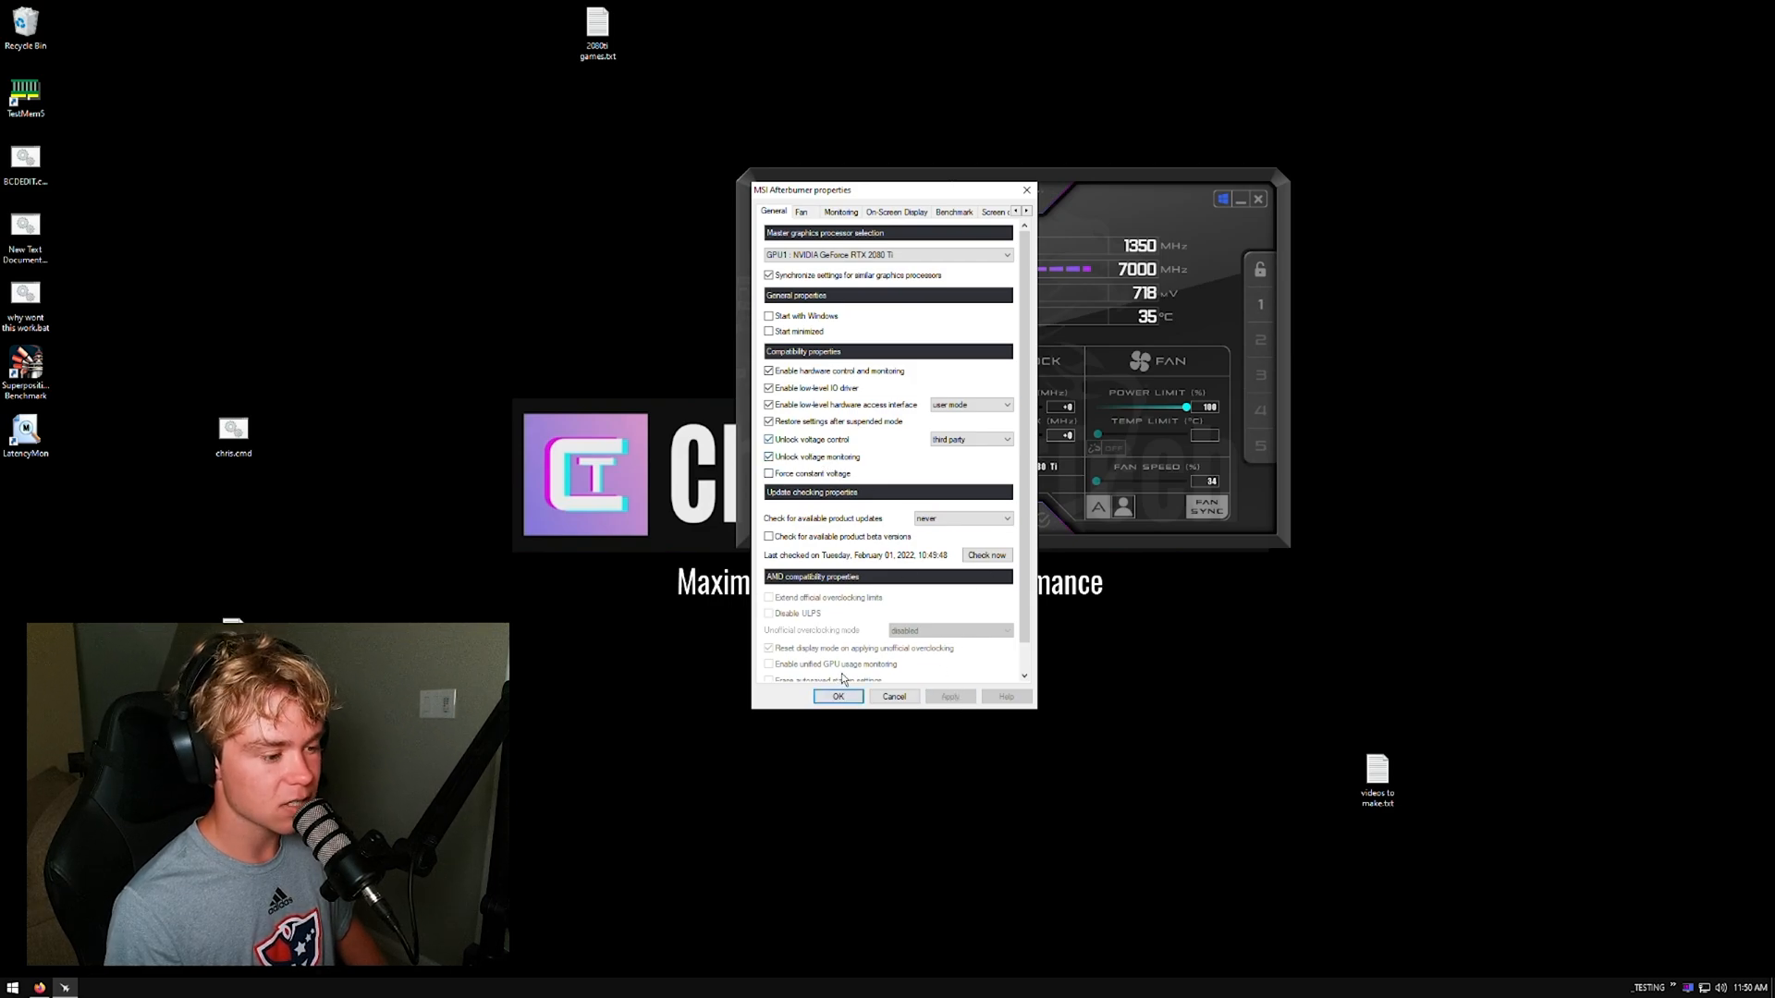
left_click(837, 697)
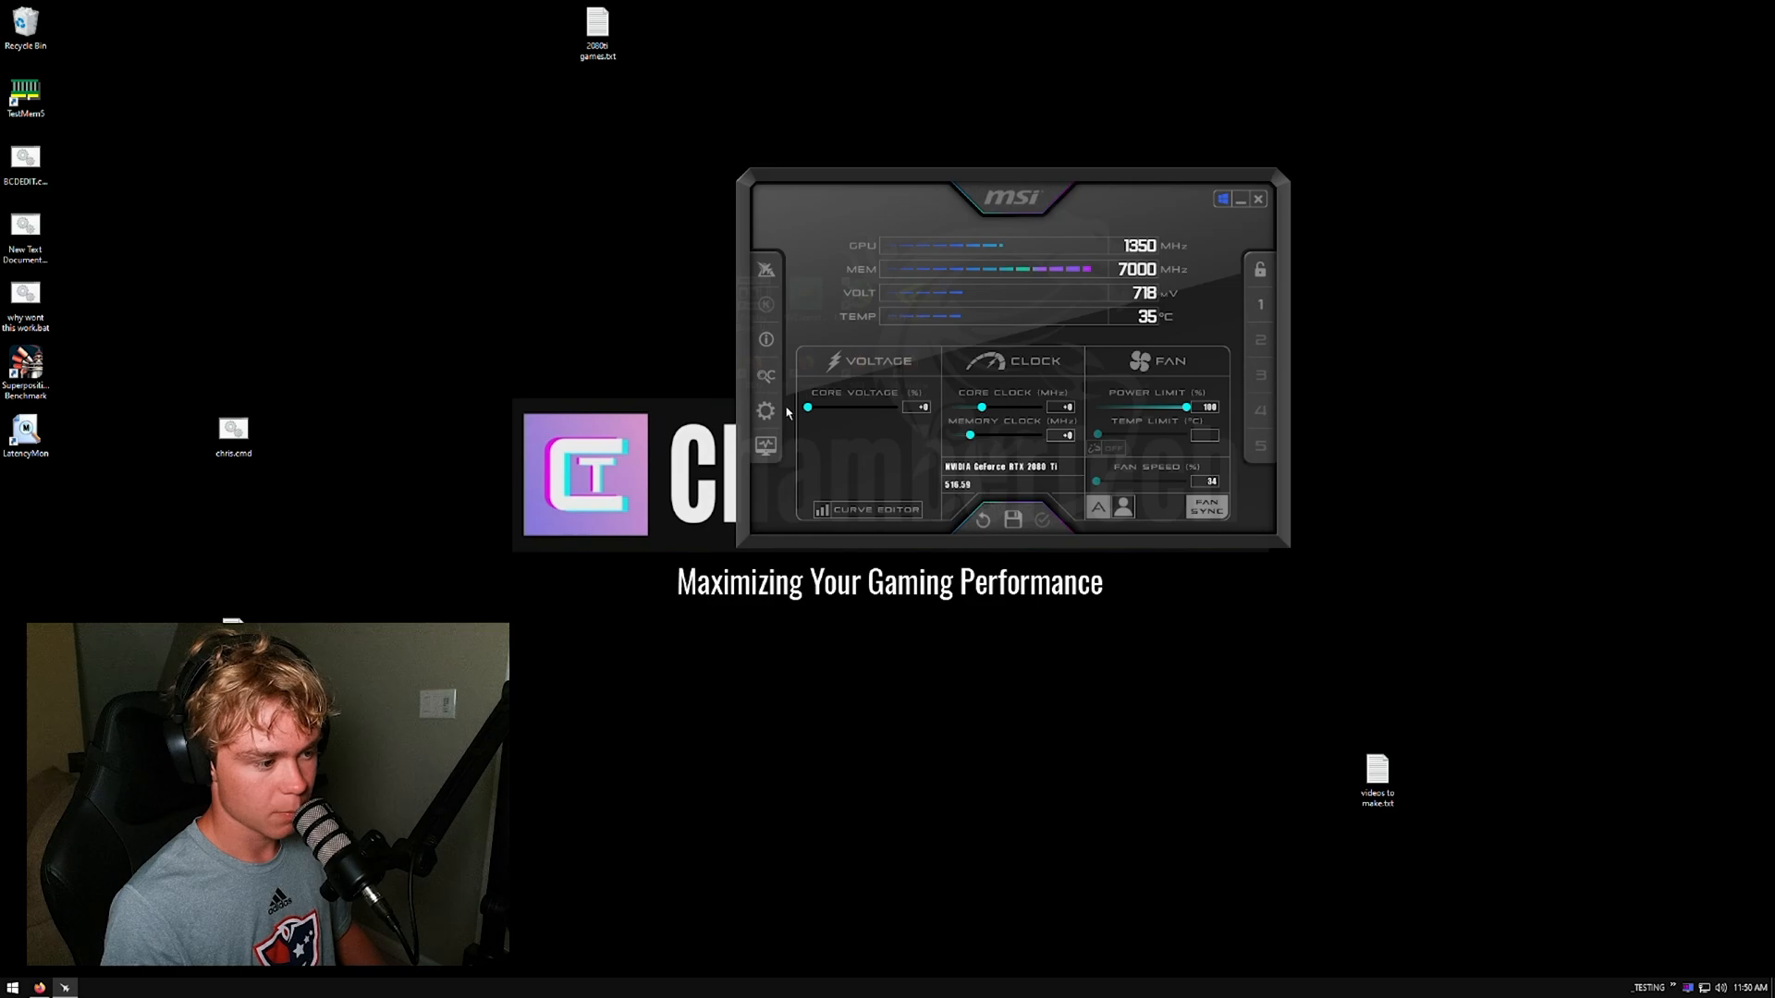
Set core voltage to +100, fan speed to 80%, and decline the fan curve prompt.
left_click_drag(806, 407, 899, 407)
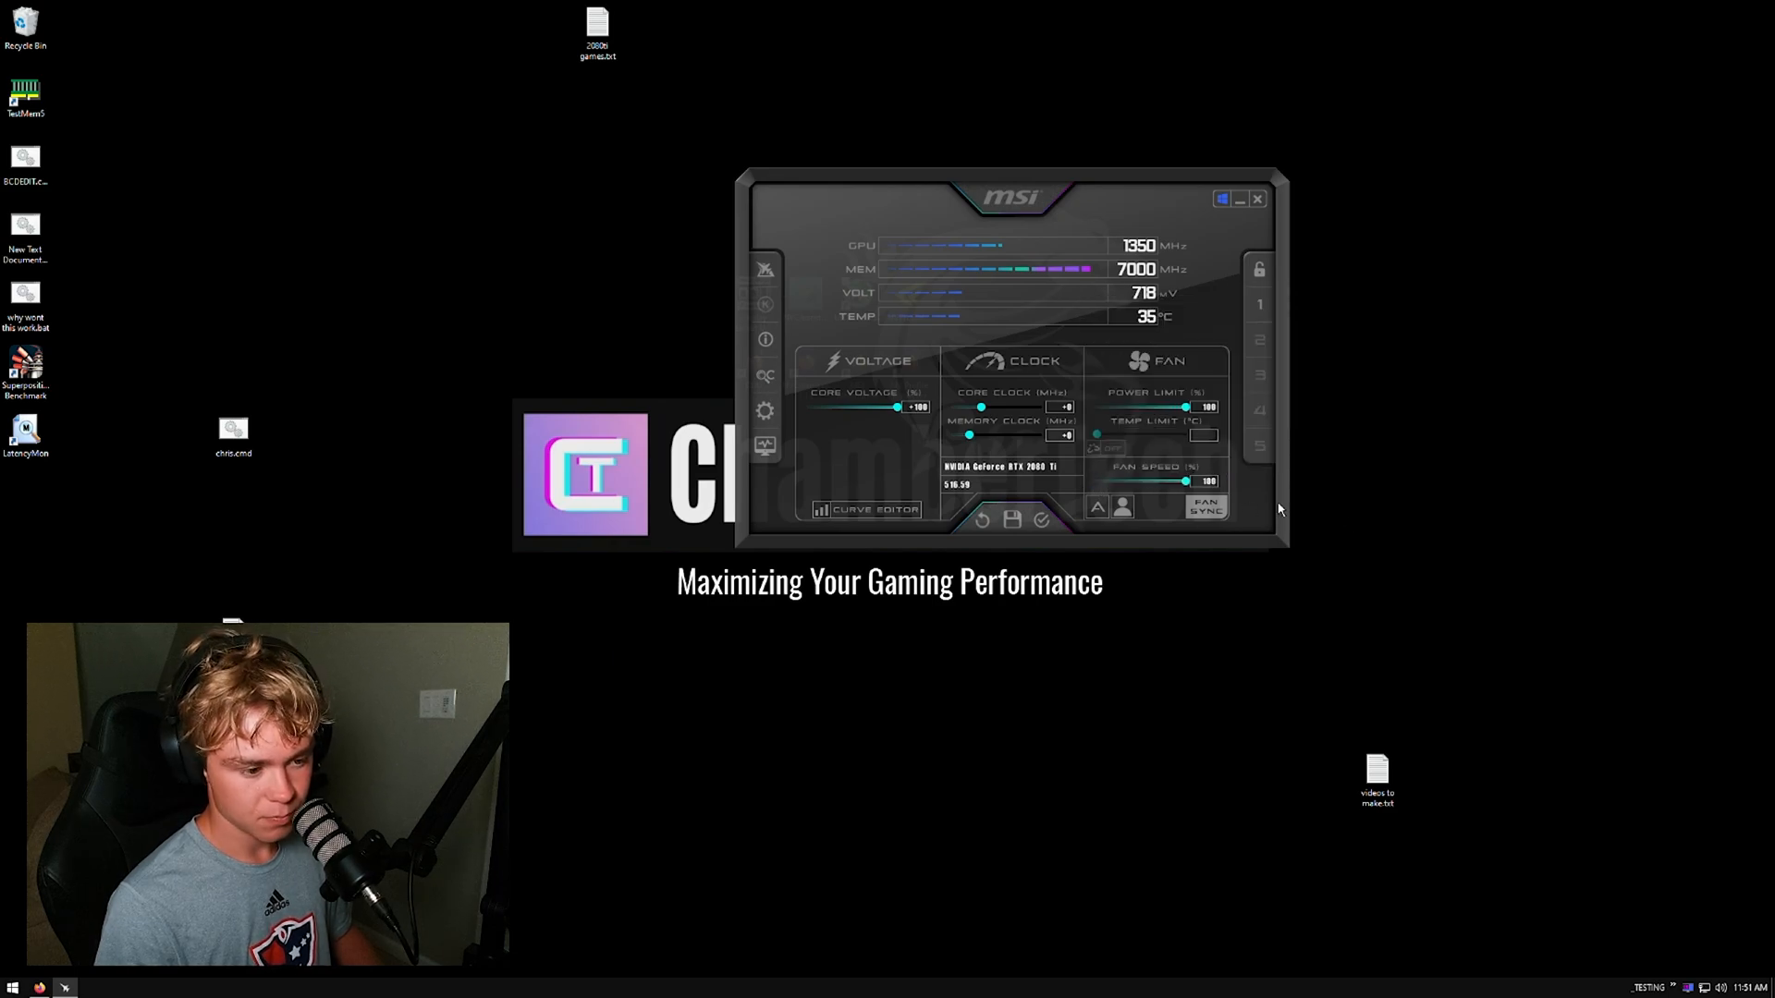
left_click_drag(1185, 480, 1153, 481)
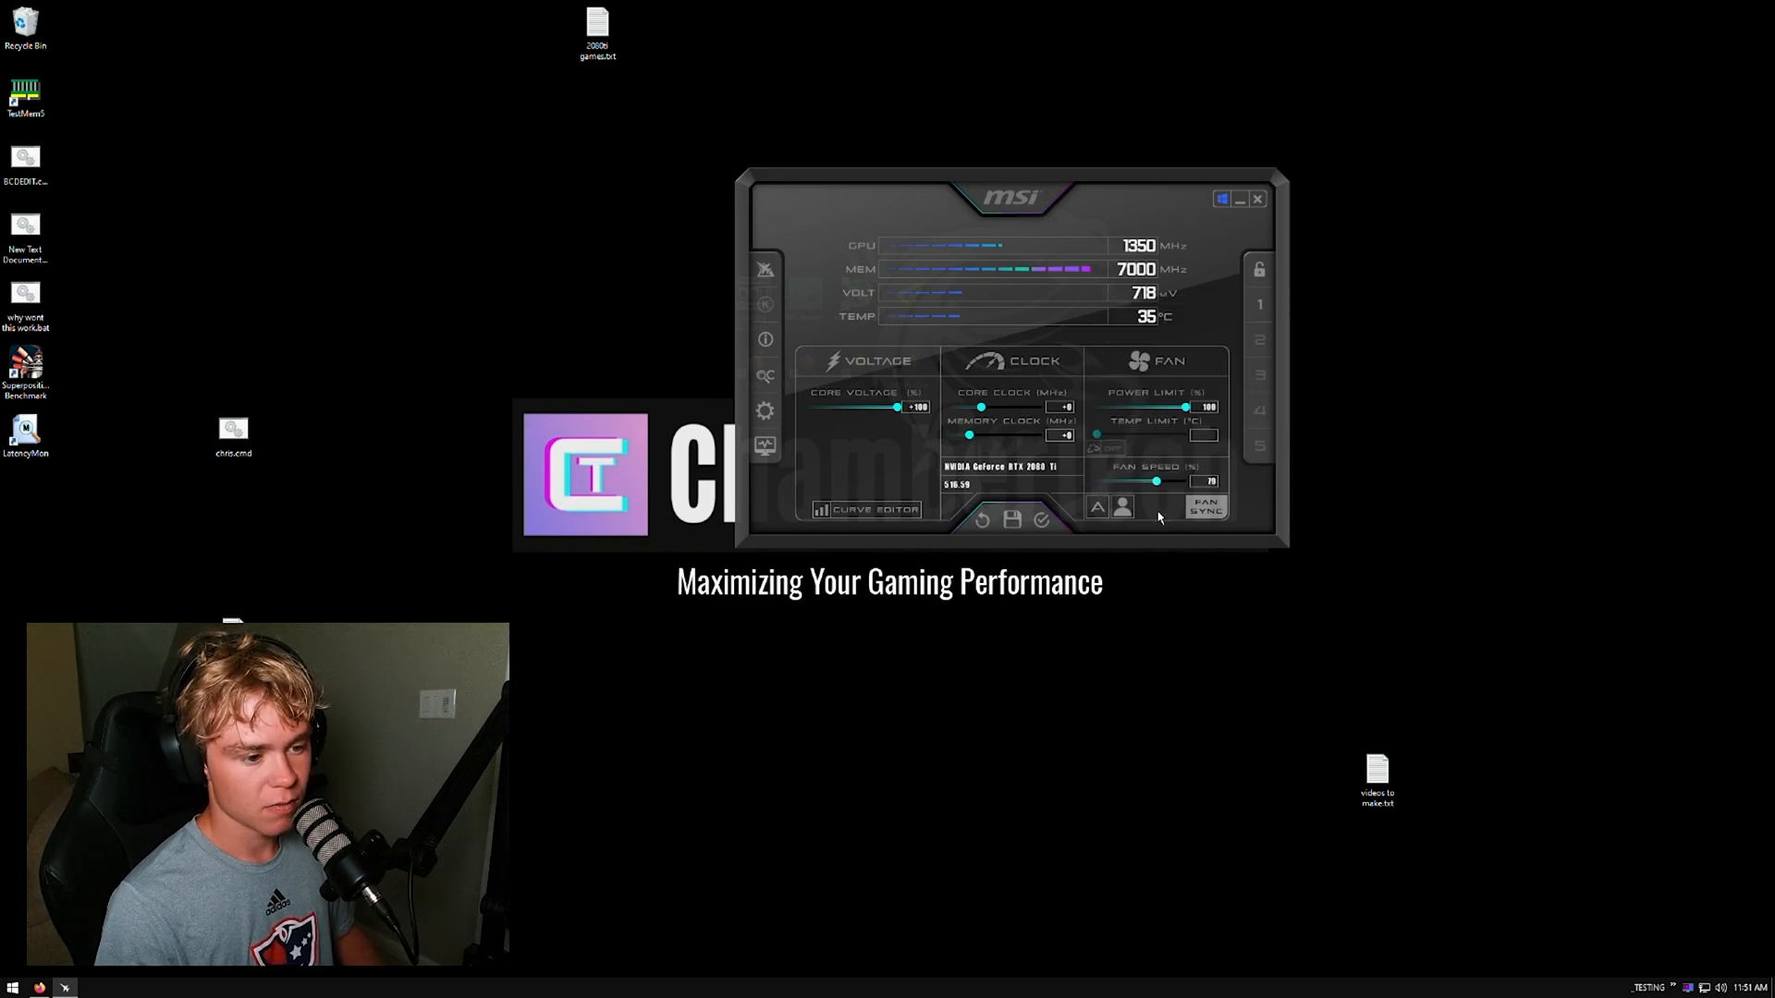
left_click_drag(1154, 481, 1161, 480)
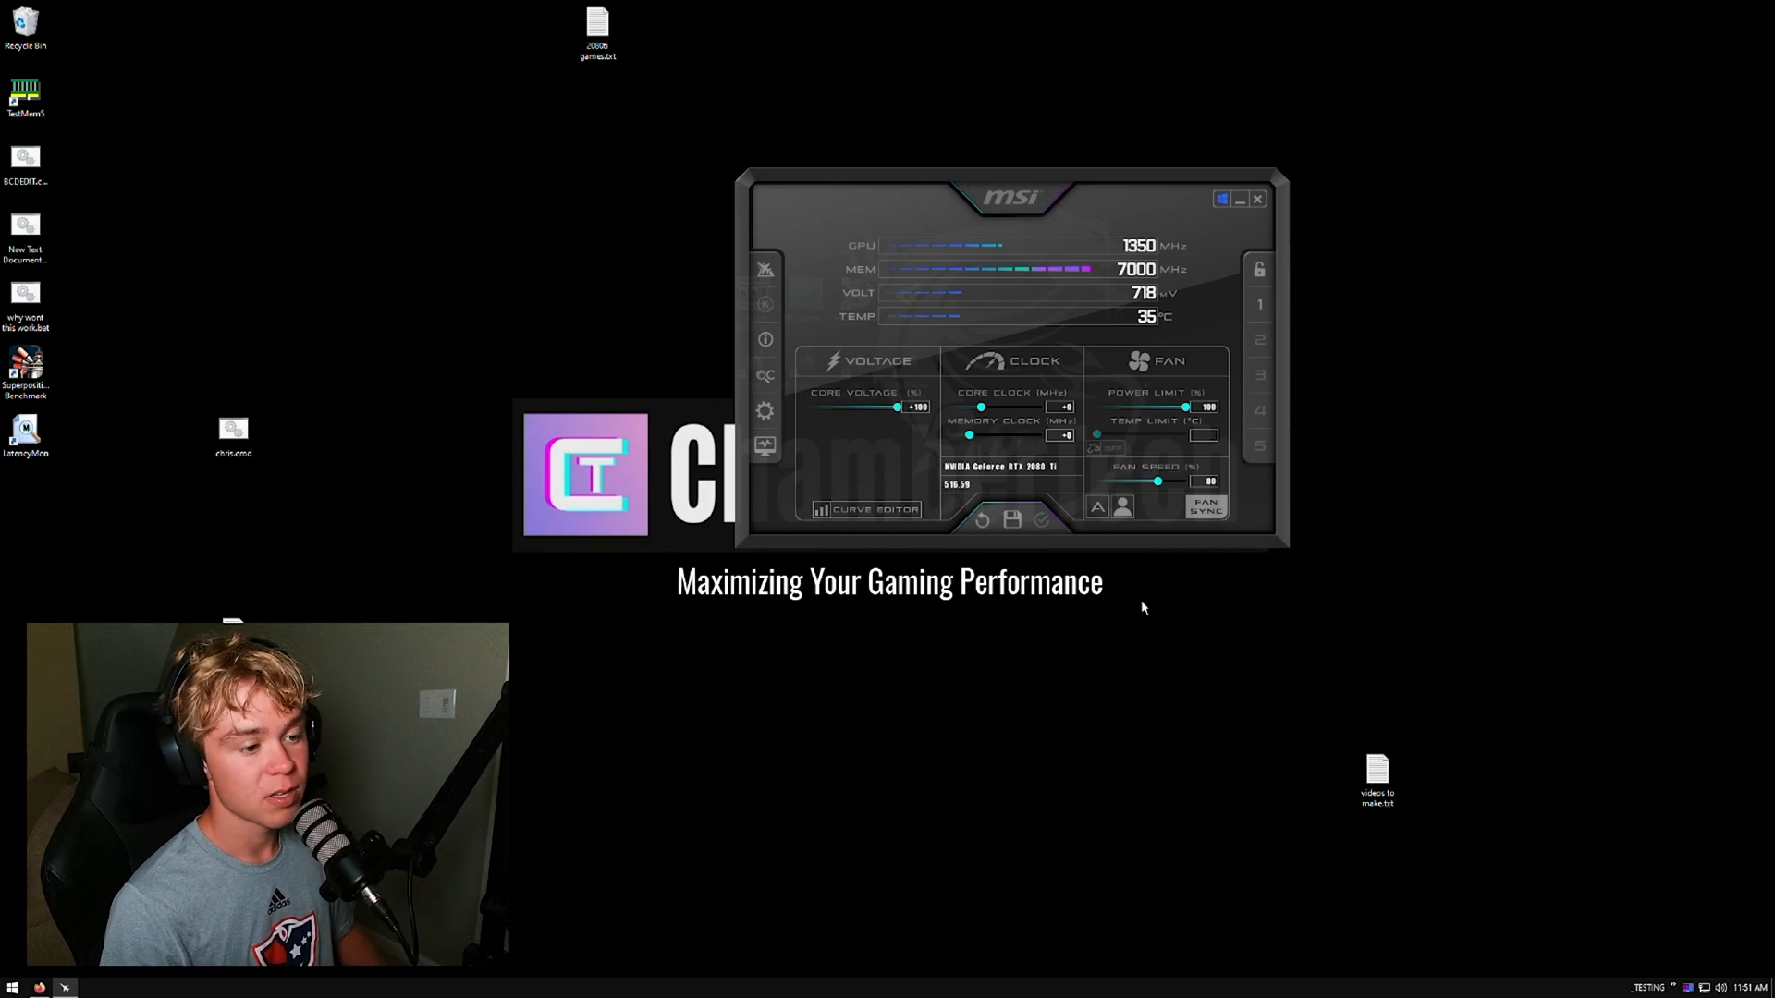
mouse_move(1331, 572)
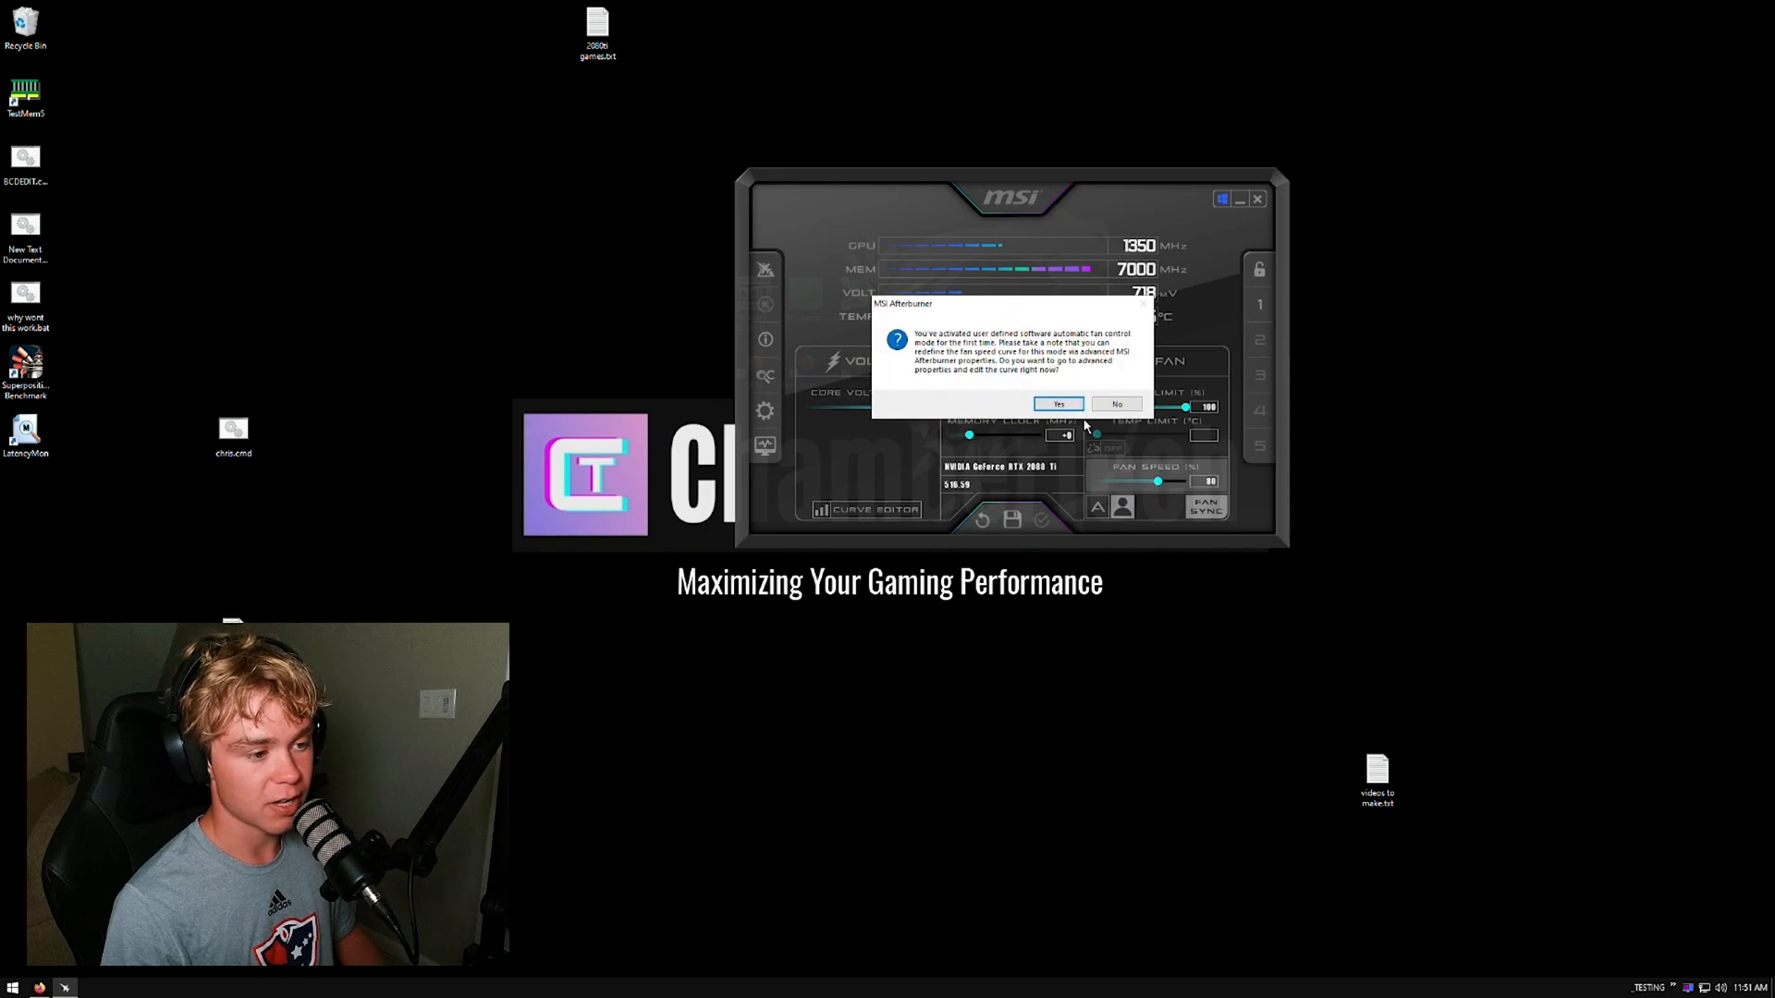
left_click(1055, 404)
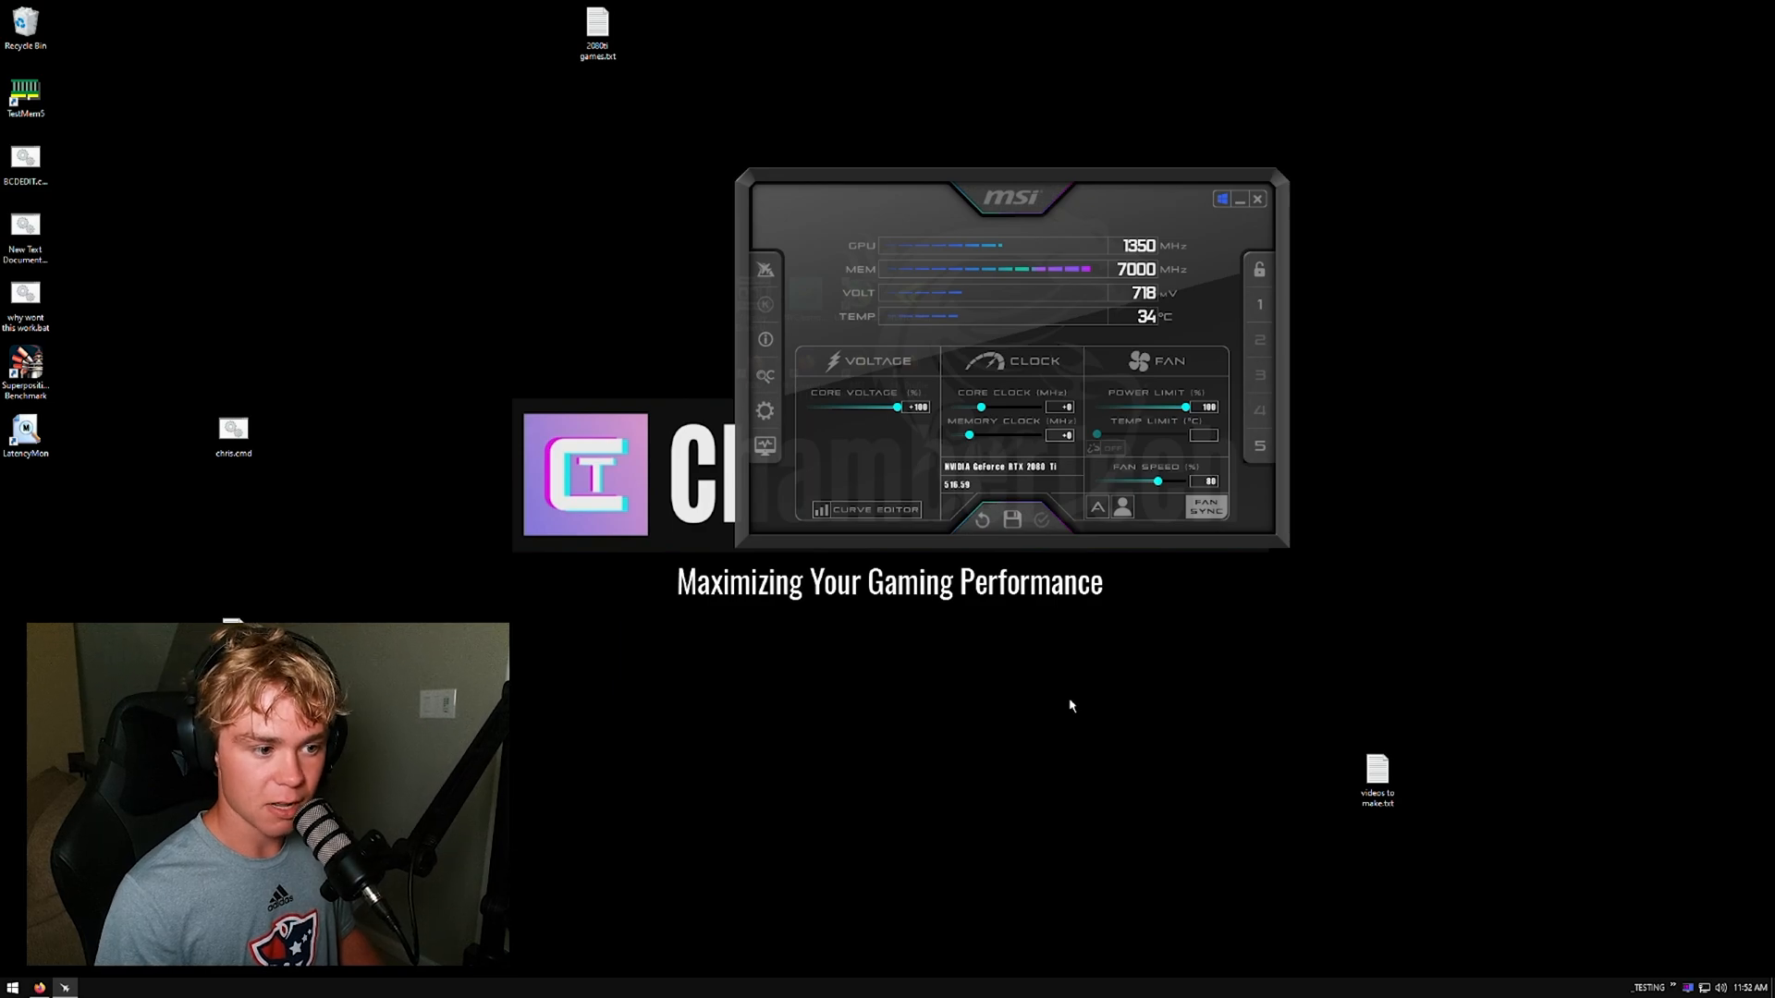
mouse_move(1131, 349)
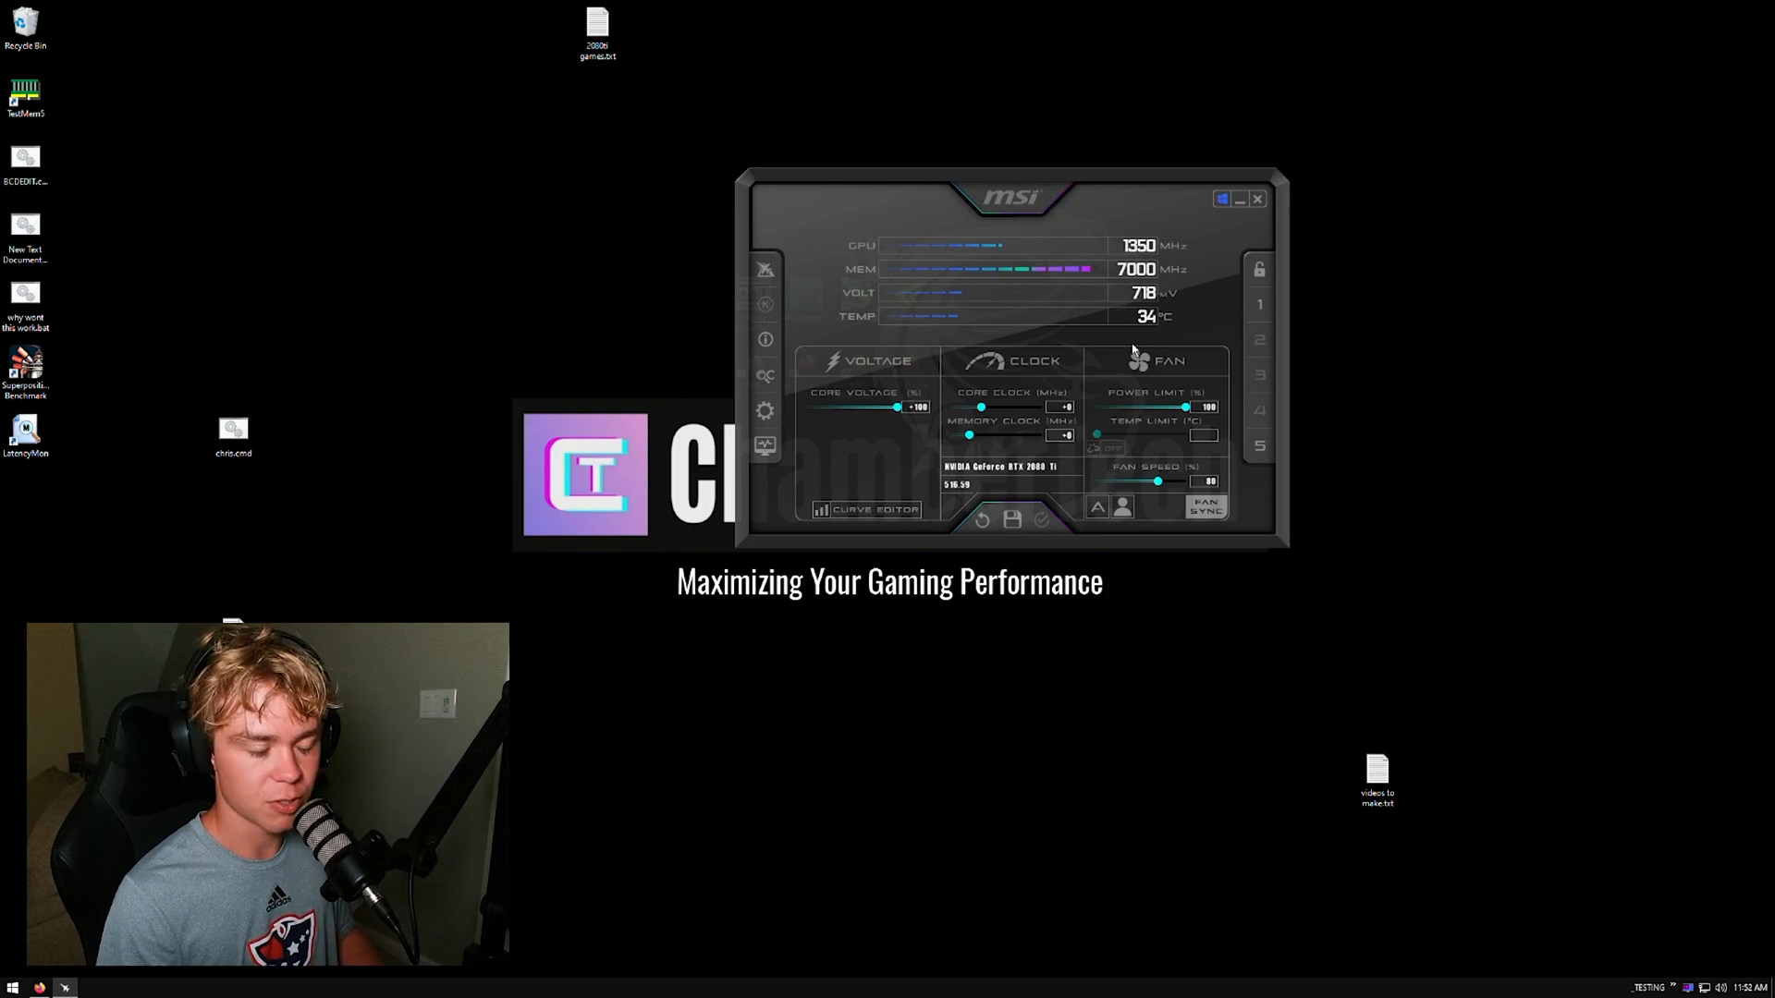
mouse_move(939, 415)
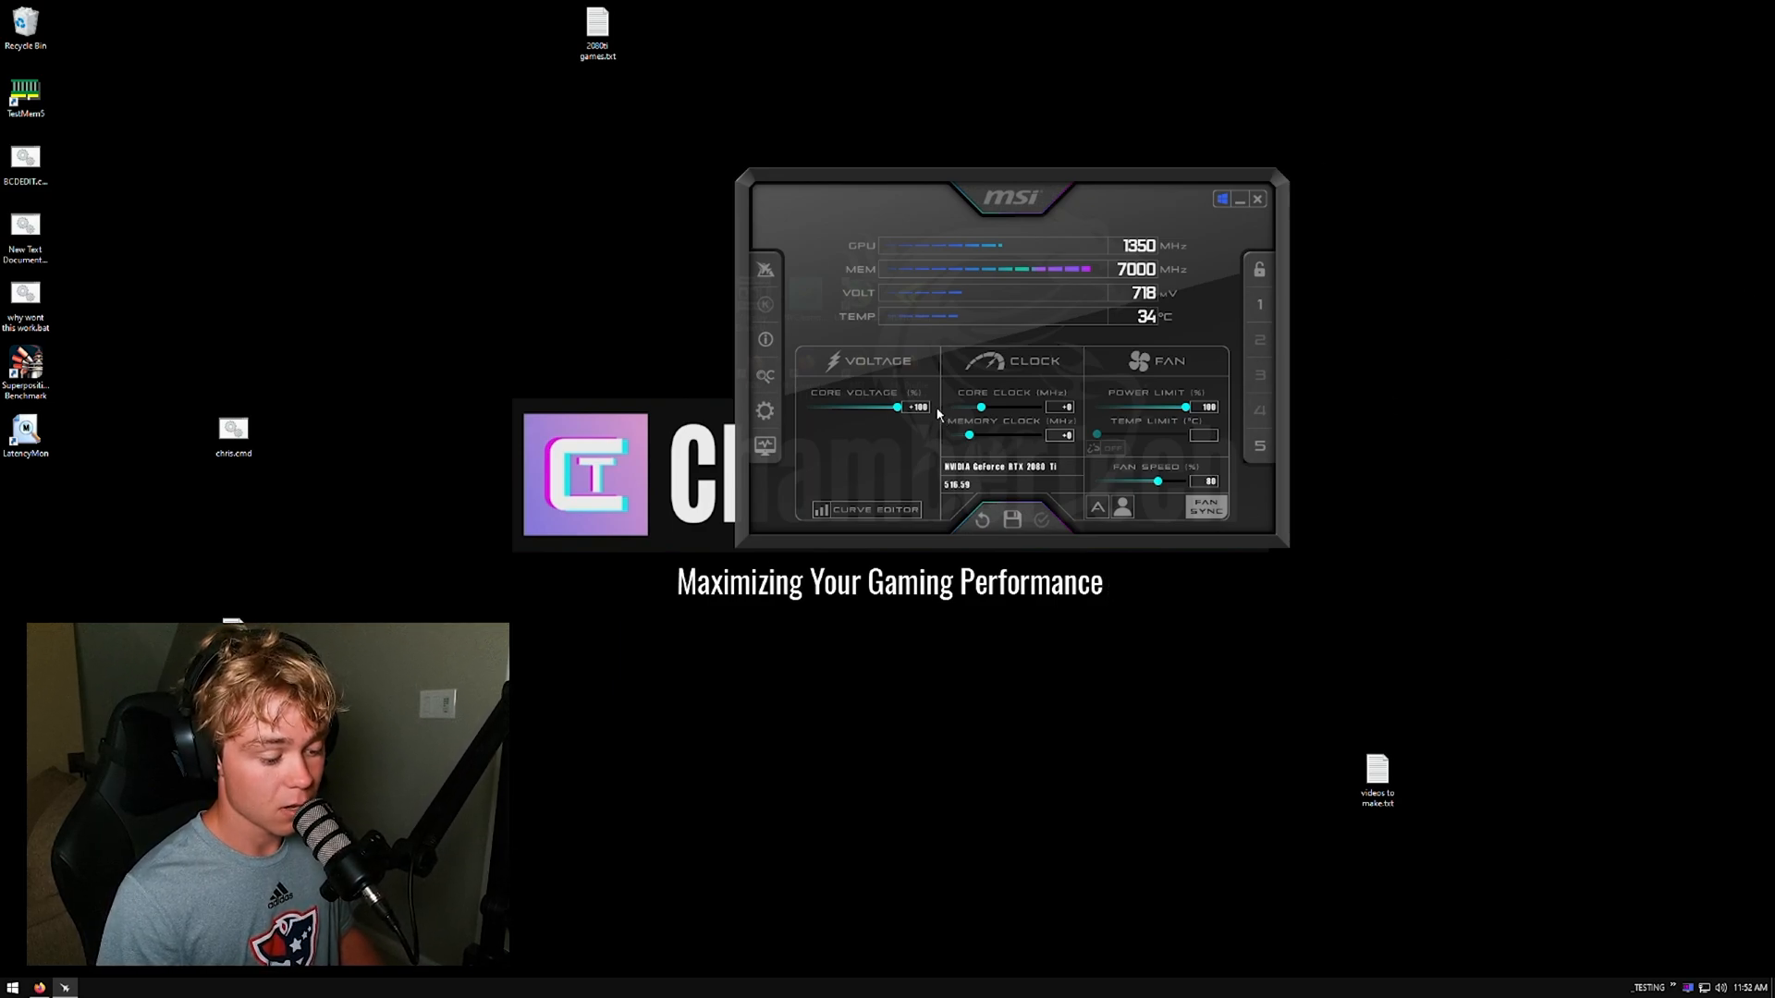